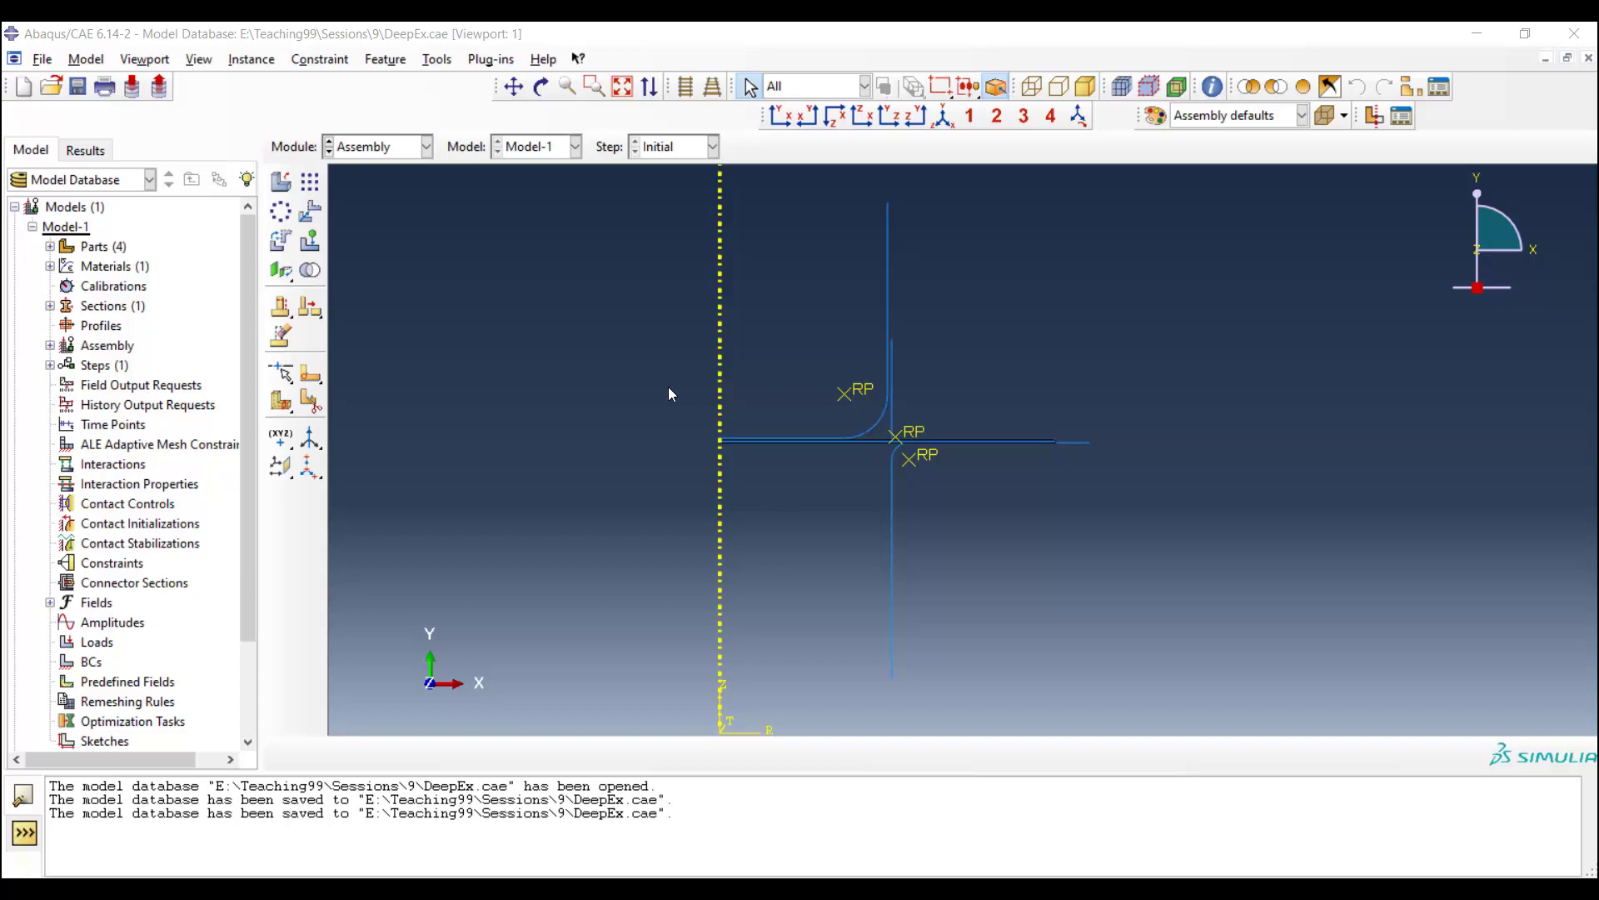
mouse_move(543, 278)
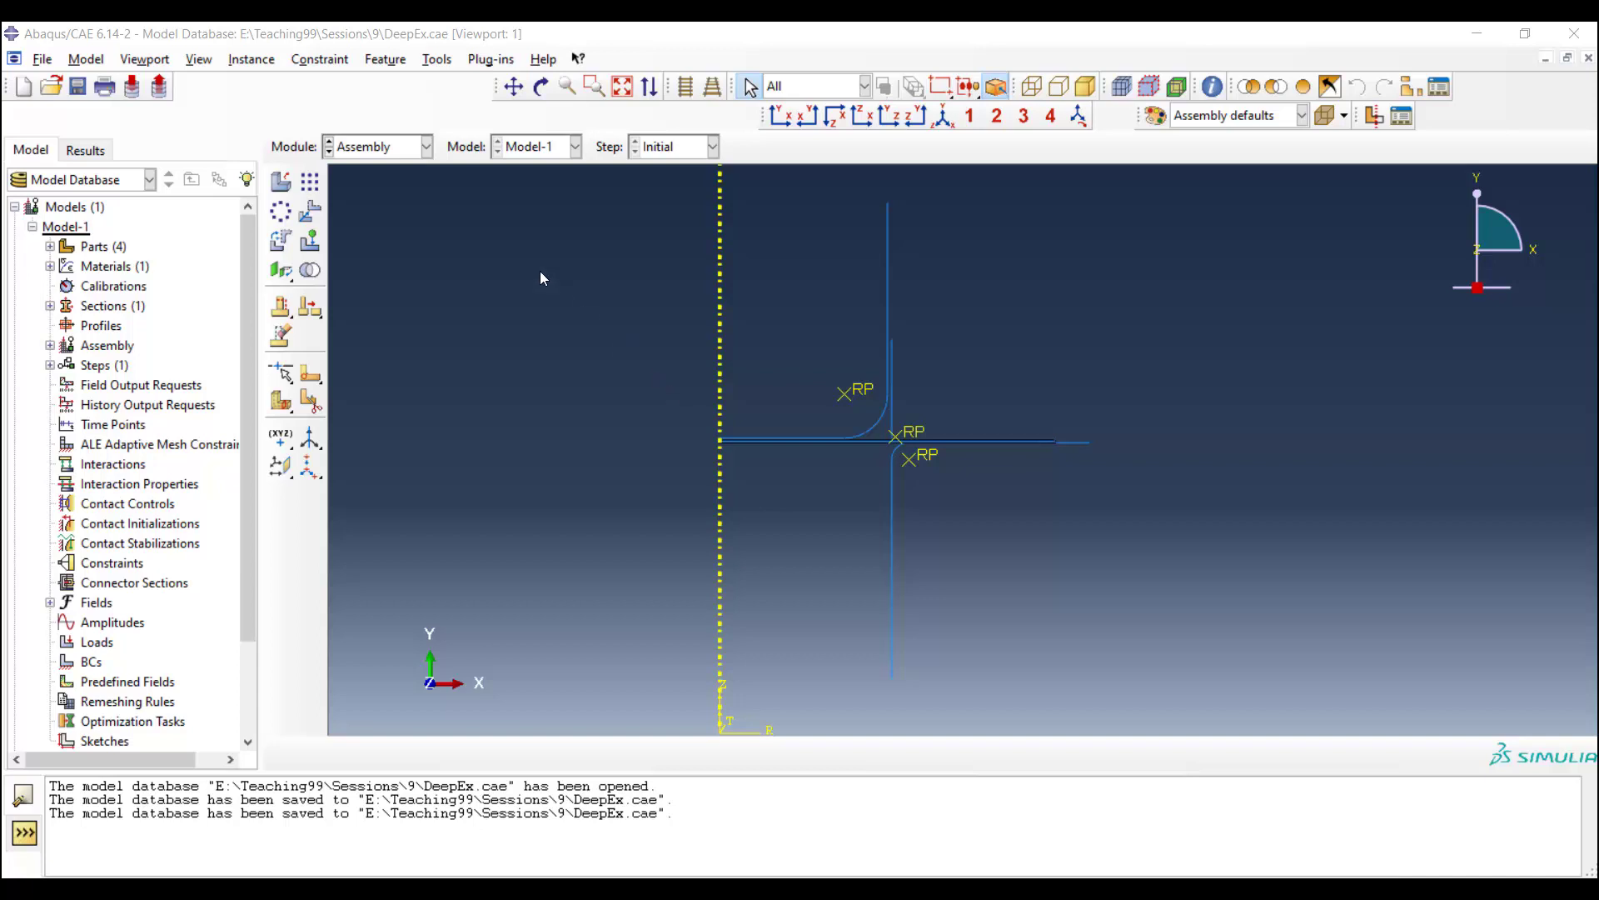
Step: Add a General > Density behaviour of 7800e-12 to the Steel material via the Material Manager
left_click(378, 147)
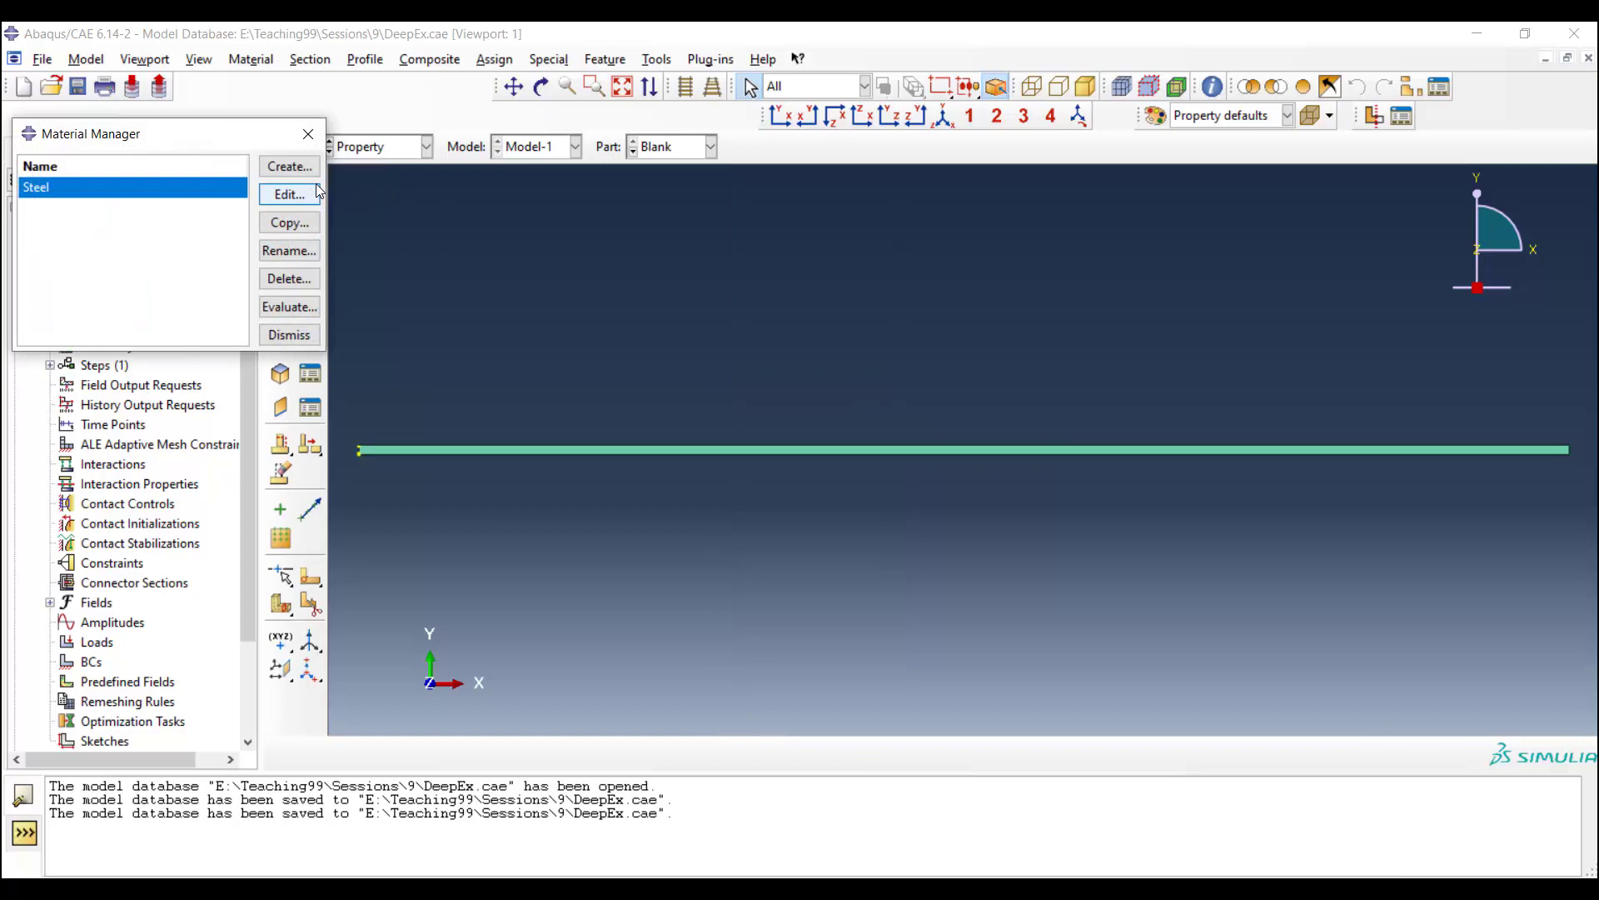
left_click(288, 194)
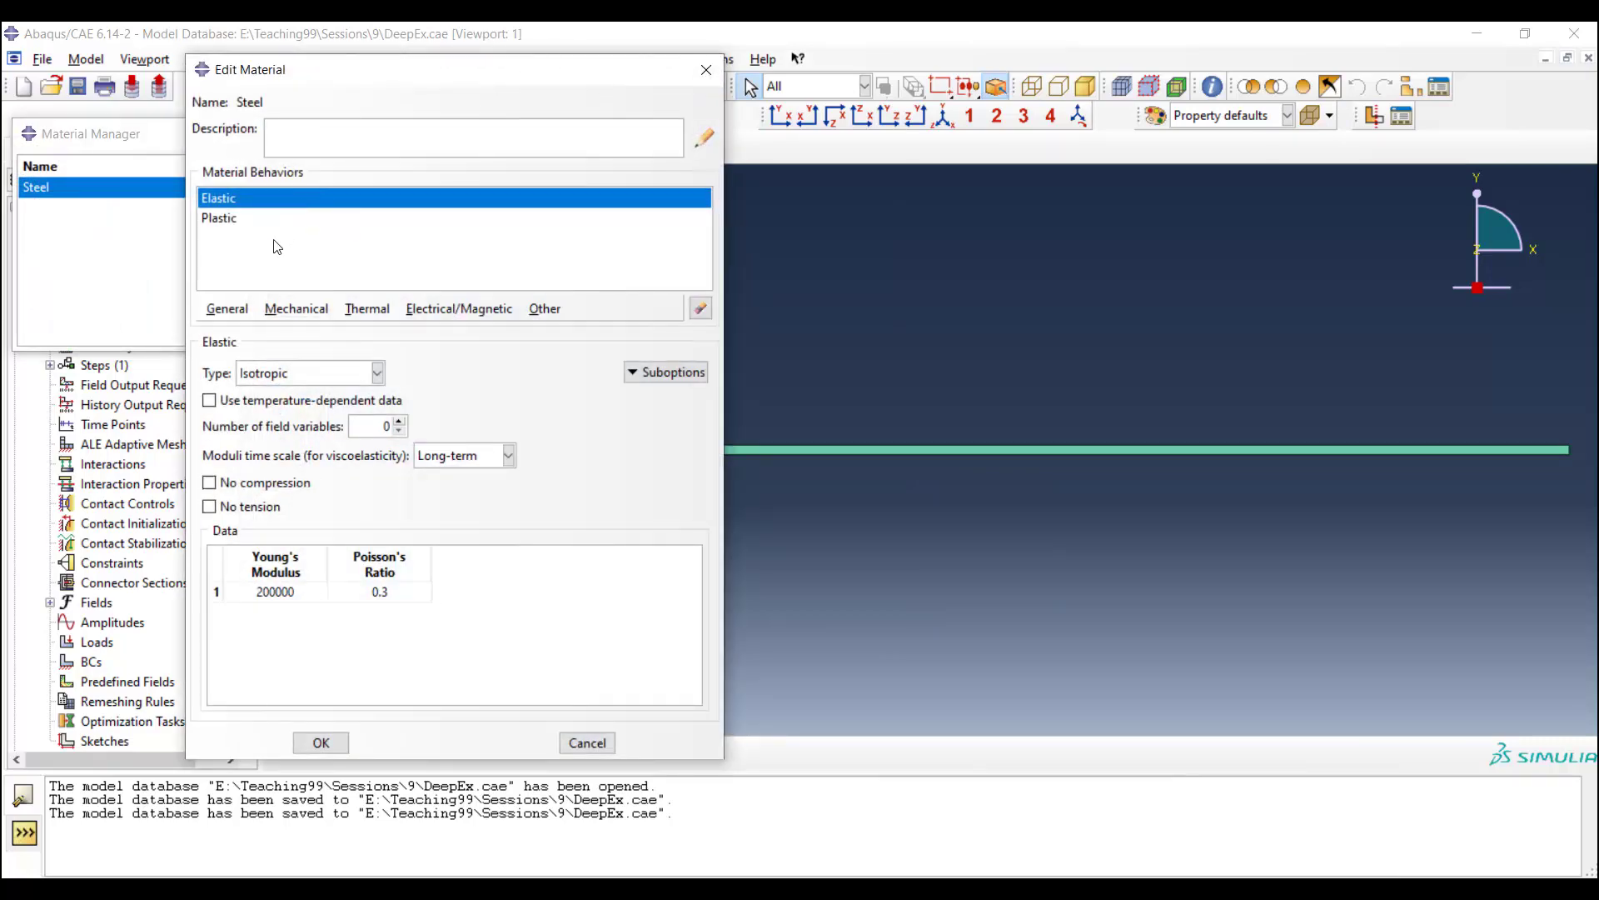
left_click(226, 308)
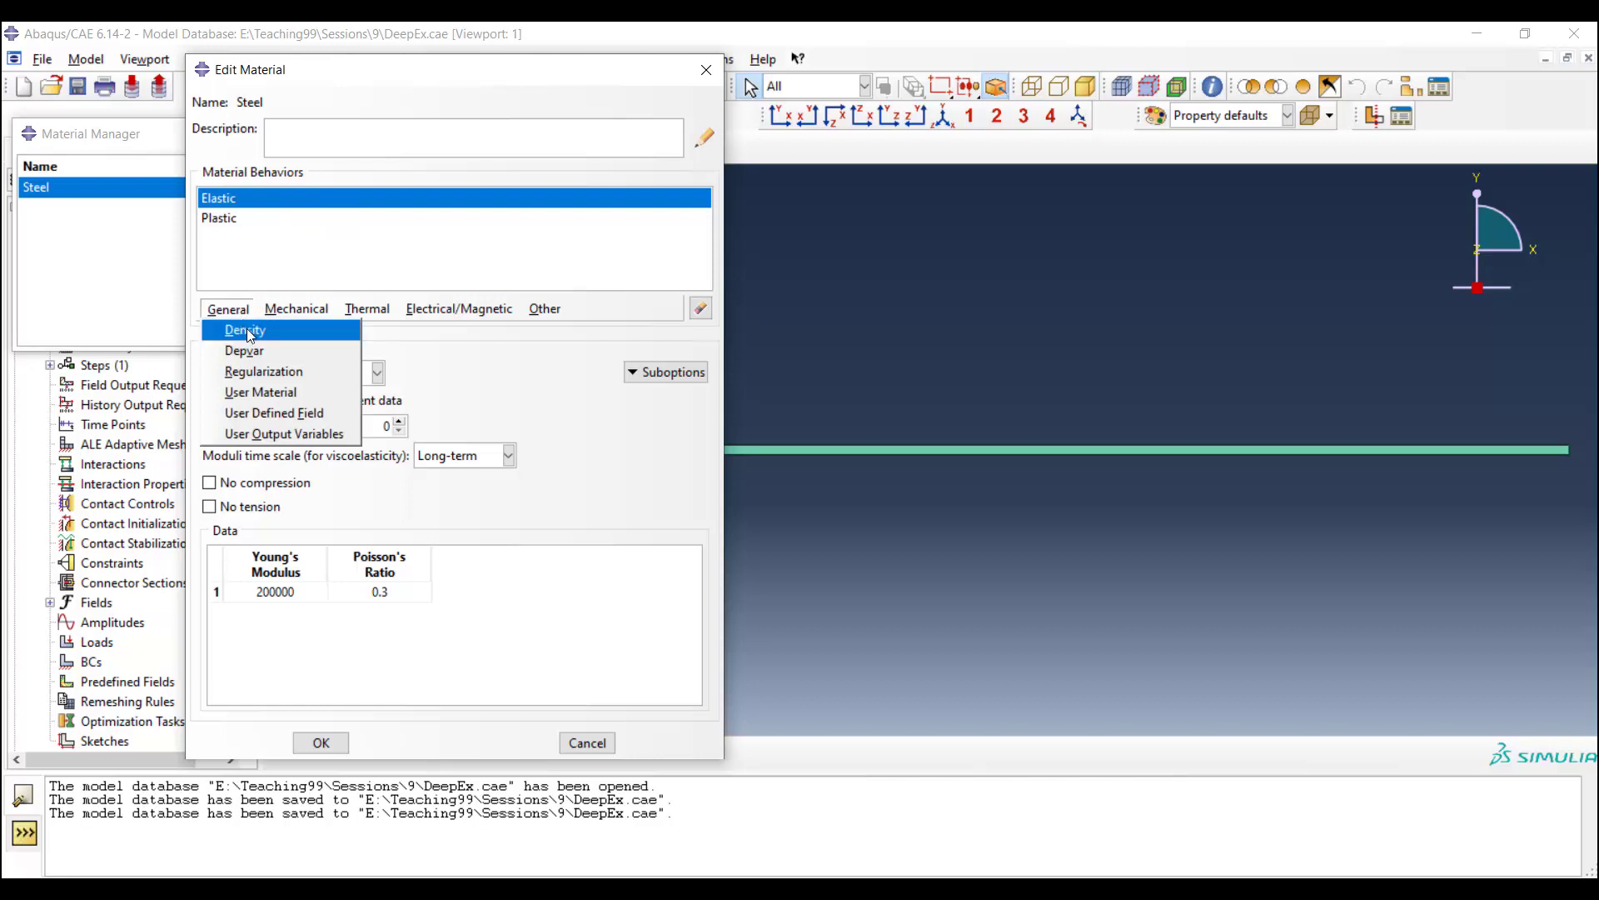
left_click(244, 330)
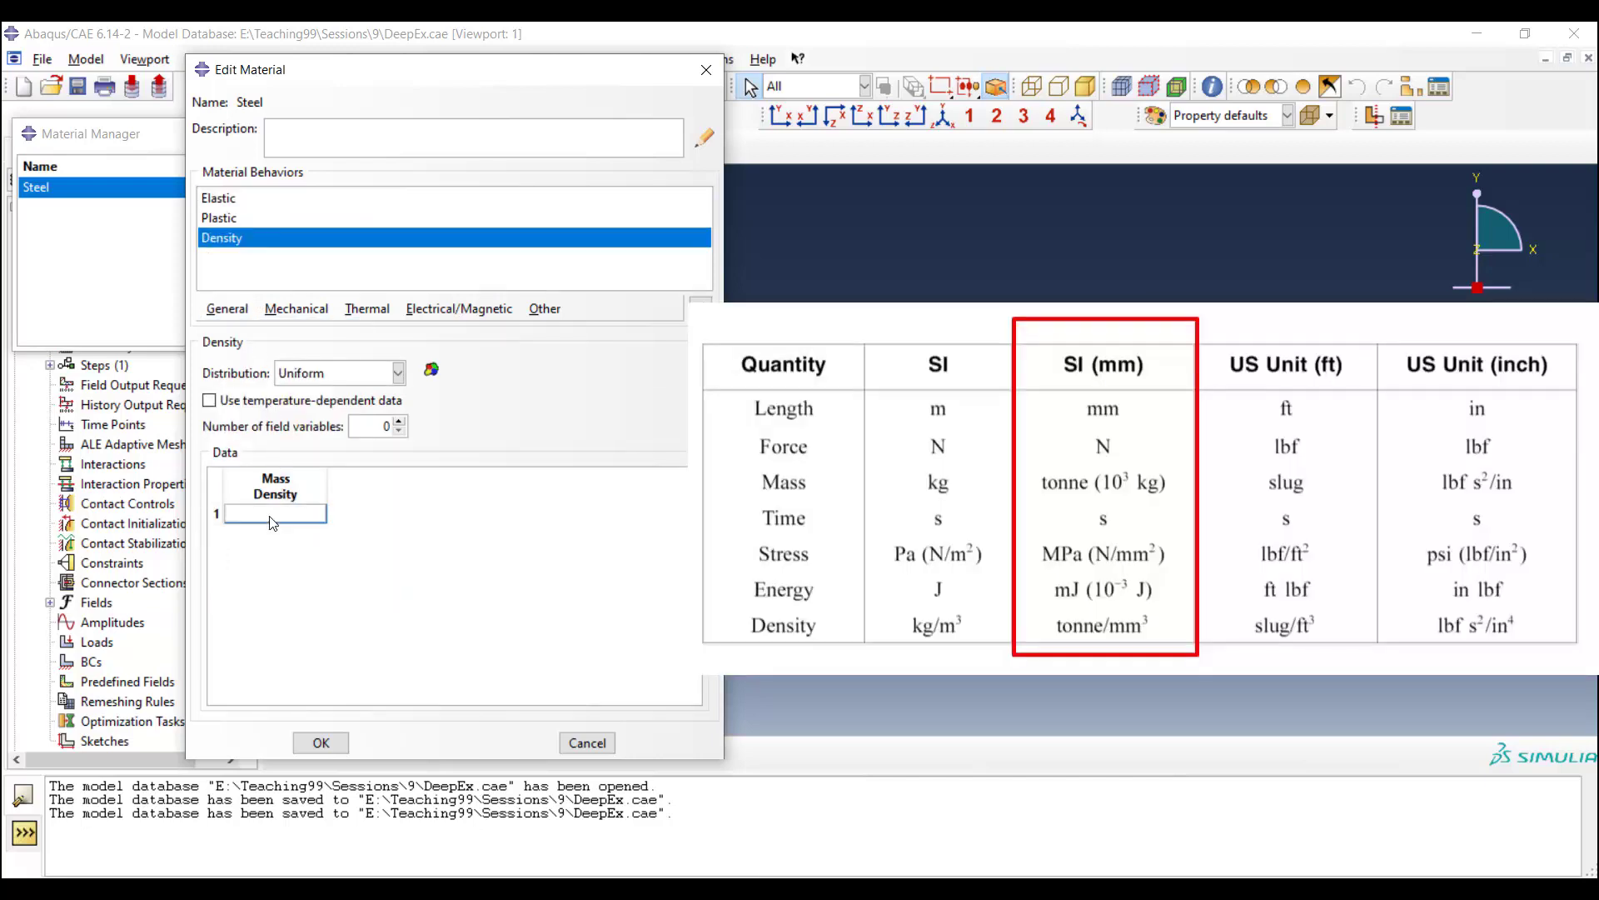
type("7800e-12")
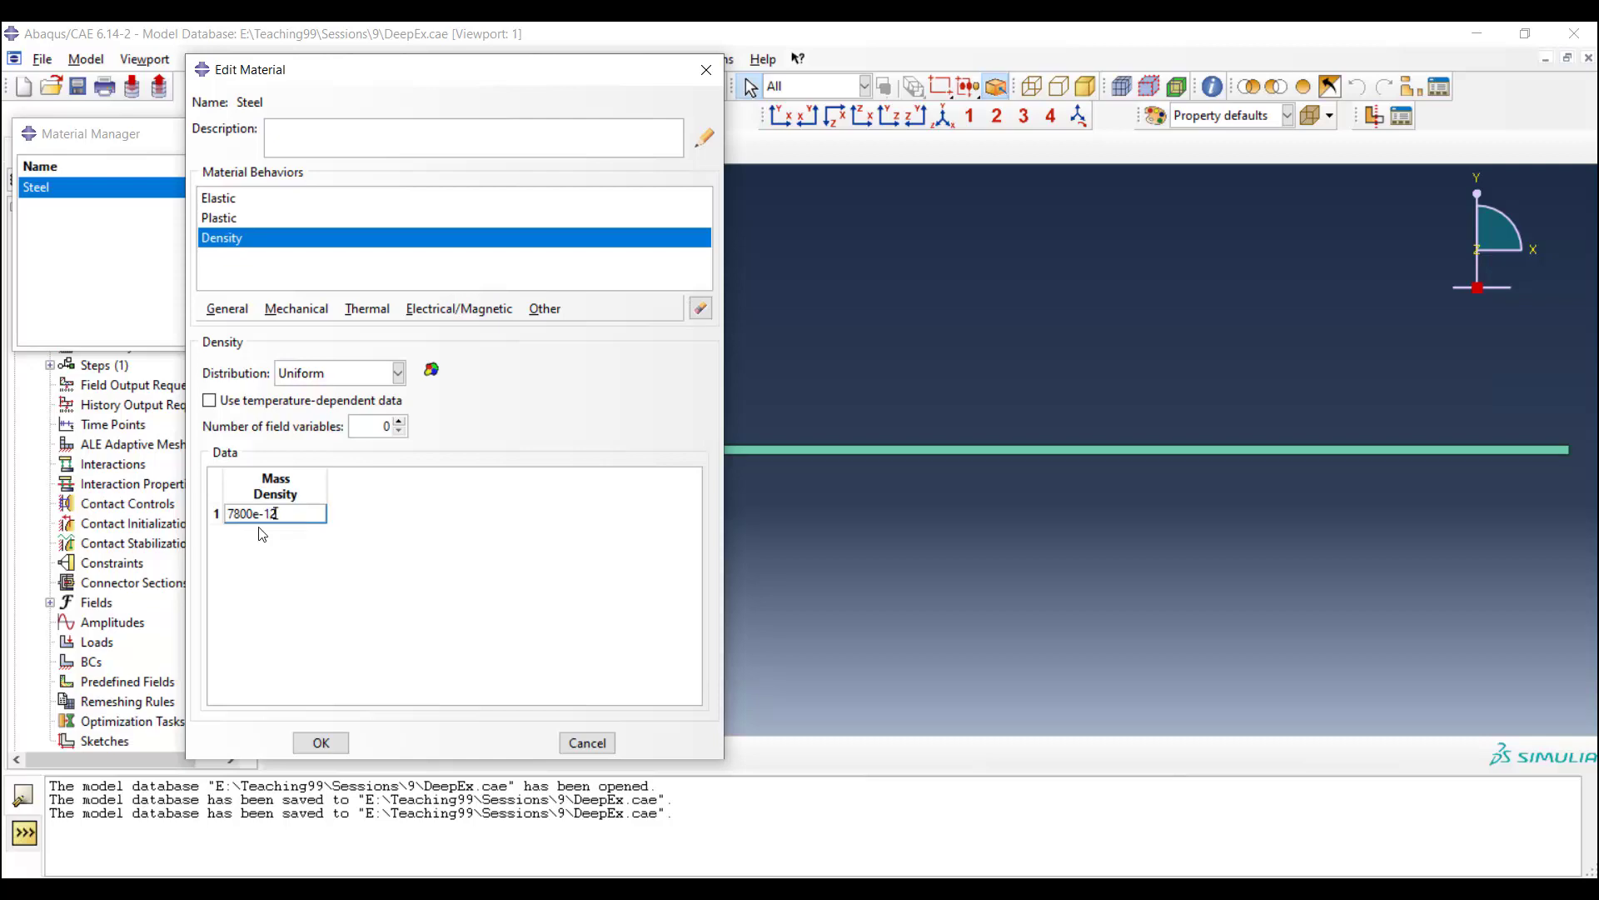
left_click(320, 741)
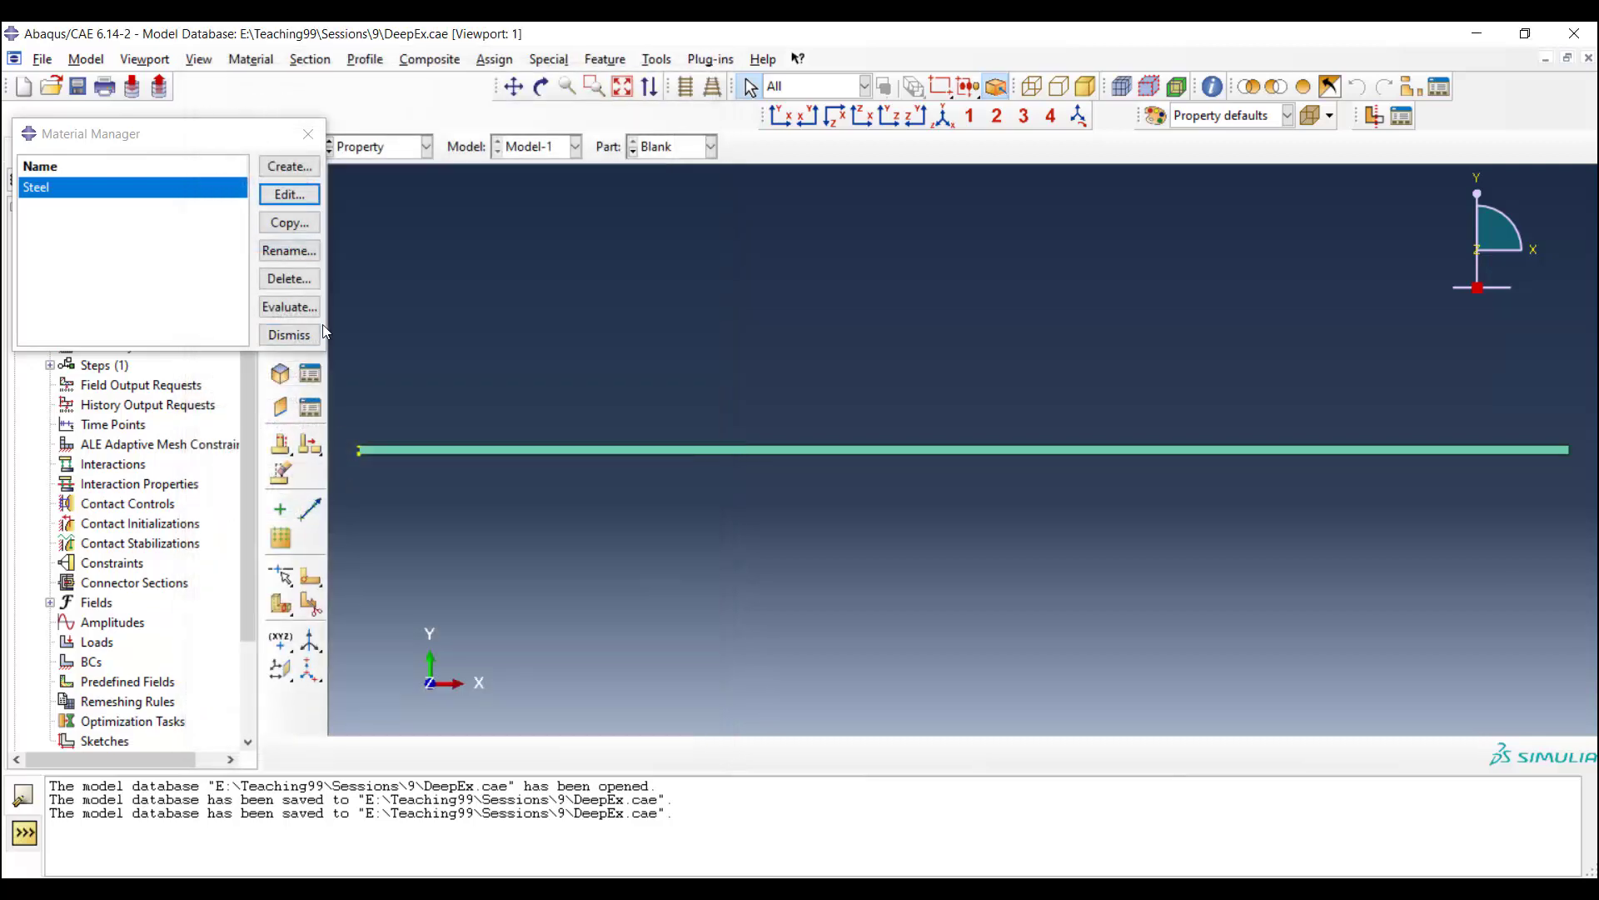
left_click(711, 147)
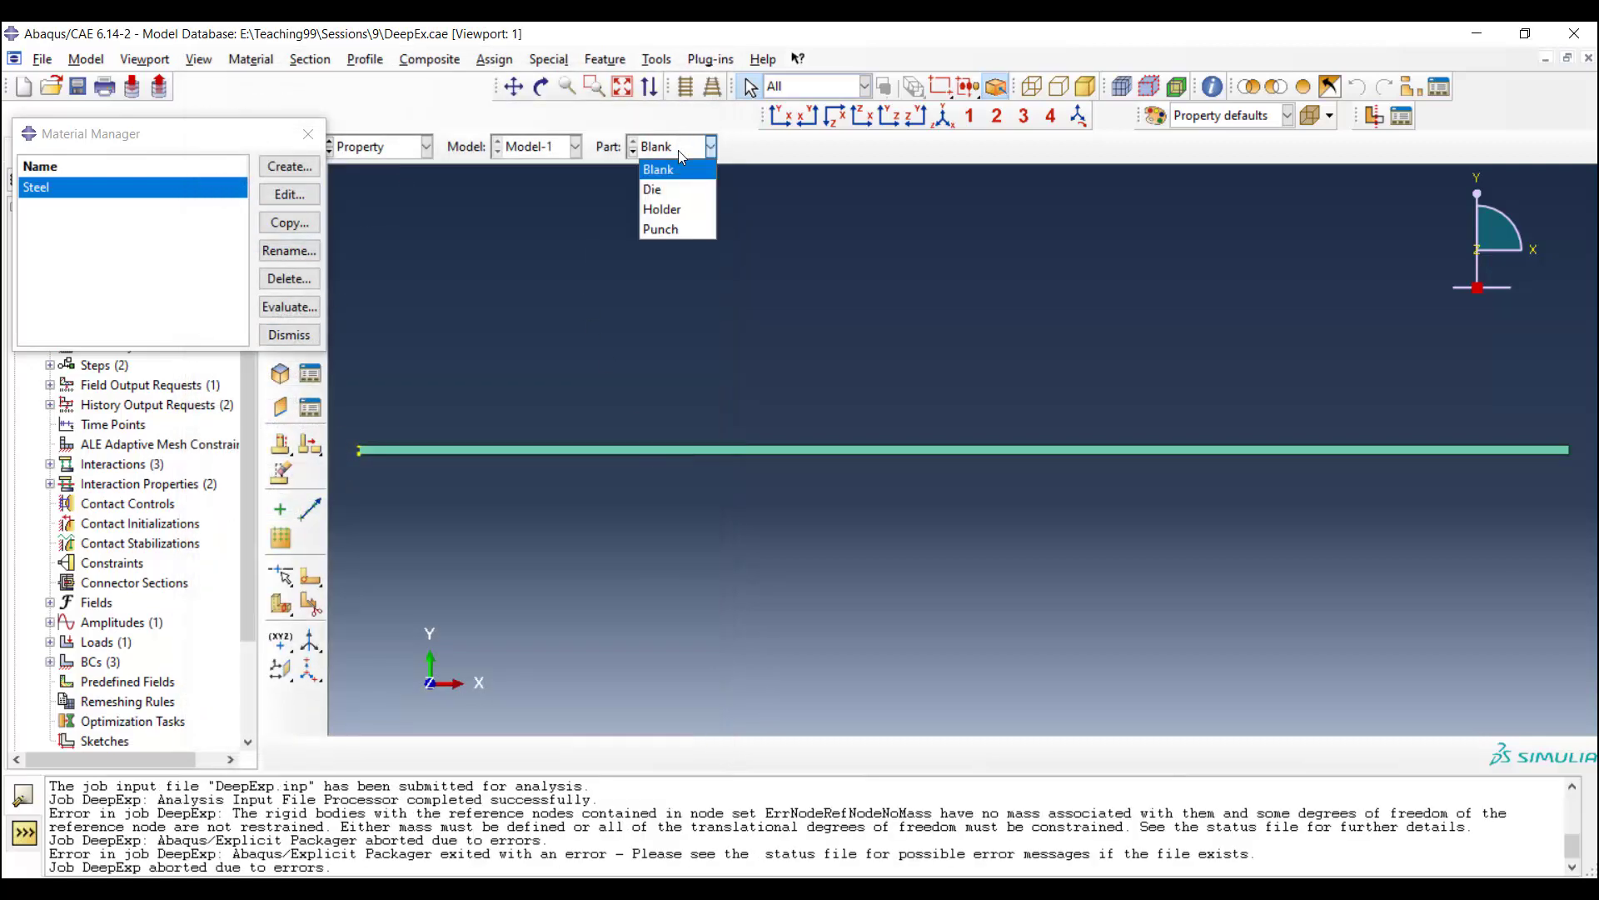
left_click(662, 210)
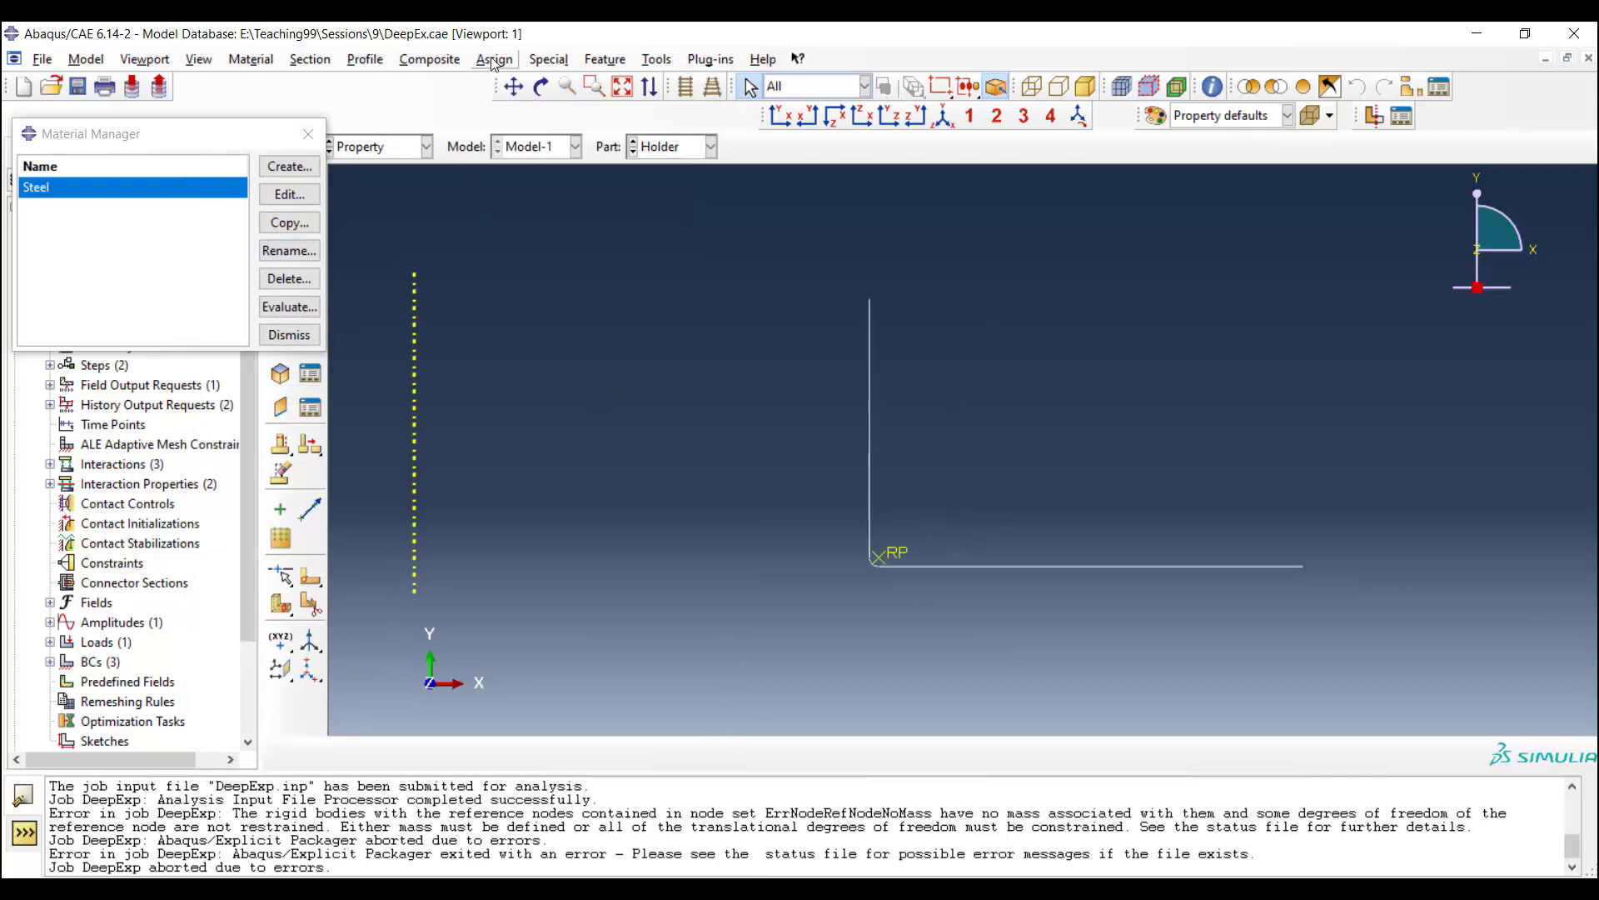
left_click(495, 58)
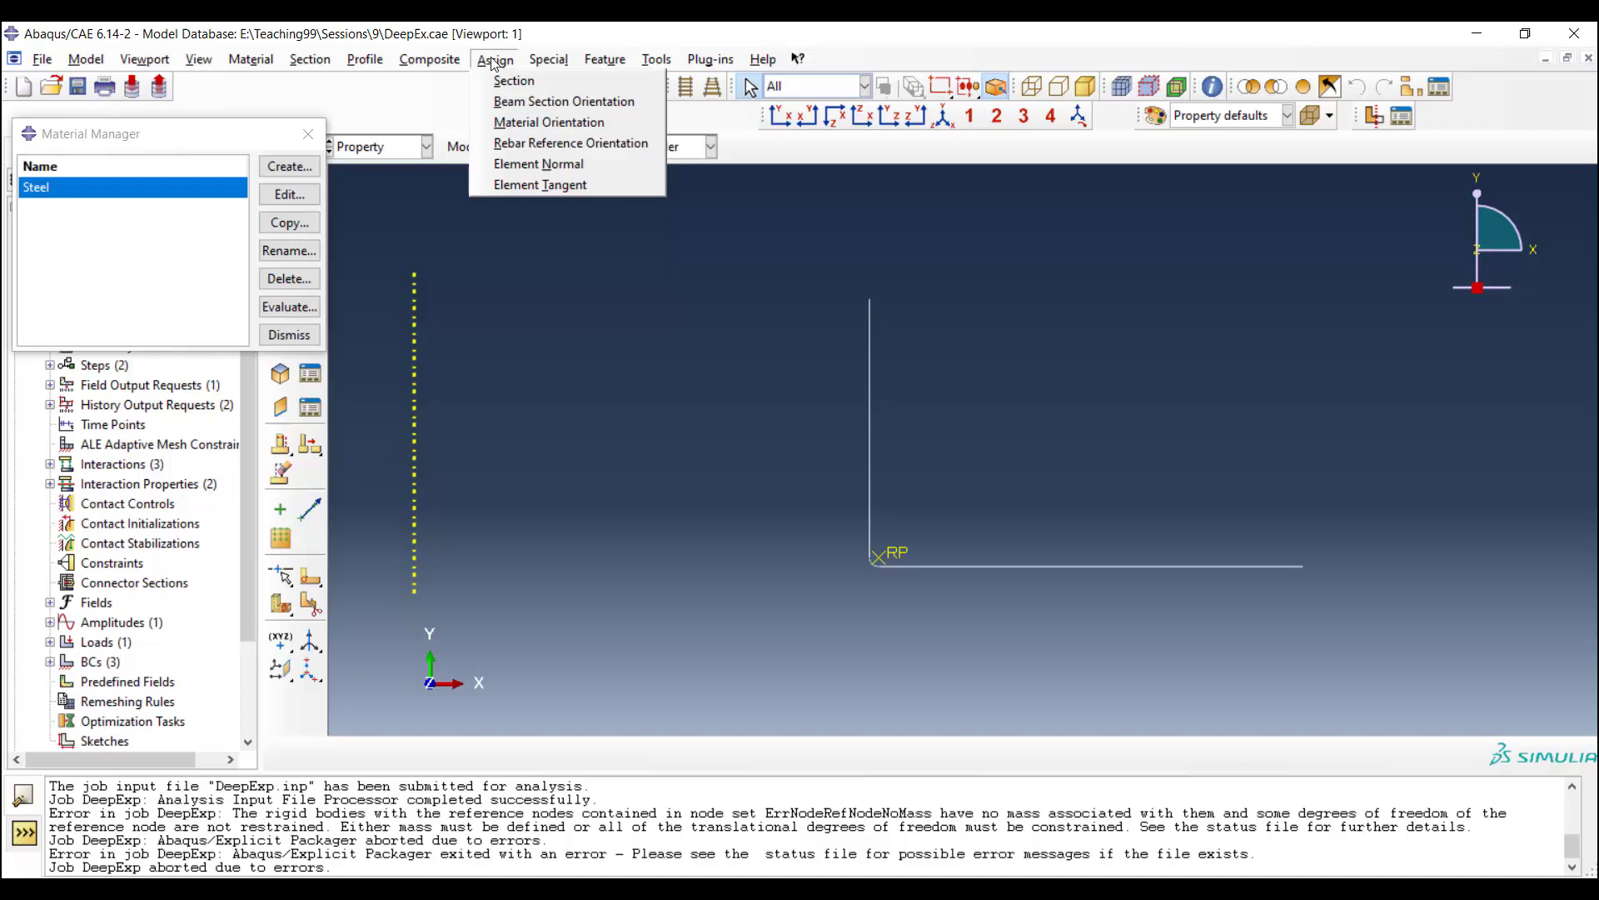
left_click(548, 59)
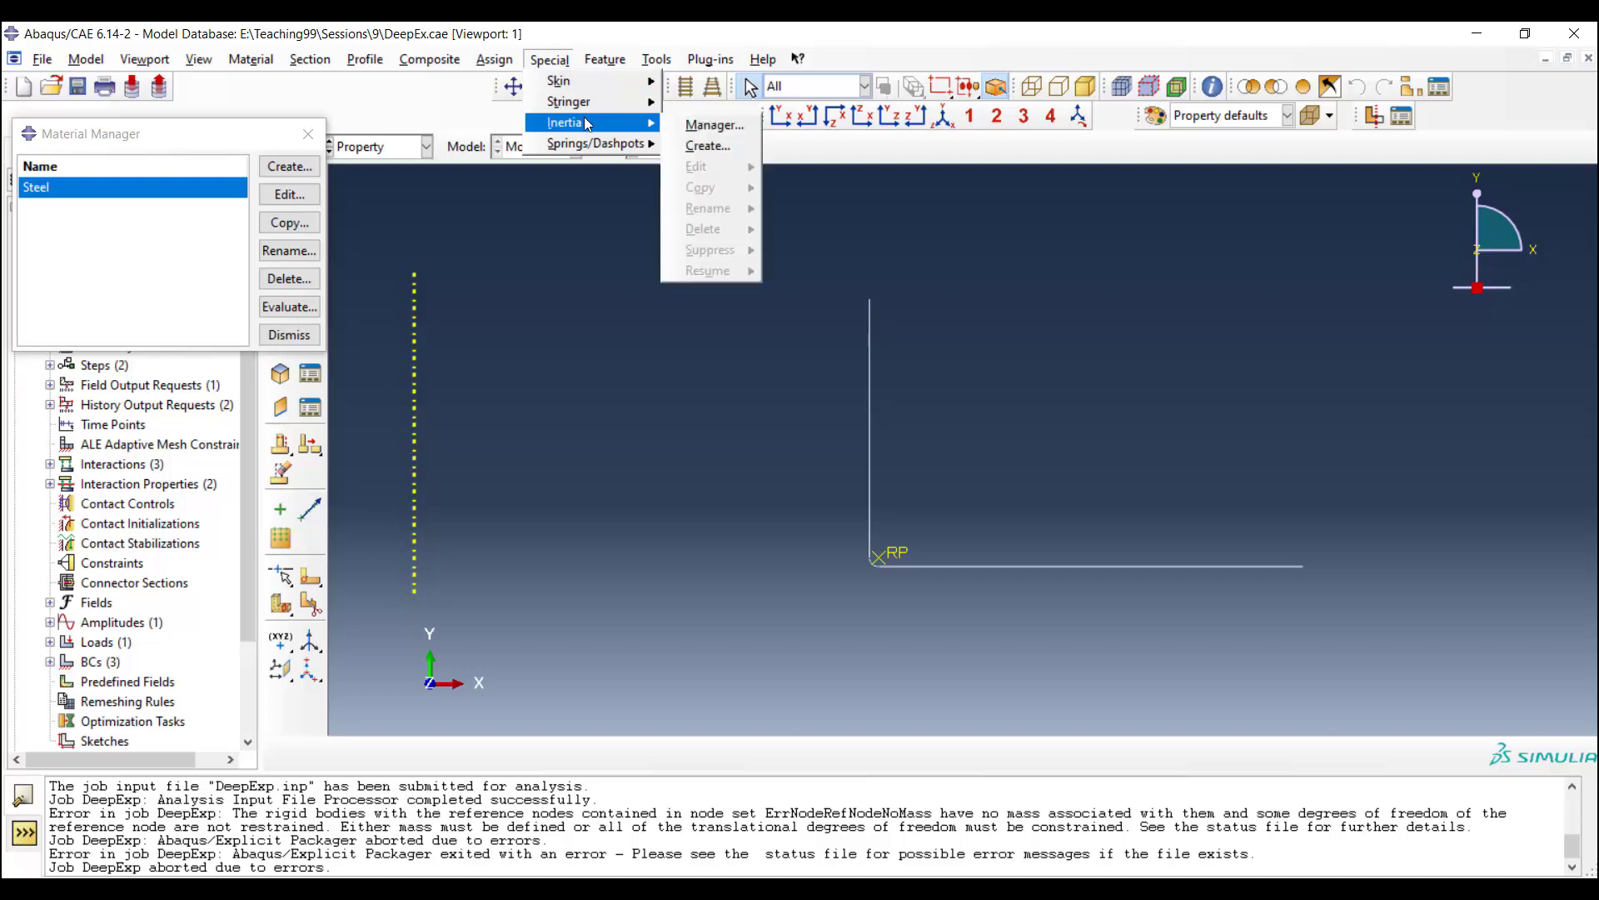
left_click(706, 146)
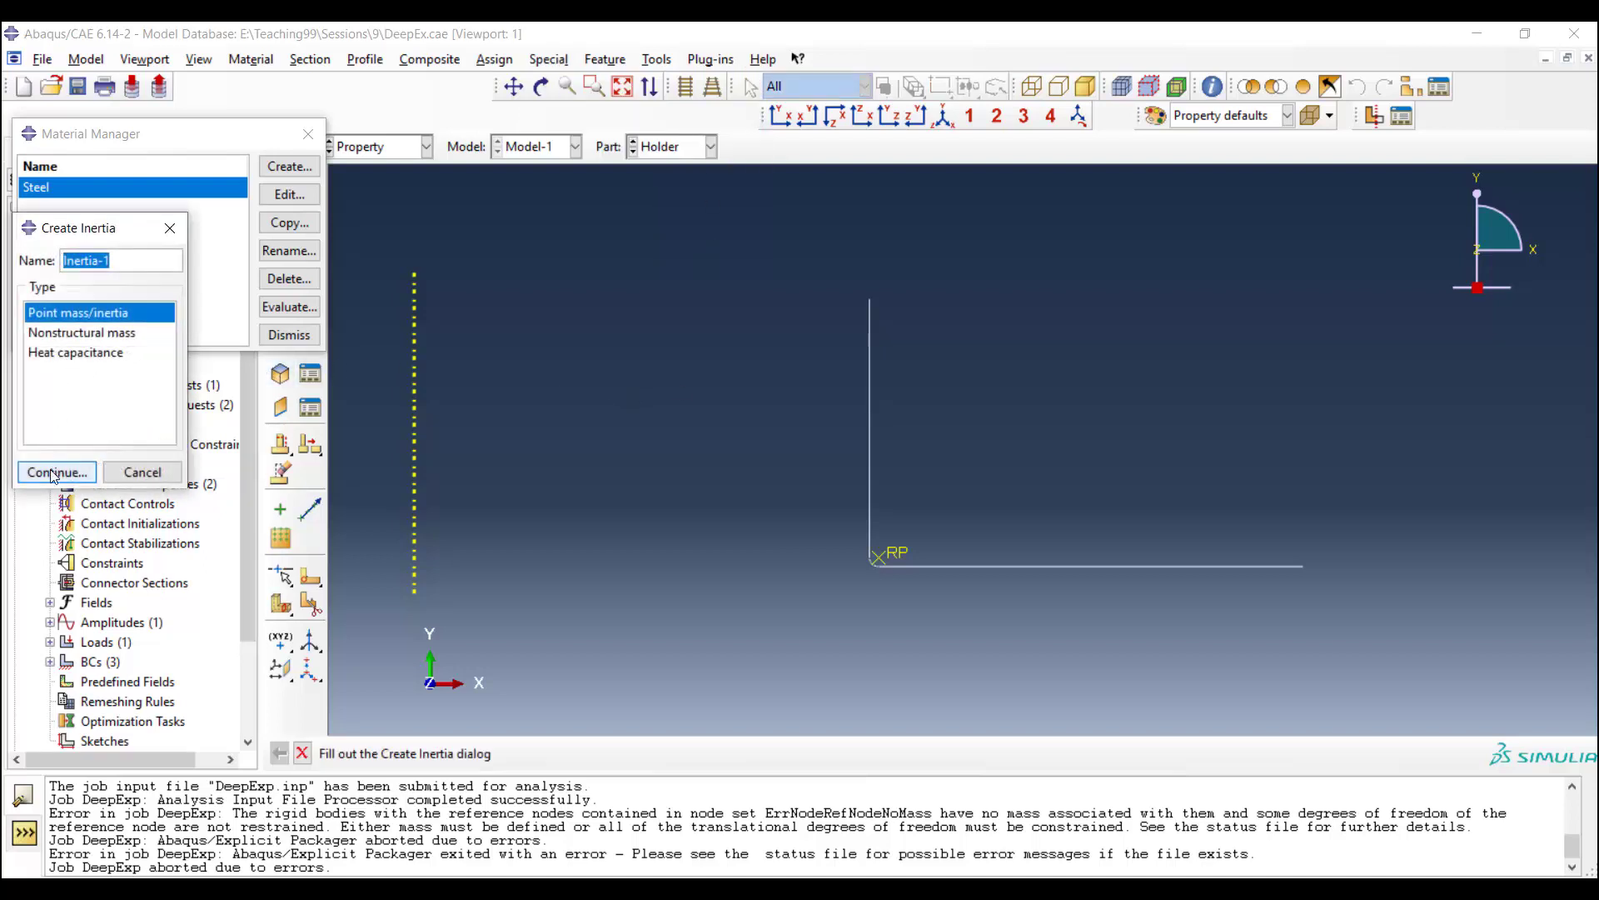
left_click(55, 471)
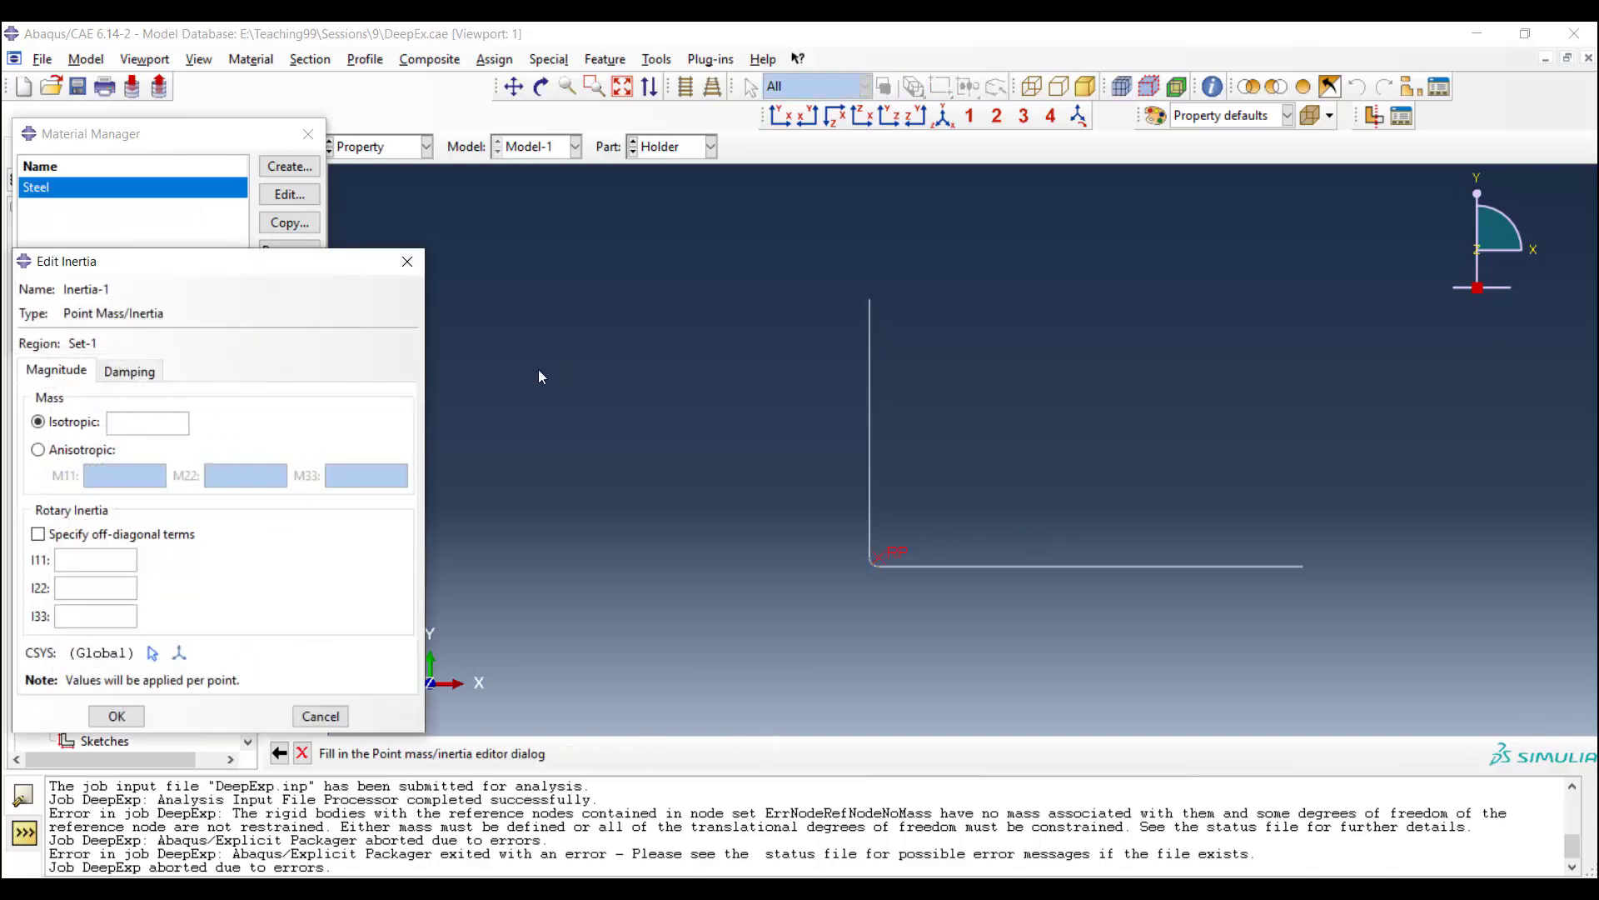
mouse_move(122, 453)
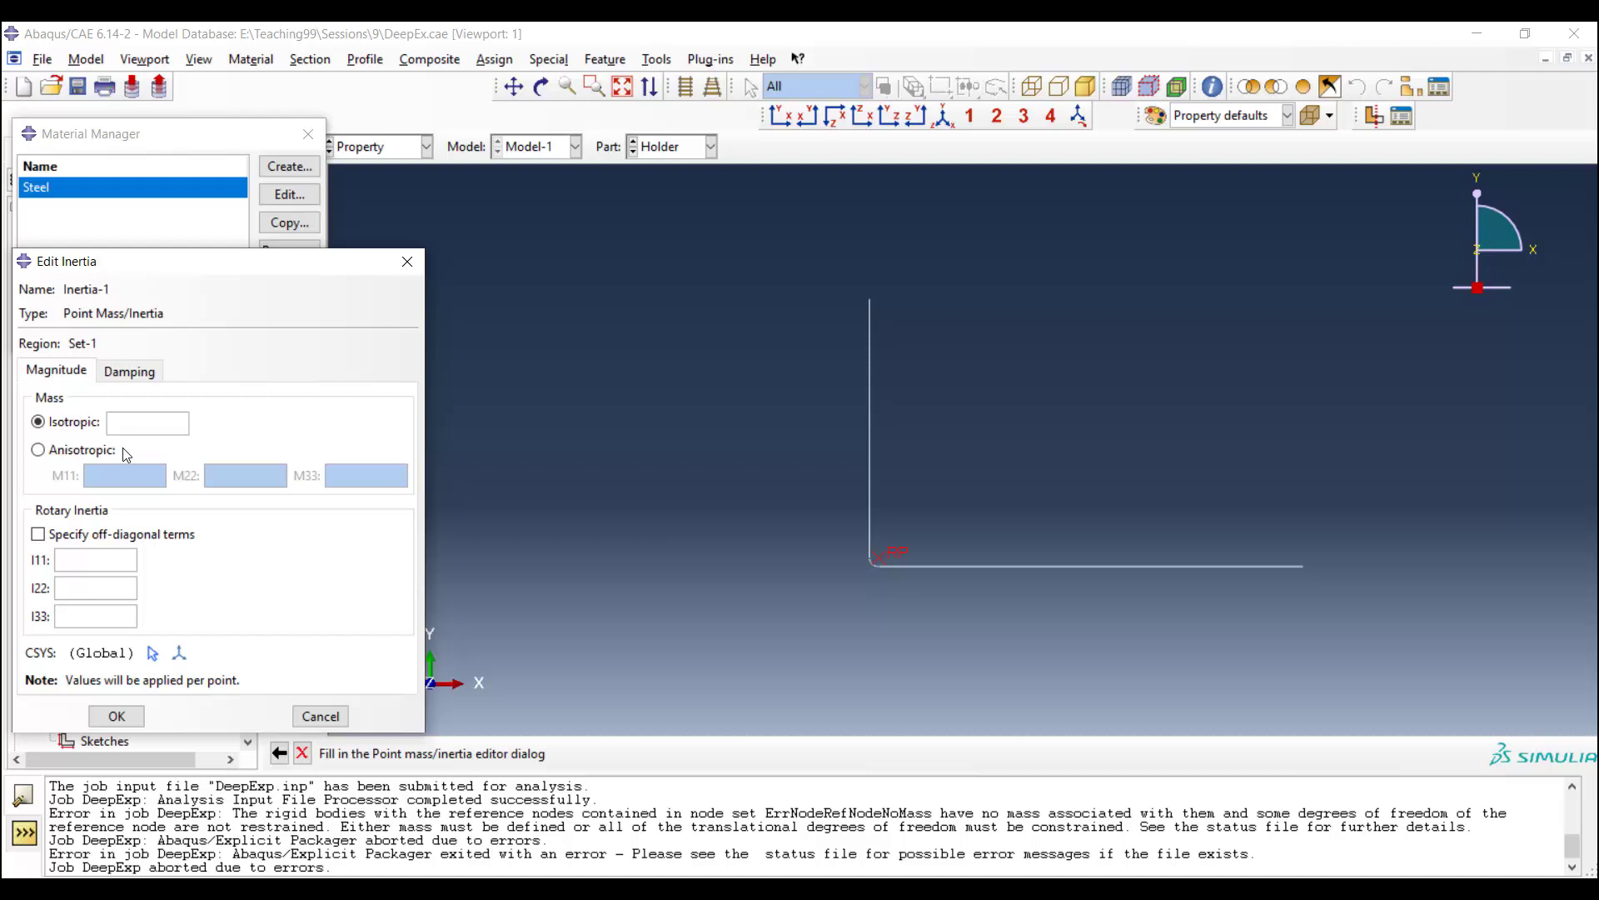
left_click(147, 421)
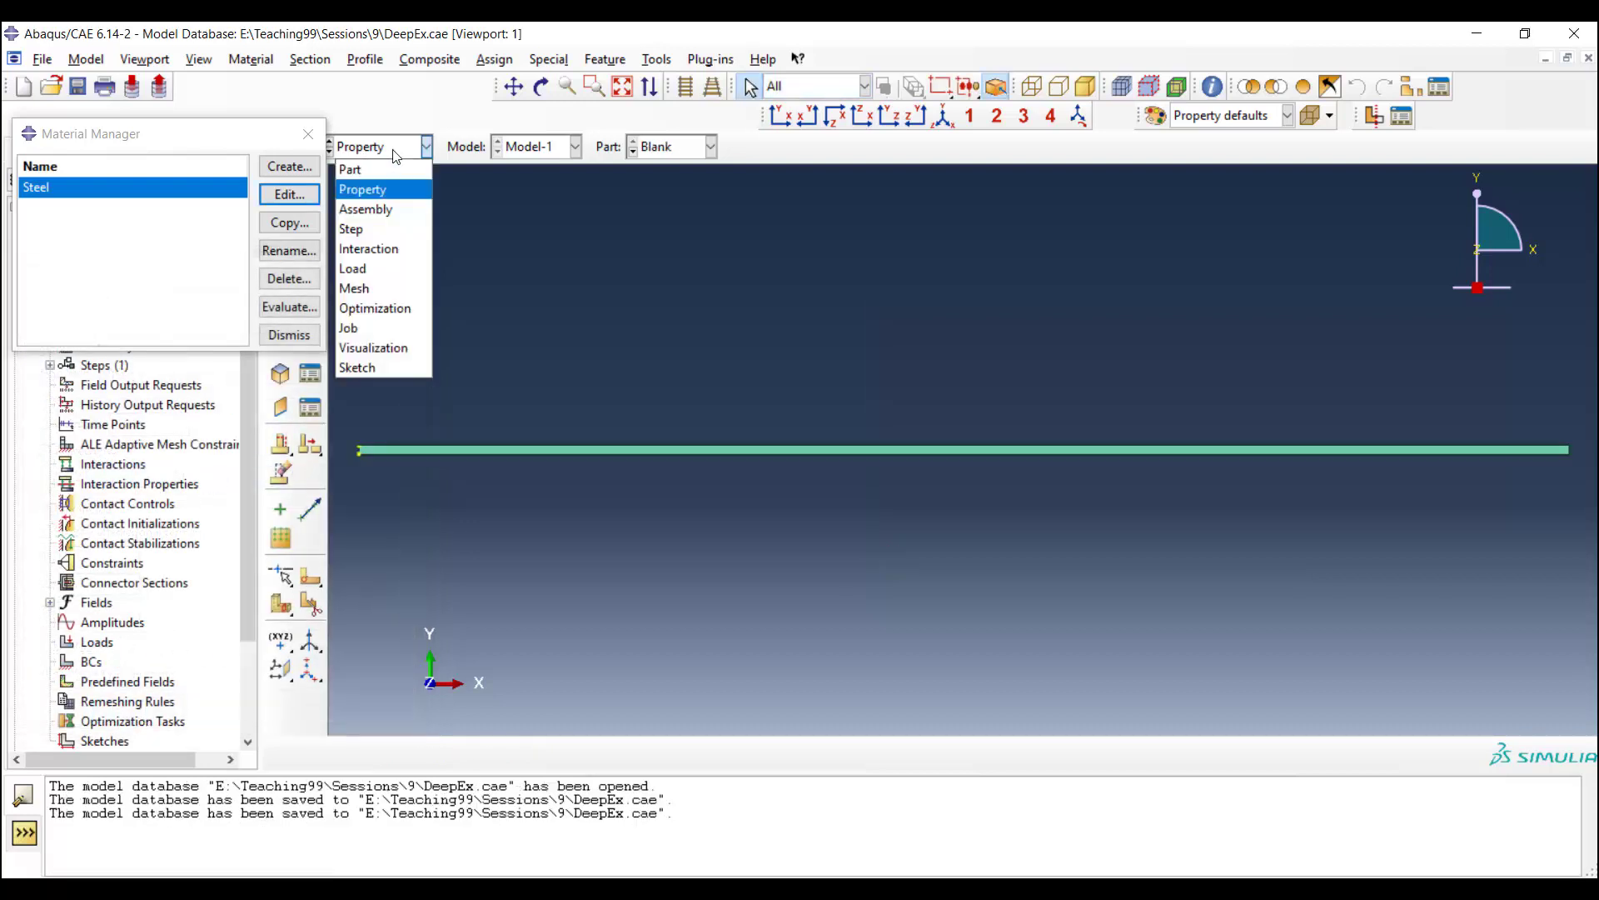
mouse_move(393, 228)
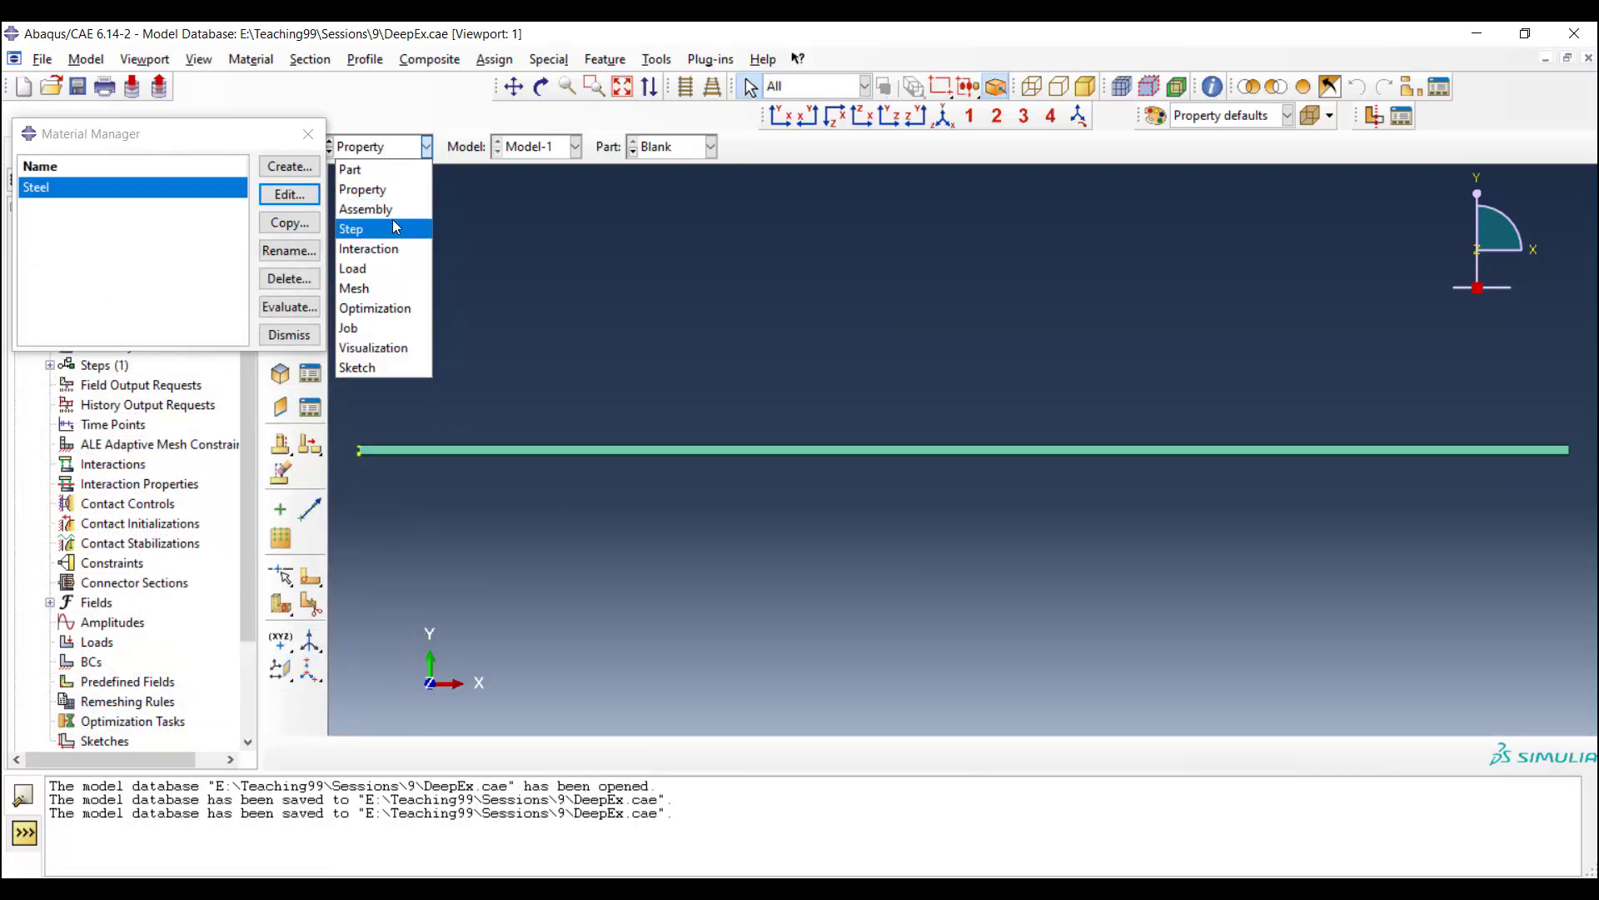
Step: In the Step module, start a new Dynamic, Explicit step named DeepDraw after Initial
left_click(365, 210)
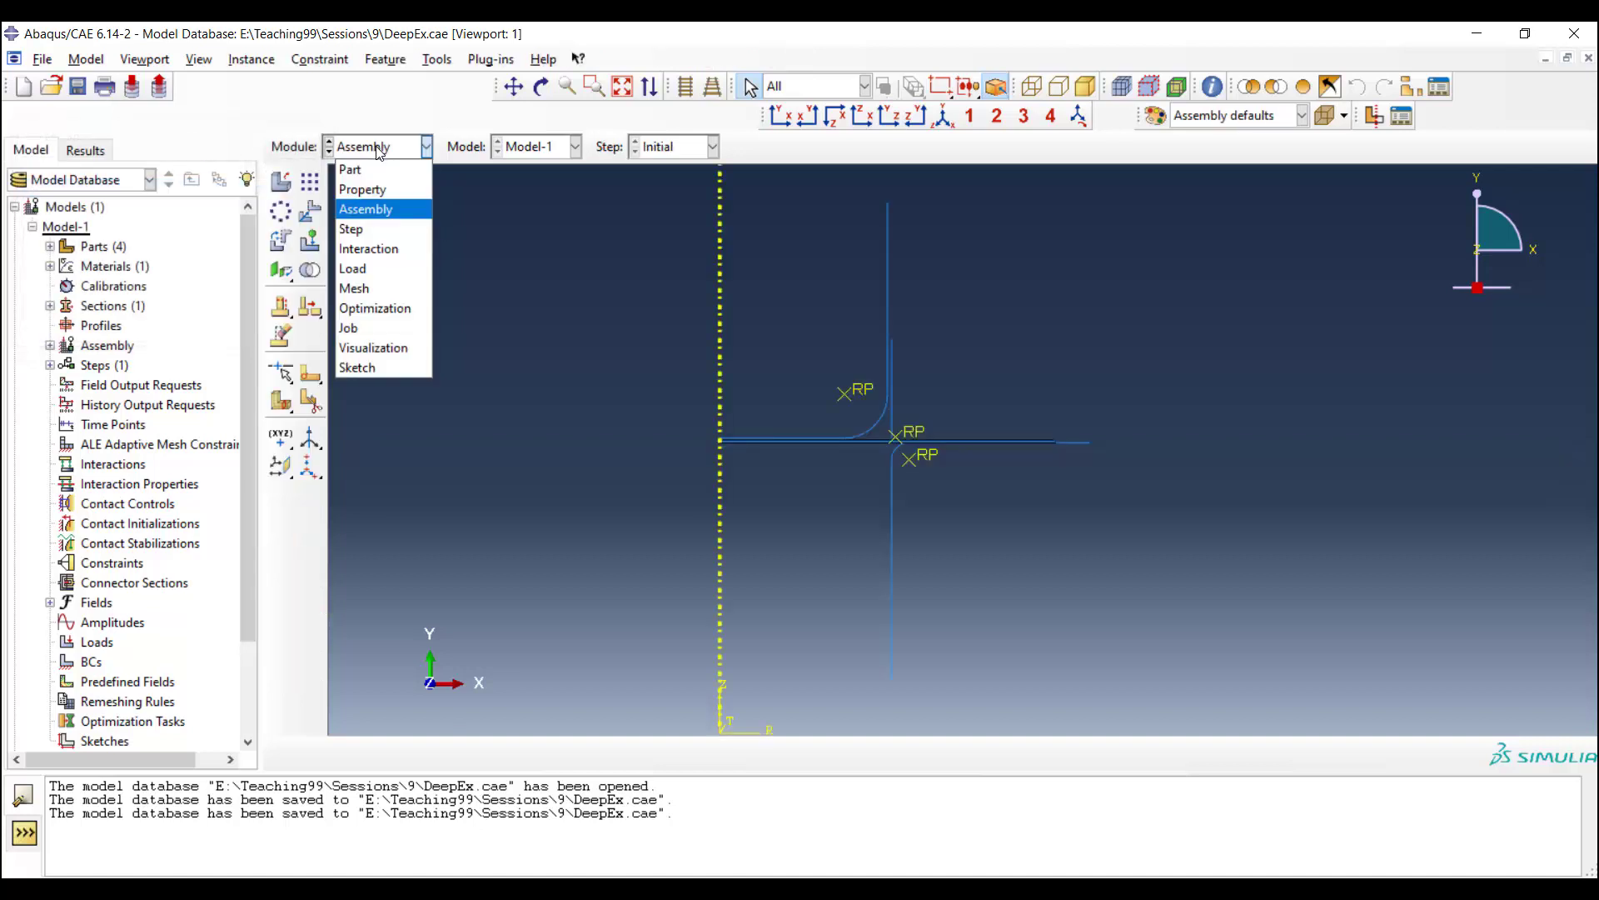
left_click(352, 229)
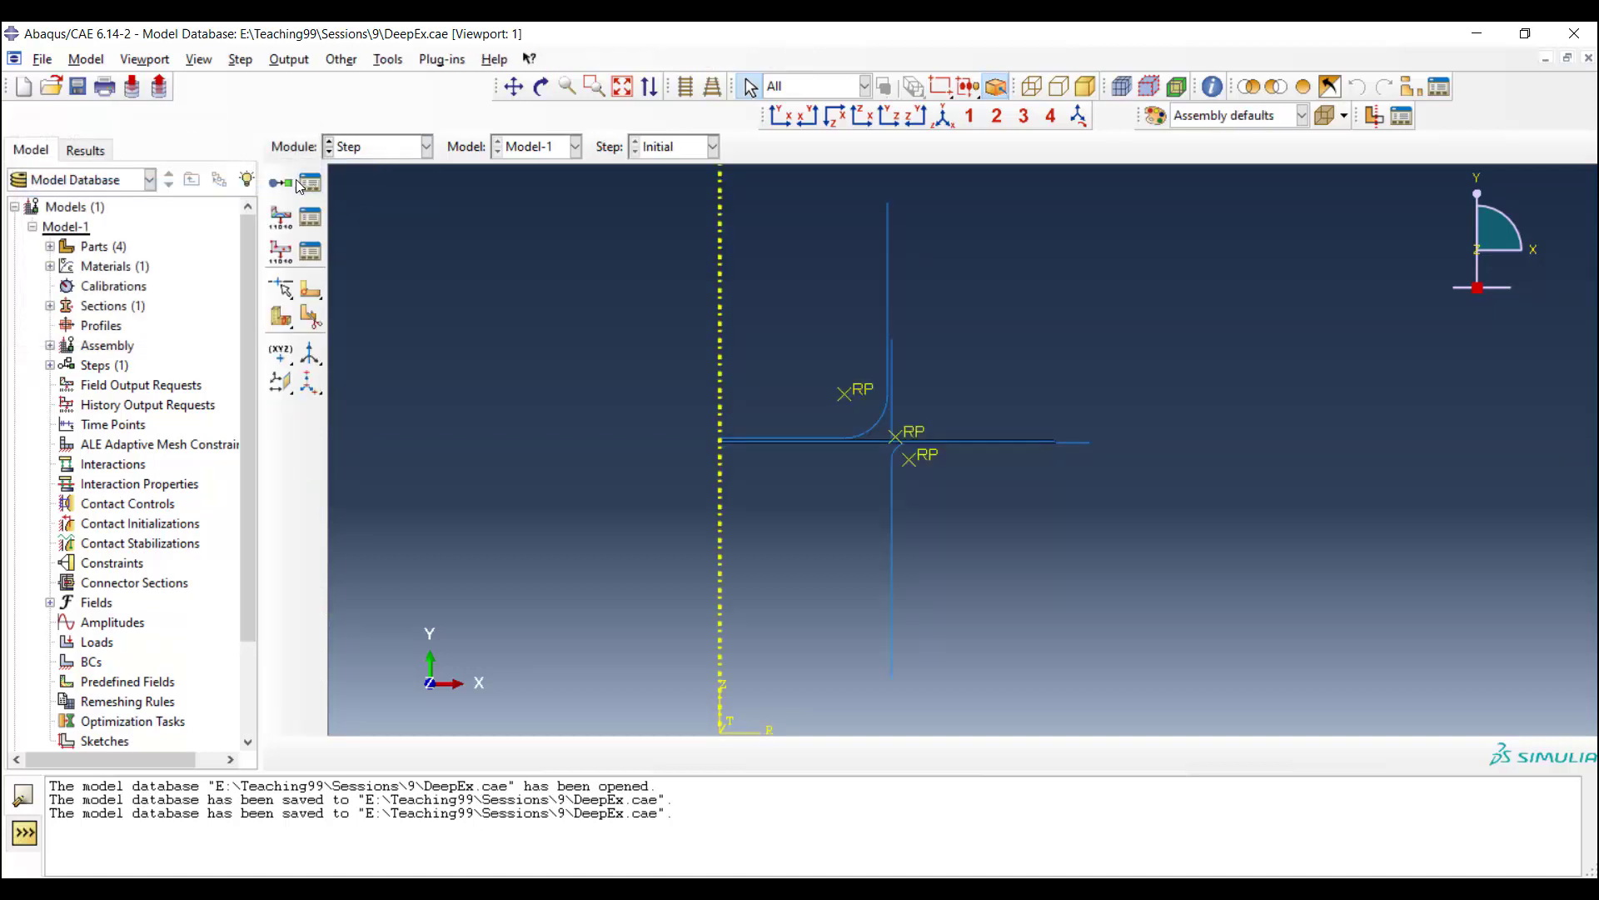
left_click(280, 183)
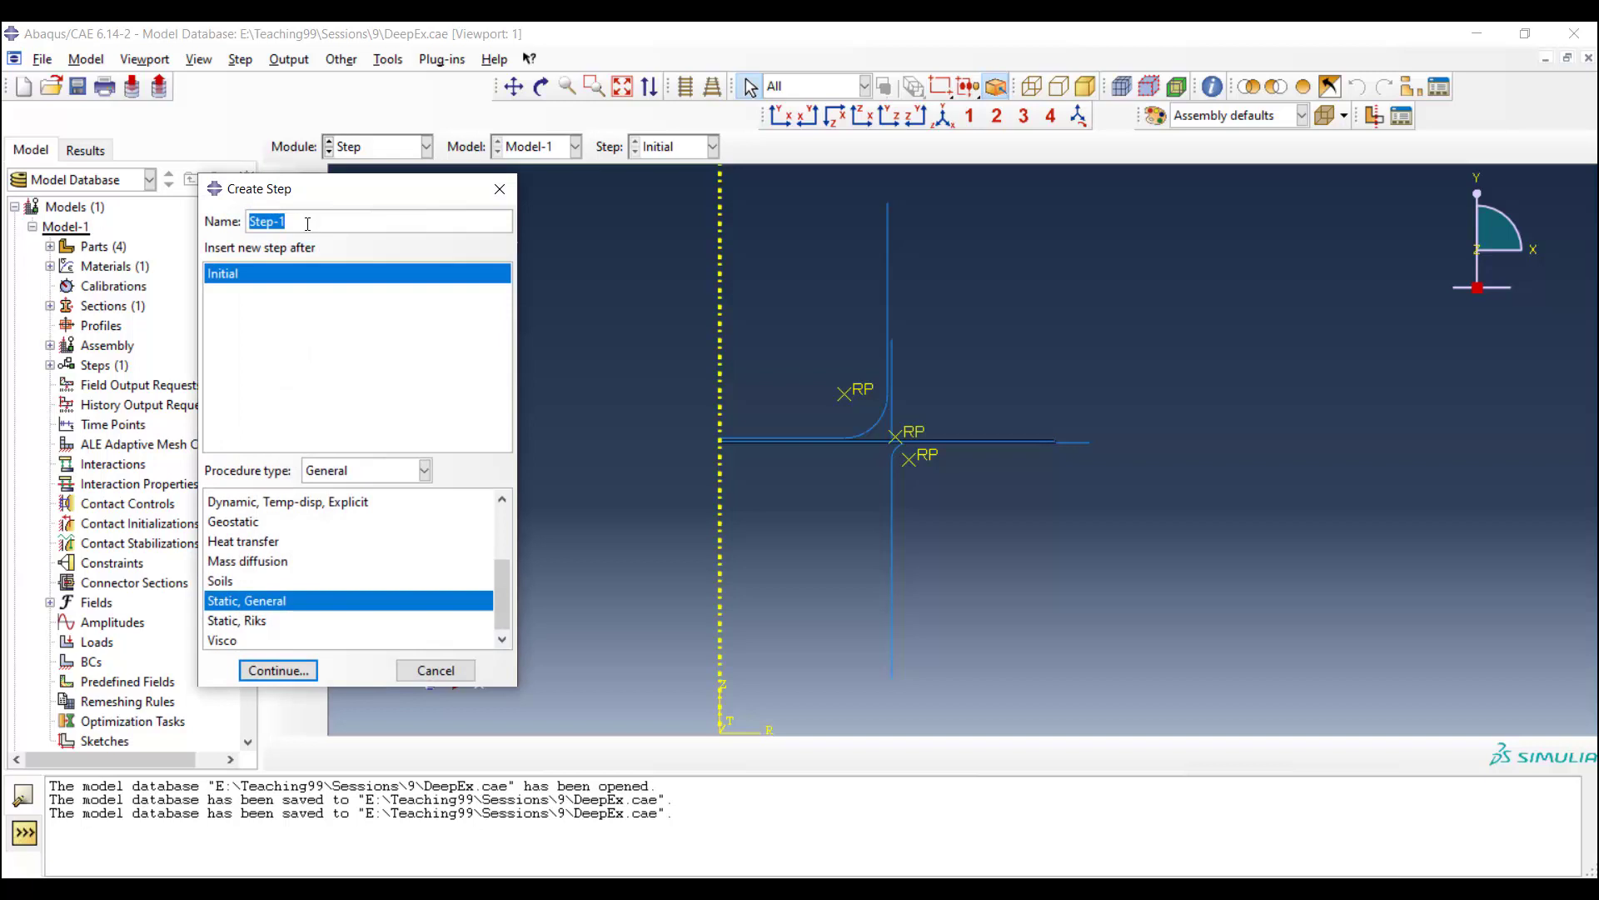
type("DeepDraw")
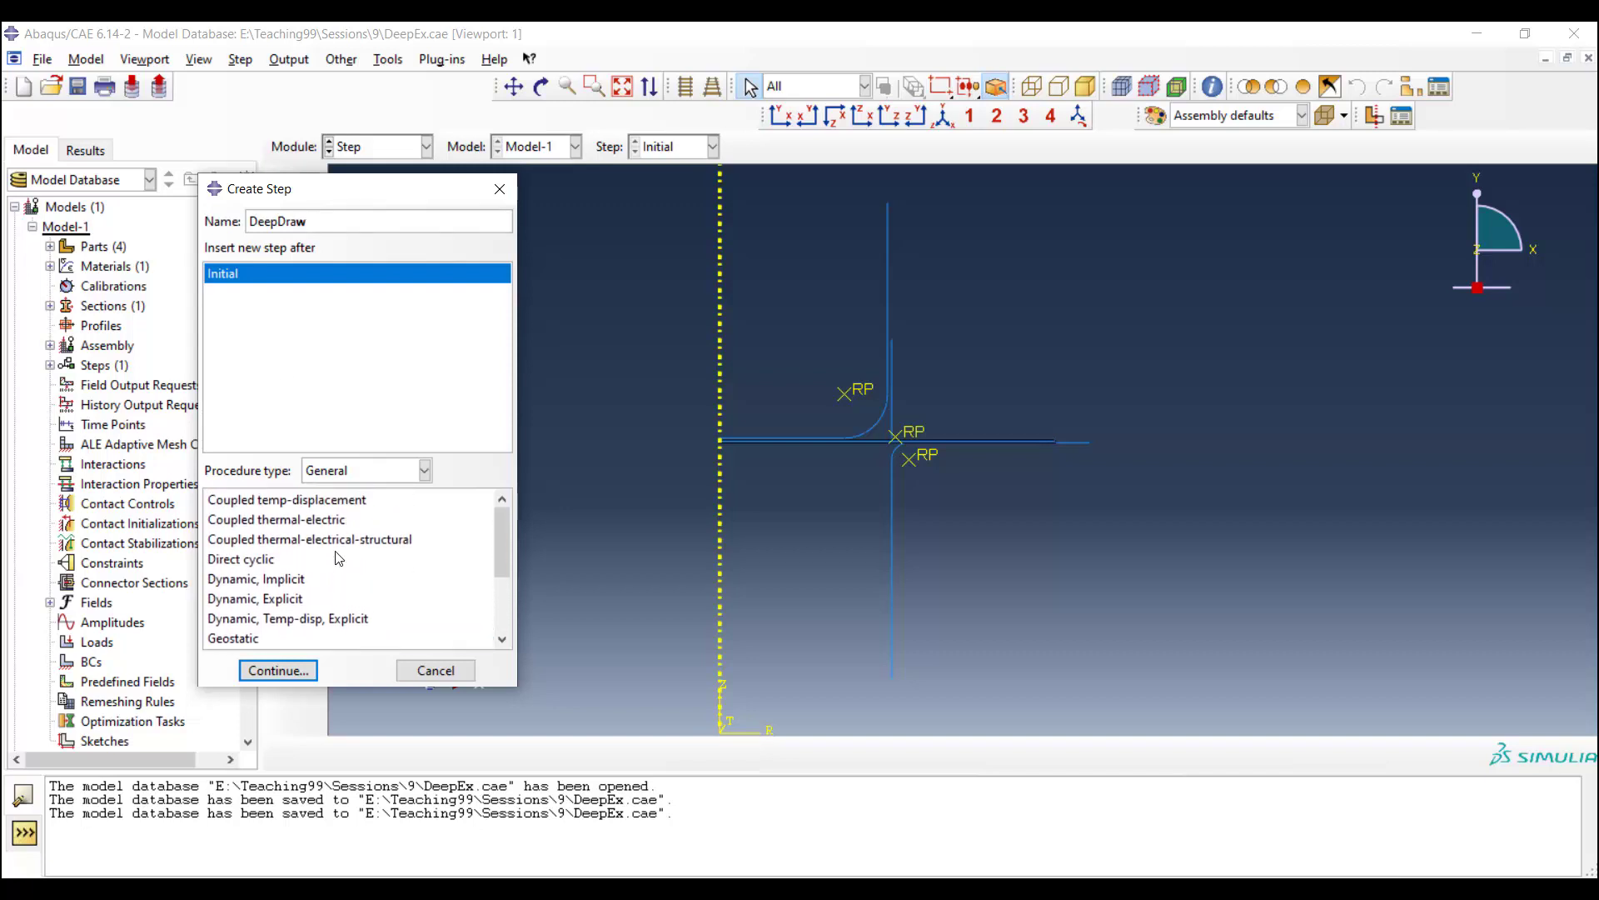
left_click(255, 599)
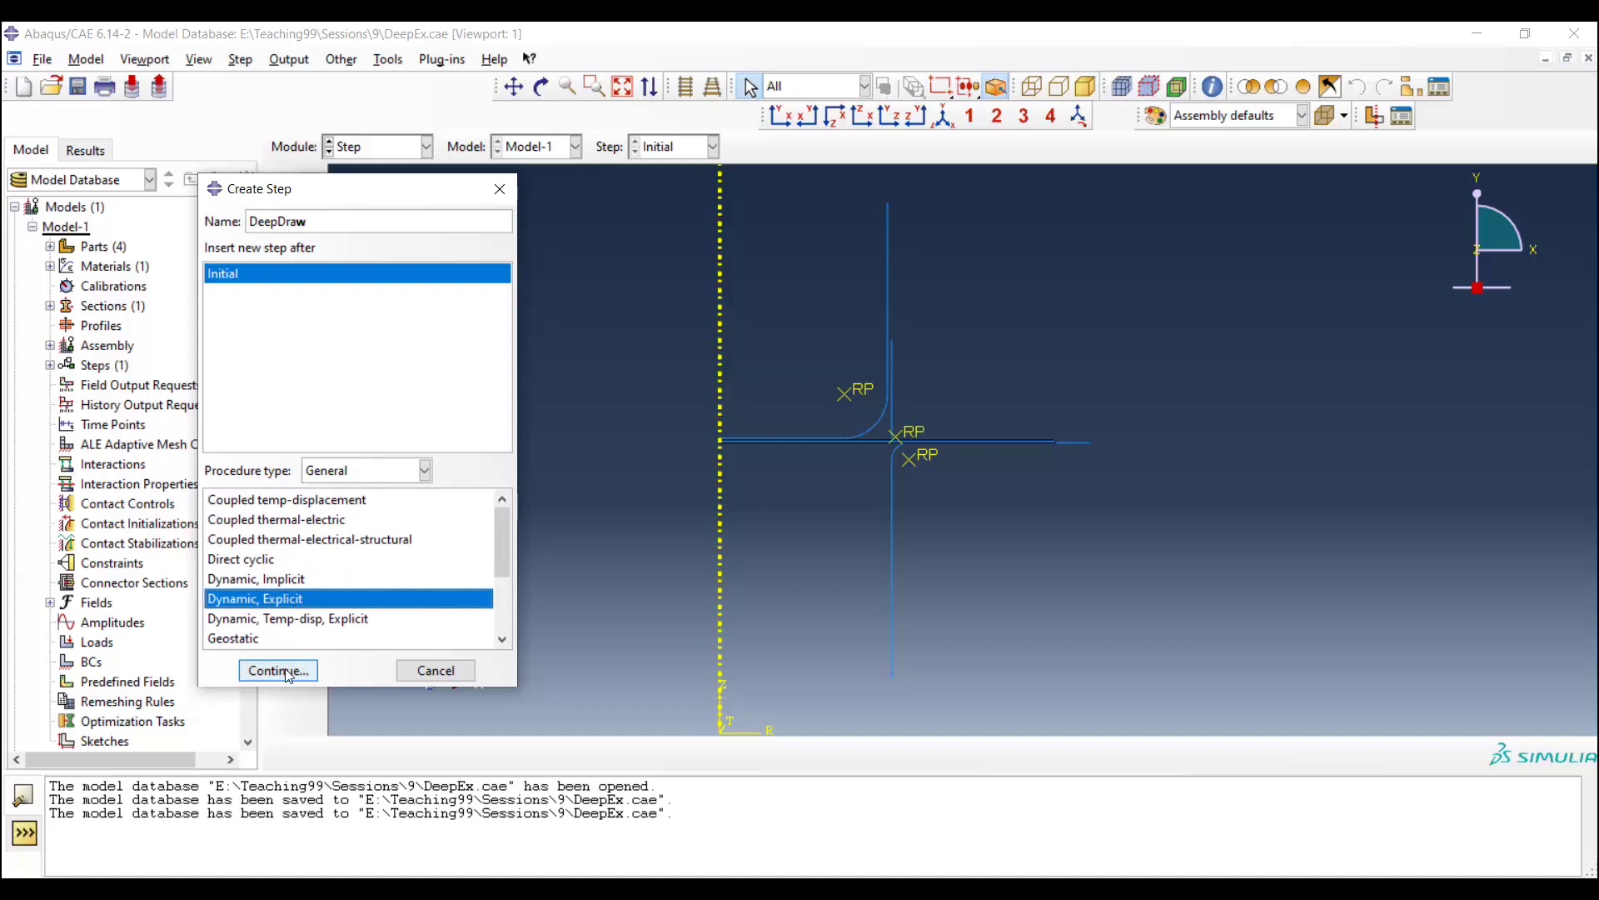
left_click(276, 670)
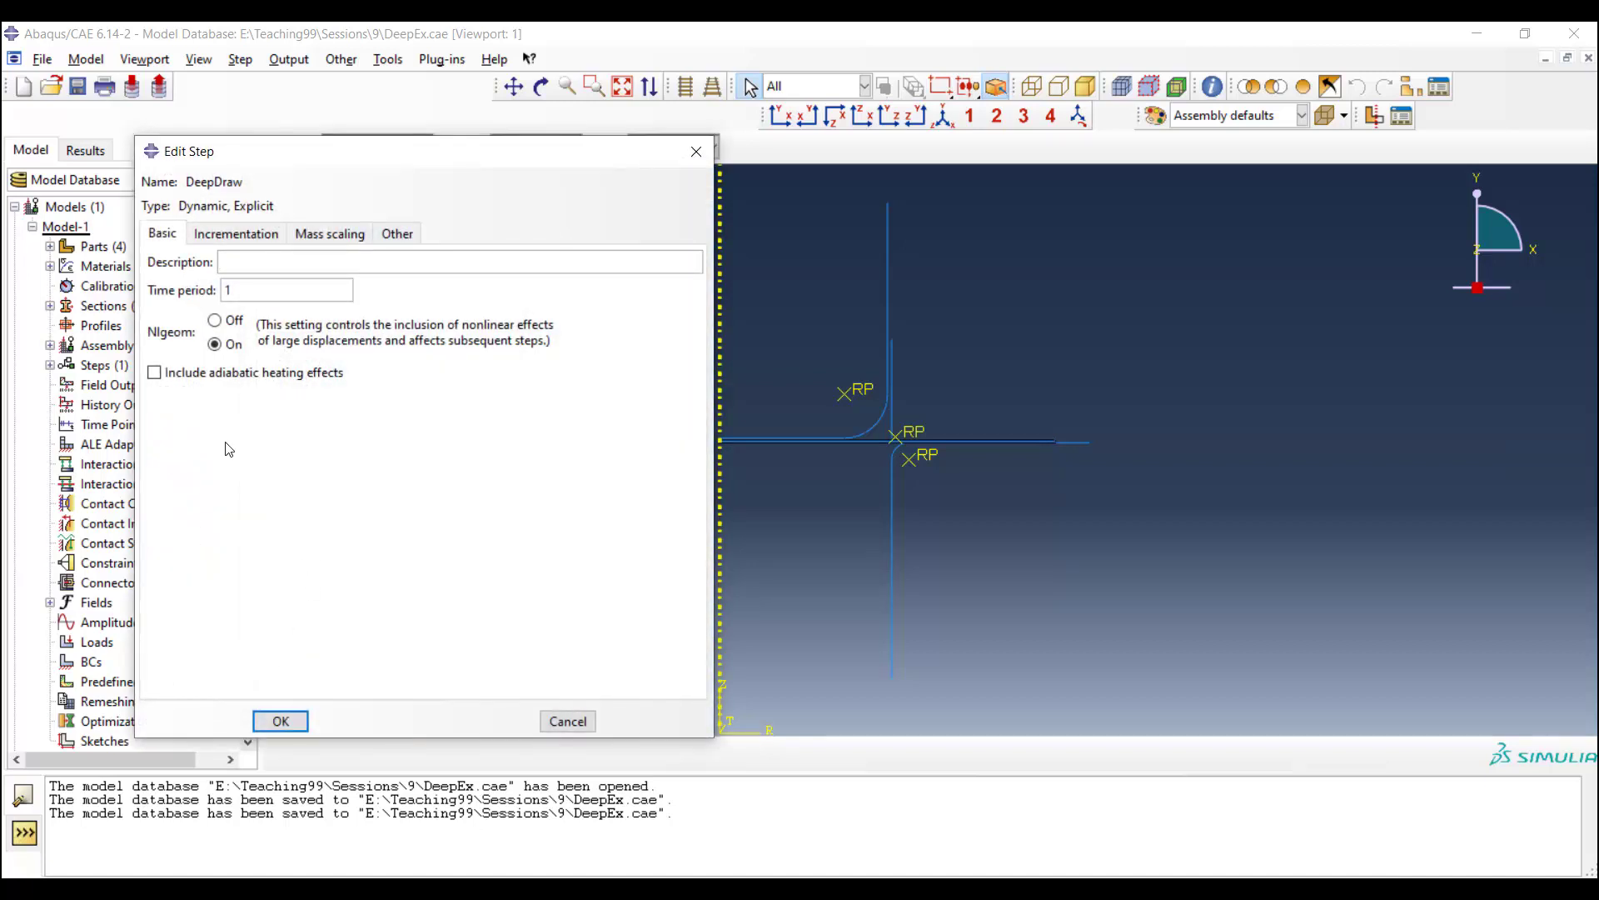
mouse_move(171, 414)
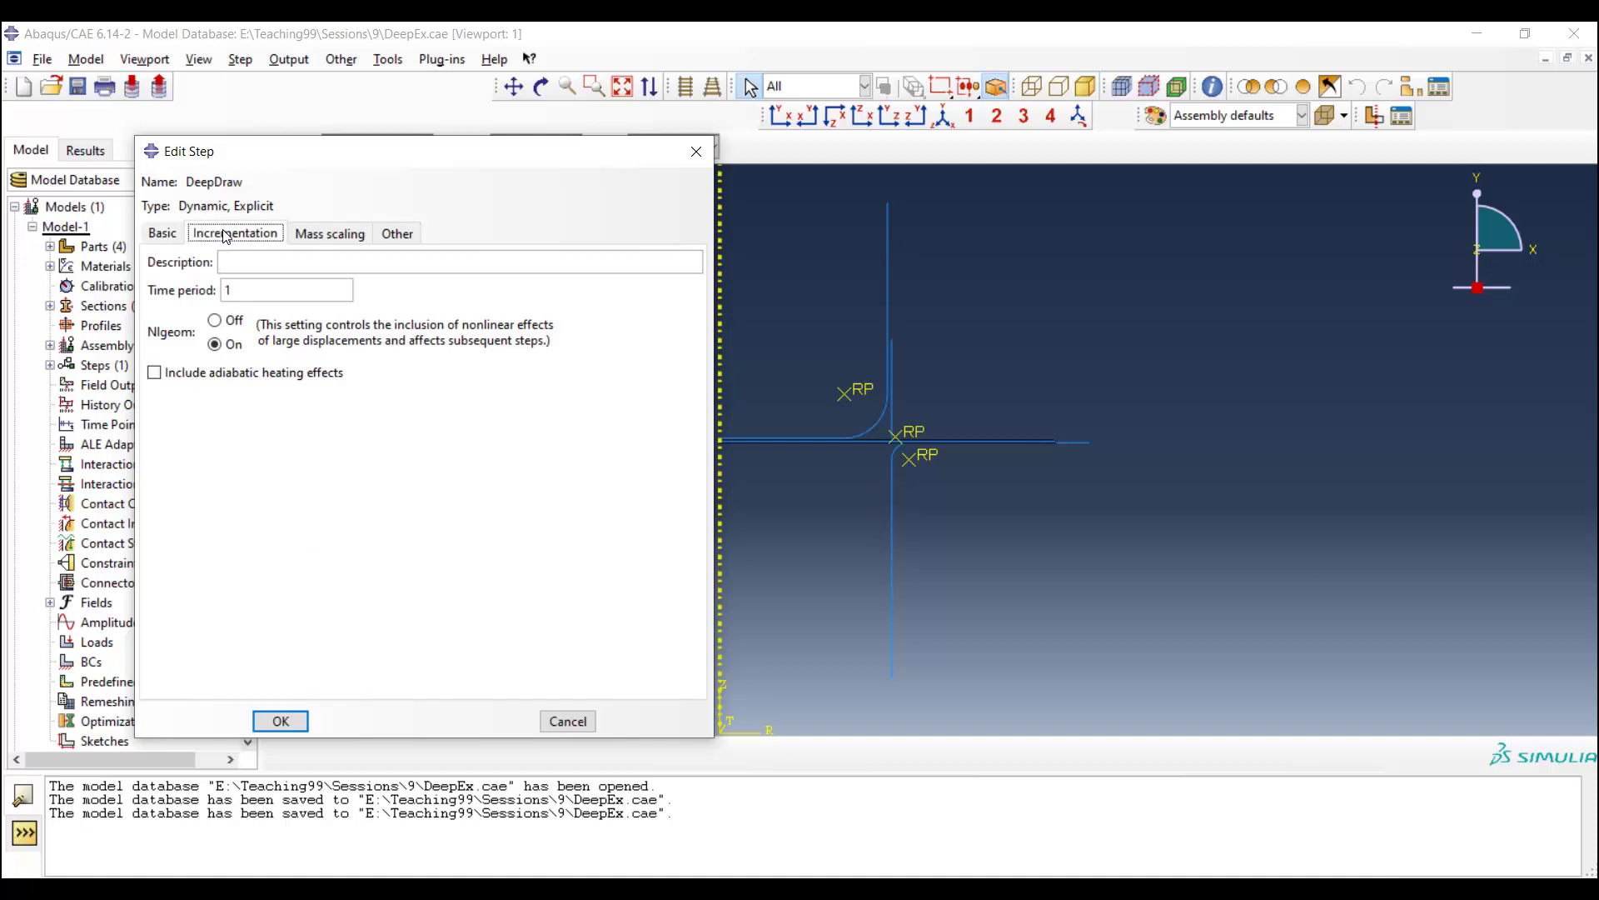
Step: Review the Incrementation and Mass scaling settings of the DeepDraw step
left_click(235, 233)
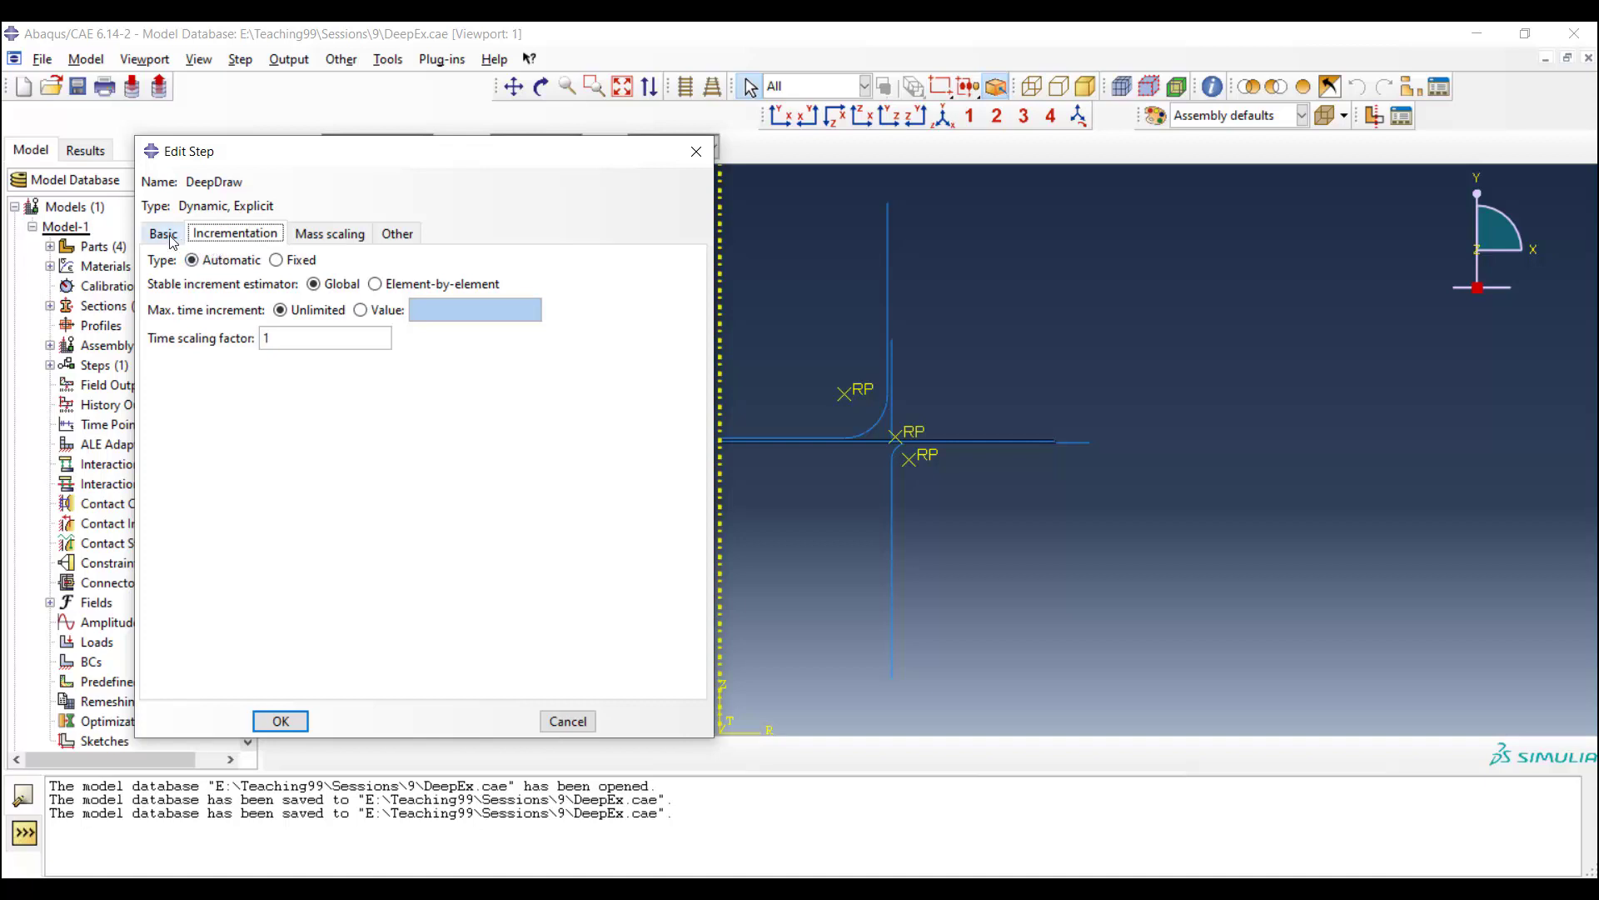
left_click(328, 233)
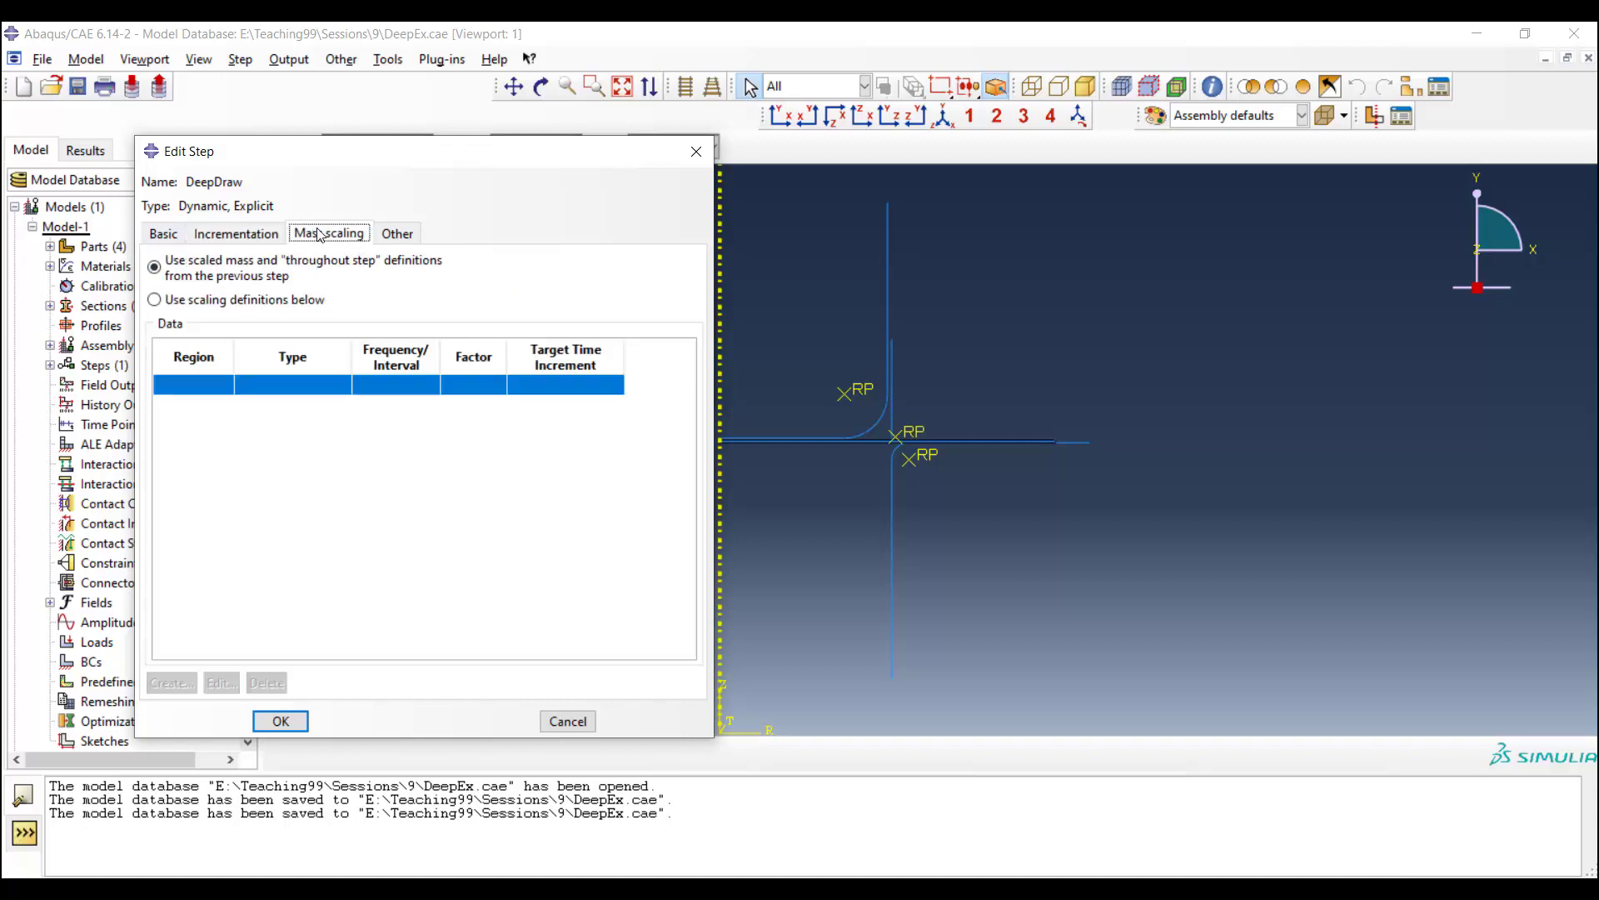
left_click(329, 234)
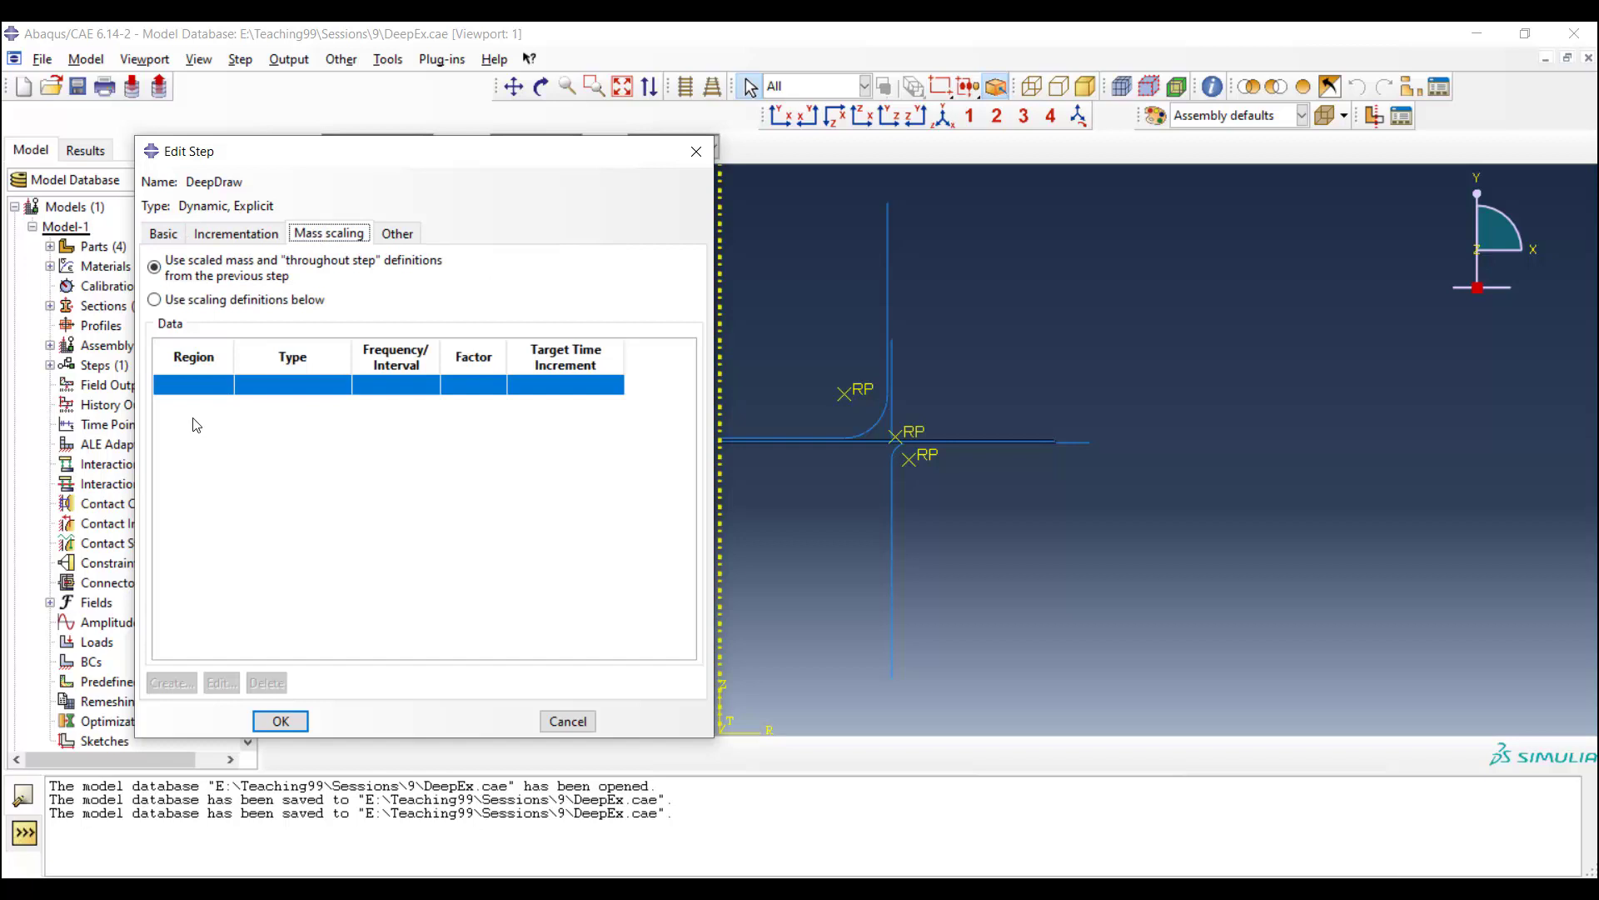
mouse_move(378, 453)
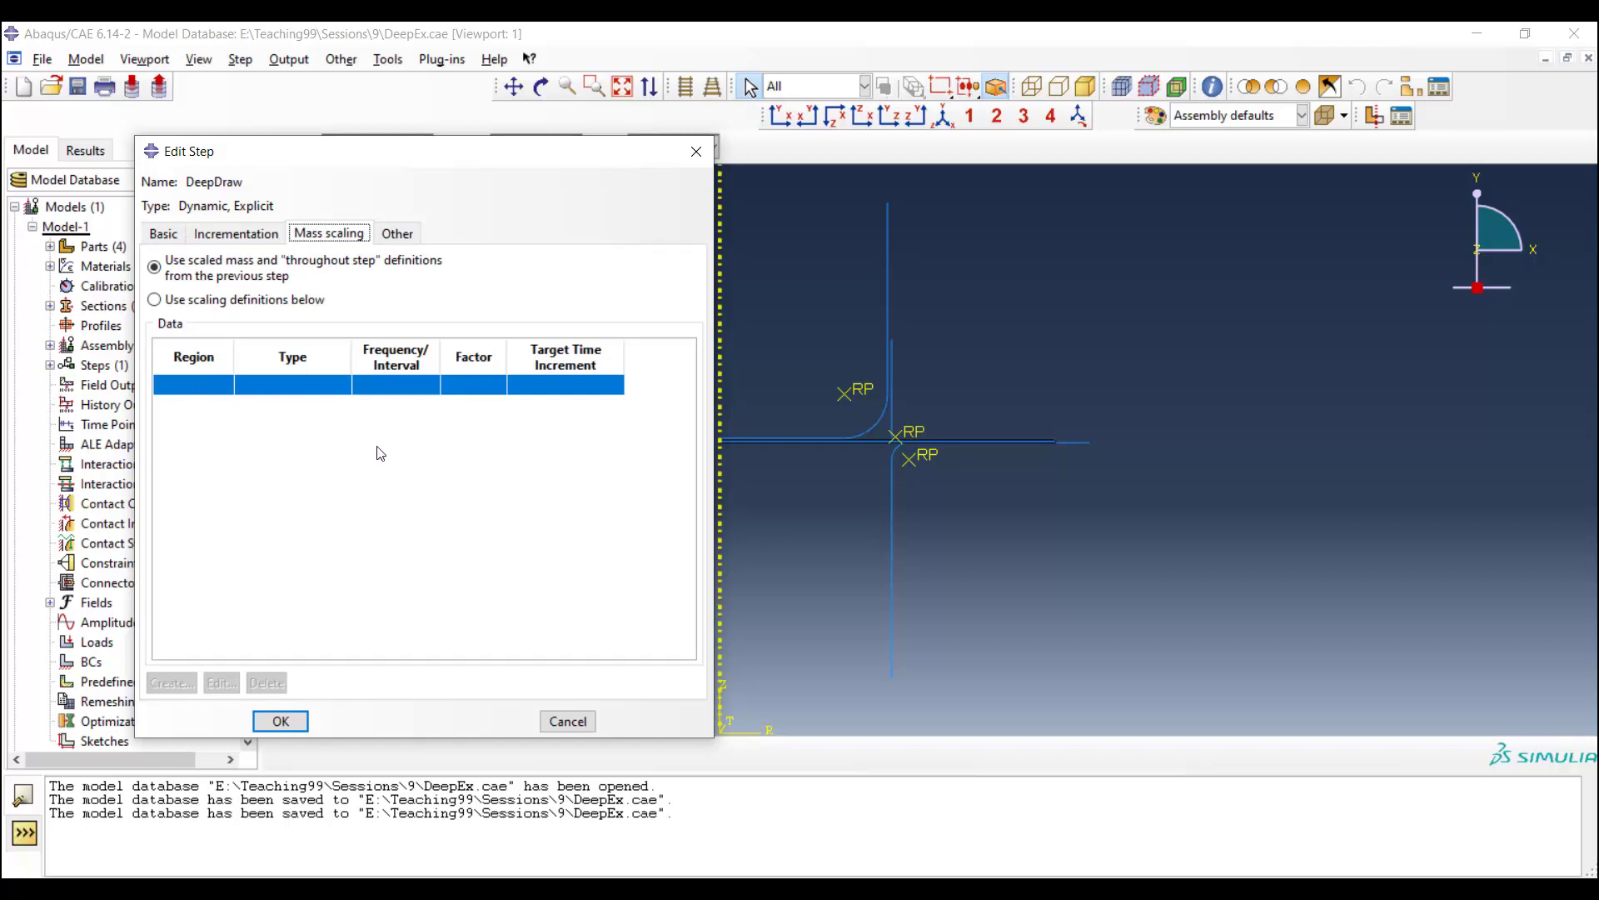
Step: Set the DeepDraw step time period to 0.01 on the Basic settings and create the step
left_click(161, 233)
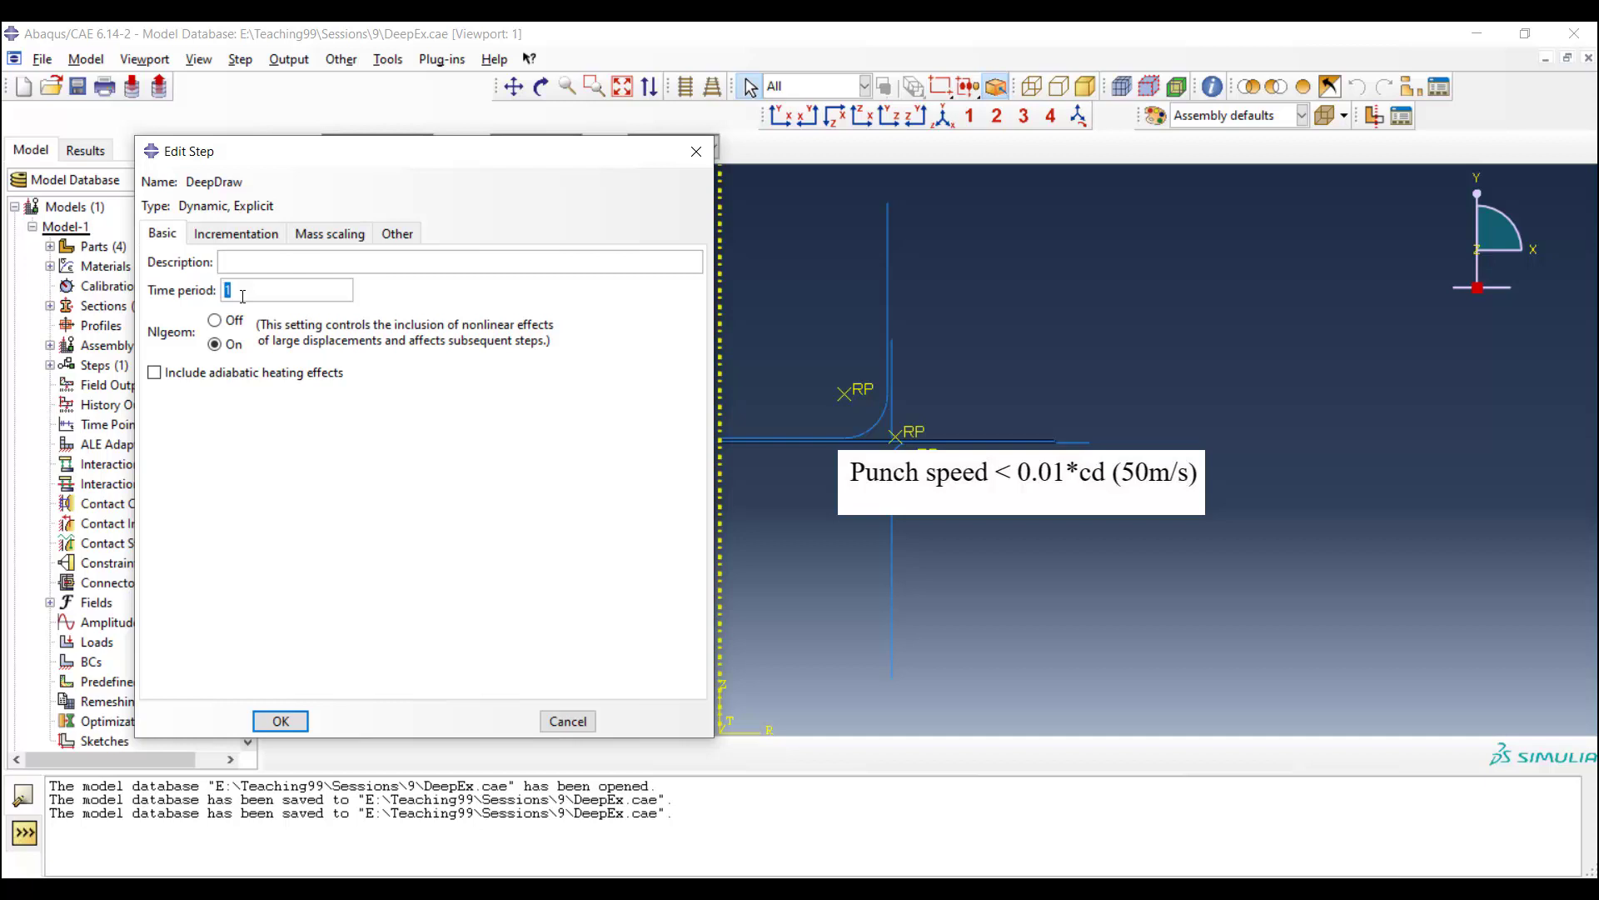
type("0.0")
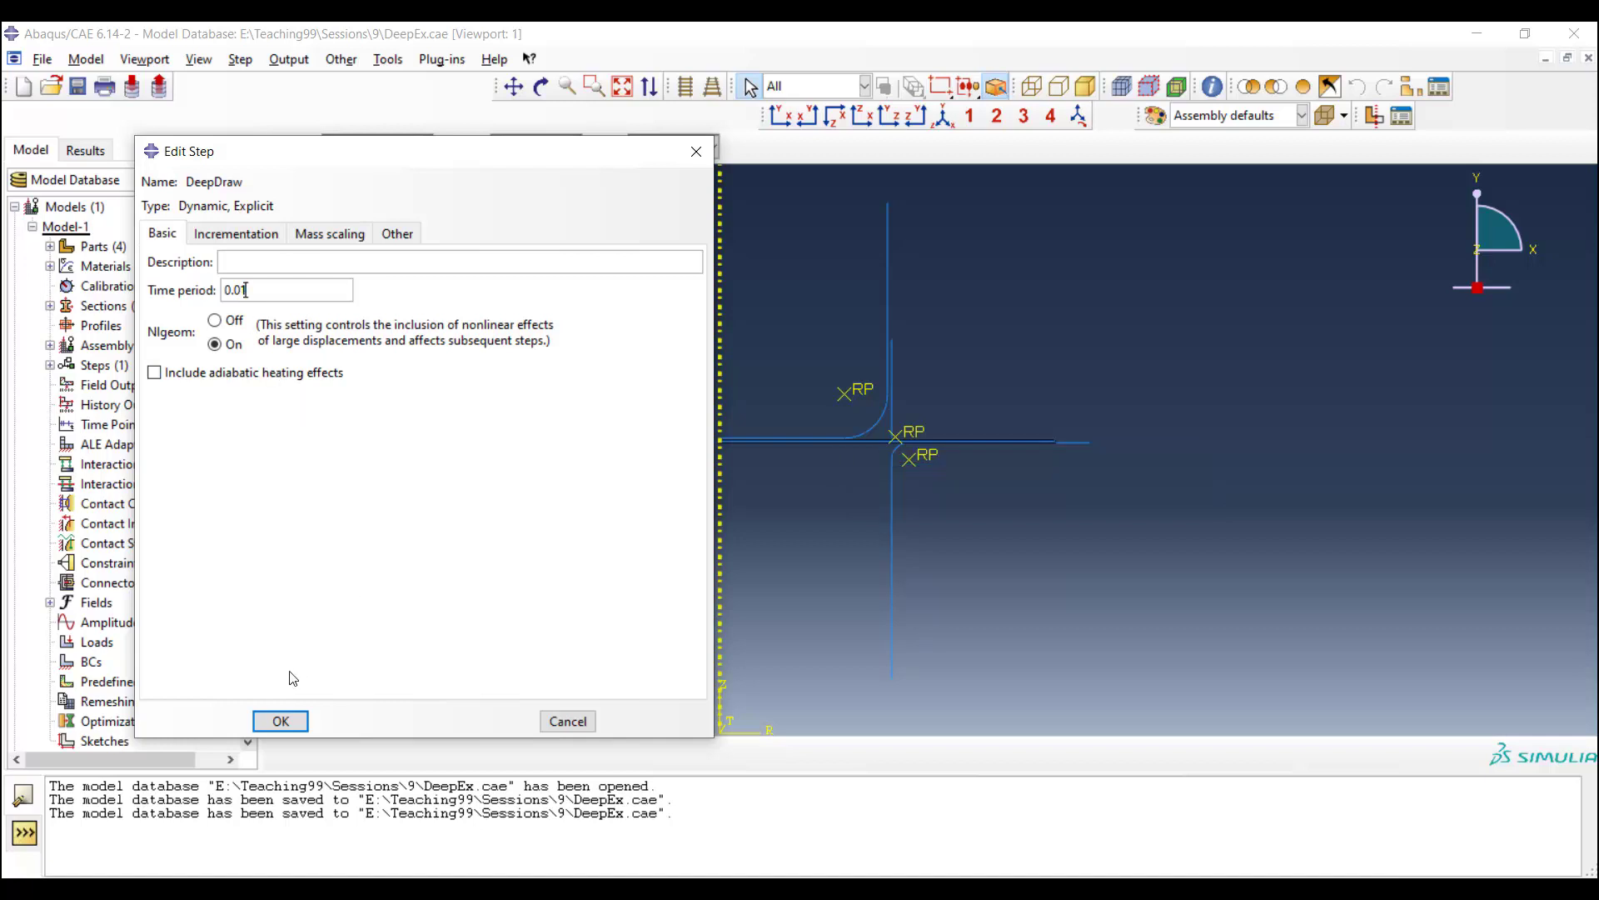
left_click(280, 721)
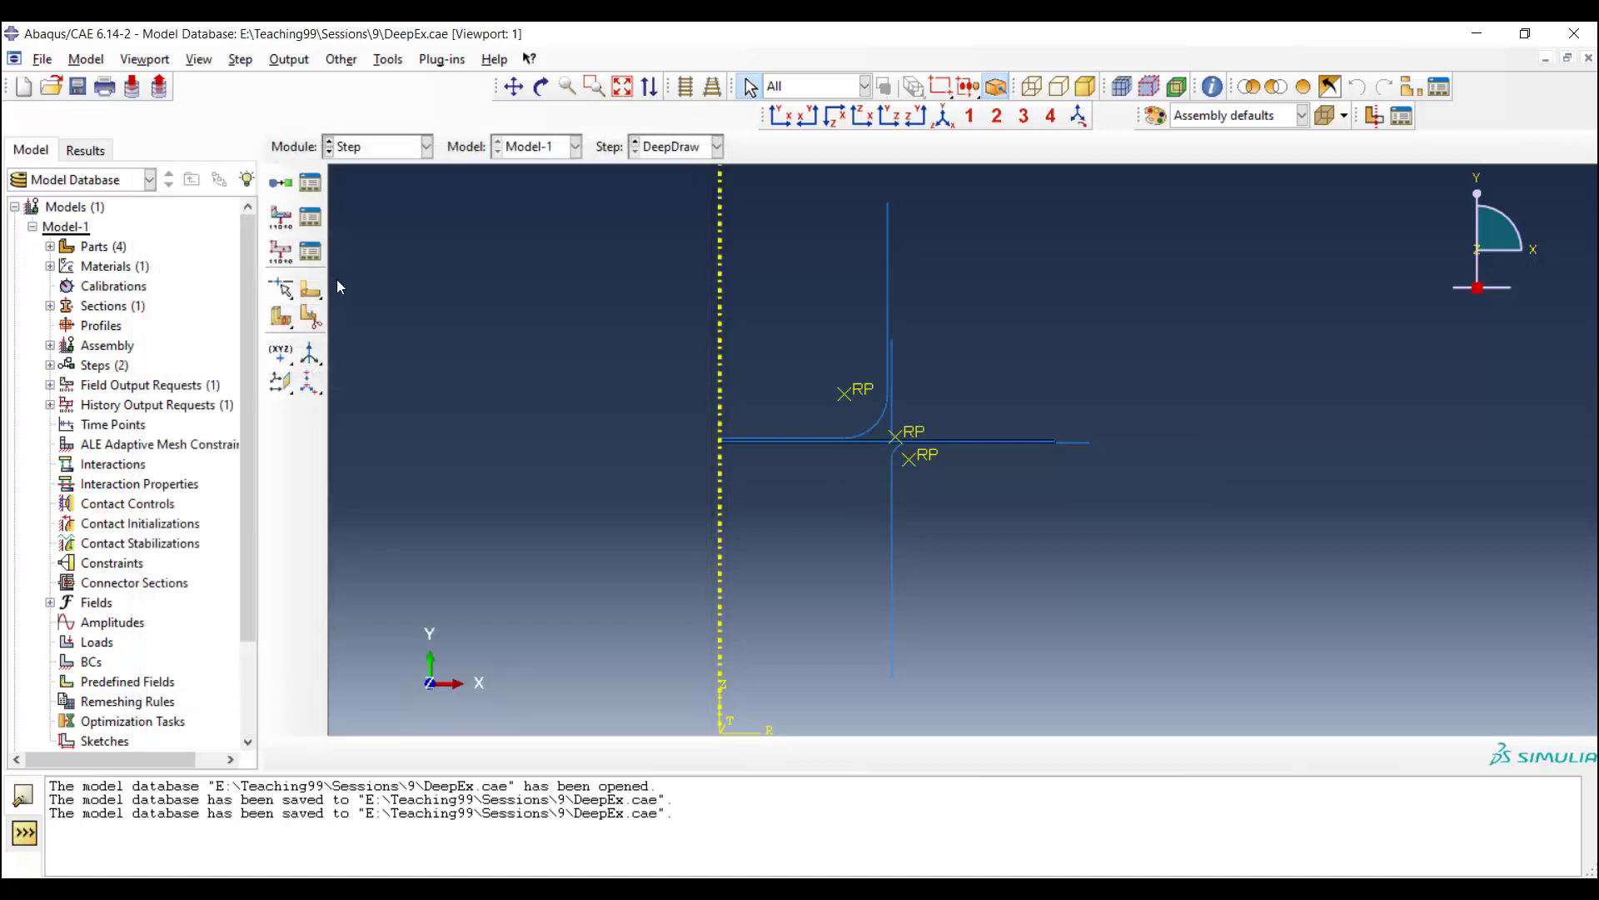
Step: Start a new history output request in DeepDraw with its domain restricted to a set
left_click(288, 58)
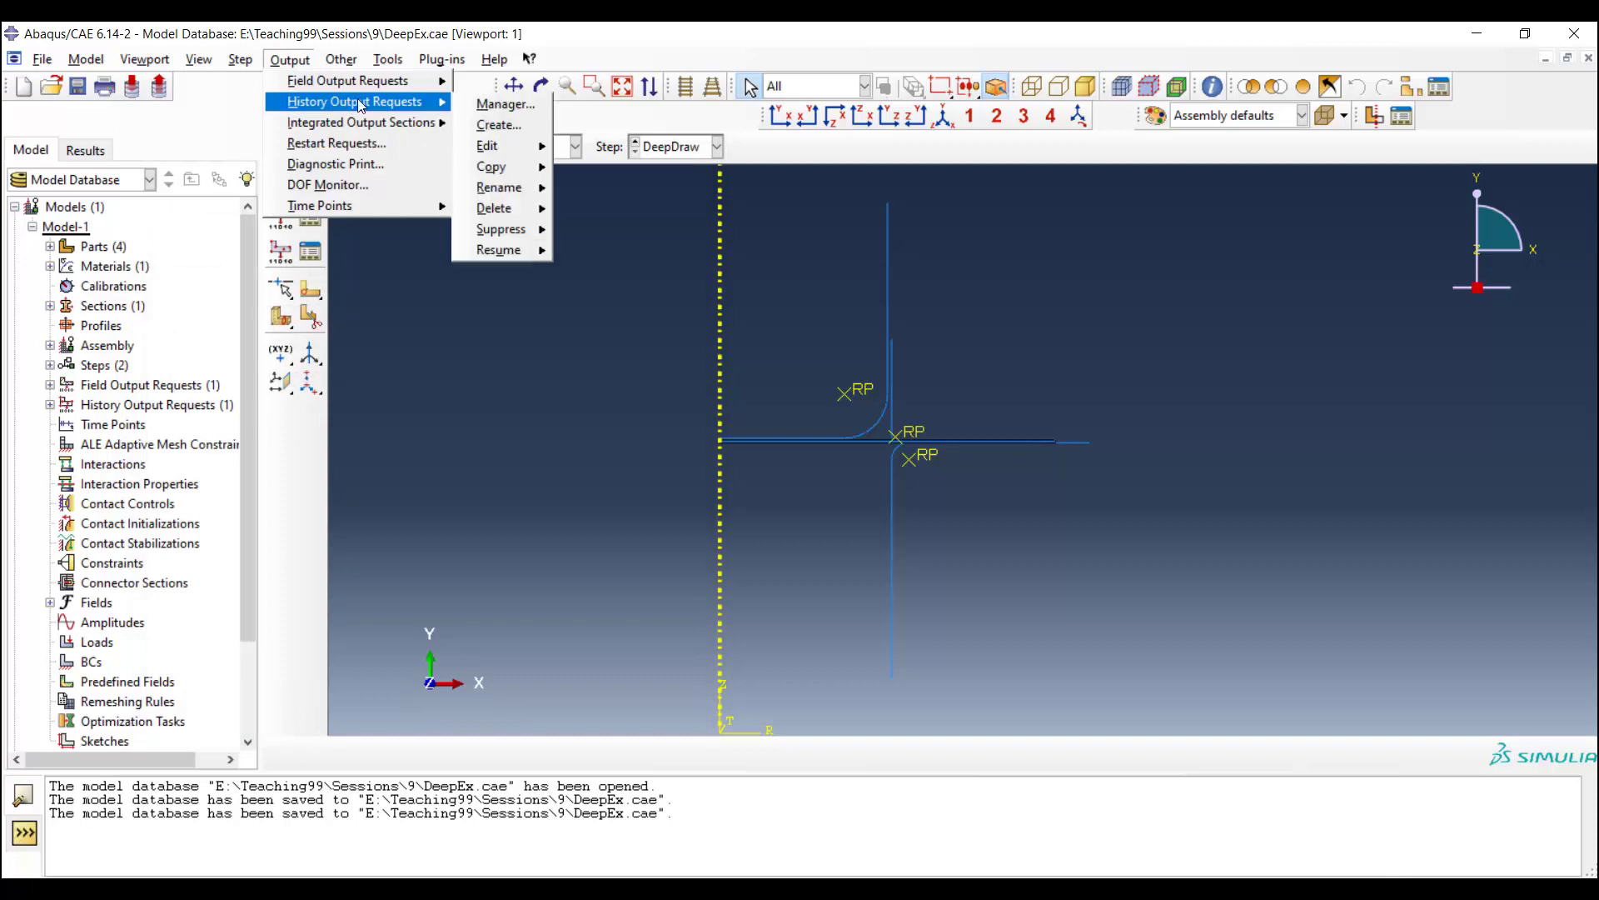
left_click(503, 103)
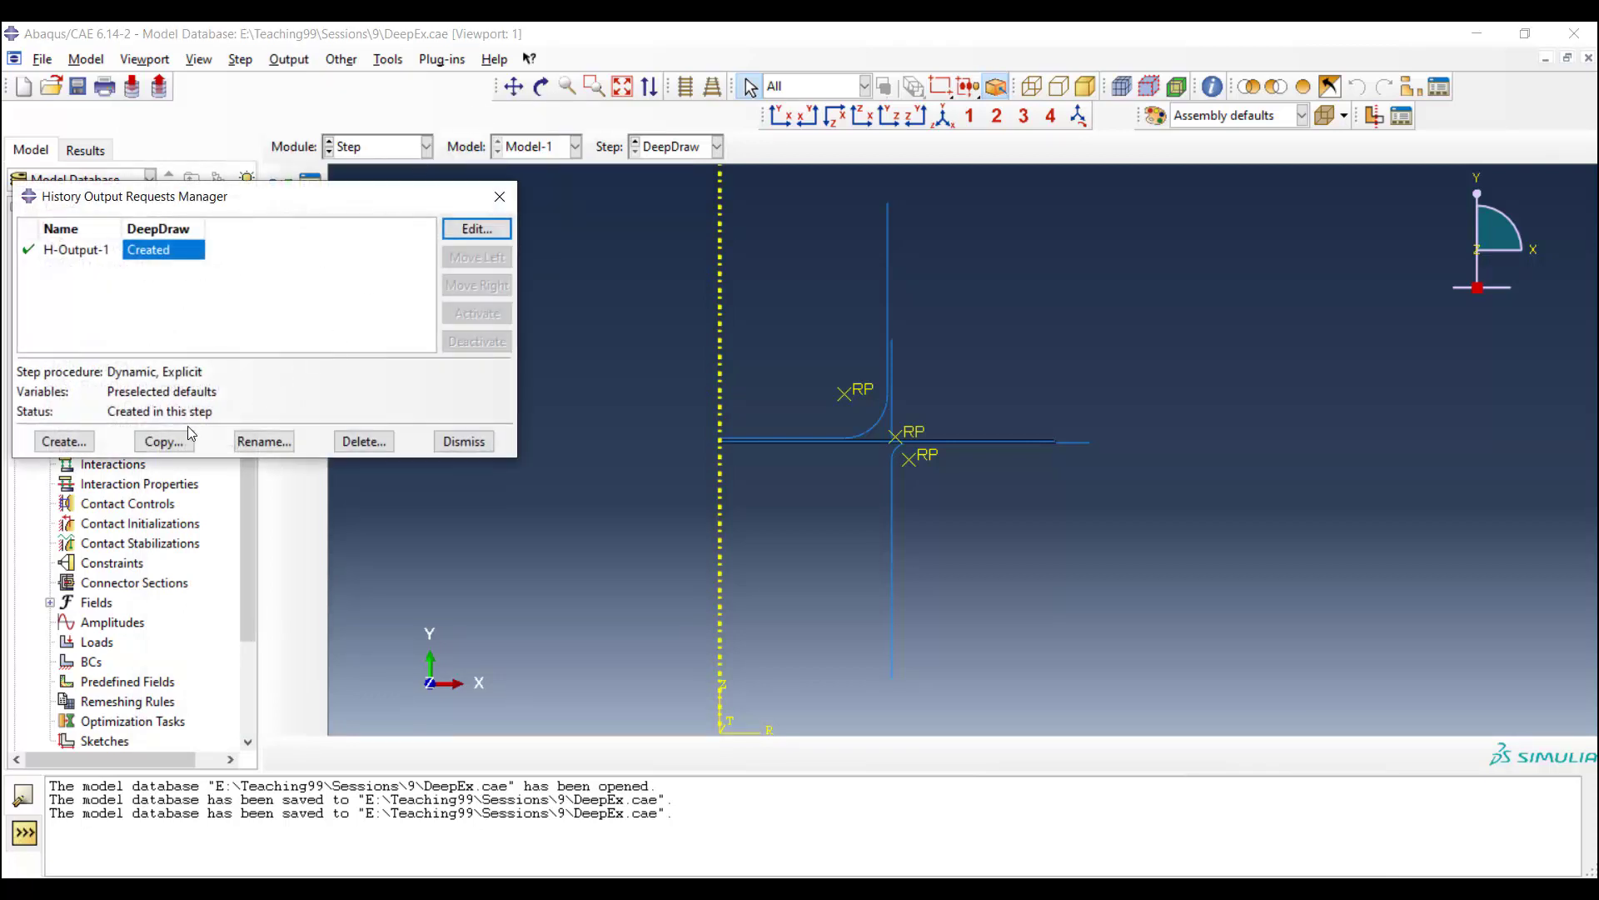
left_click(63, 440)
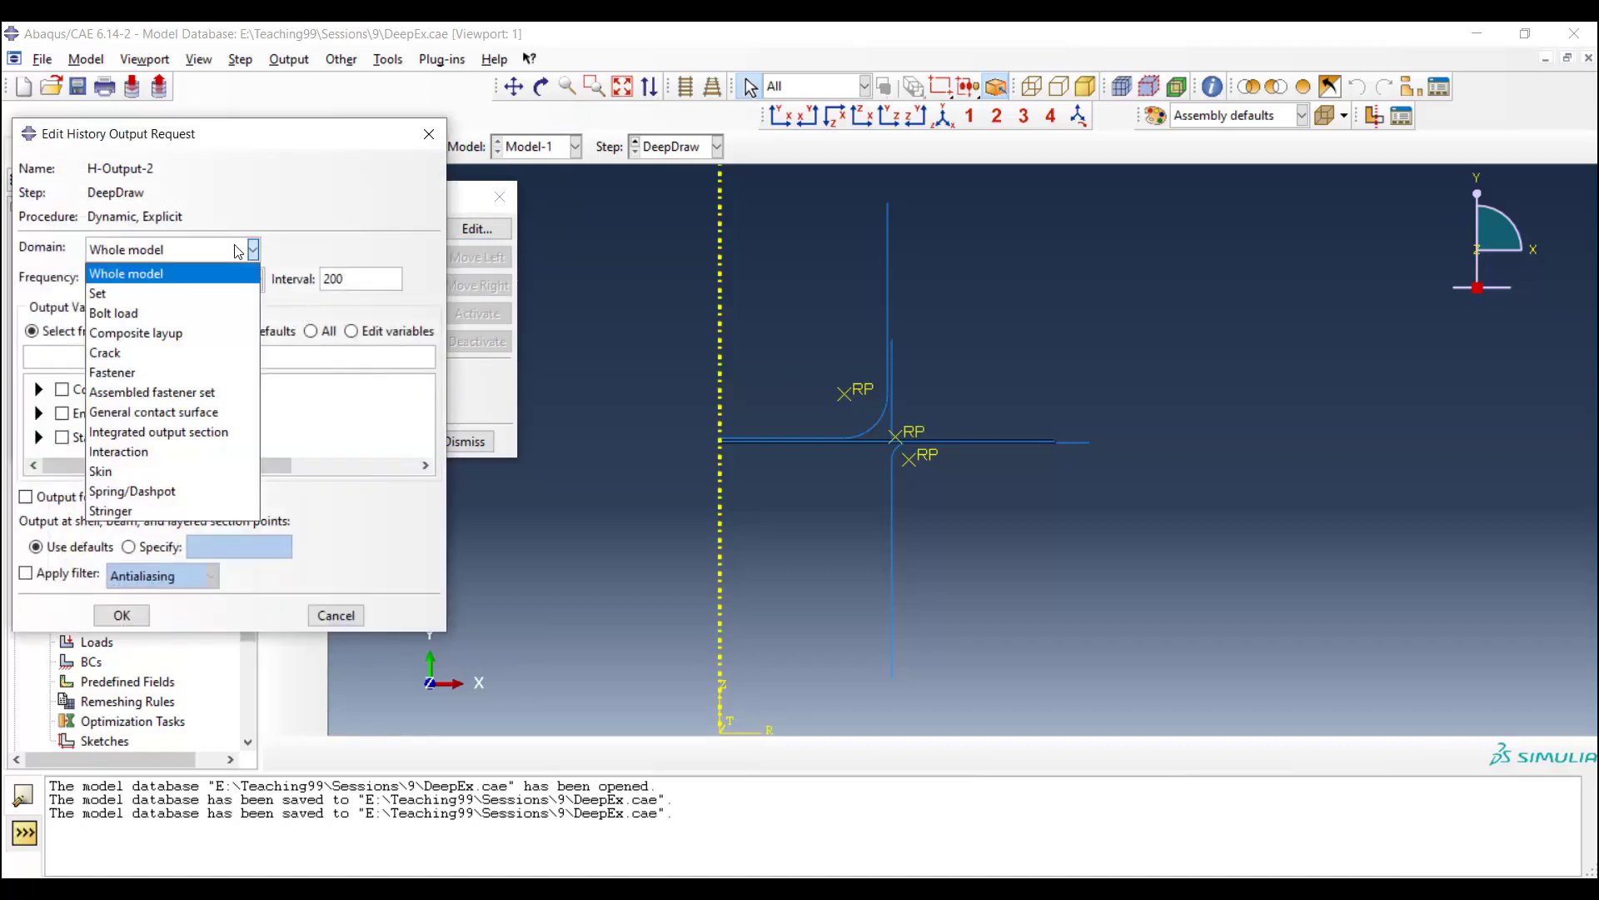
left_click(98, 293)
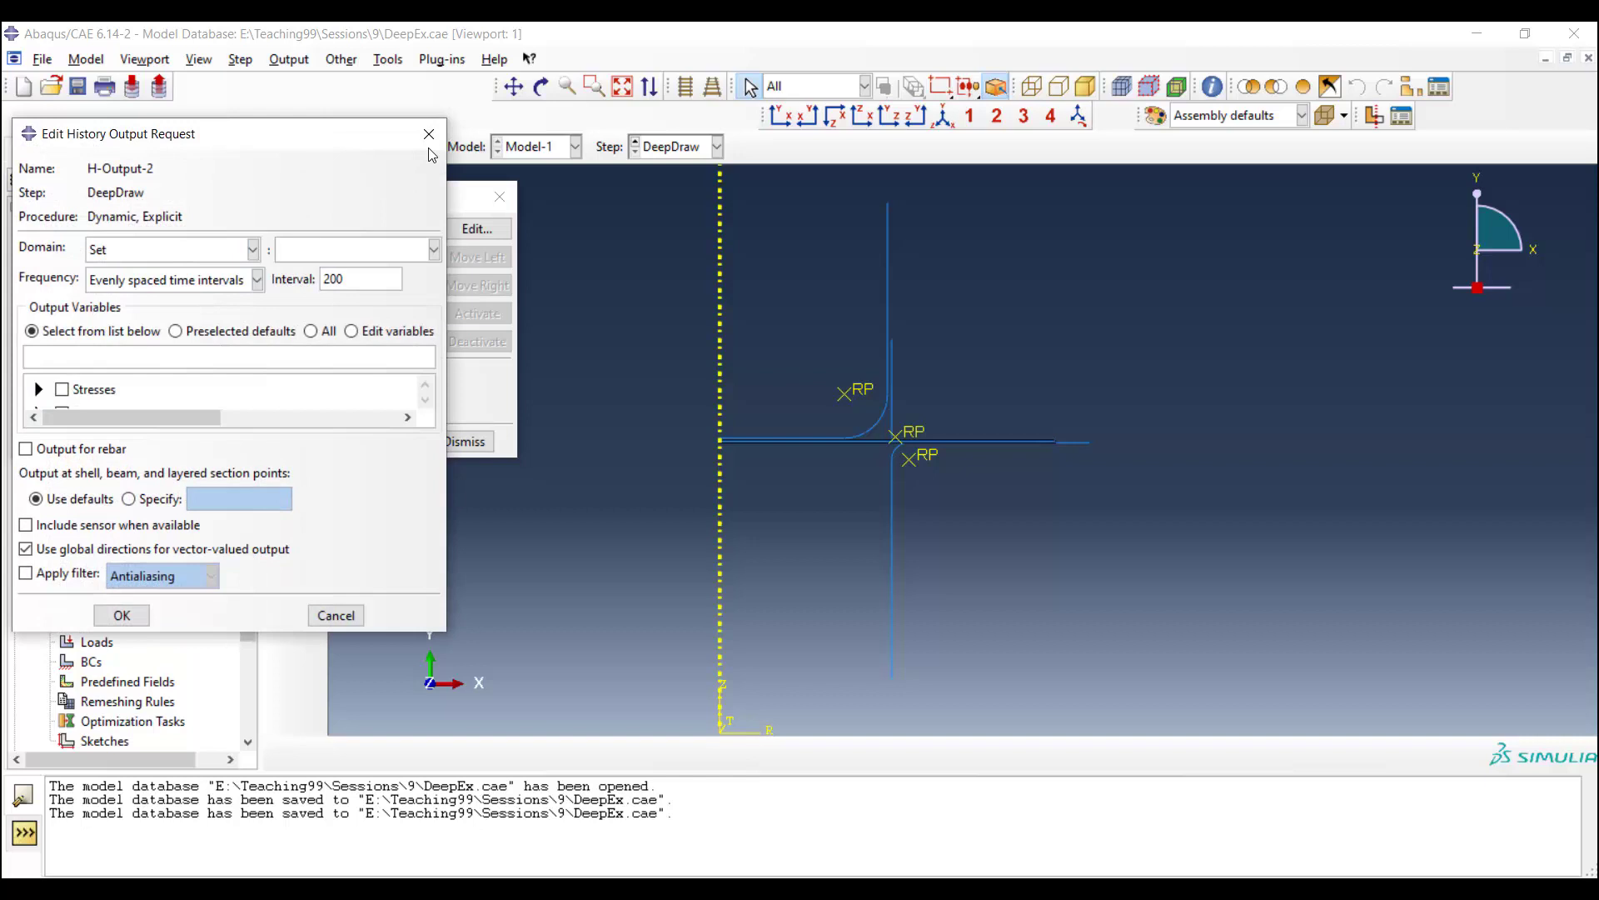
Step: Create a geometry set named Punch and use it as the output domain
left_click(385, 58)
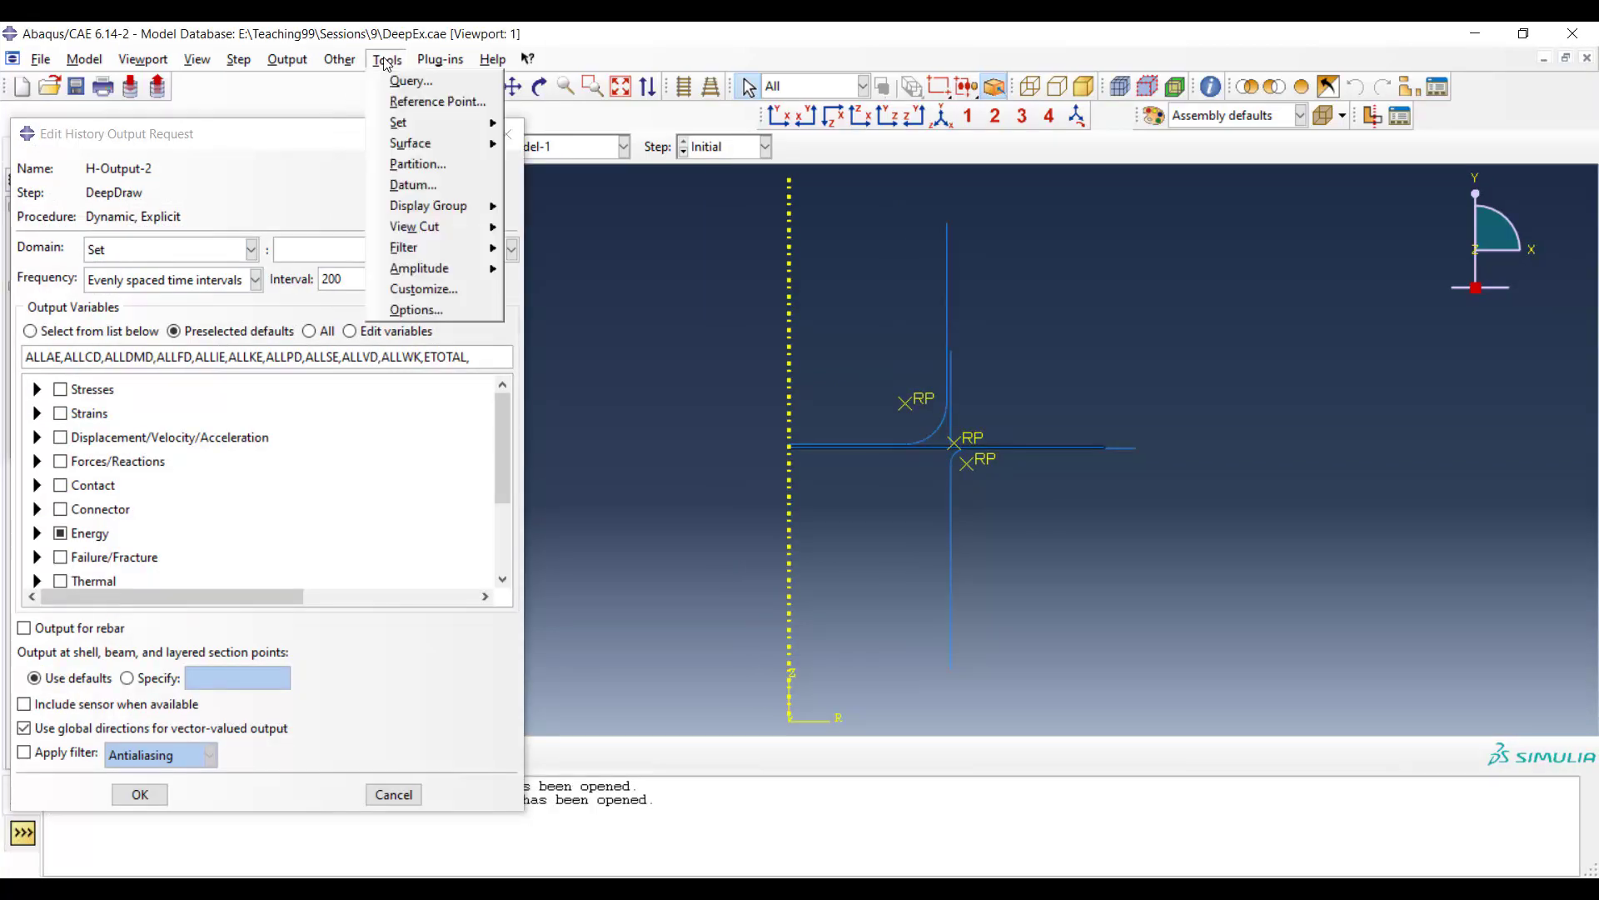
mouse_move(398, 121)
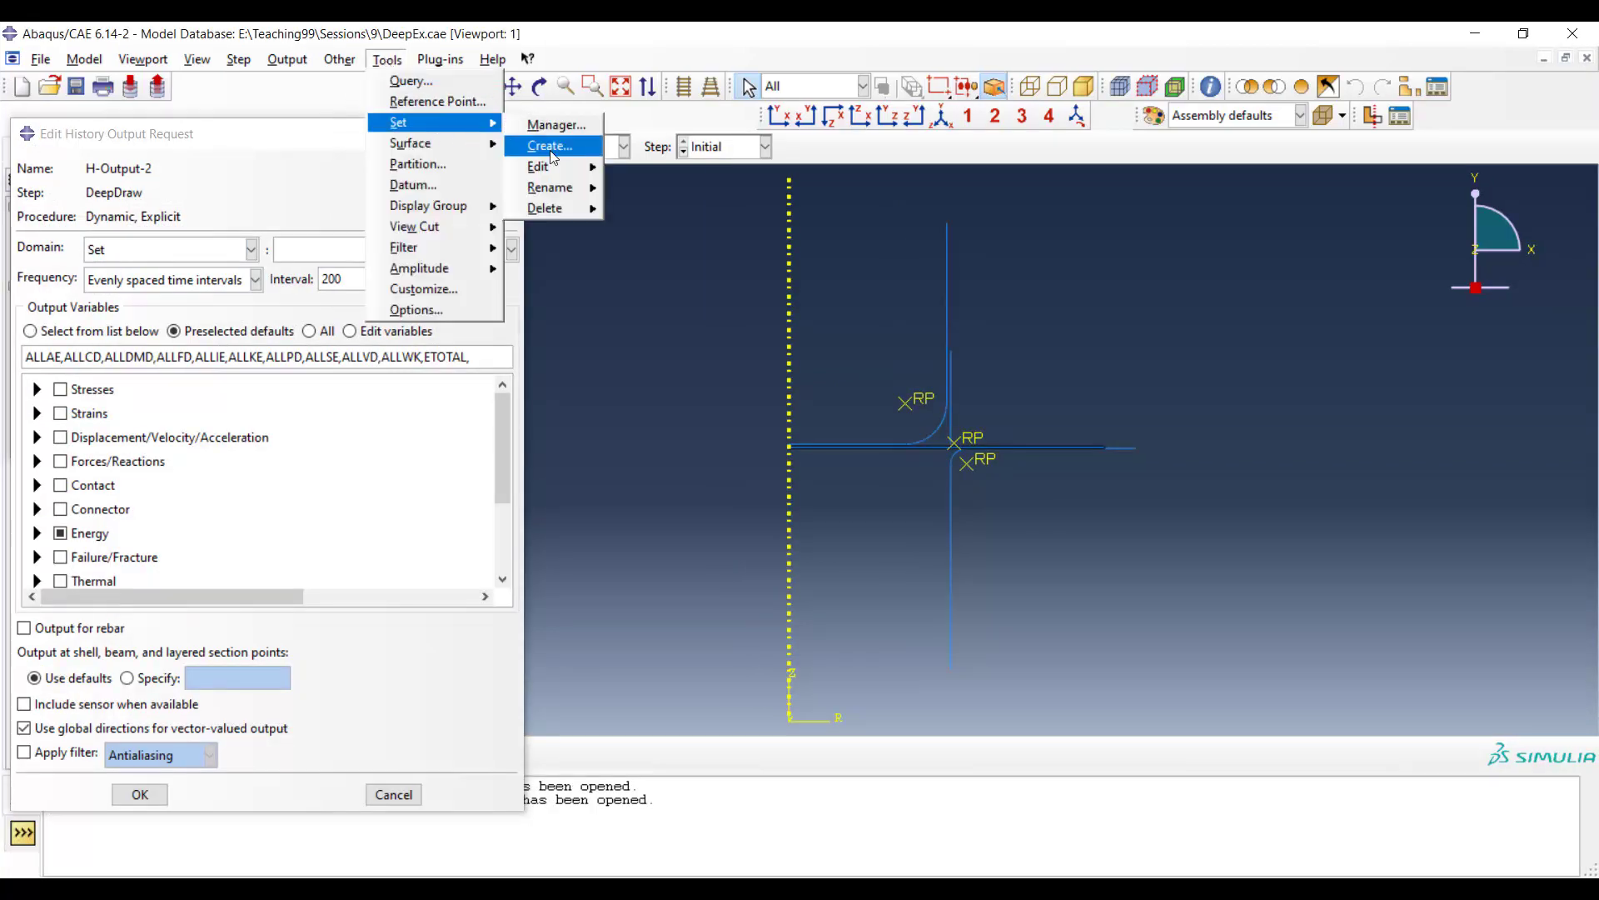
left_click(548, 145)
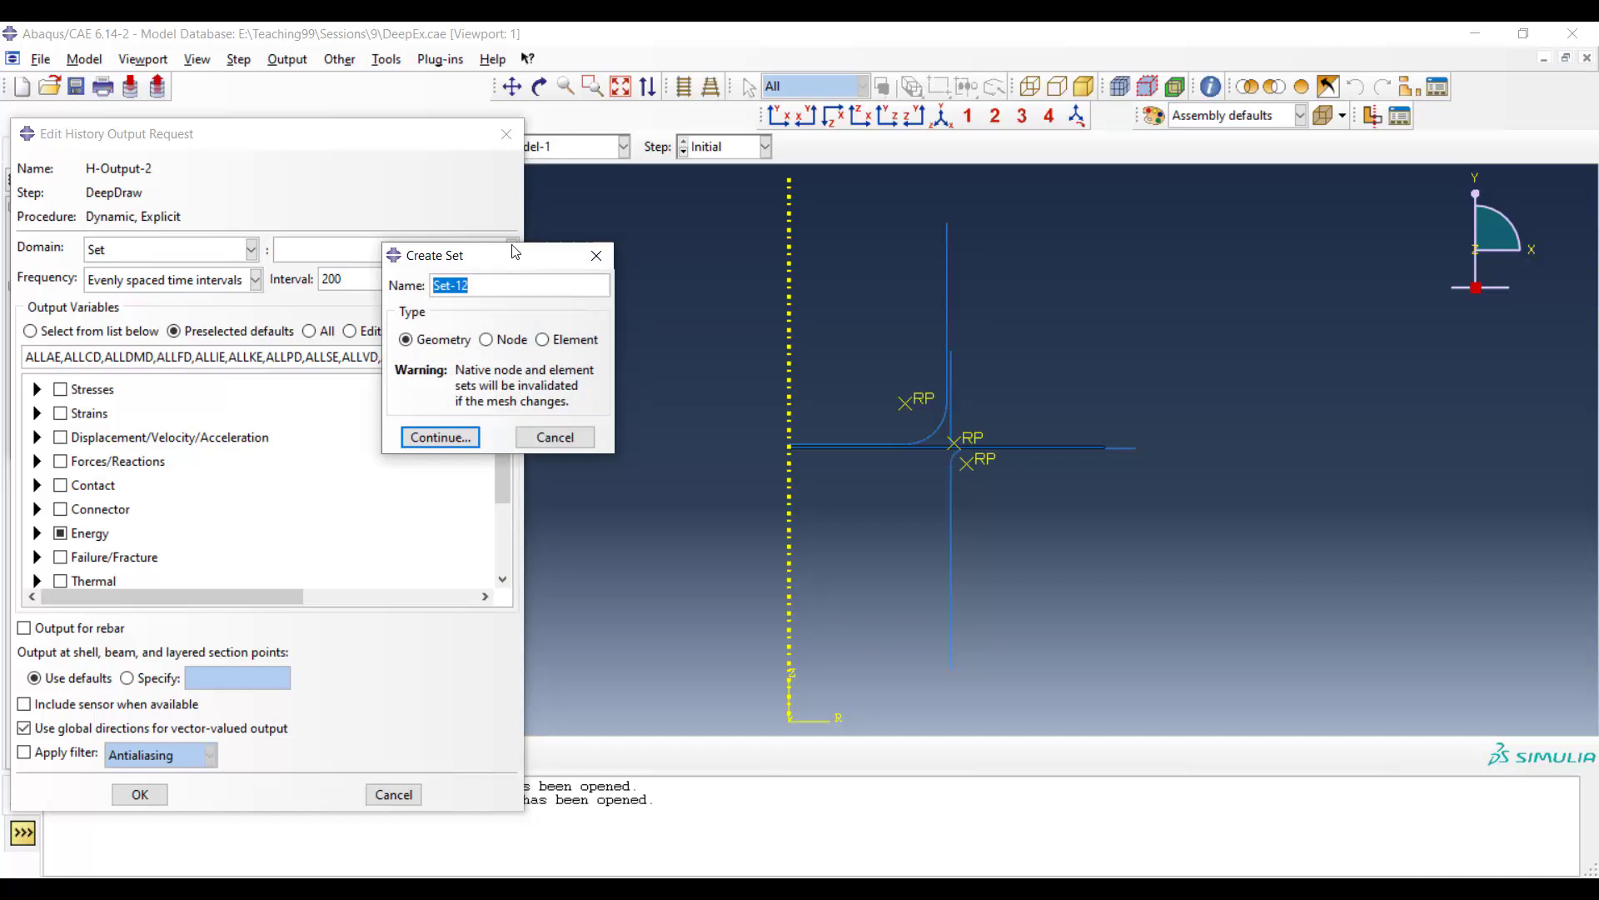
type("Punch")
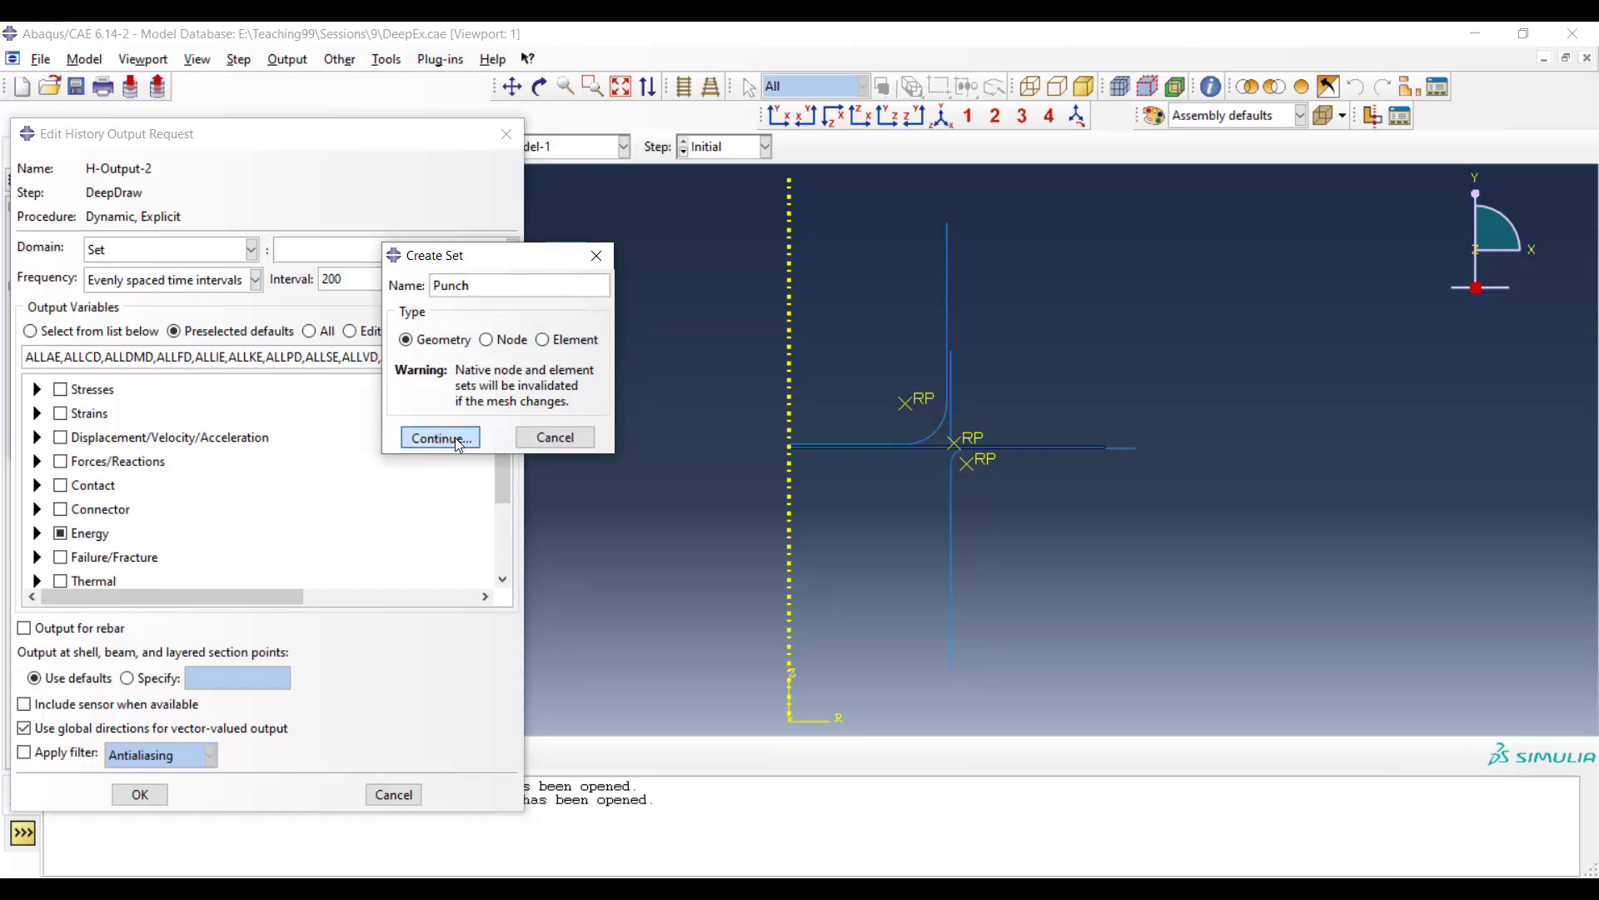
left_click(438, 439)
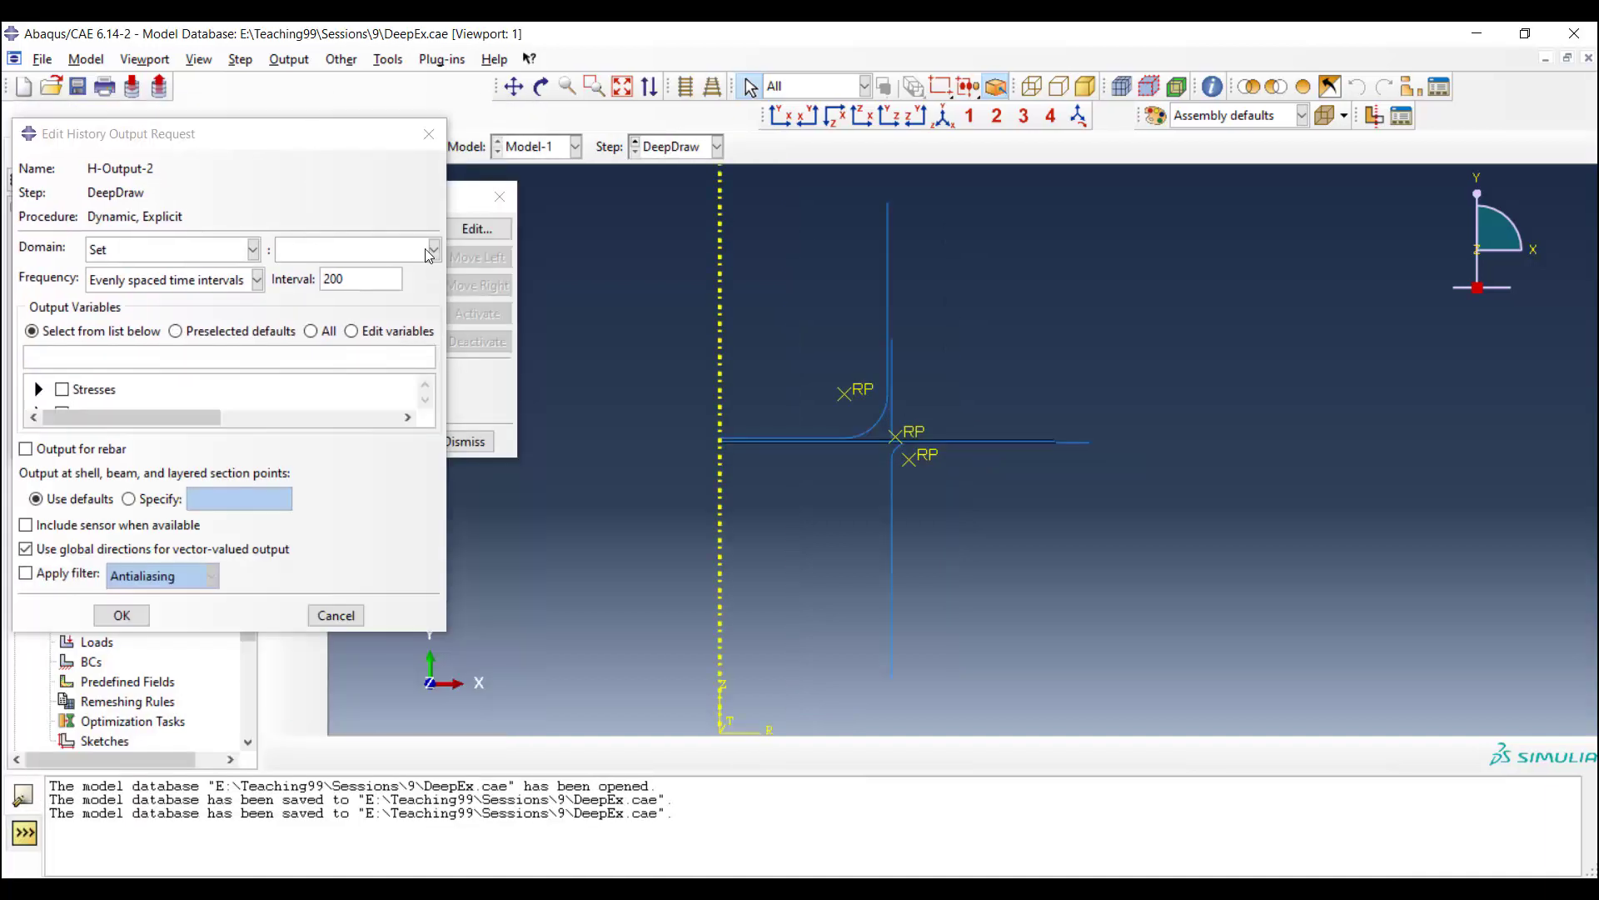
left_click(433, 250)
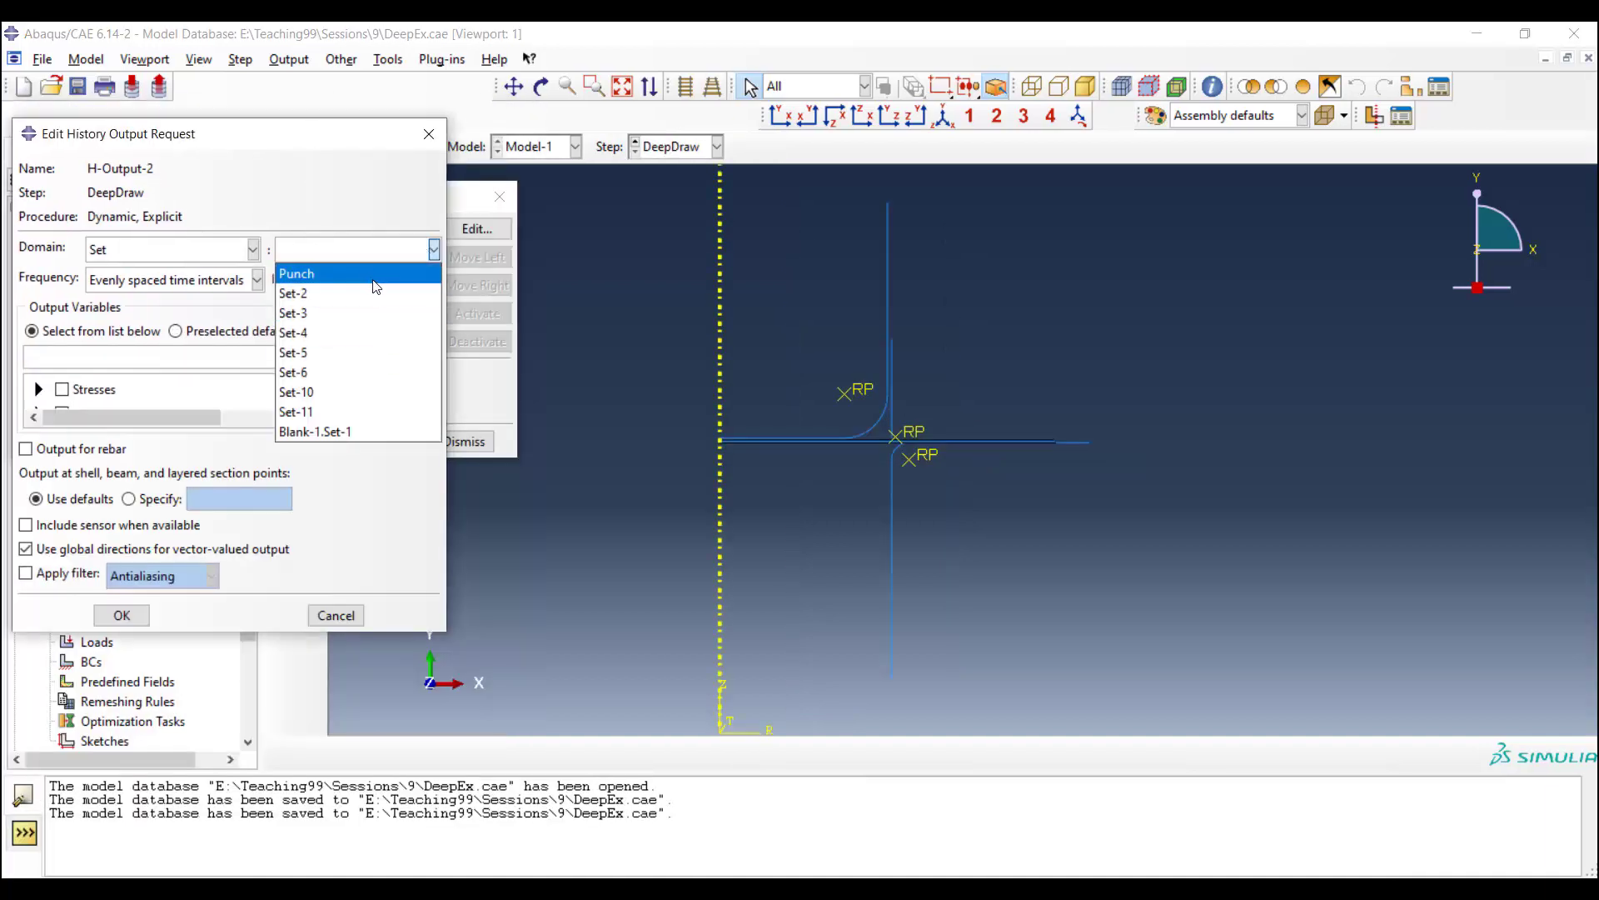
left_click(297, 271)
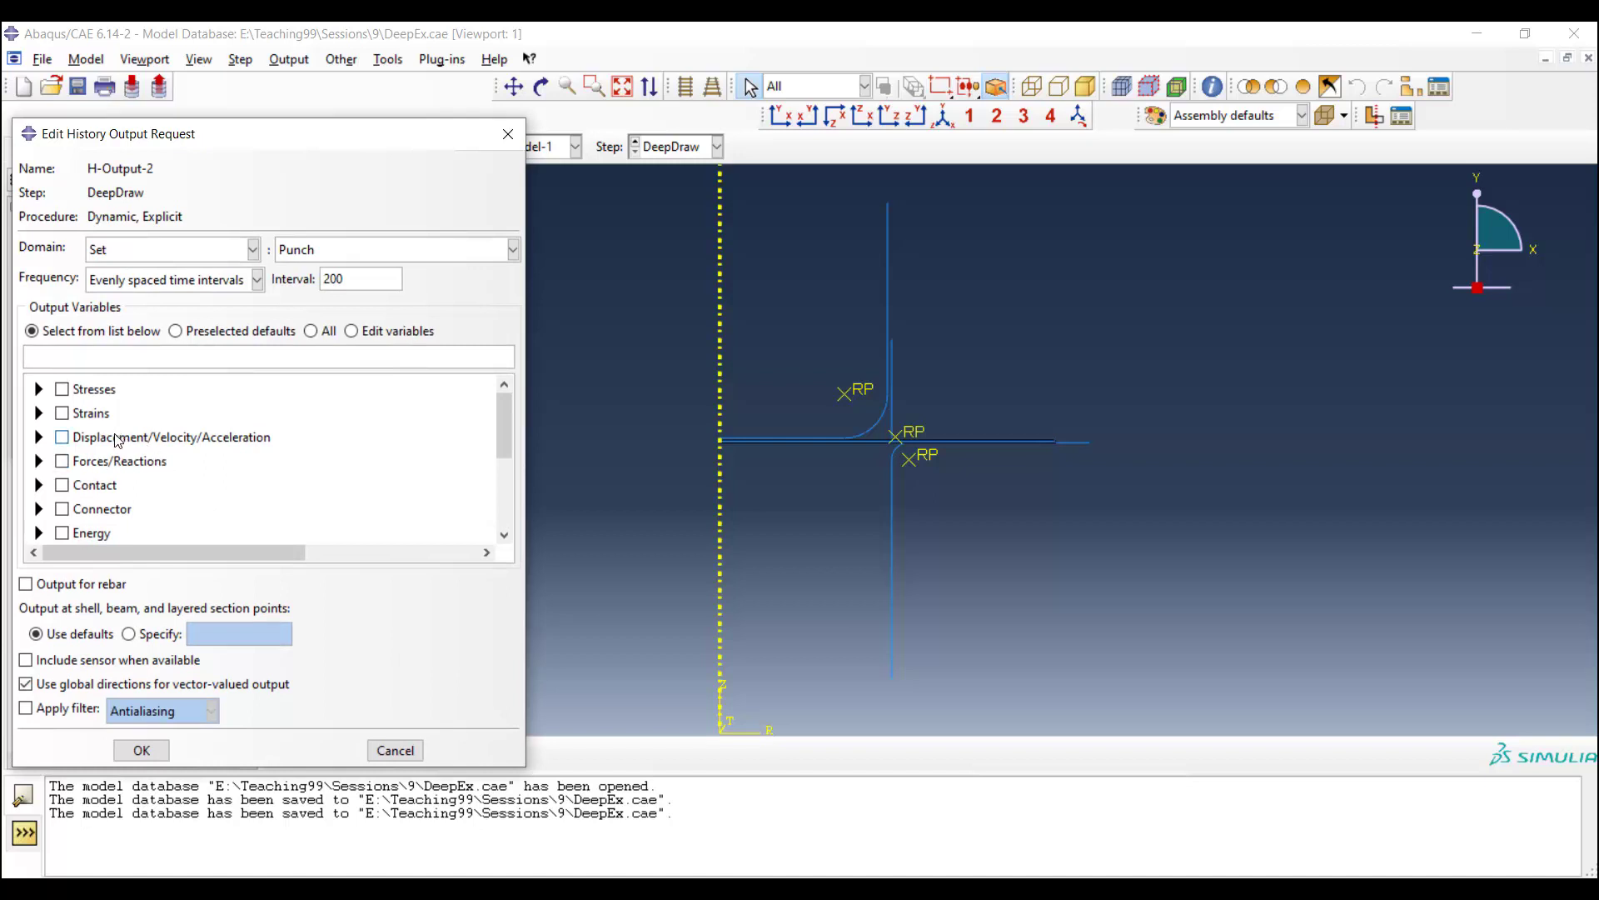
mouse_move(170, 439)
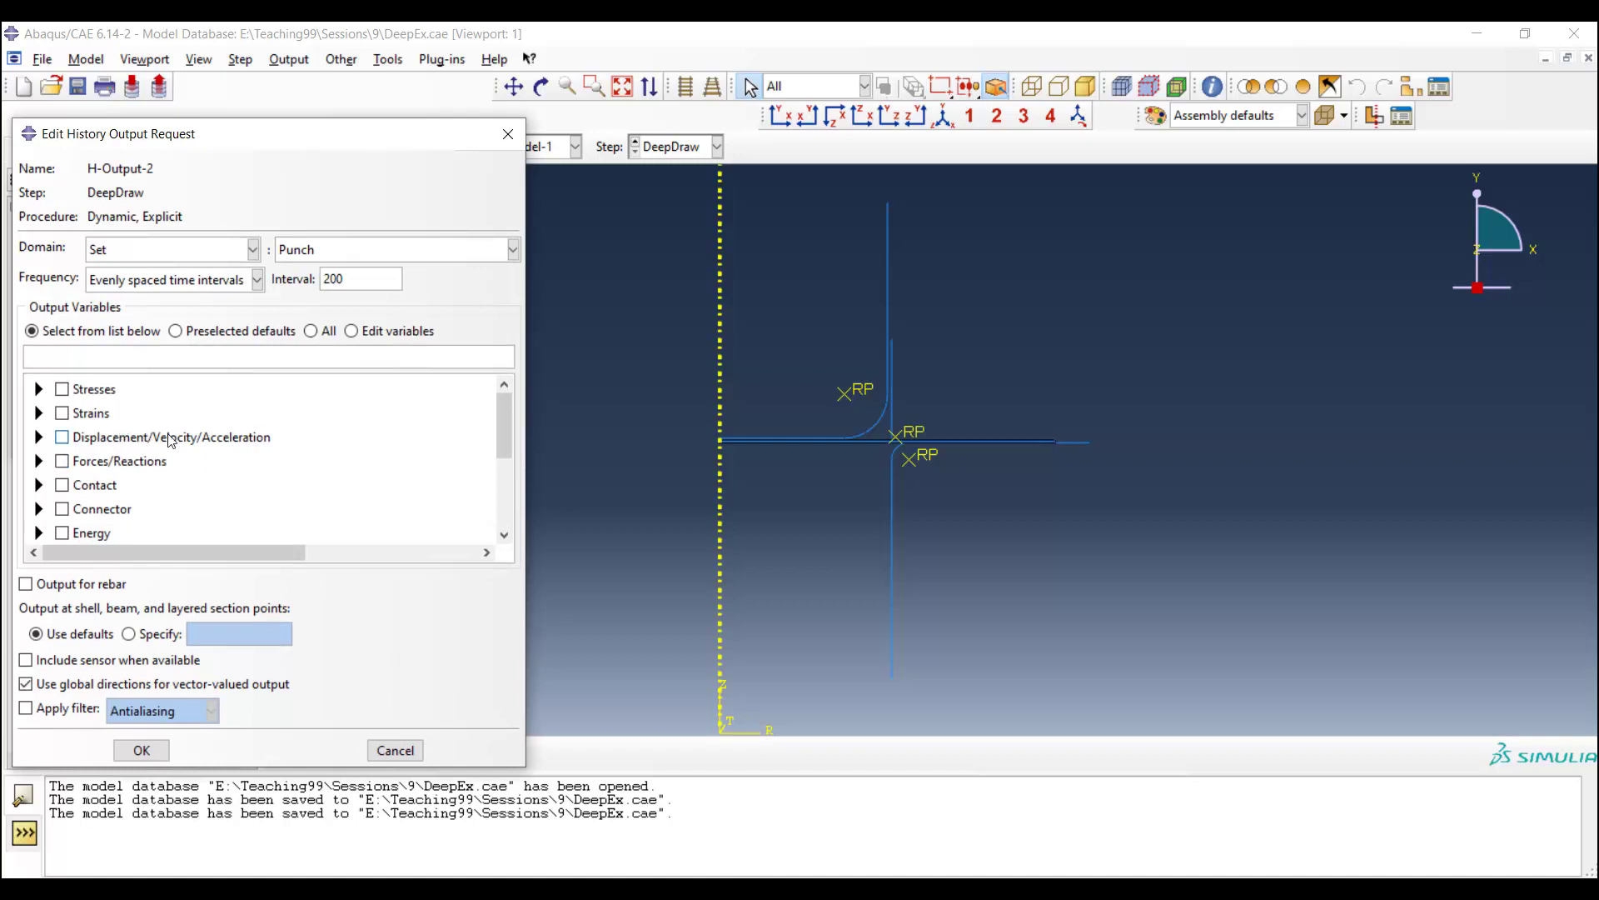
Step: Request RT reaction forces under Forces/Reactions and save the history output request
left_click(39, 460)
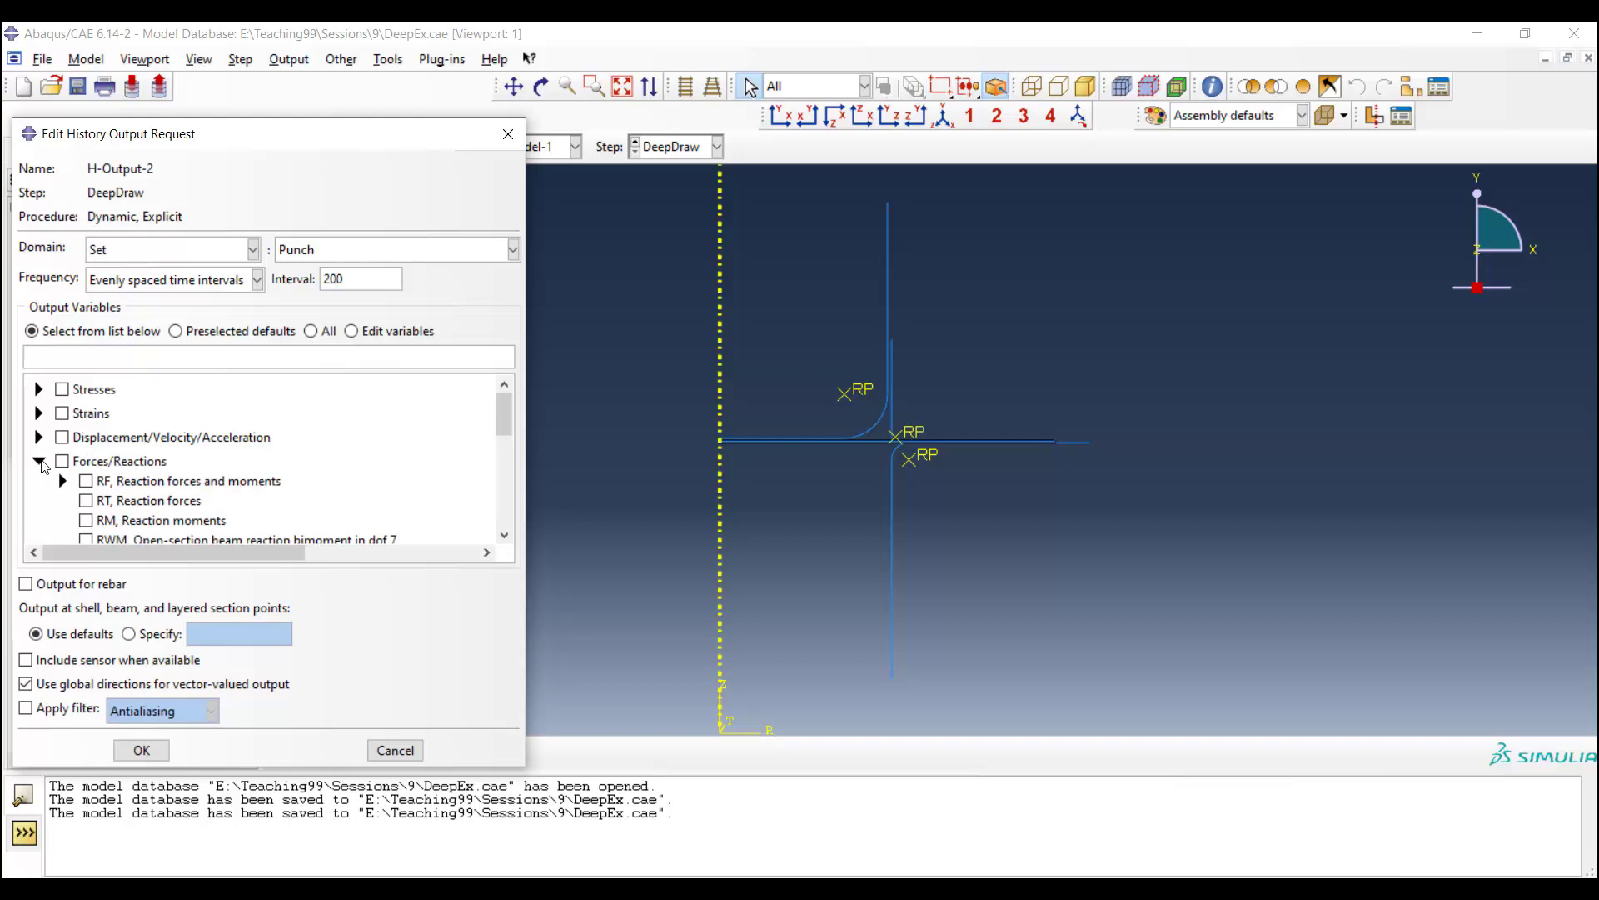
left_click(87, 480)
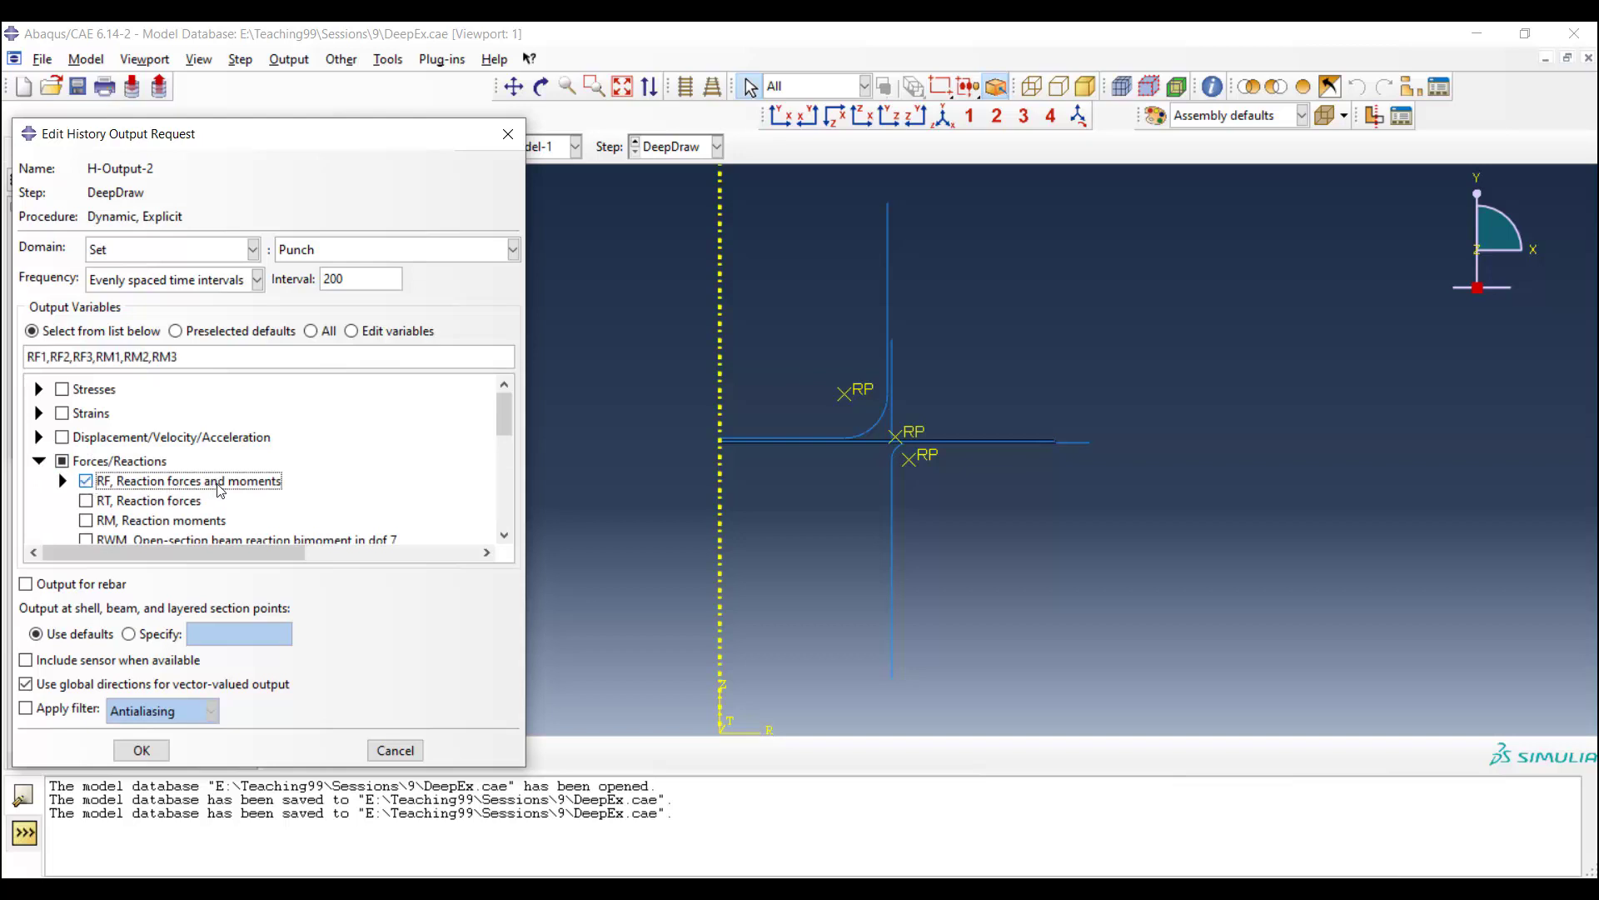
left_click(86, 500)
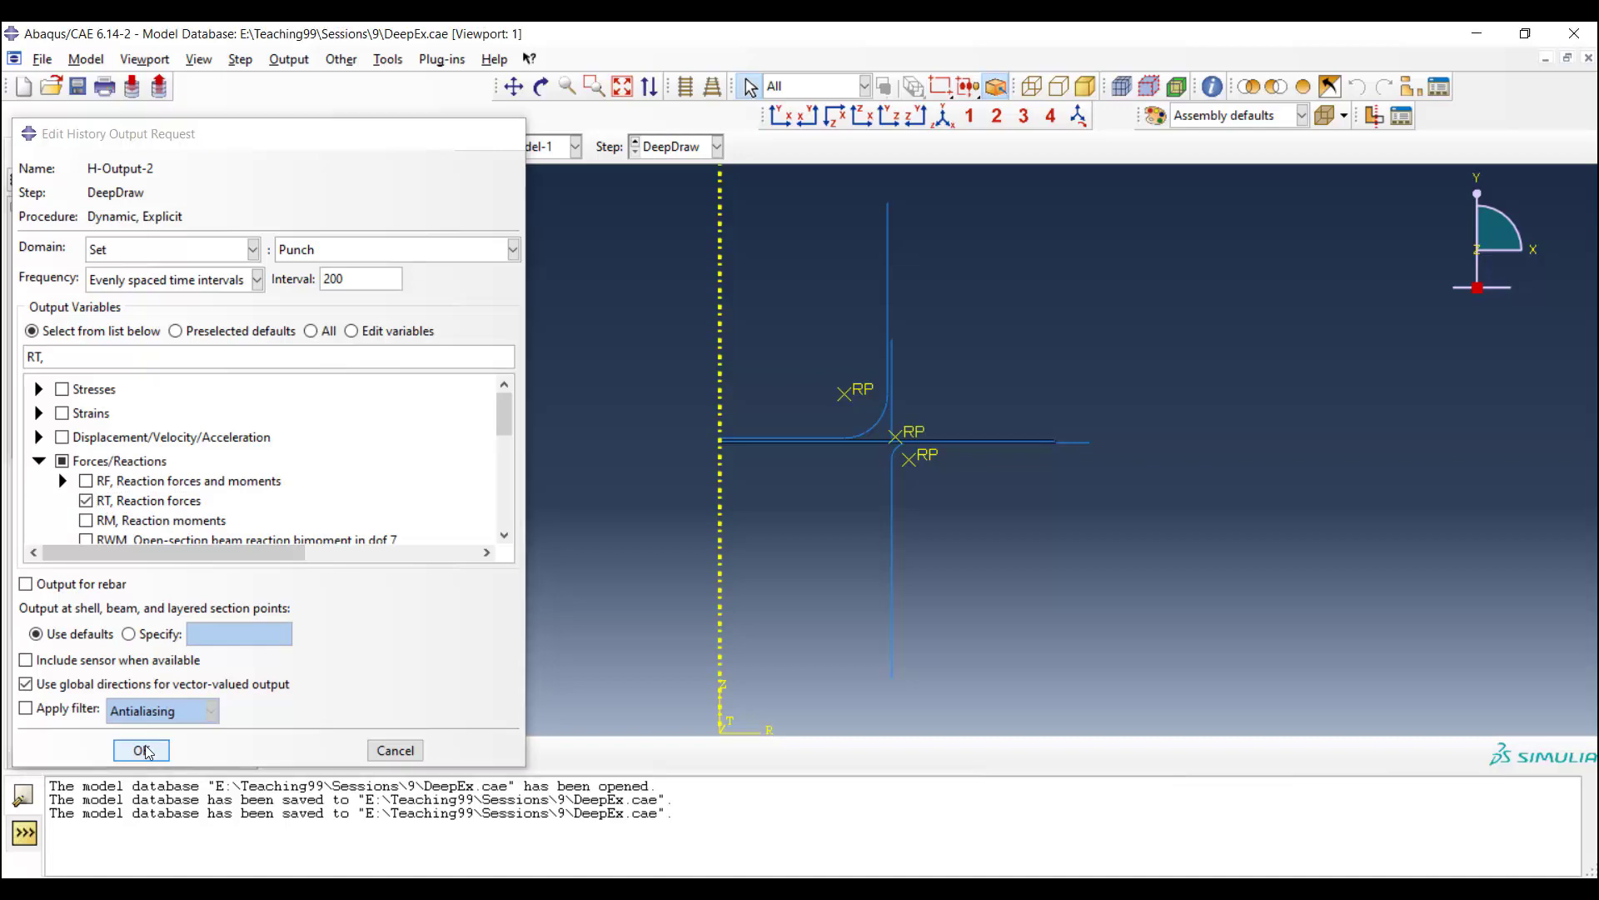
left_click(140, 749)
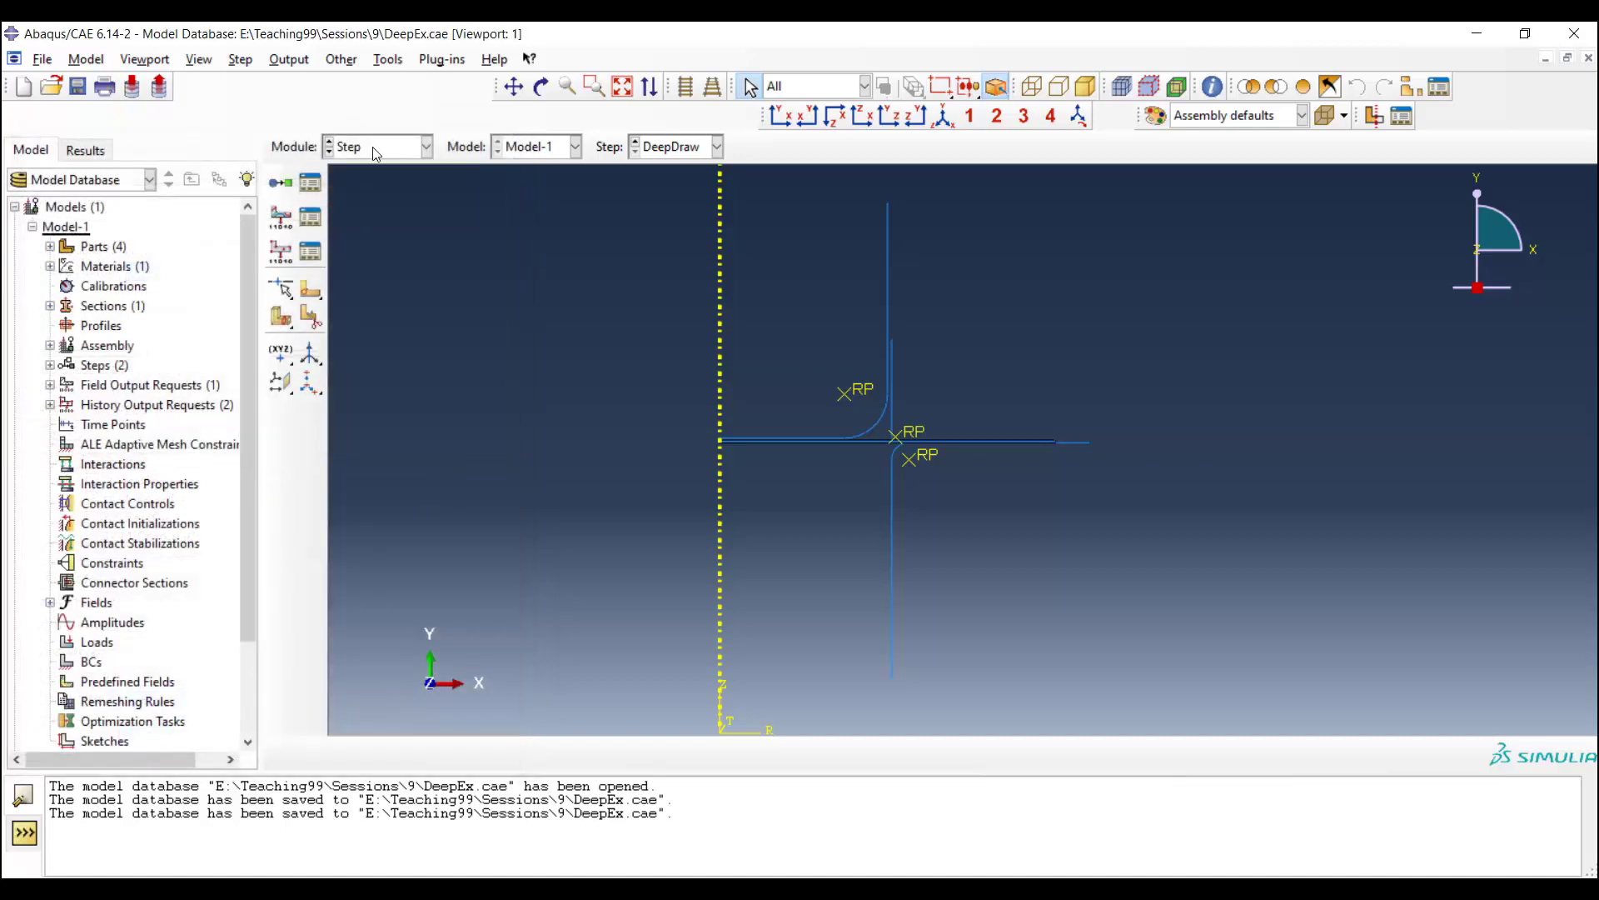
Step: In the Interaction module, start a Contact interaction property named DieB
left_click(378, 147)
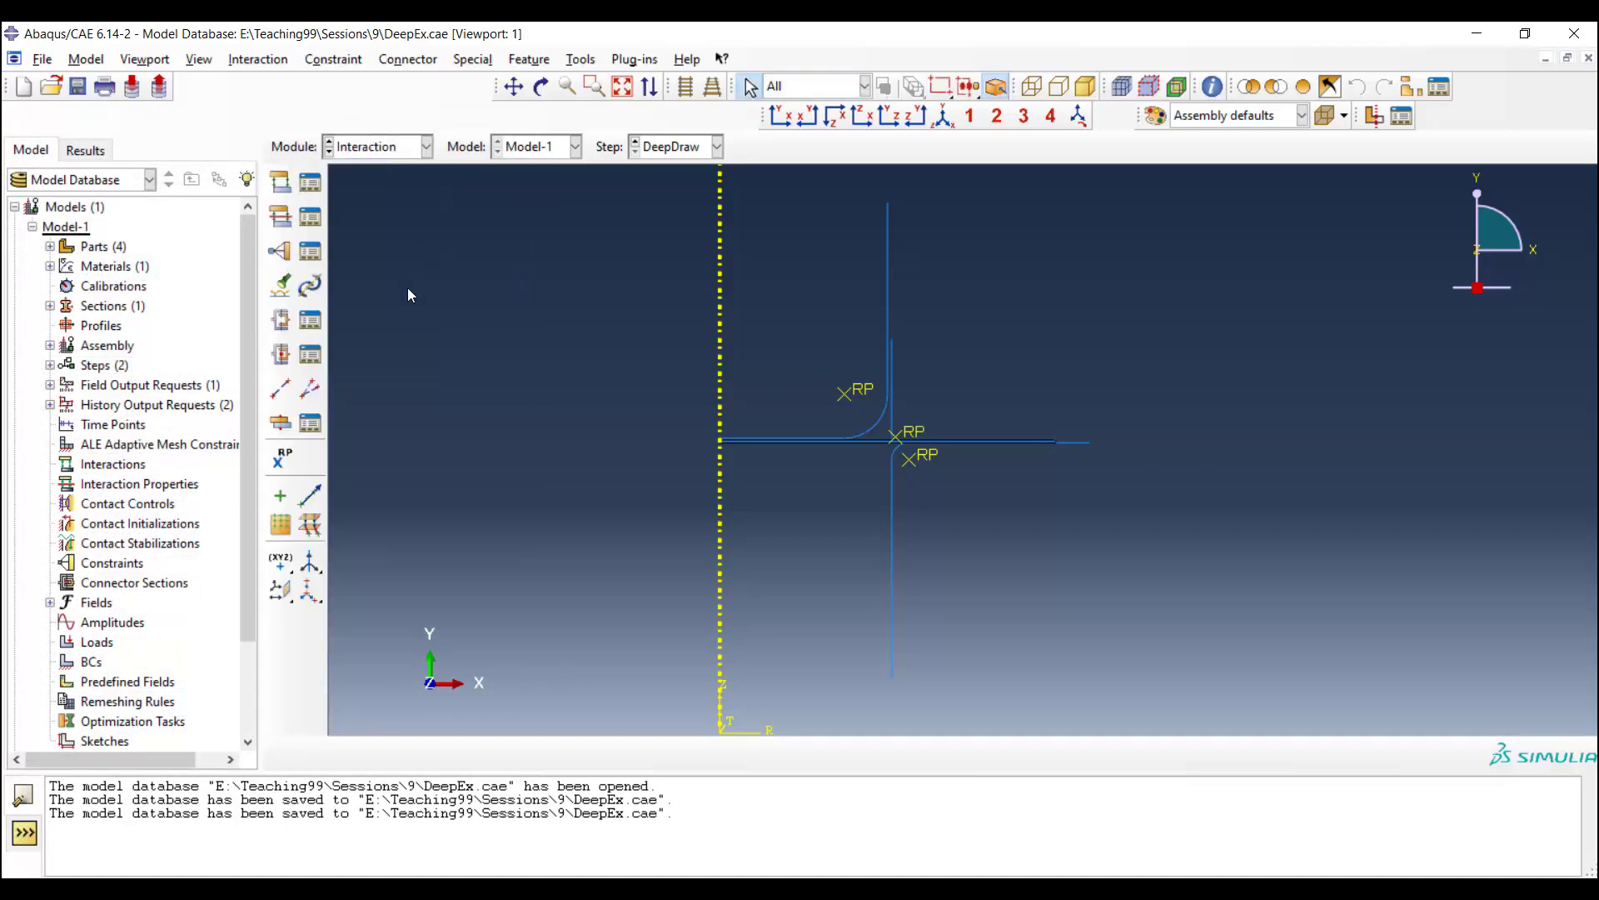
mouse_move(280, 216)
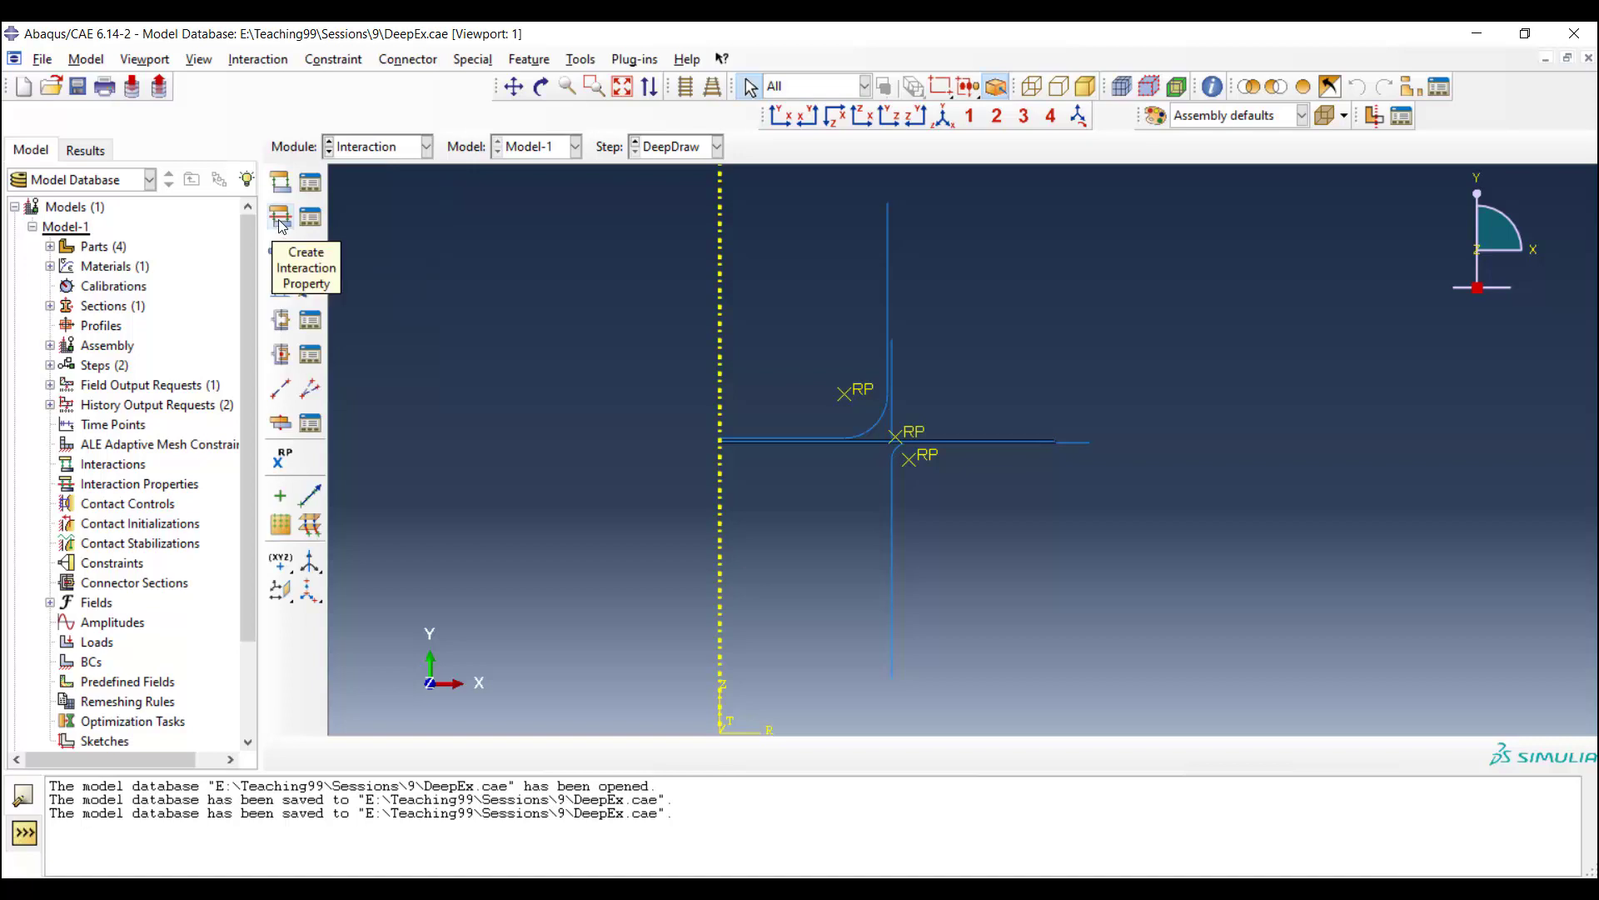
left_click(280, 217)
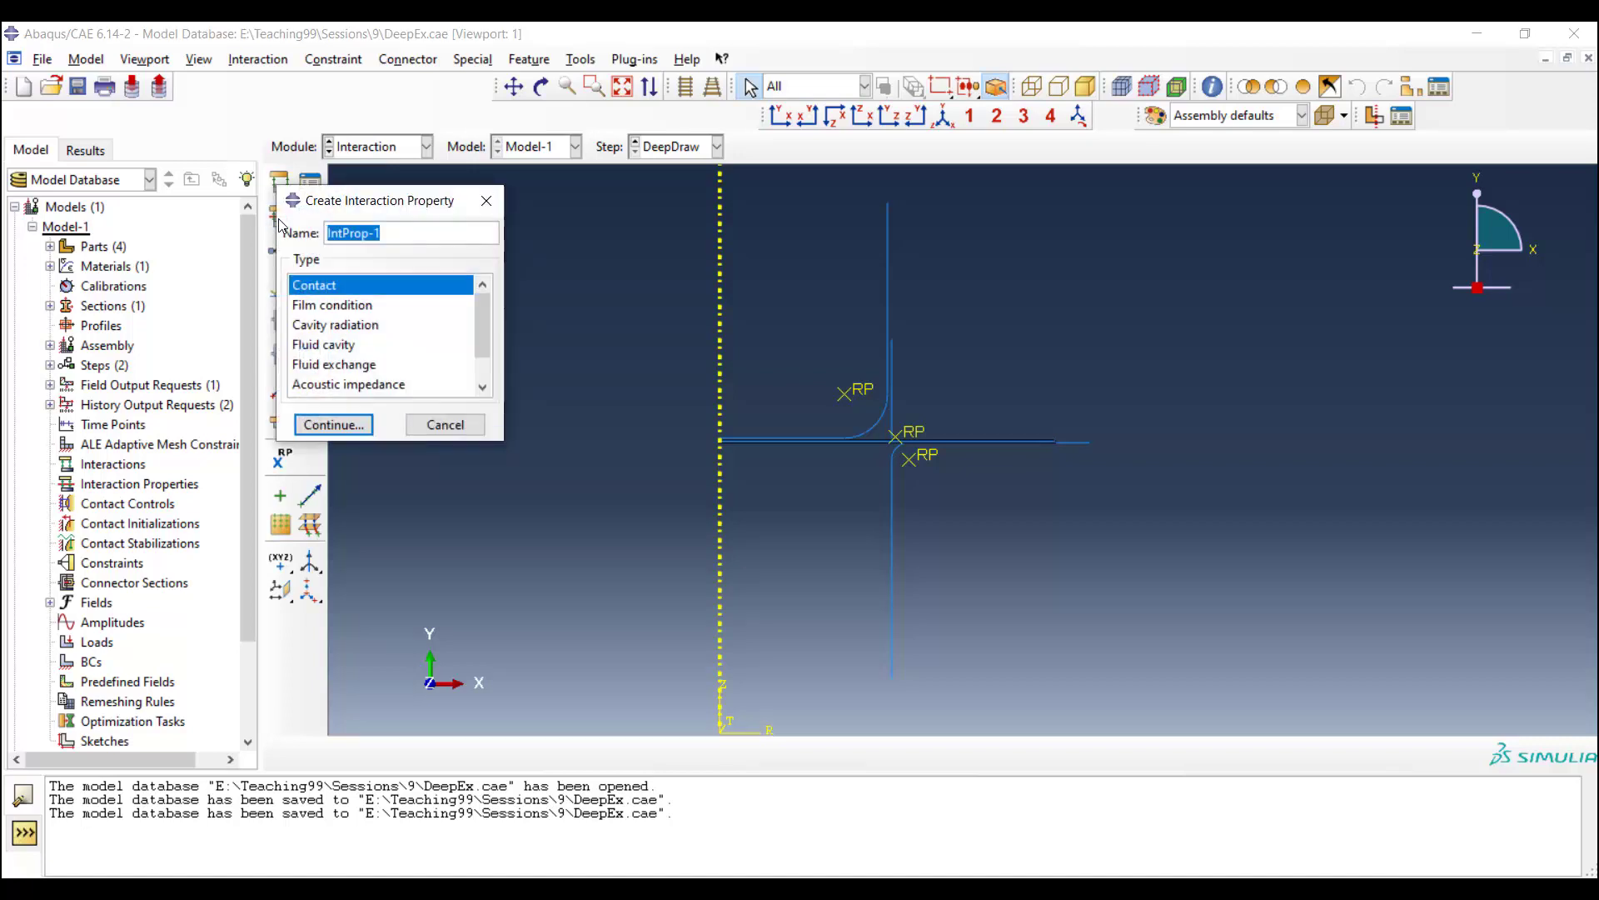
type("D")
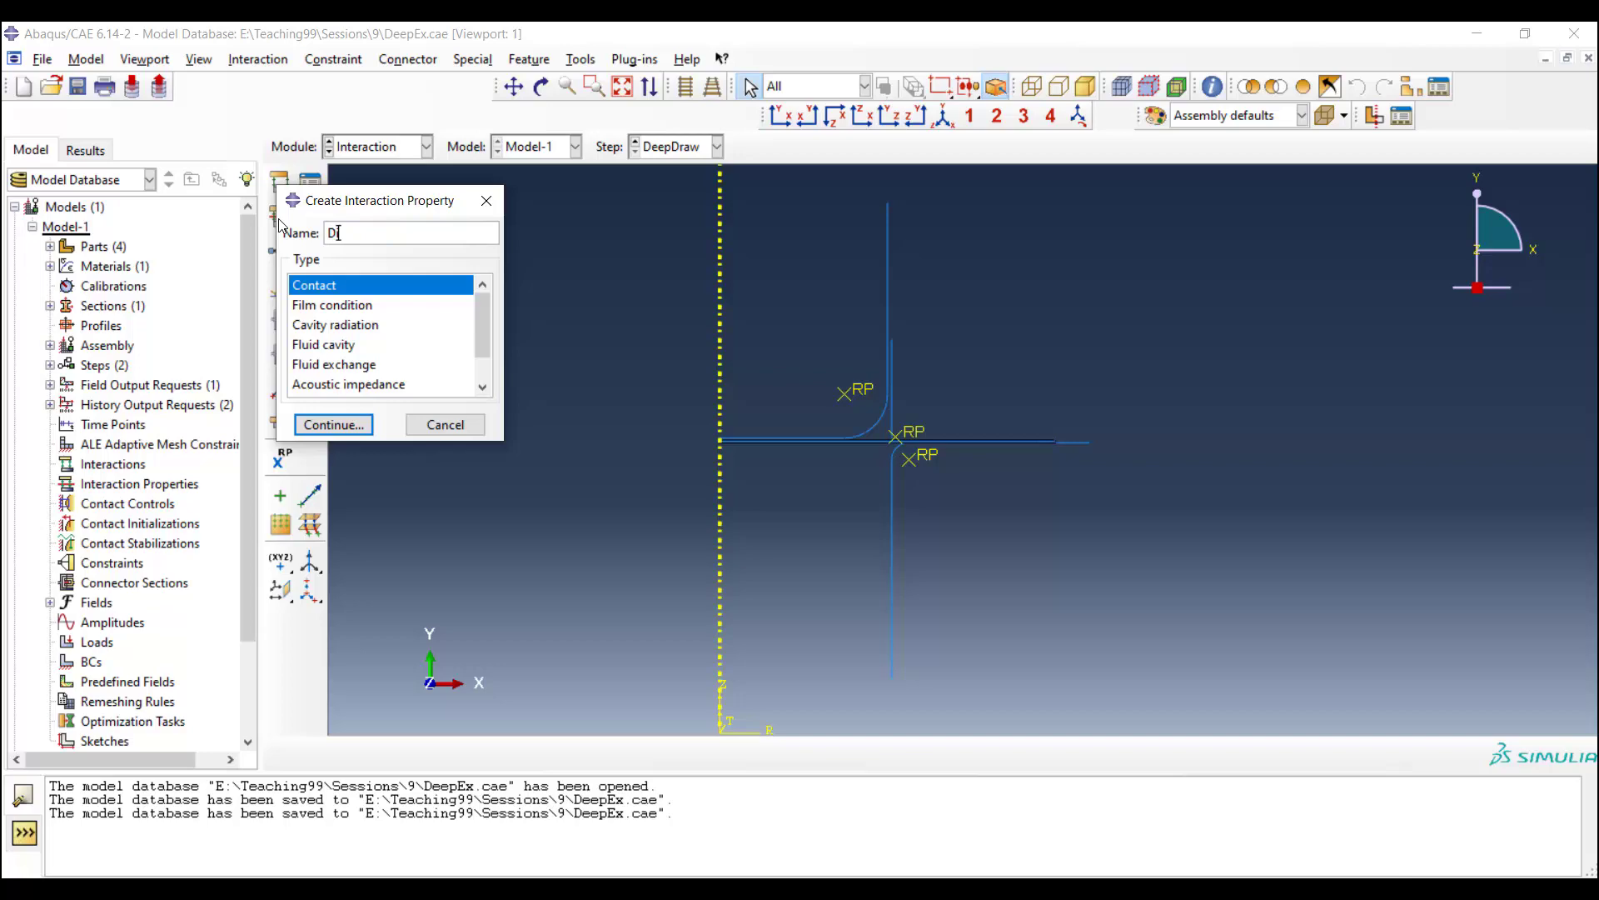
type("ieB")
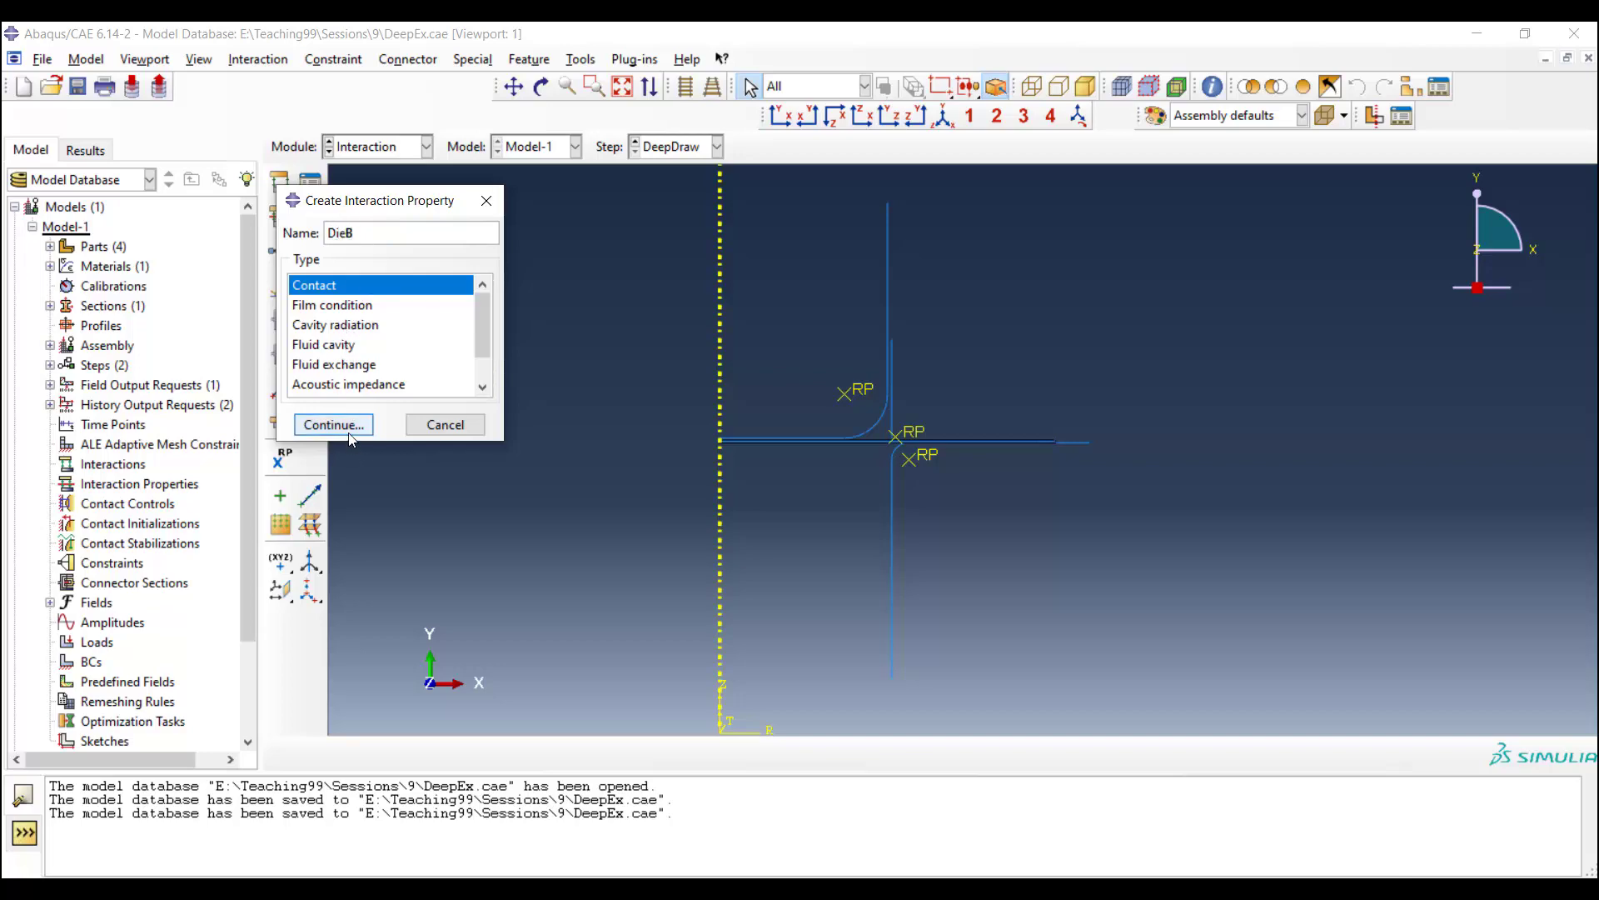
left_click(331, 425)
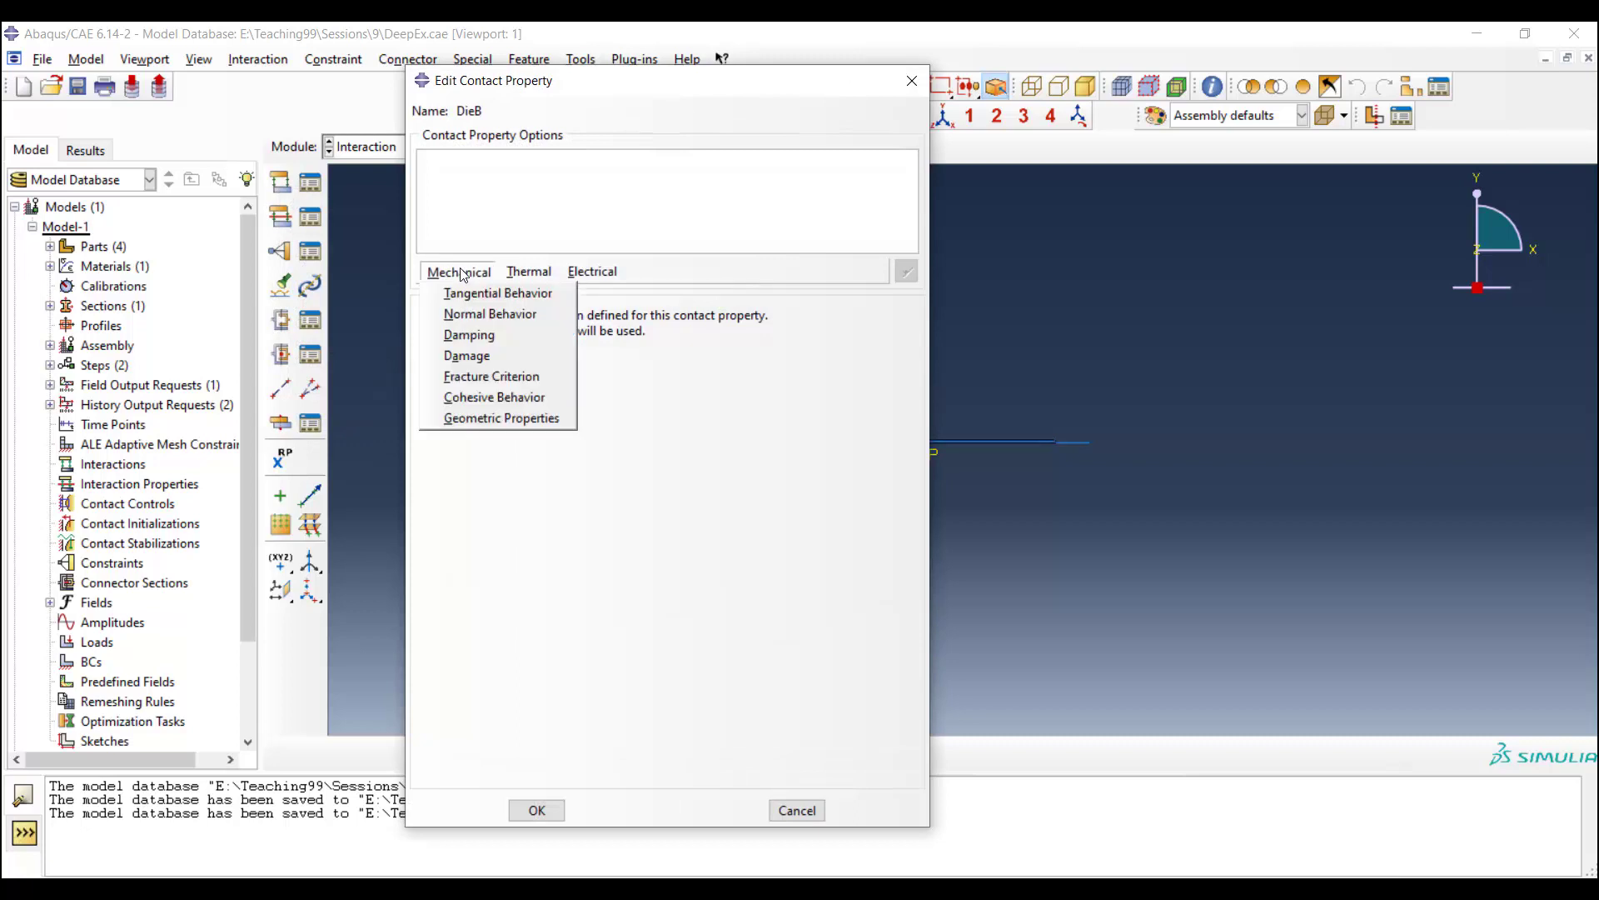
Step: Give DieB penalty tangential behaviour with friction coefficient 0.05 and save it
left_click(498, 294)
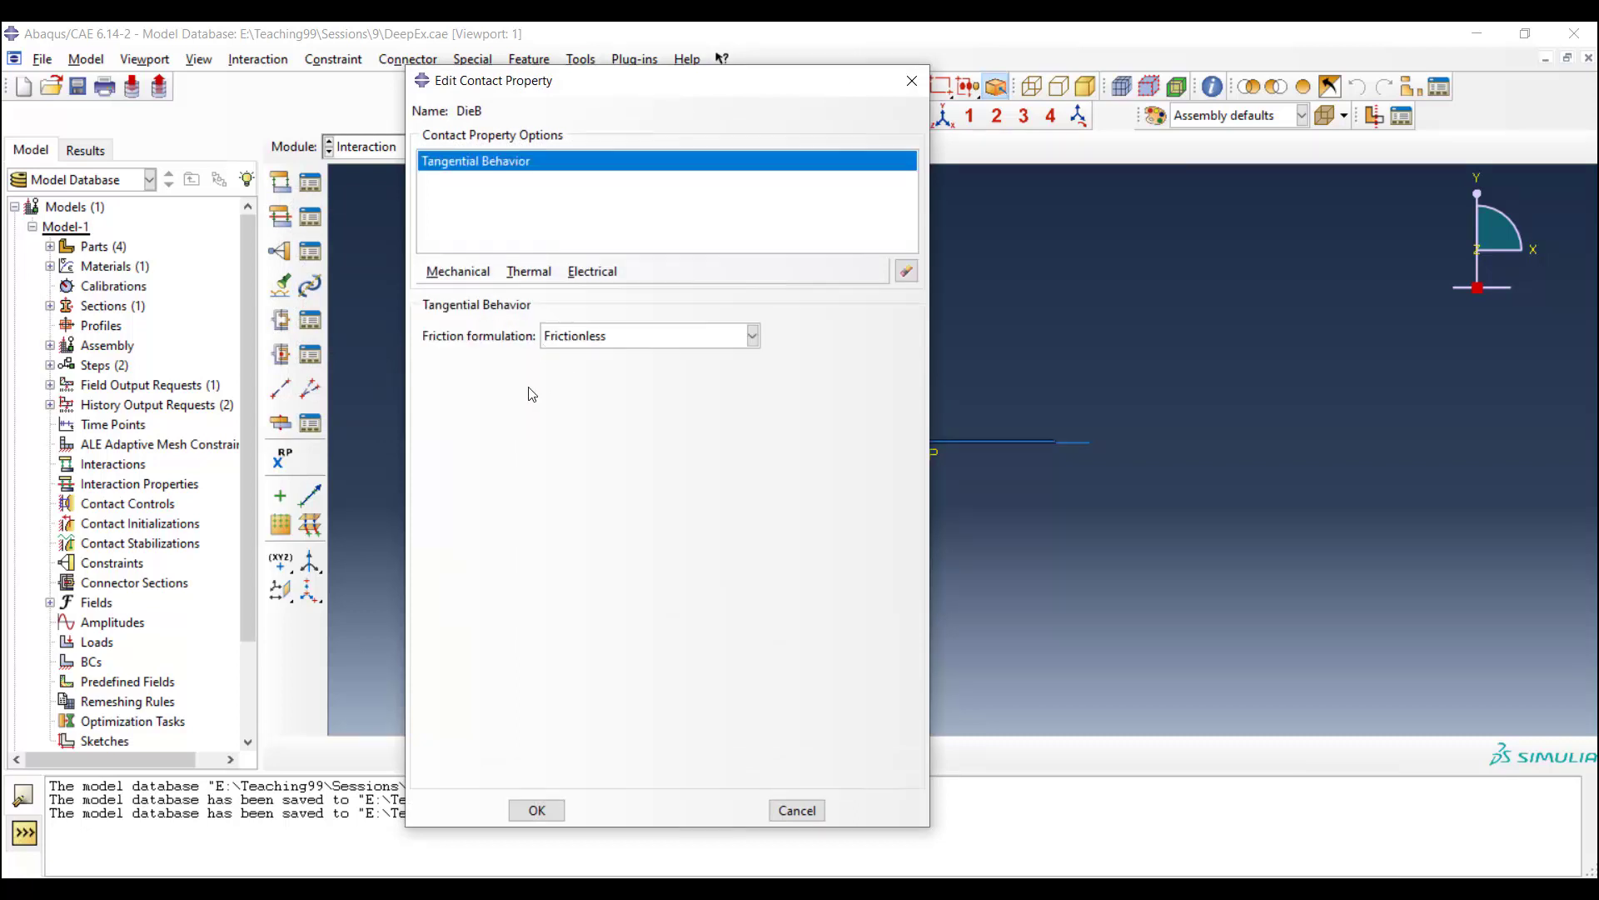
mouse_move(616, 341)
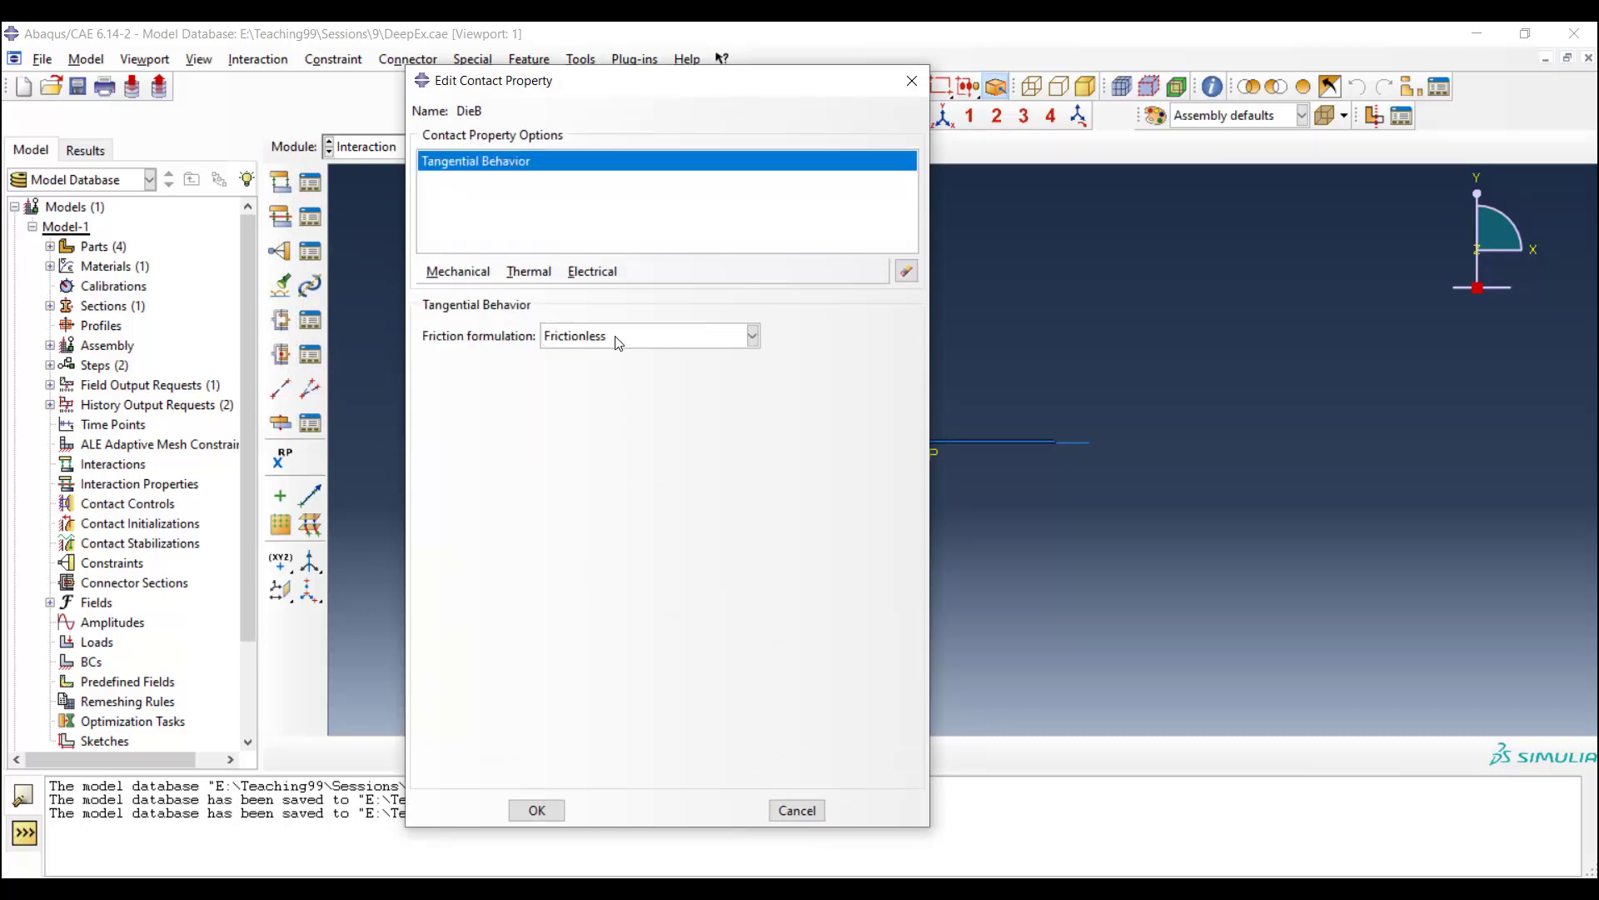
left_click(649, 335)
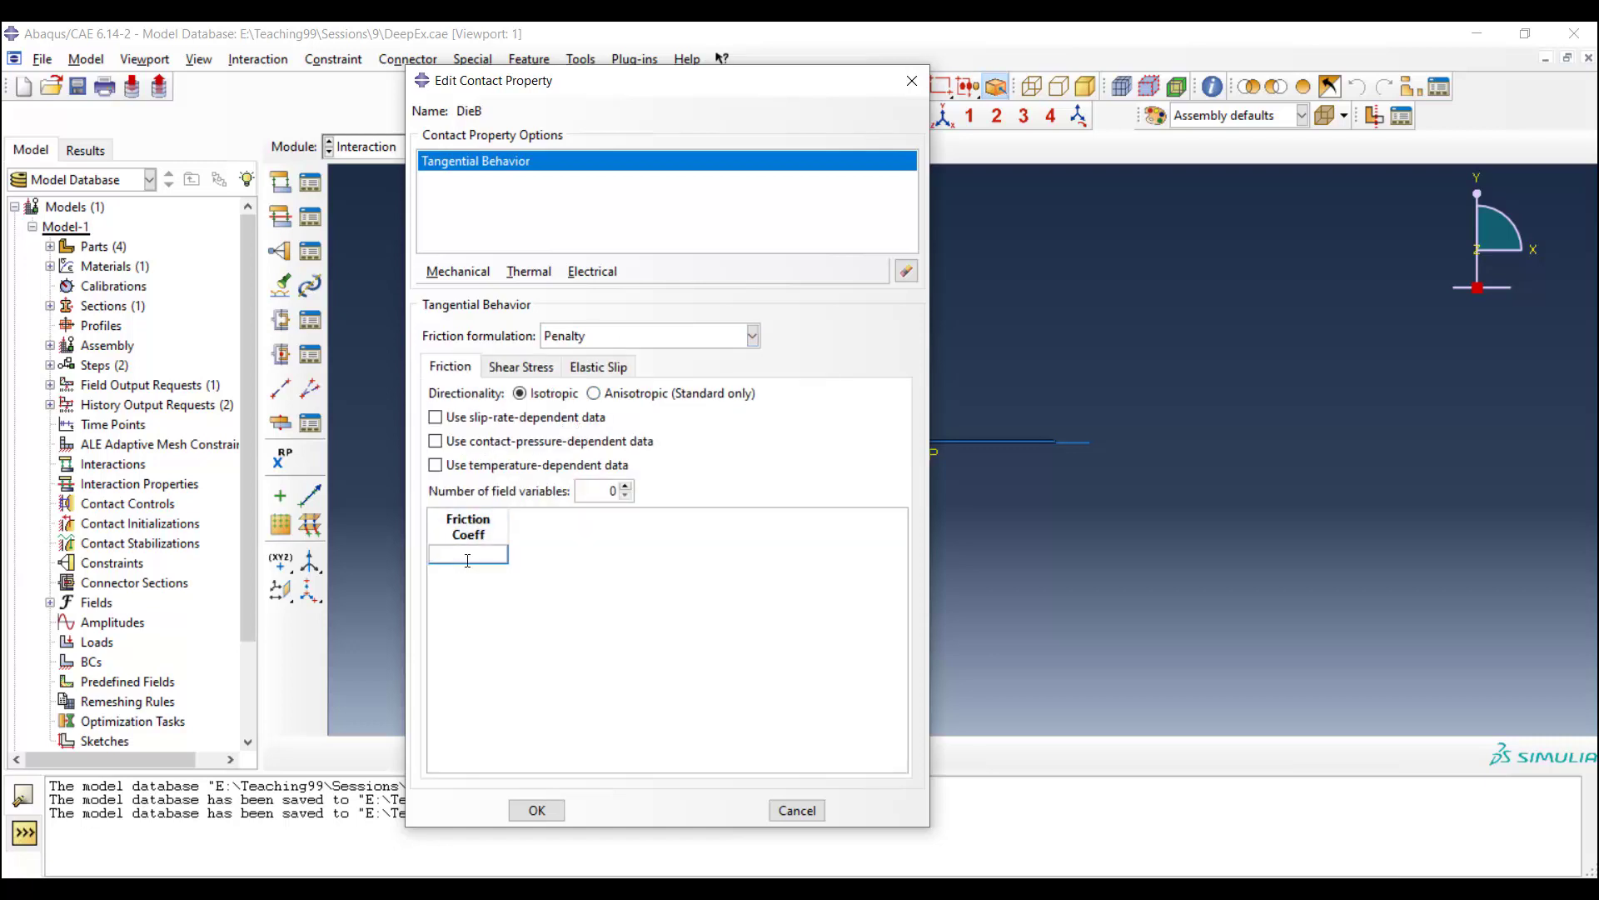
type("0")
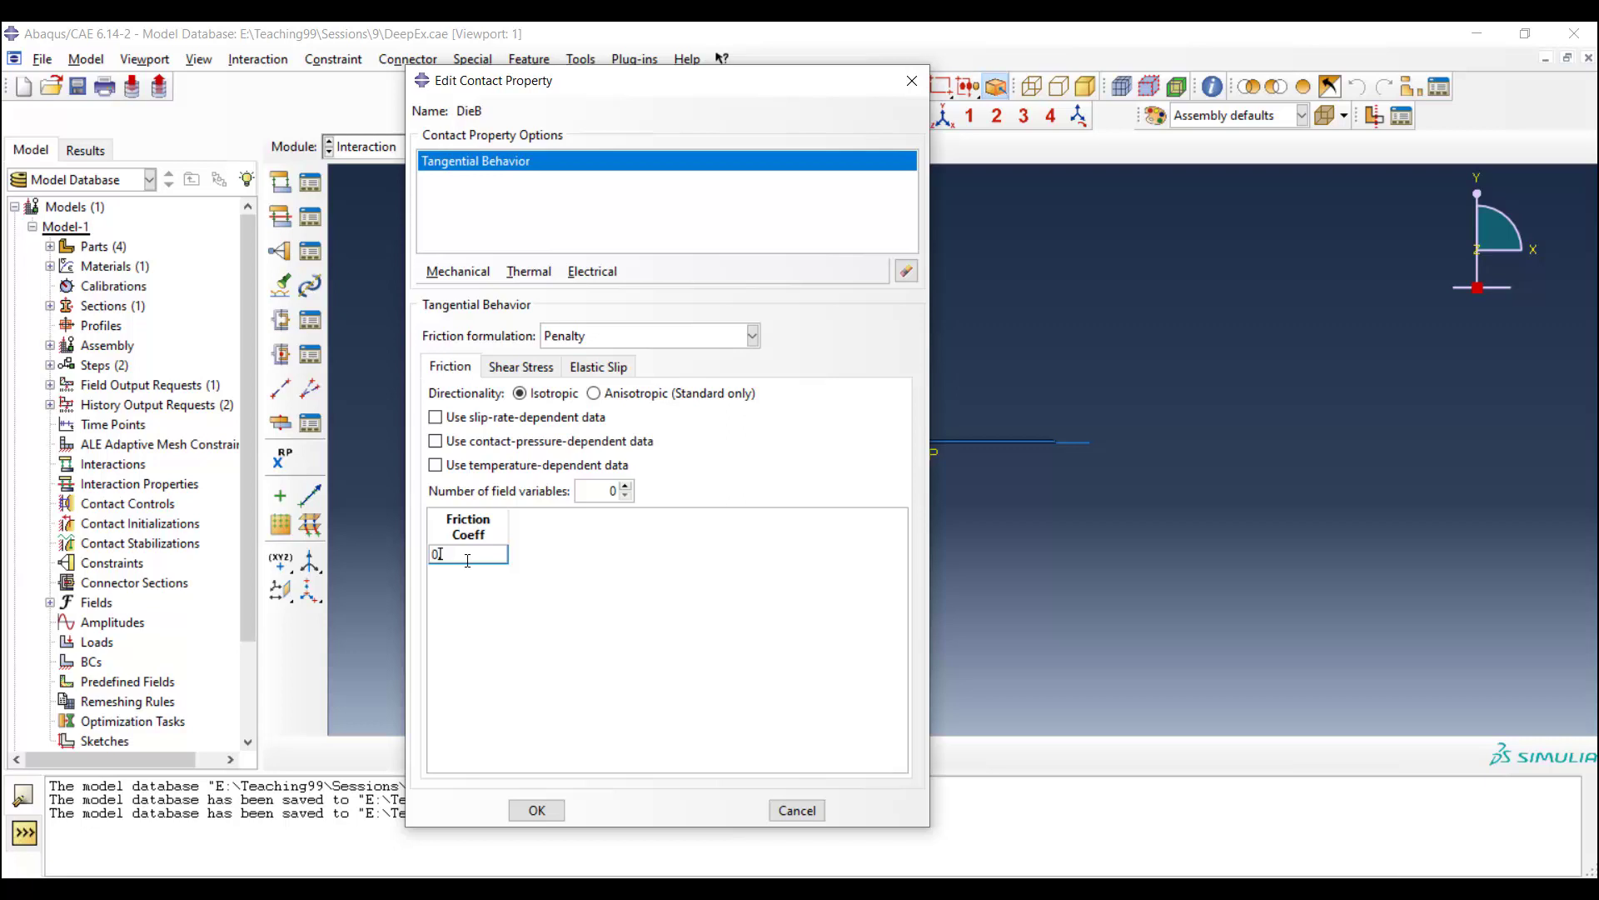
type(".05")
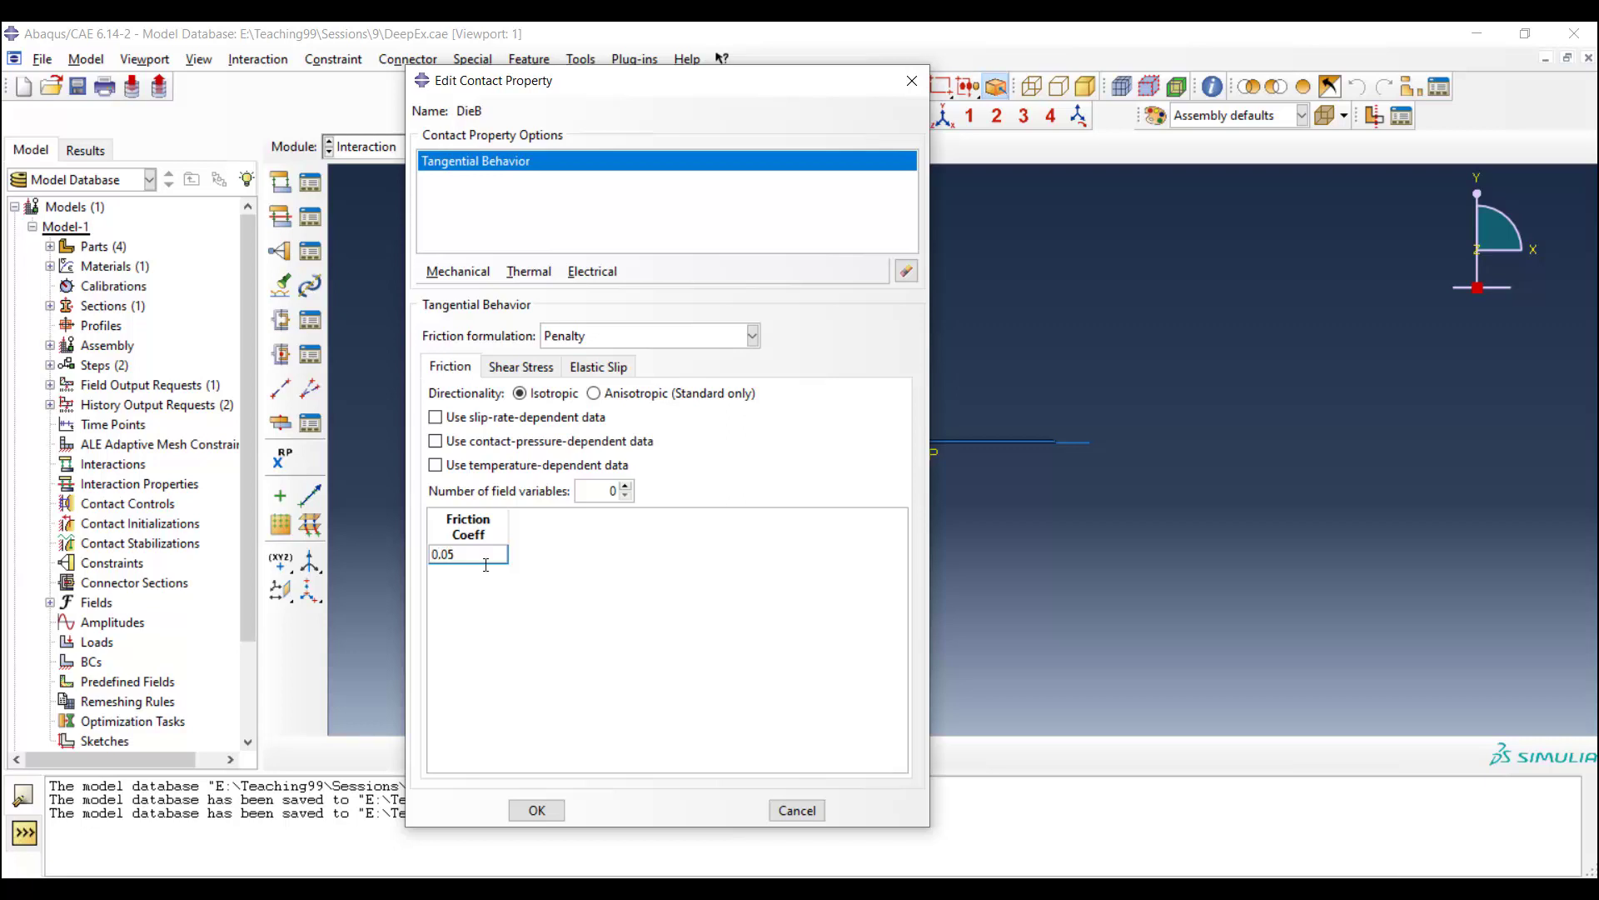
left_click(535, 810)
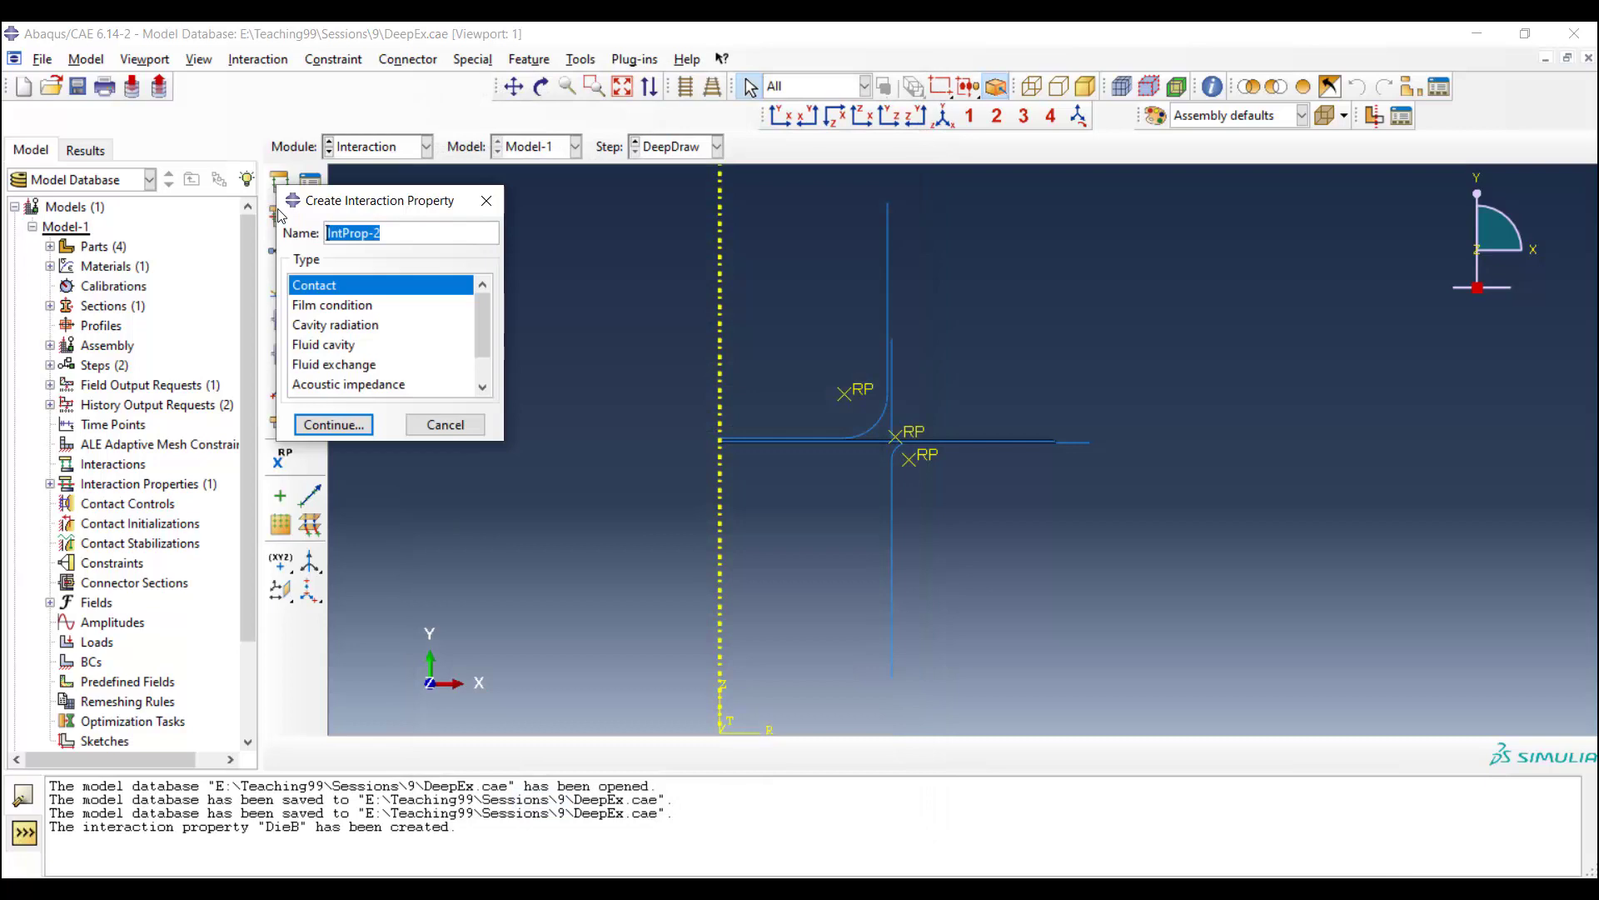
Step: Start a second Contact interaction property named PunchBlank
type("P")
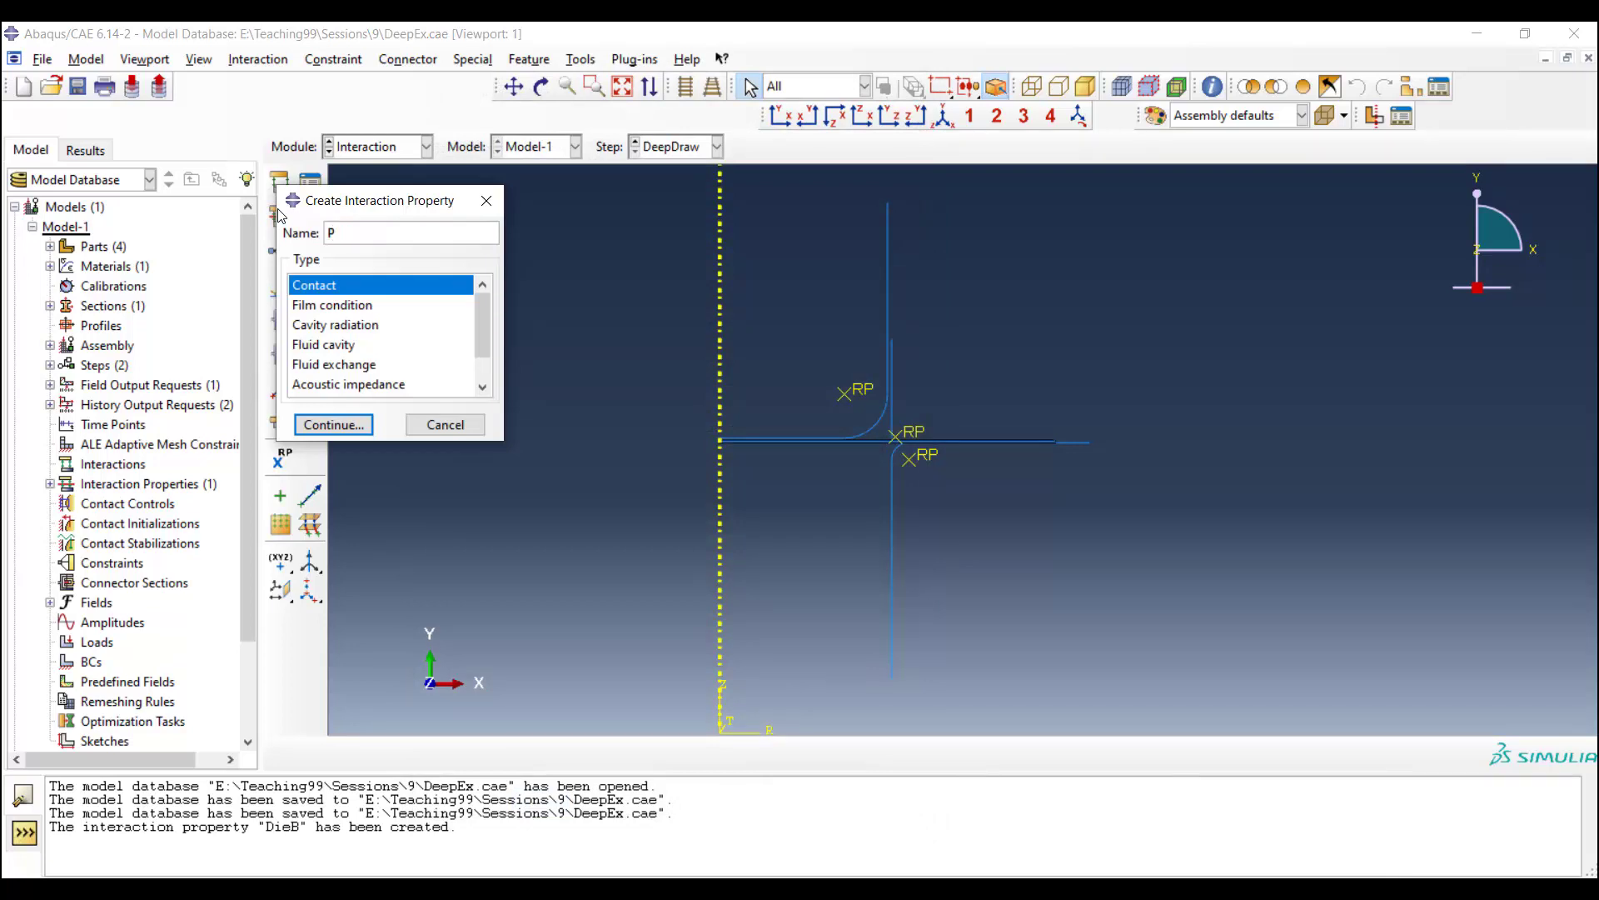
type("unchBlank")
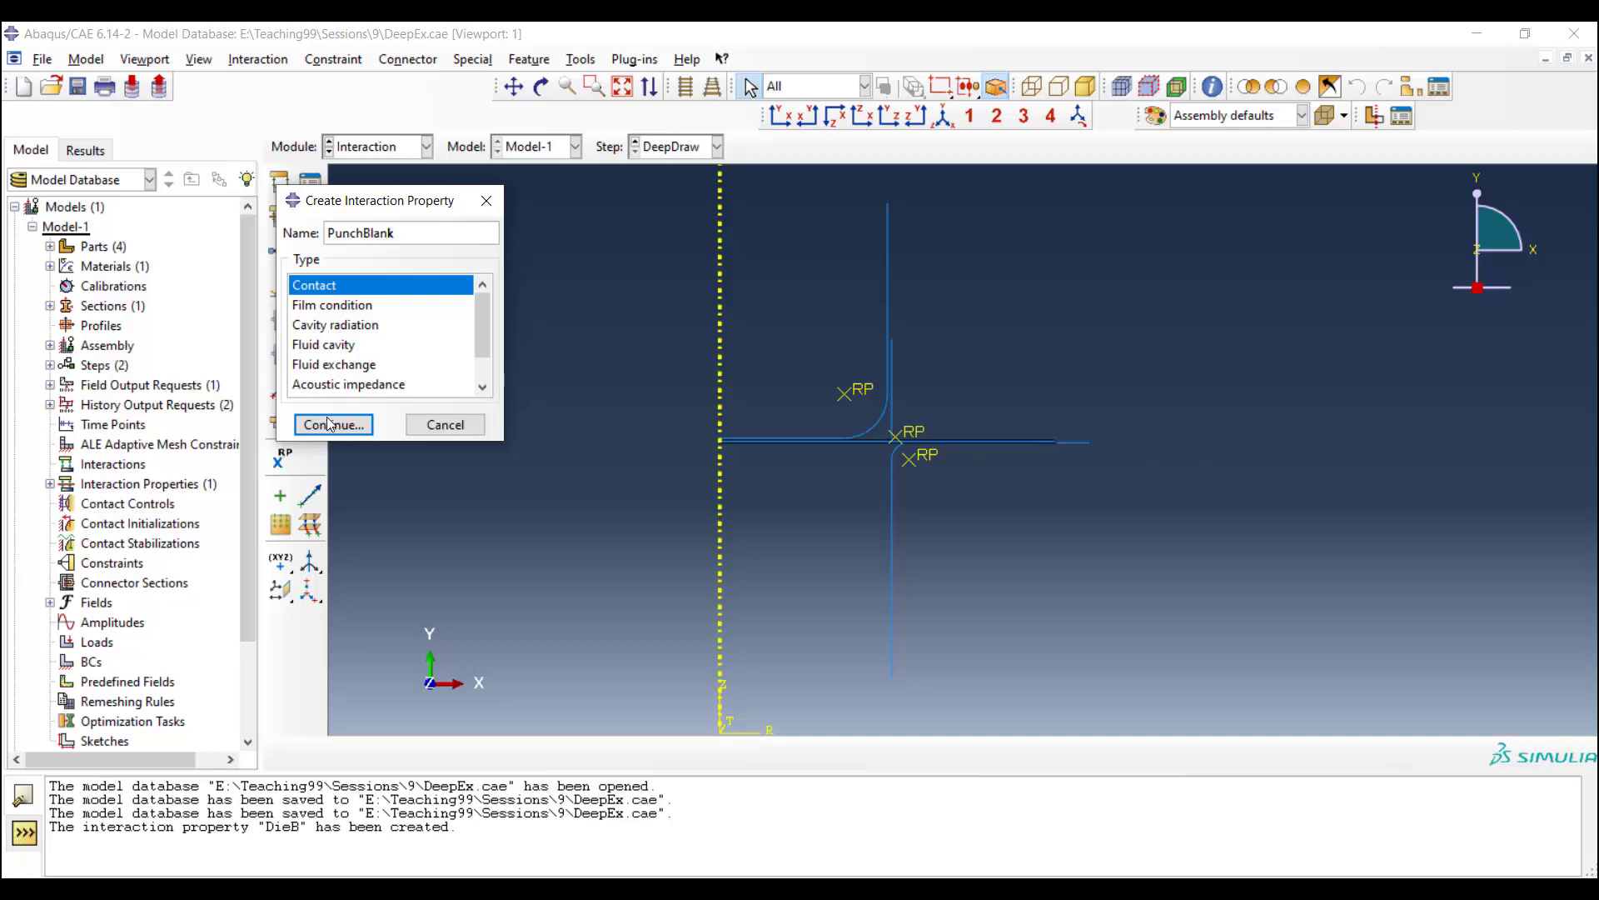
left_click(333, 425)
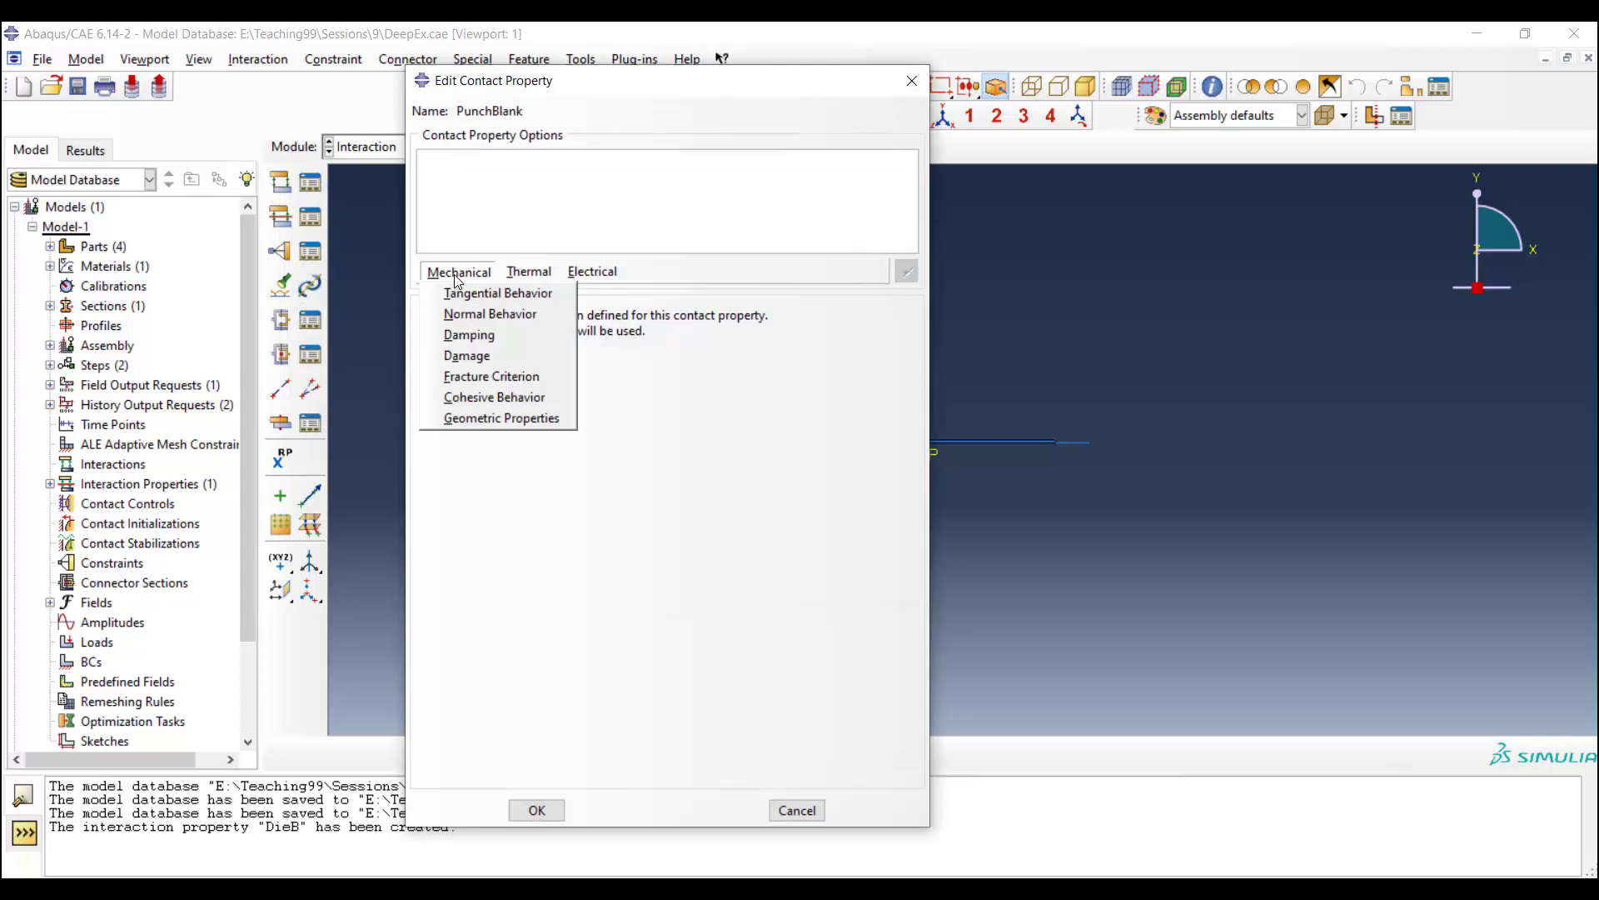
Step: Give PunchBlank penalty tangential behaviour with friction coefficient 0.1 and save it
left_click(498, 293)
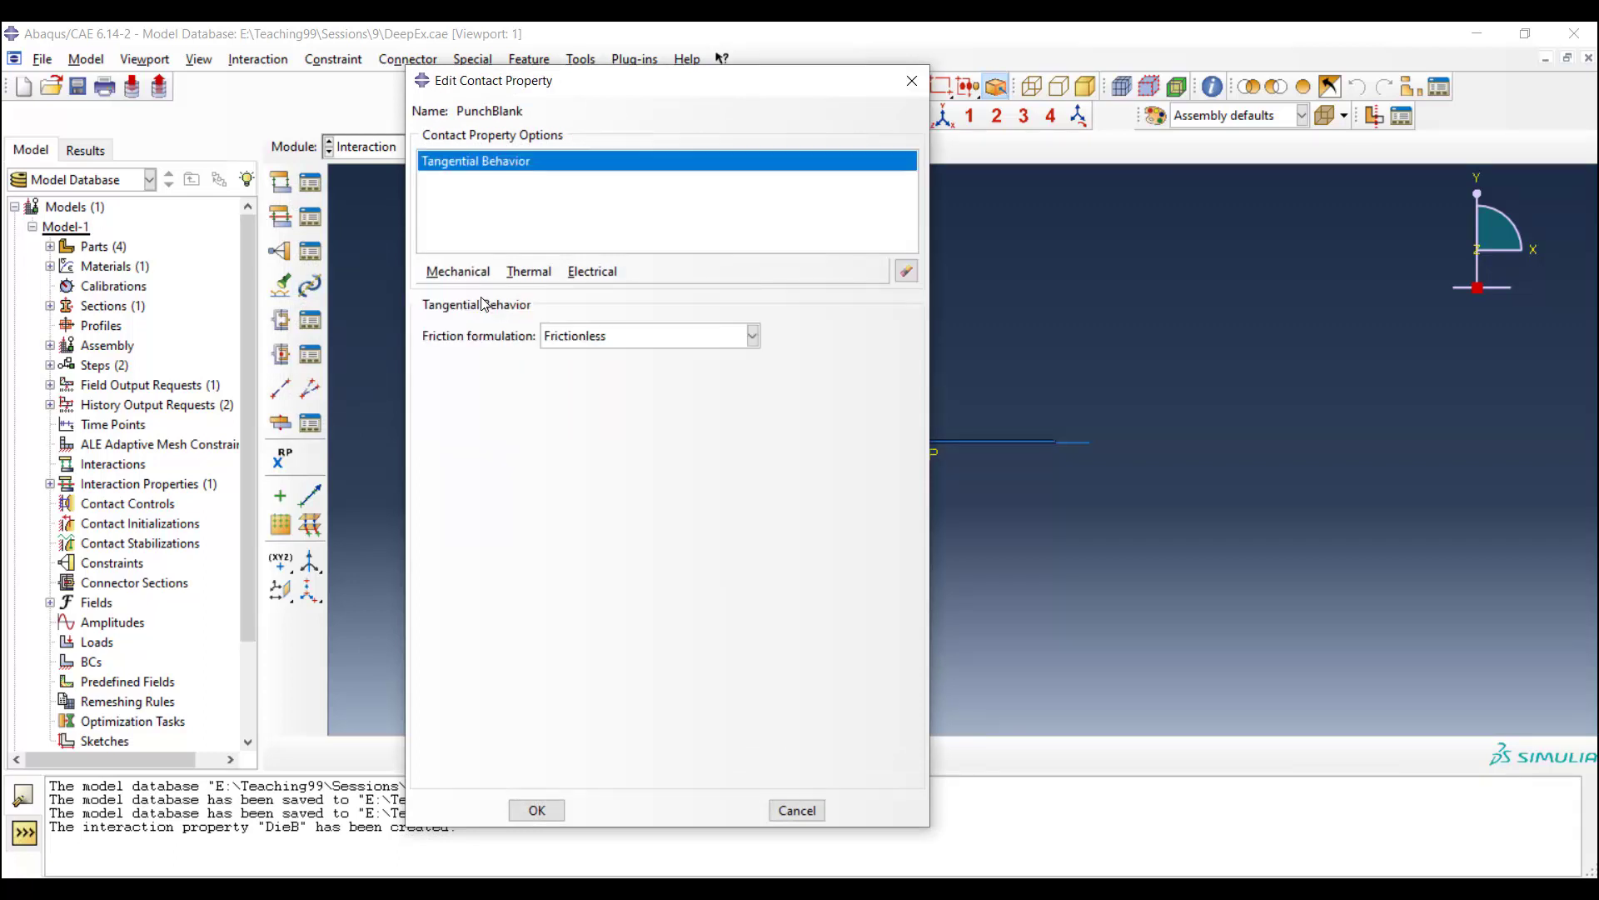
left_click(650, 335)
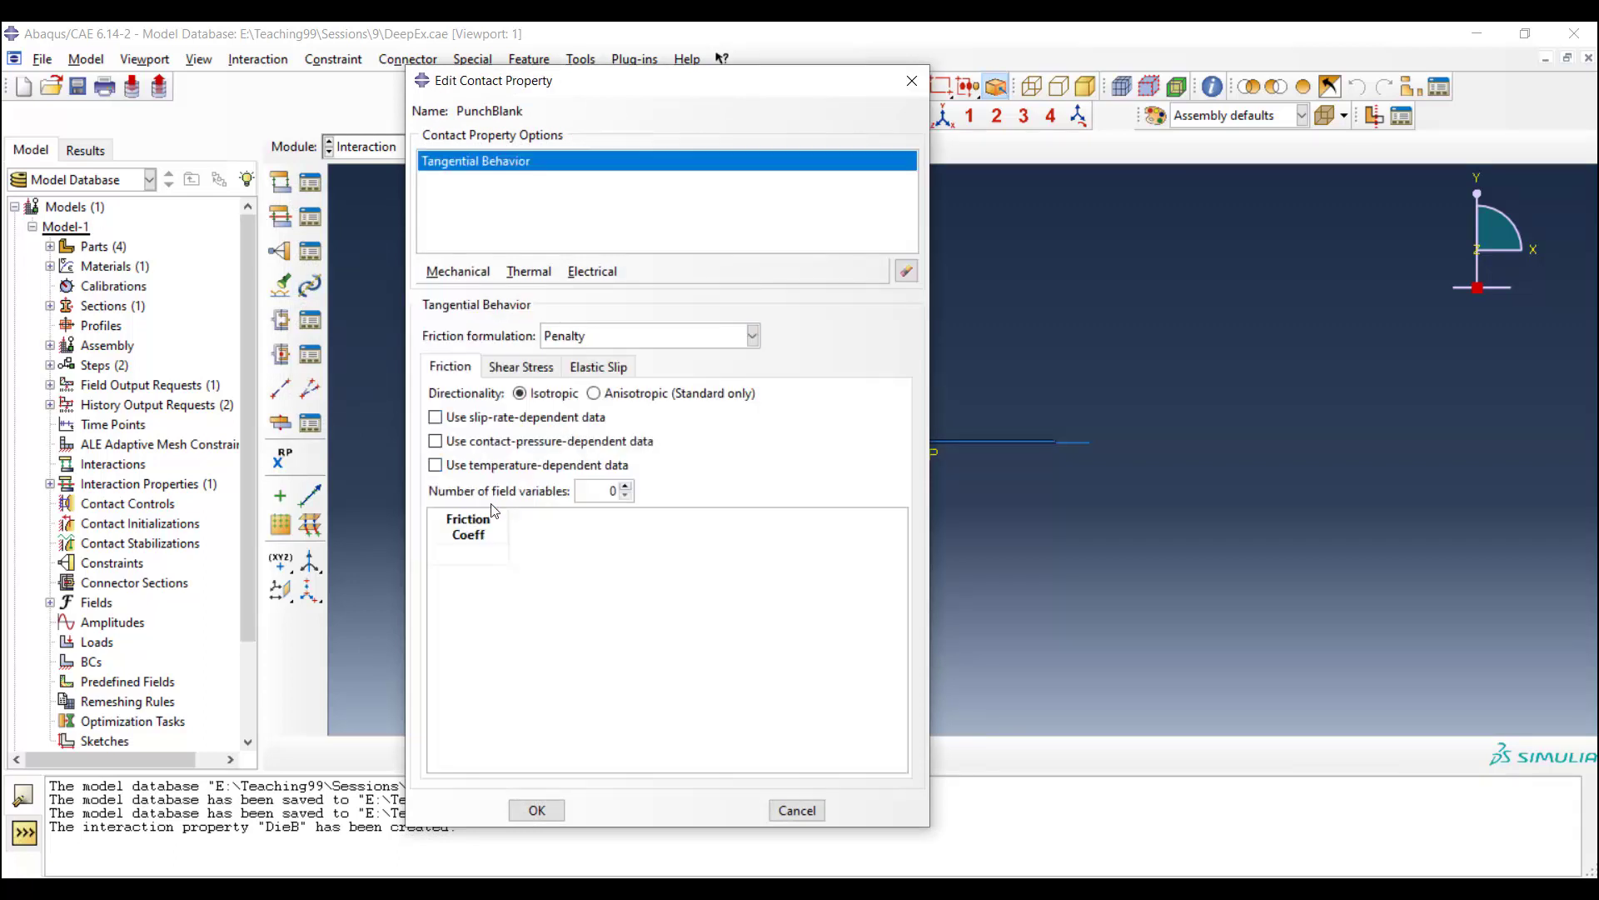
left_click(468, 551)
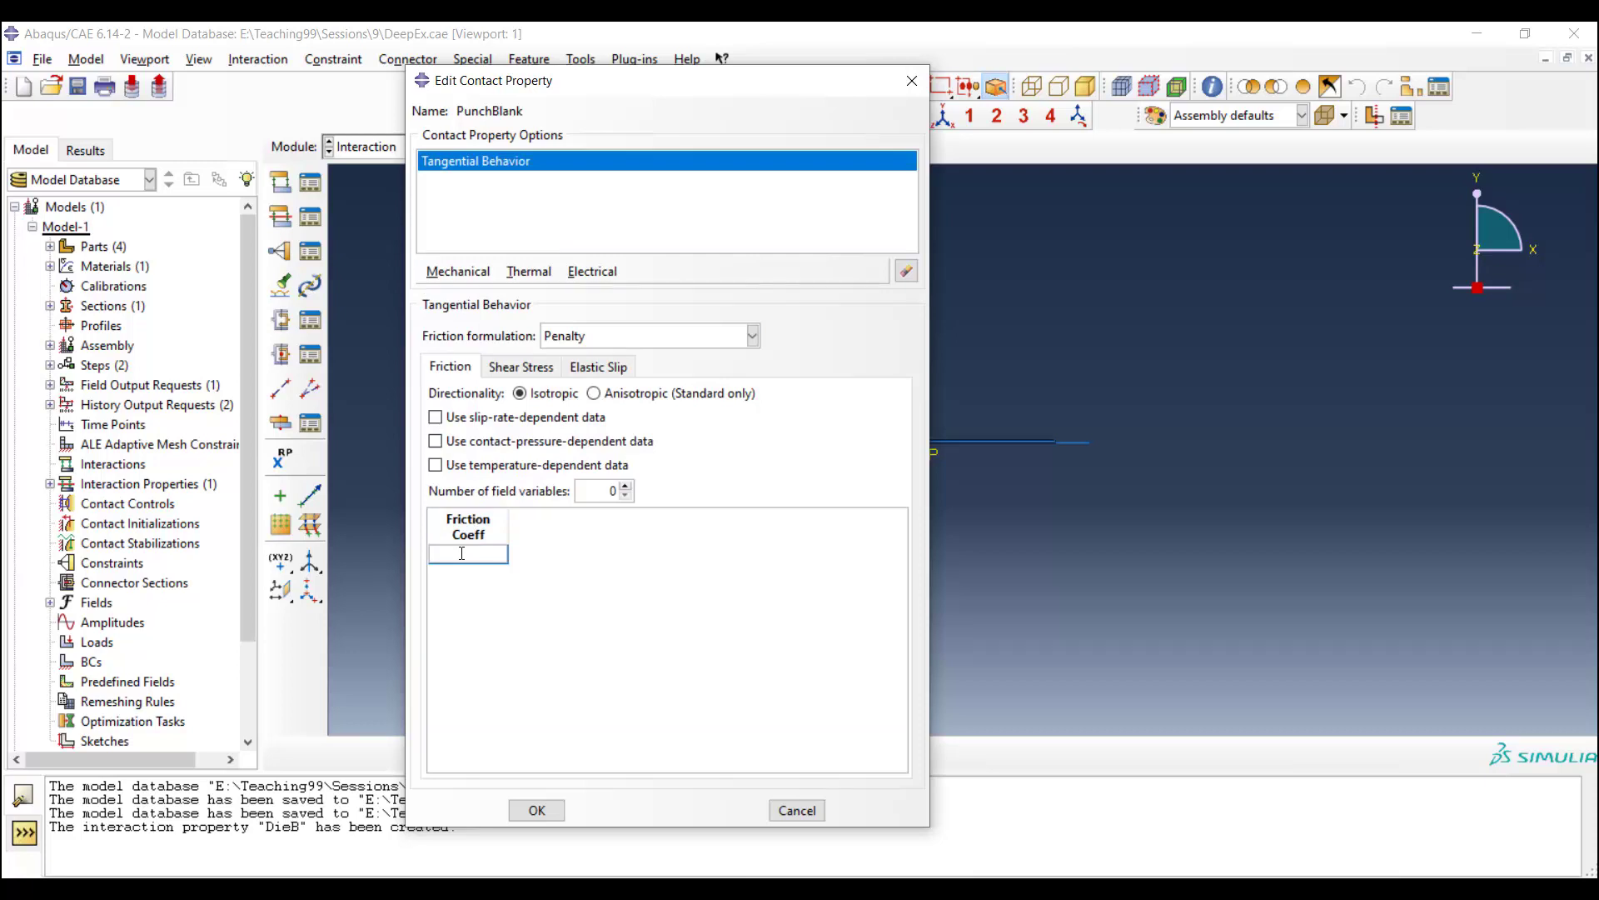
type("0.1")
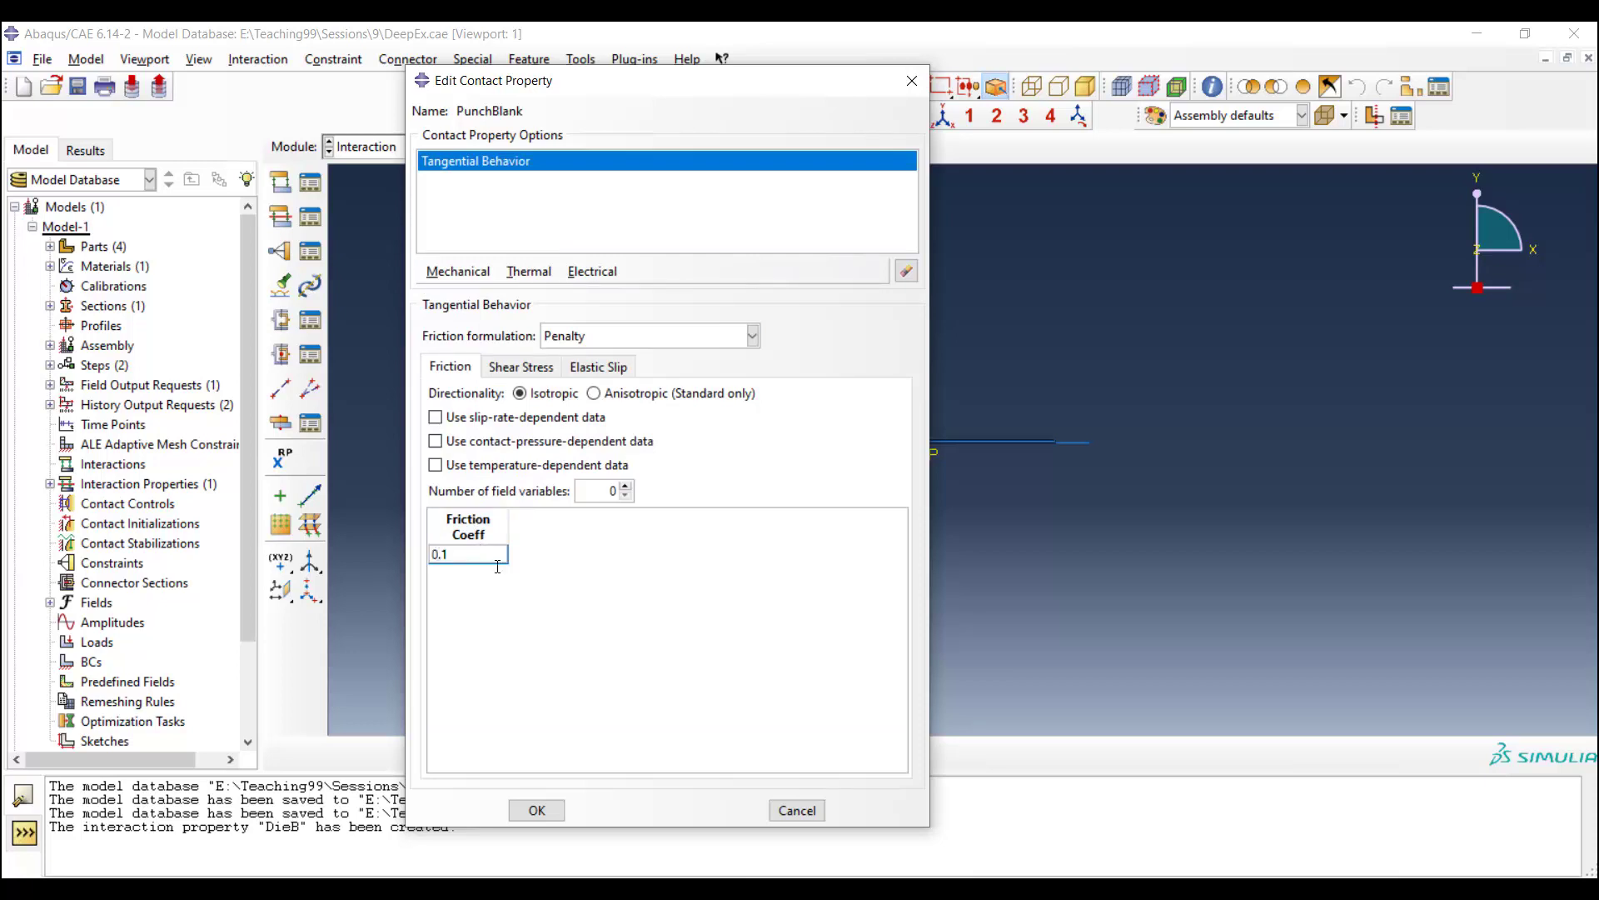
left_click(535, 809)
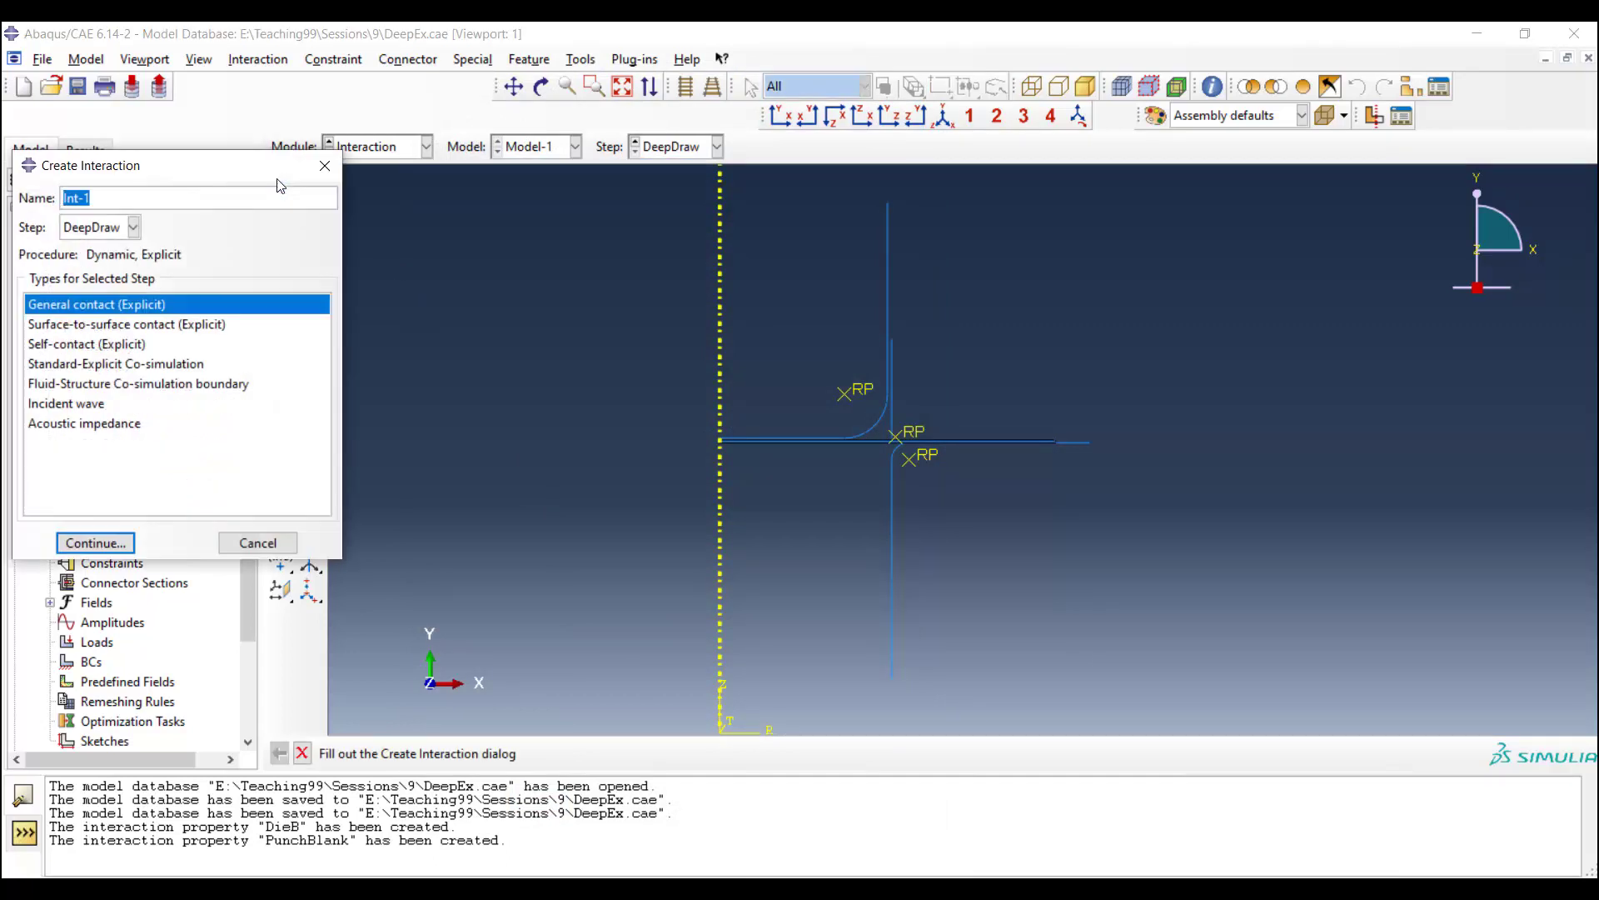
Step: Start a Surface-to-surface contact (Explicit) interaction named DieB
left_click(127, 324)
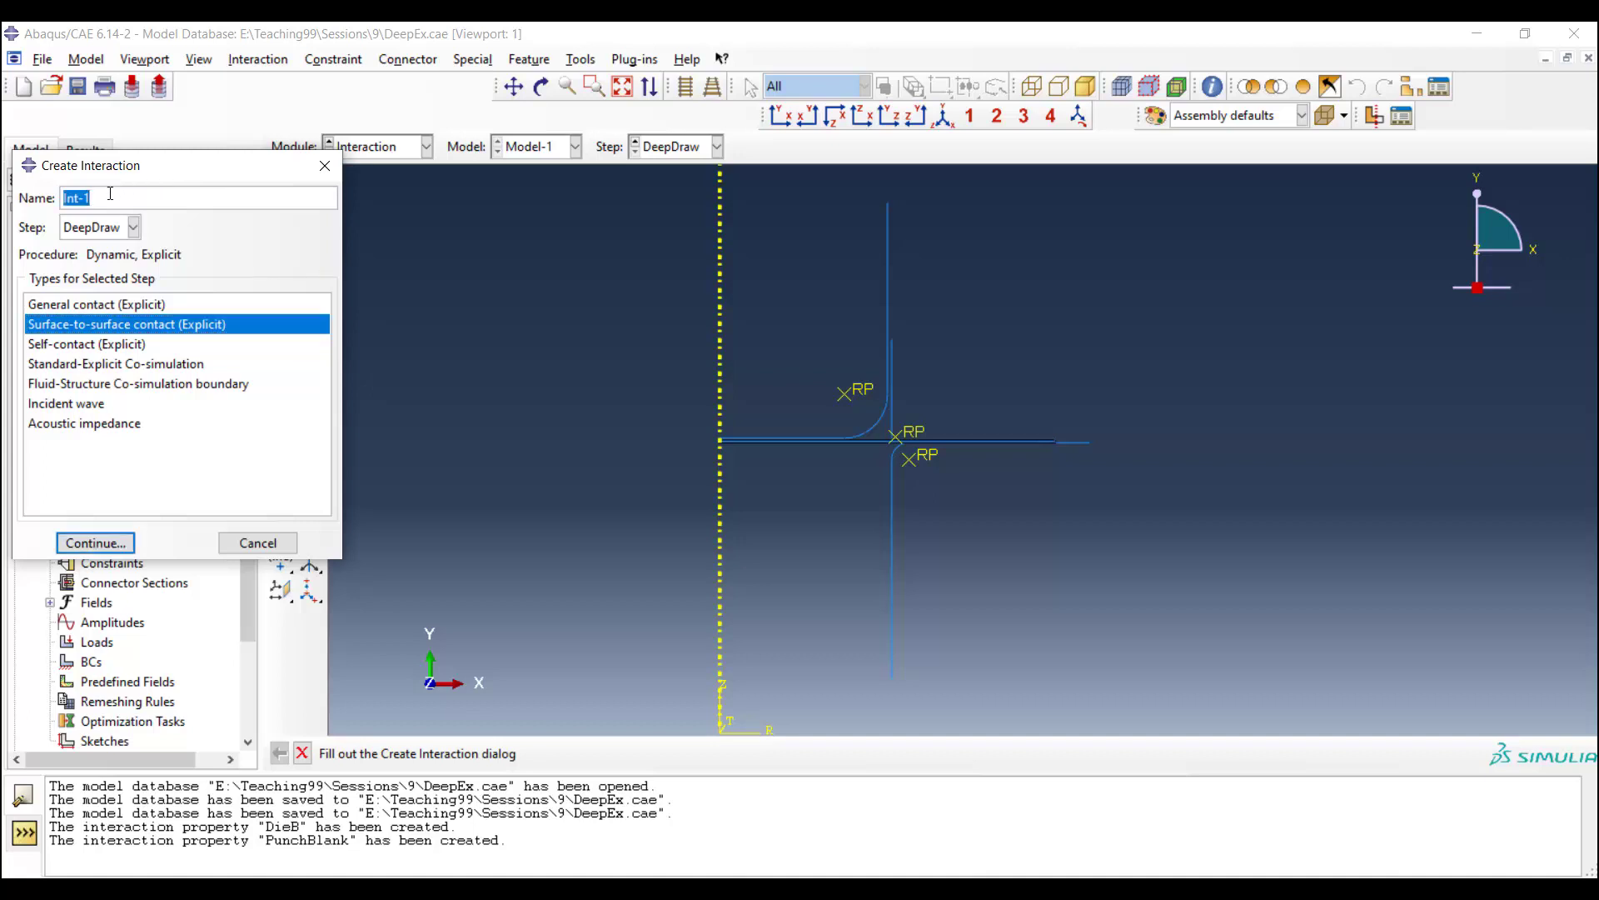
type("D")
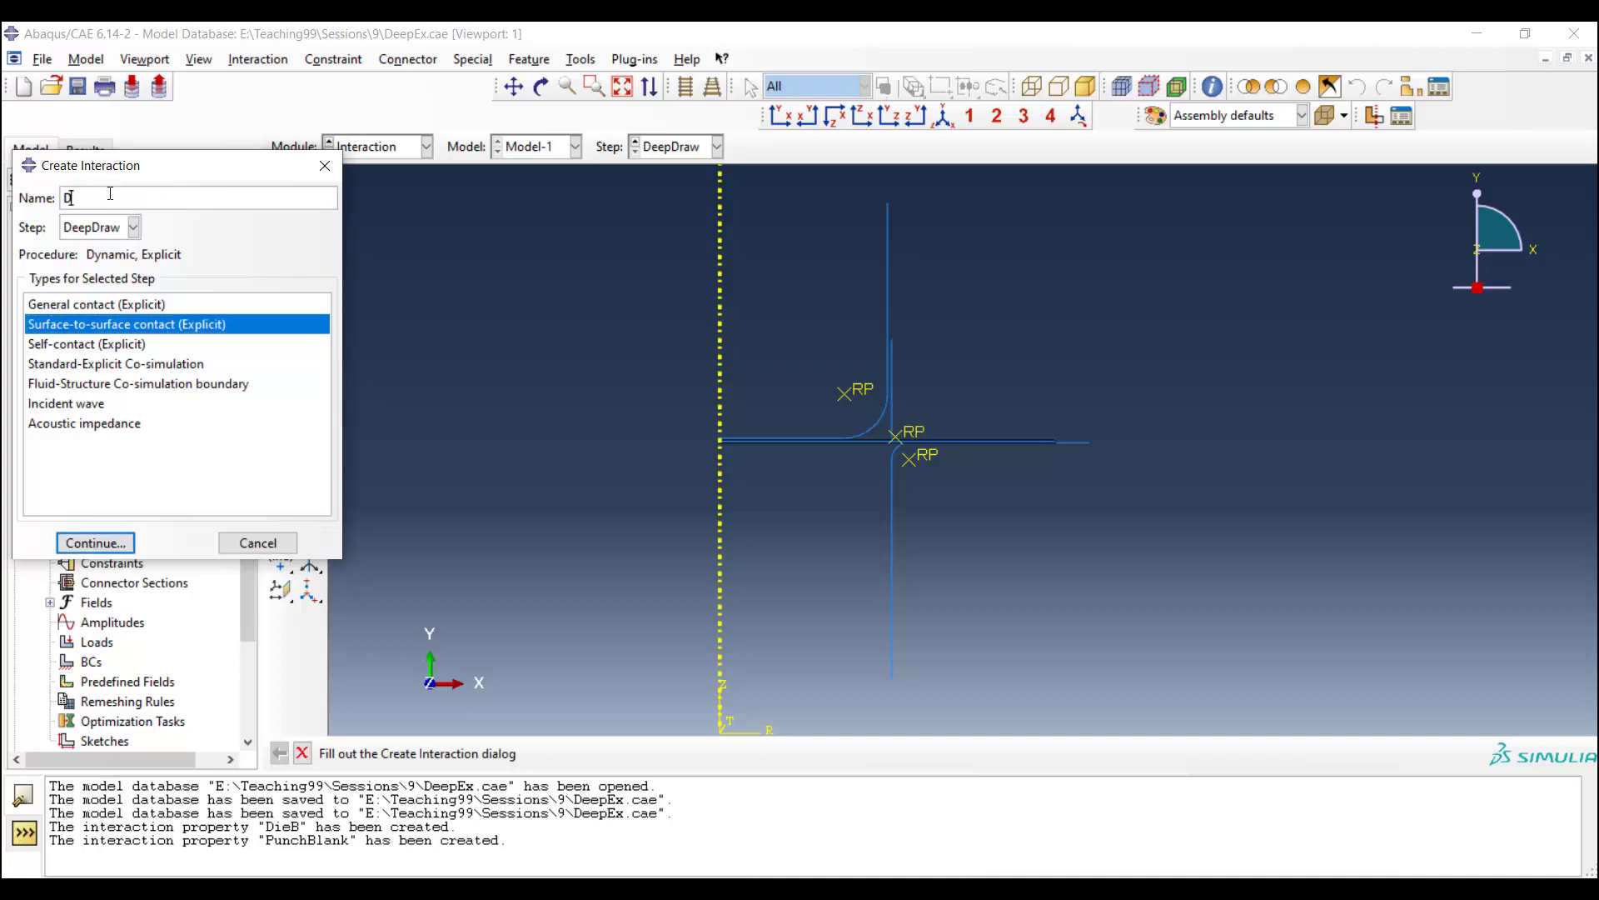
type("ieB")
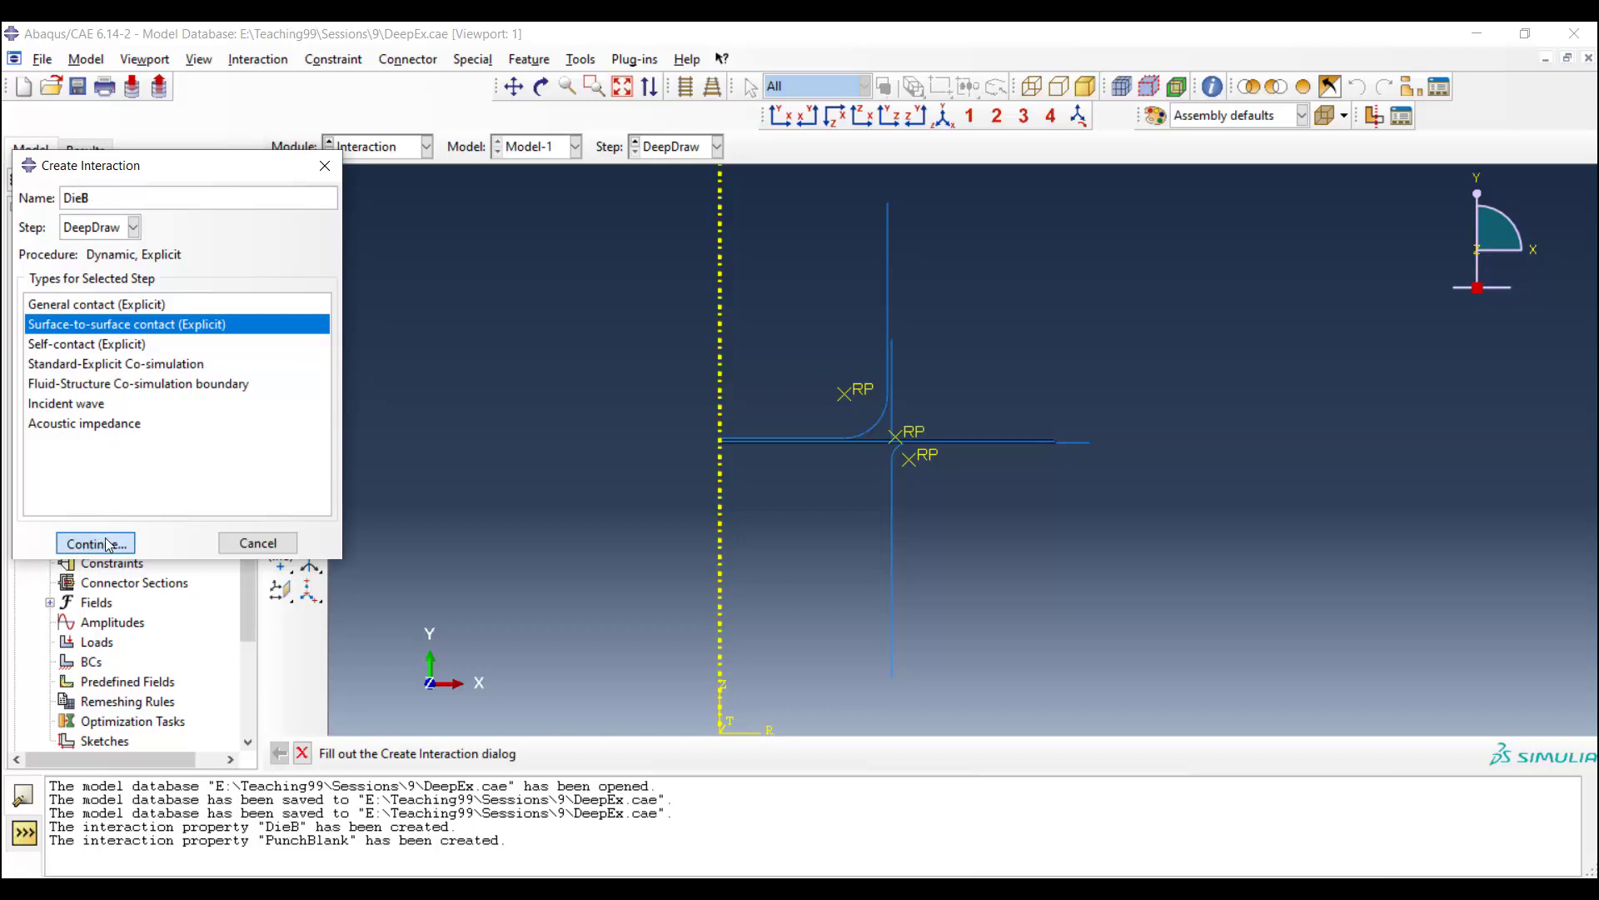
left_click(95, 543)
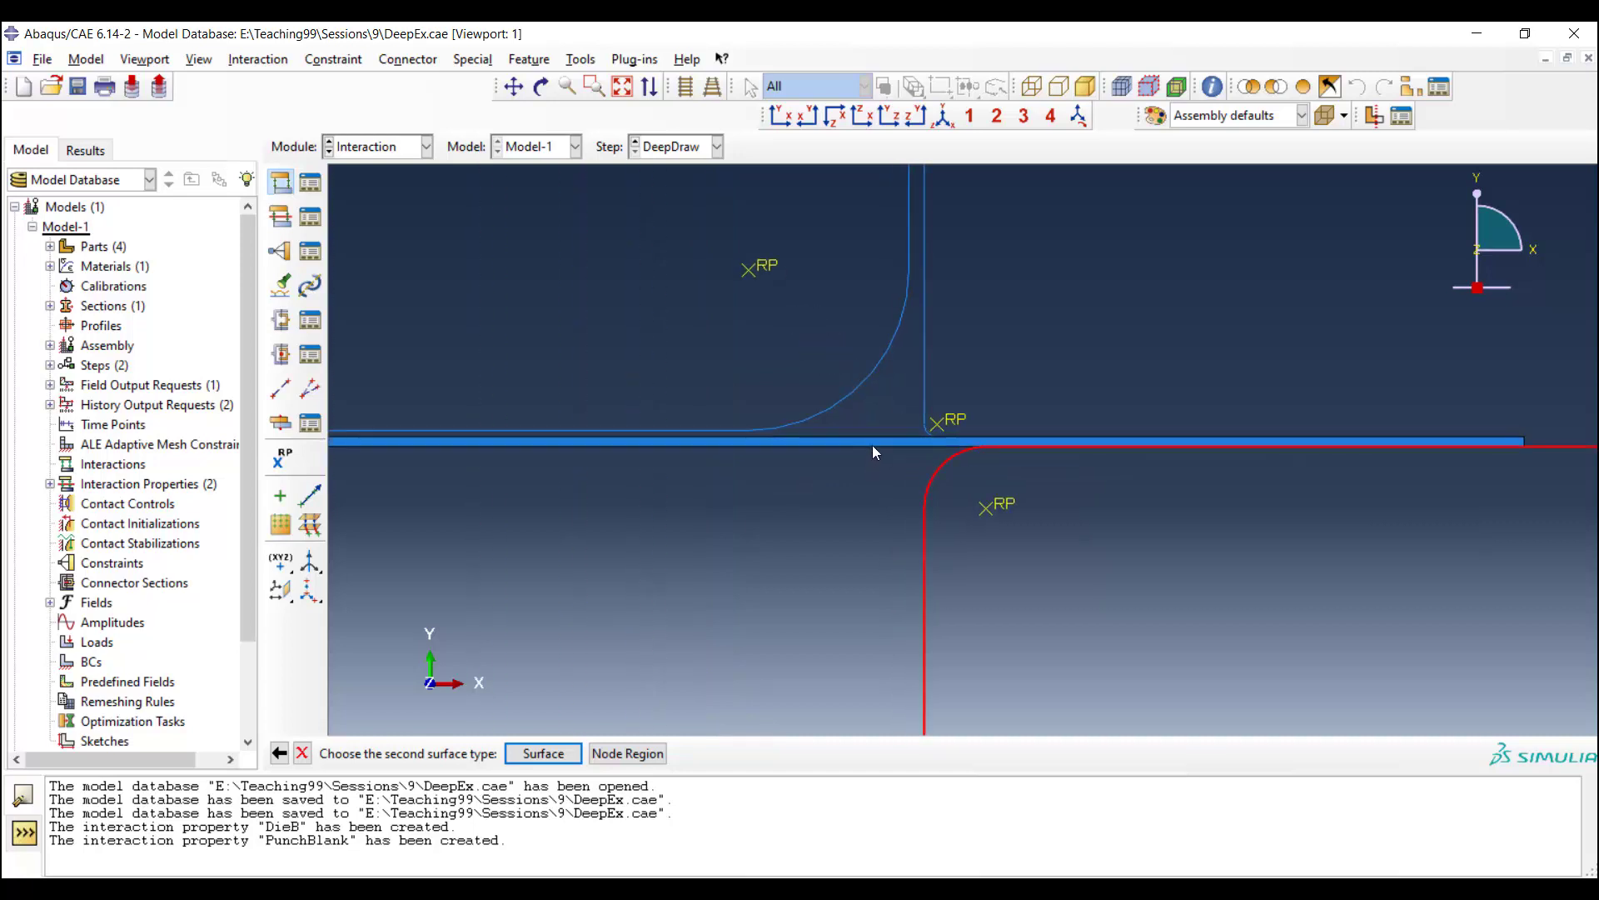
Step: Pick the die surface and the blank surface as the two DieB contact sides
left_click(541, 753)
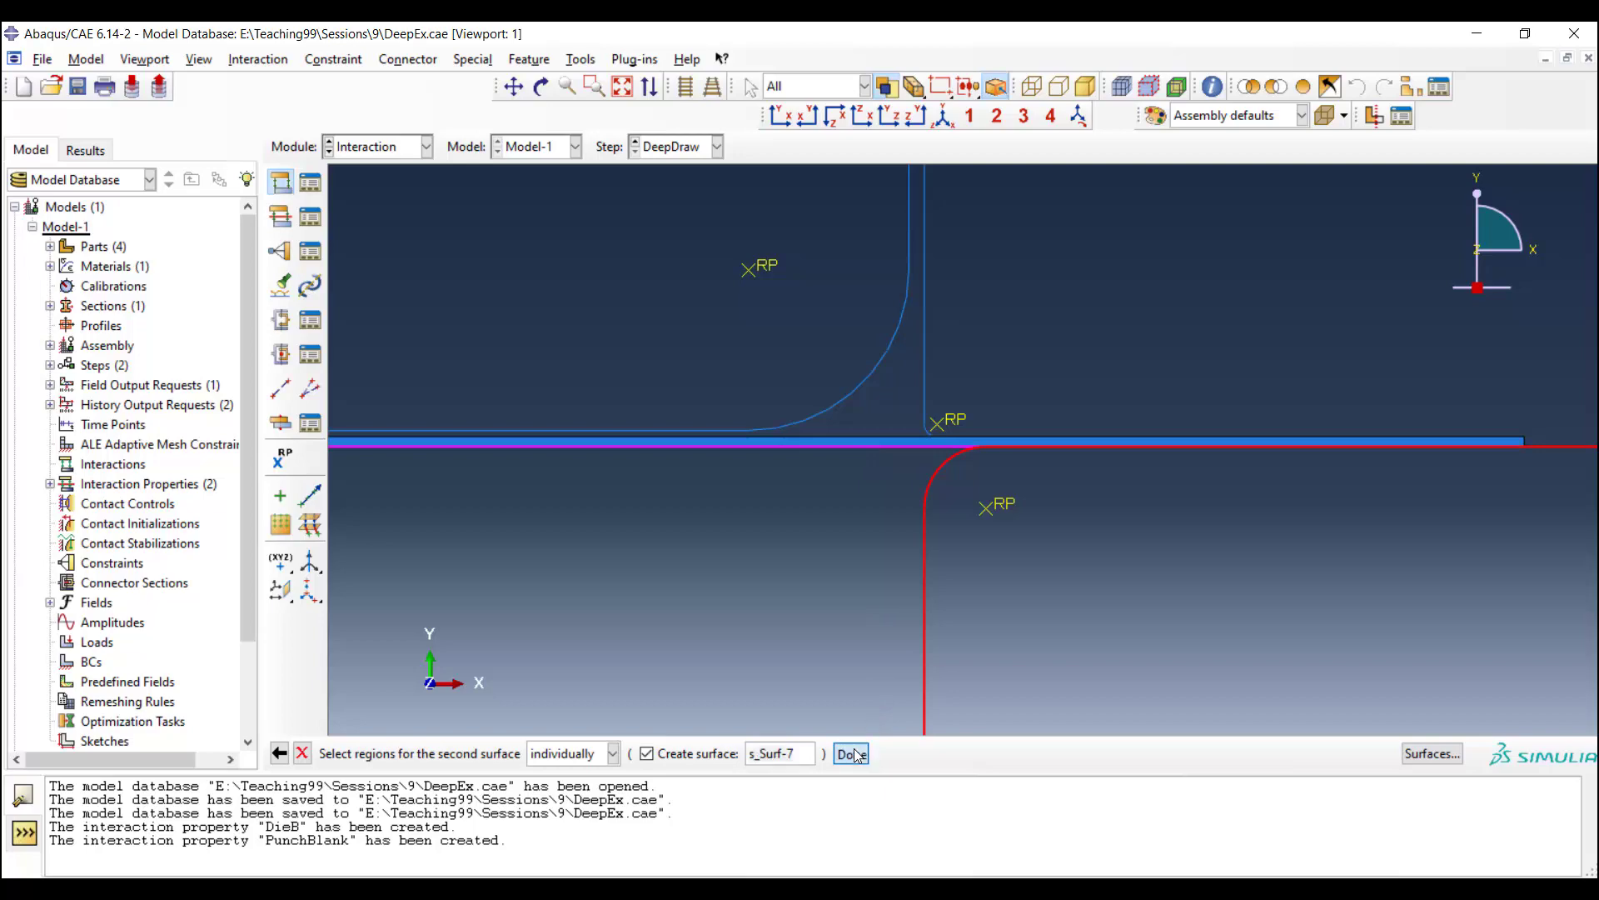
left_click(850, 753)
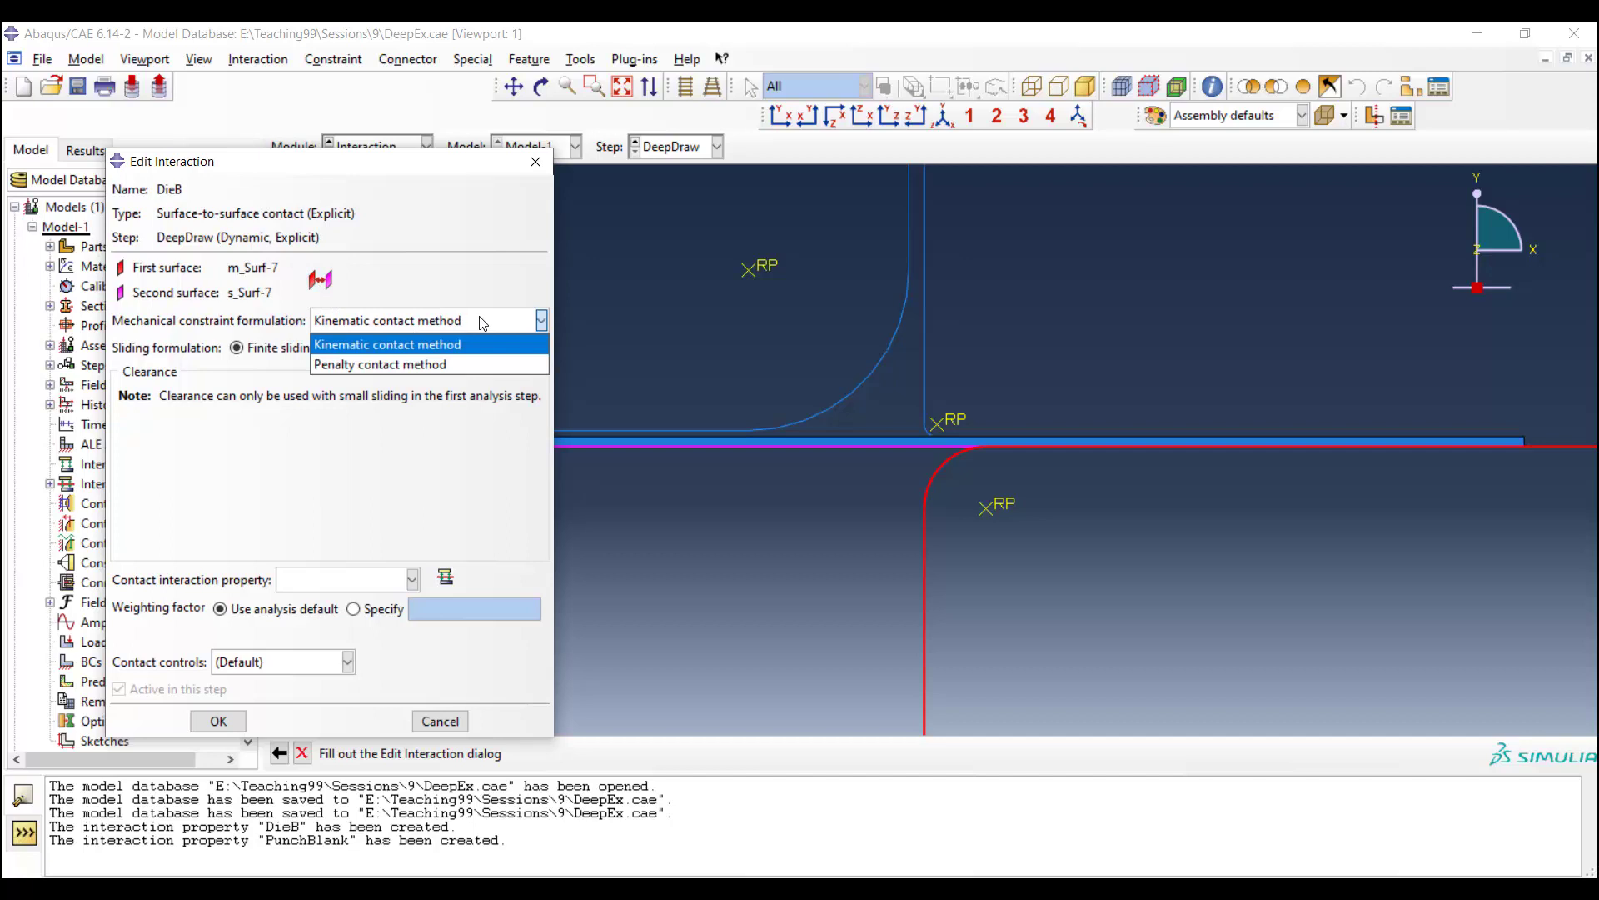
Step: Keep kinematic contact and finite sliding, assign the DieB property, and create the DieB interaction
left_click(386, 344)
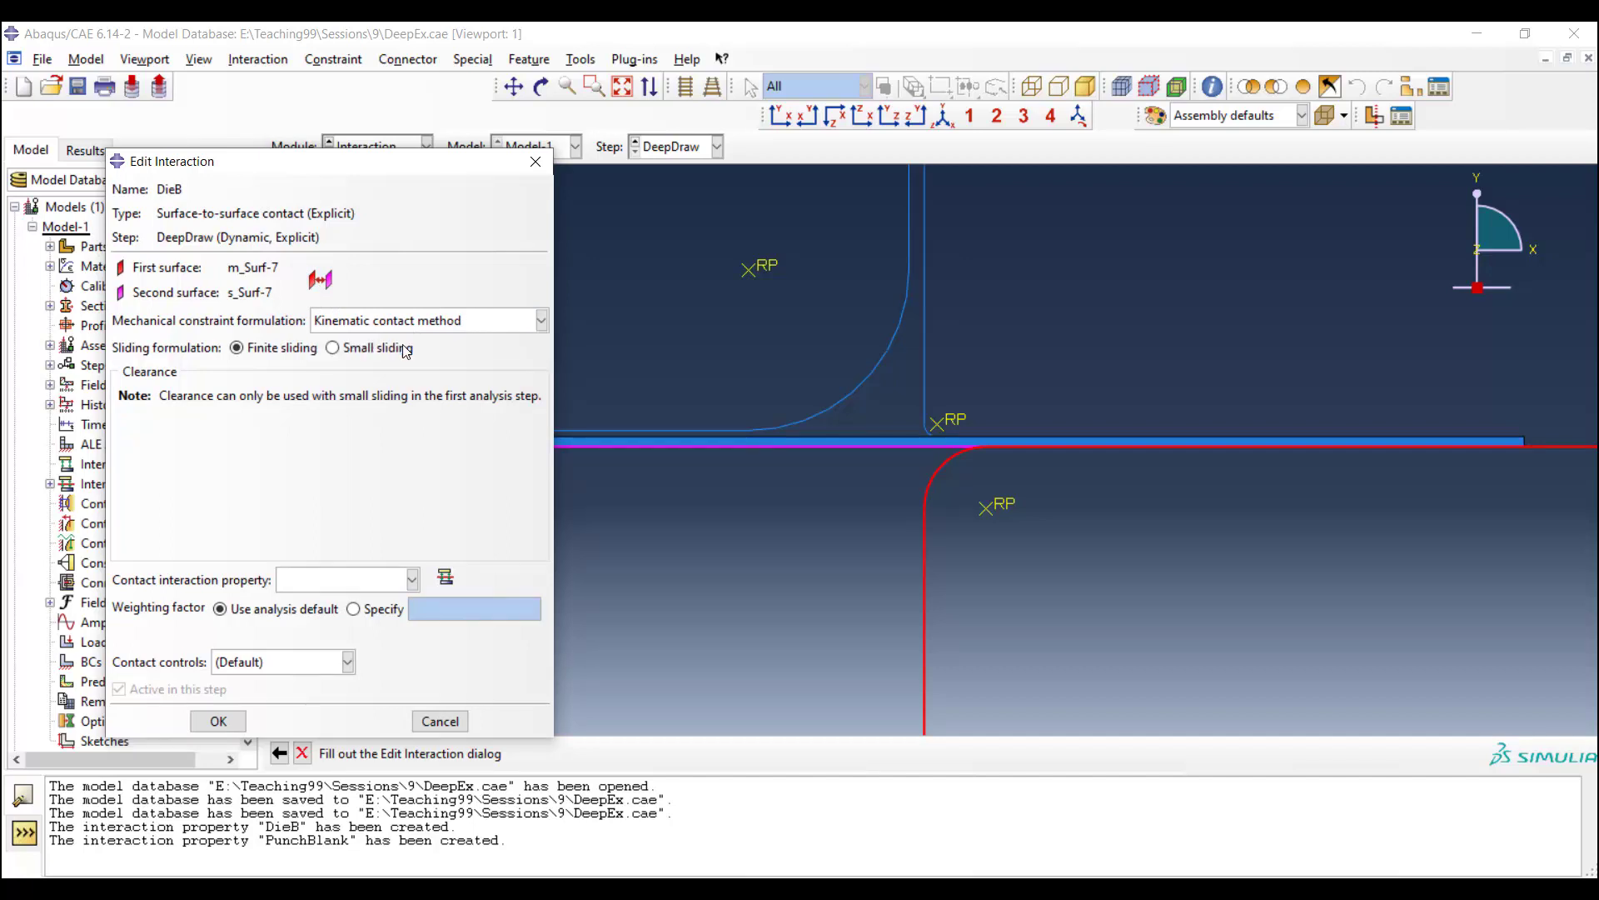
left_click(235, 348)
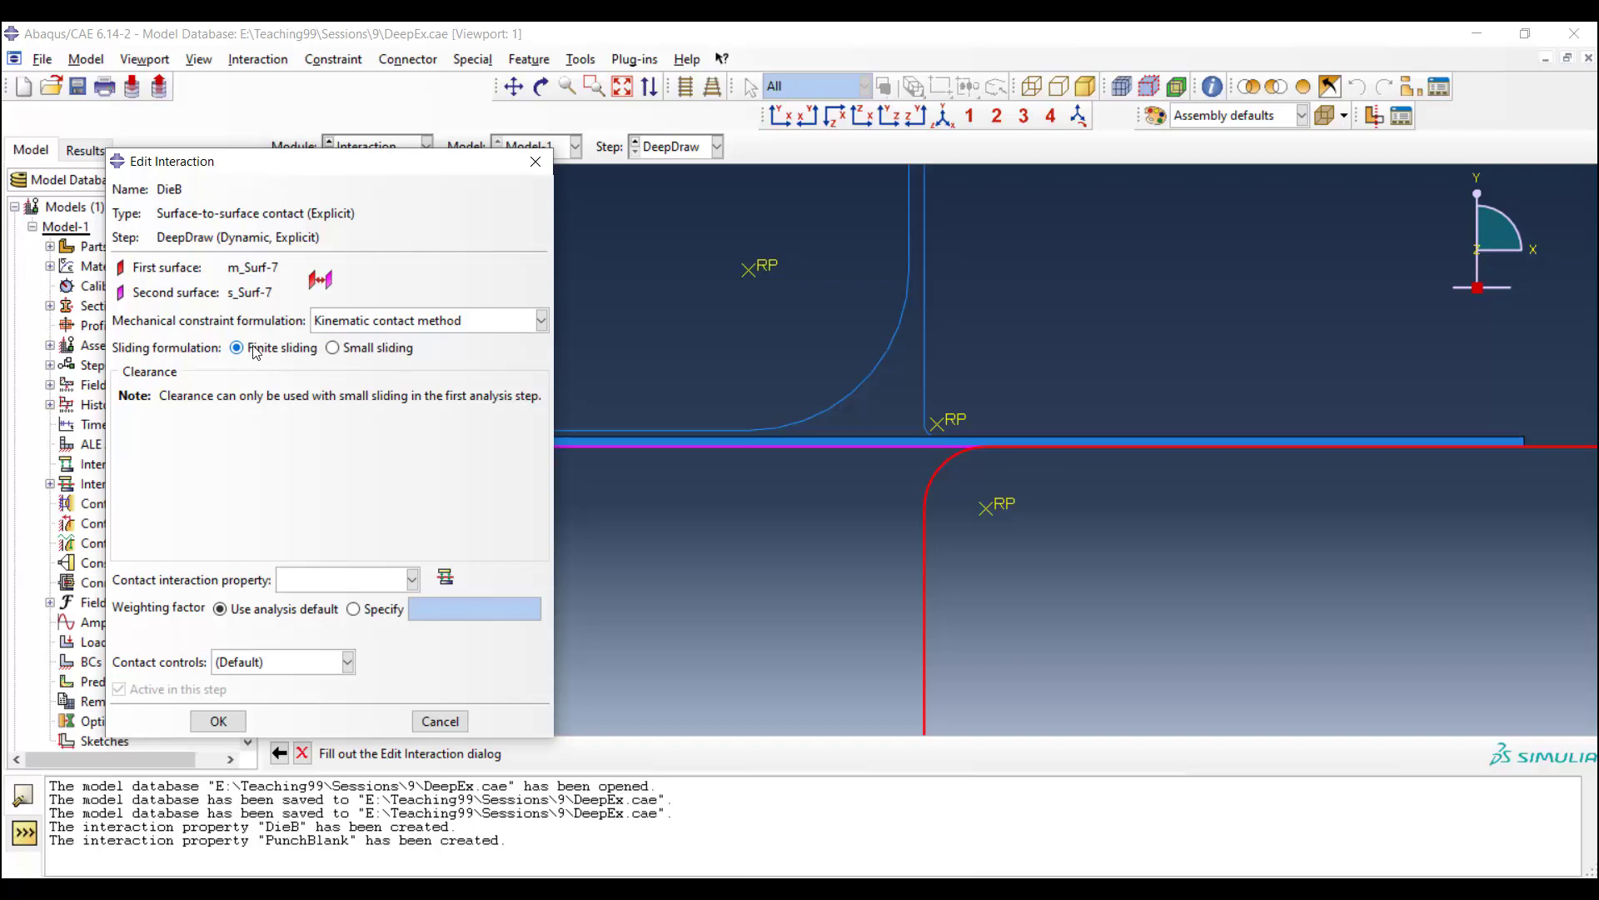
left_click(411, 579)
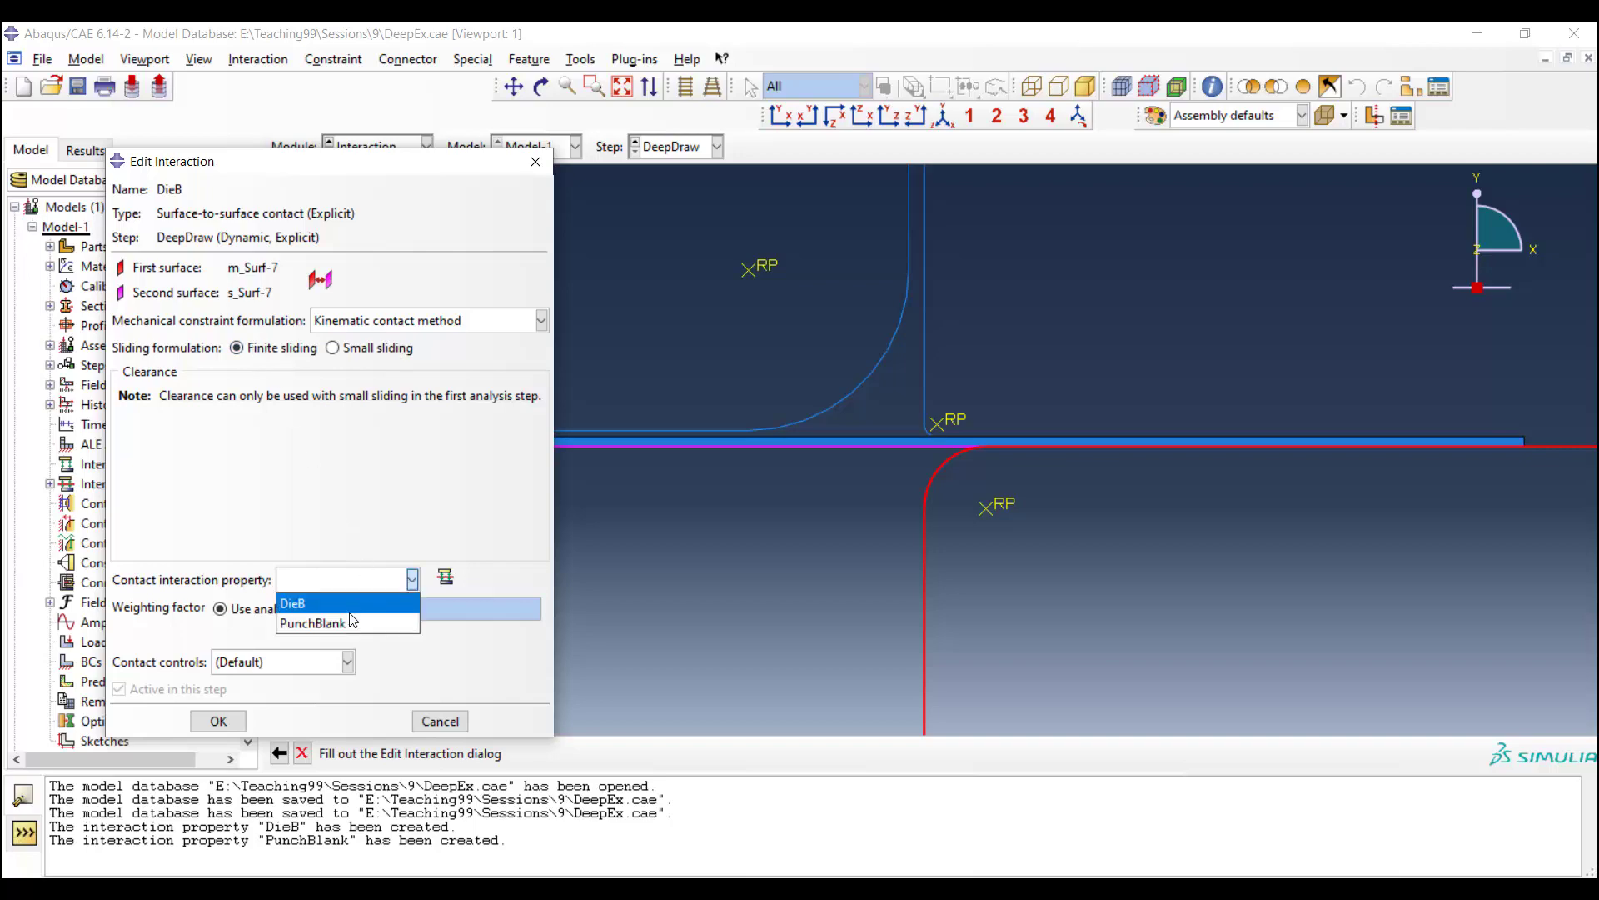
left_click(293, 604)
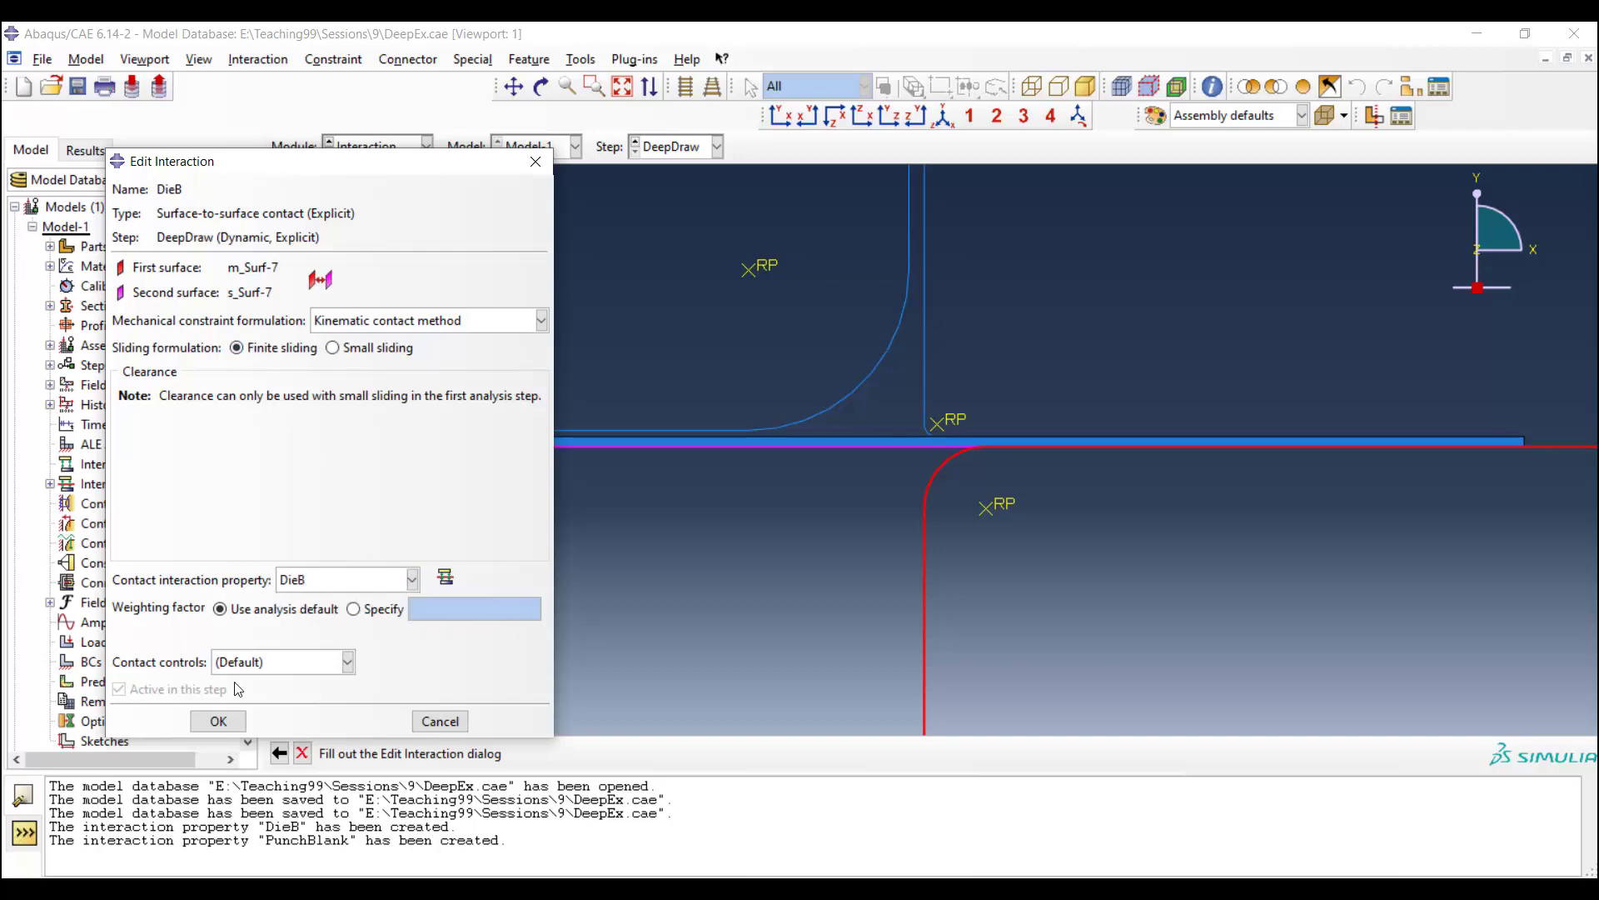
left_click(216, 721)
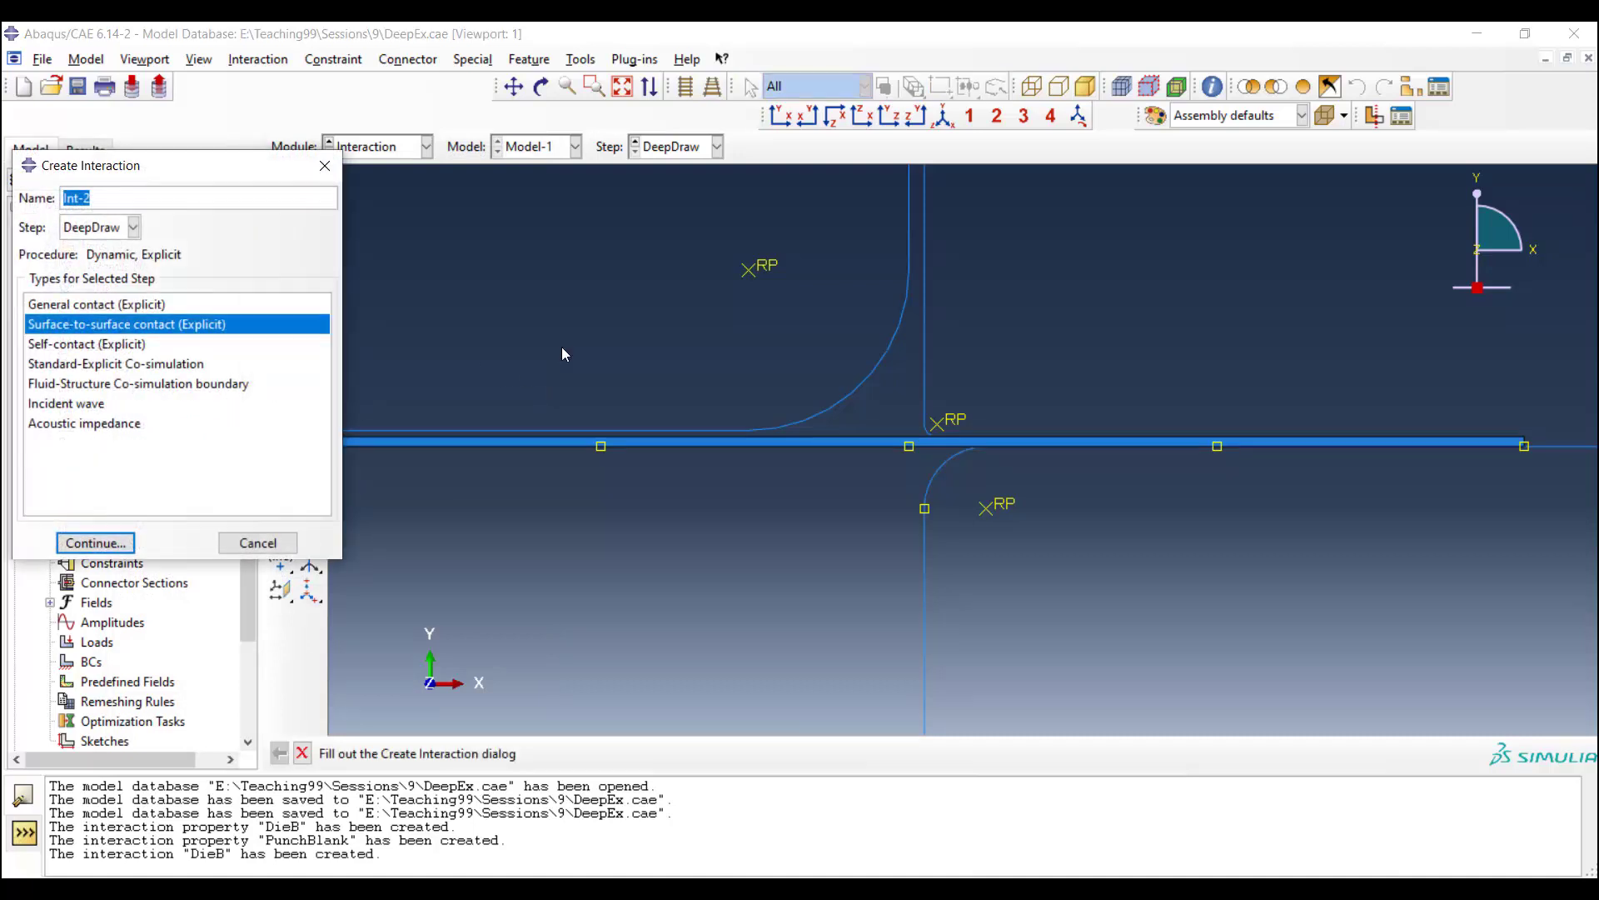
Step: Name the new surface-to-surface interaction PunchBlank and proceed to surface picking
type("P")
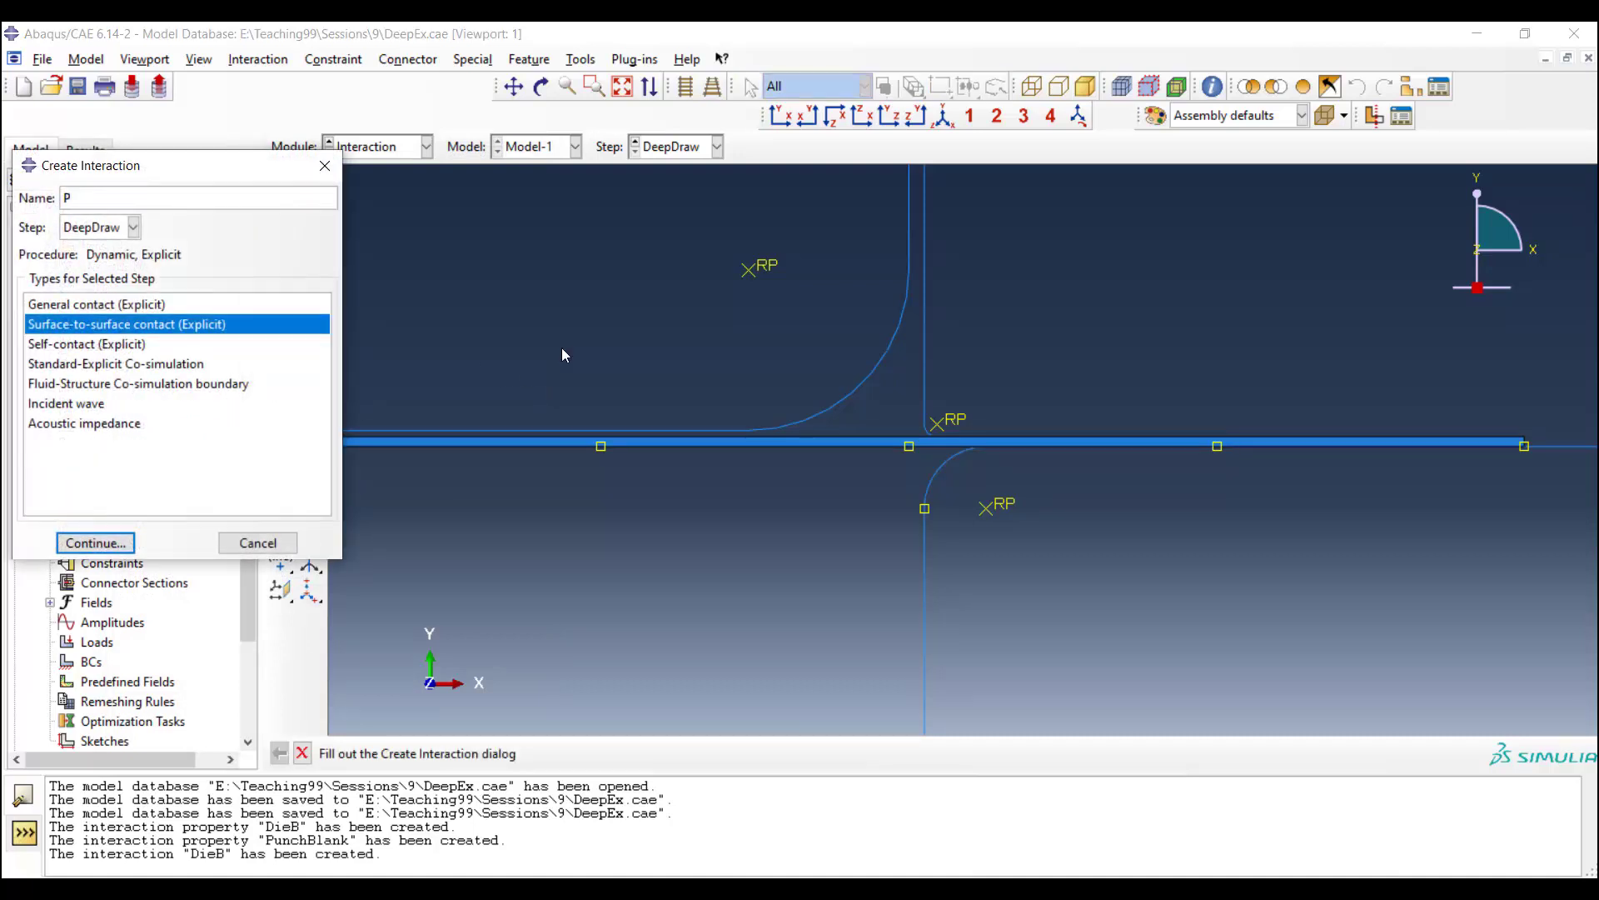
type("unch")
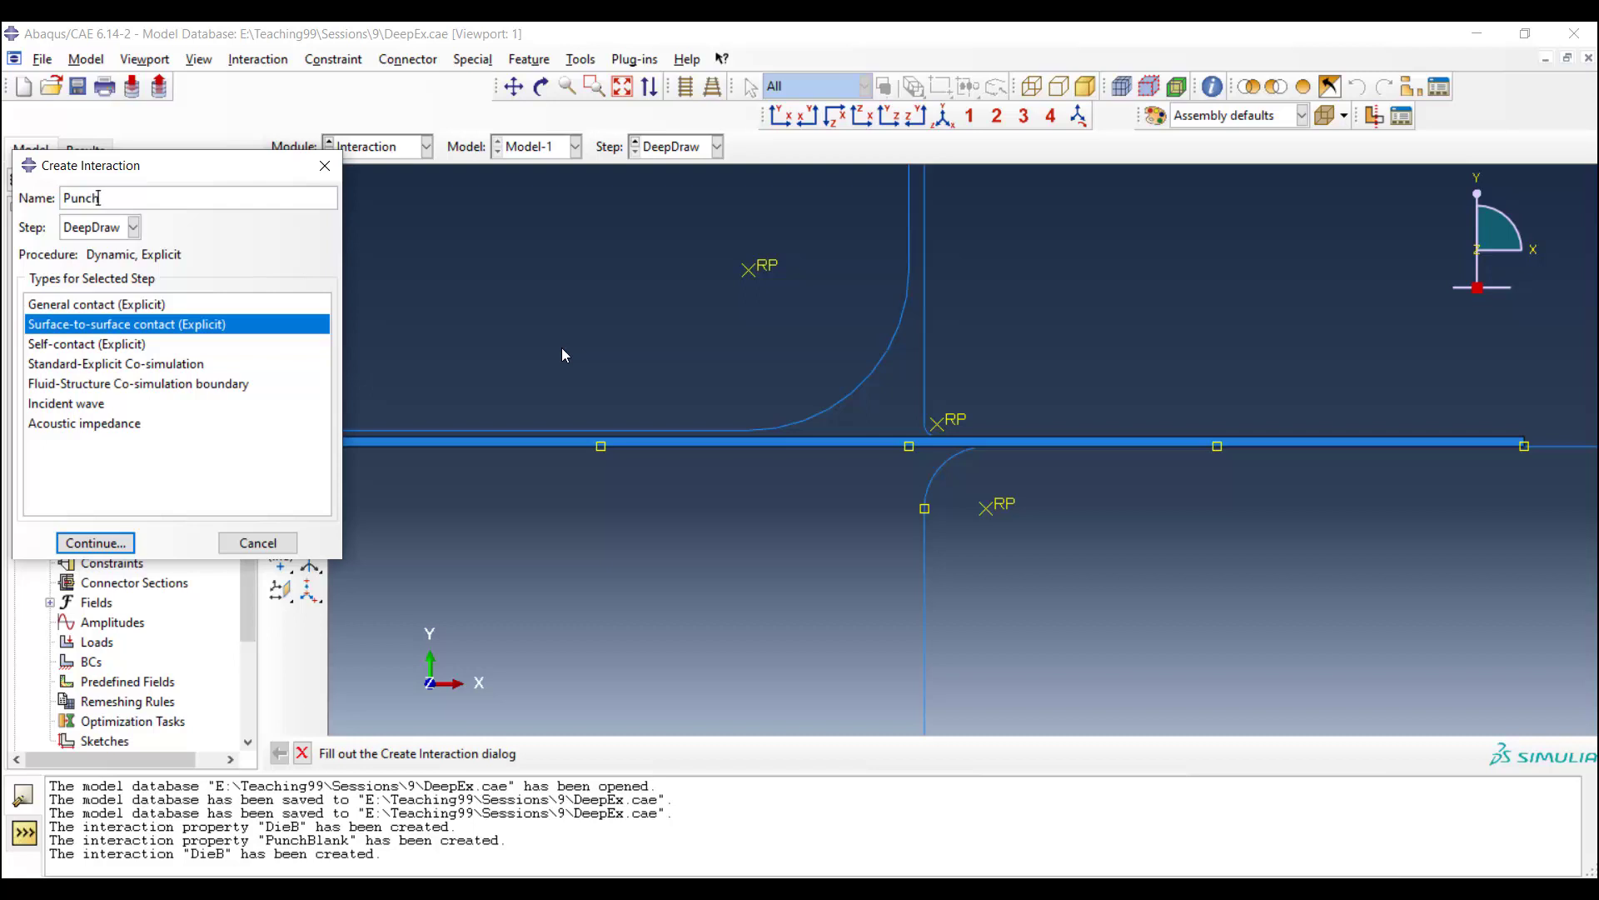
type("Blank")
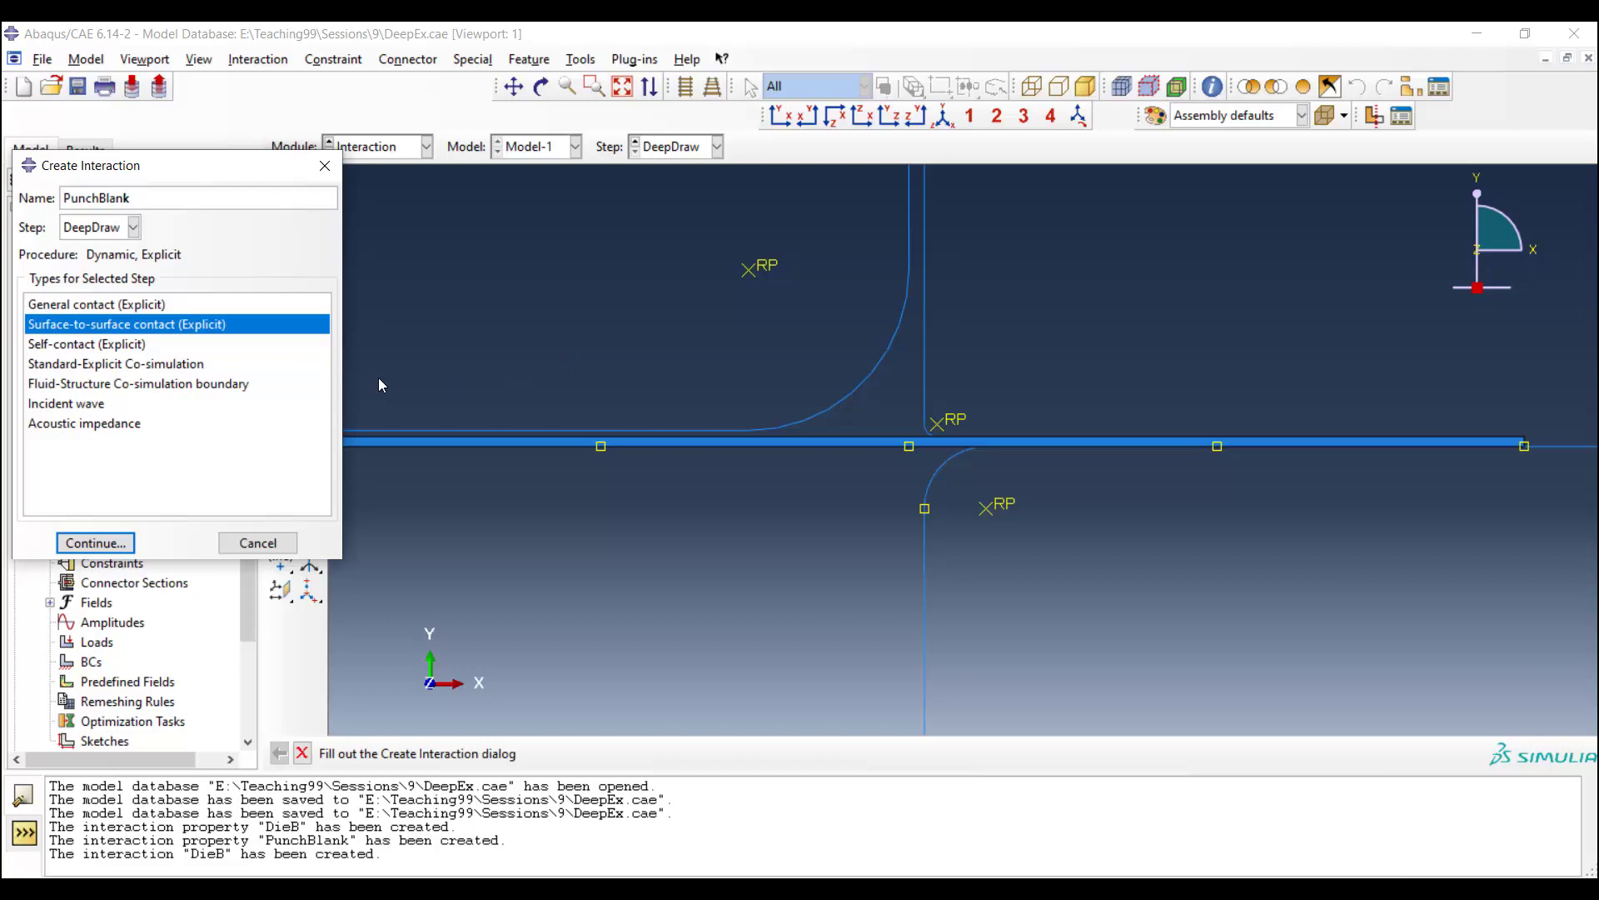
left_click(93, 541)
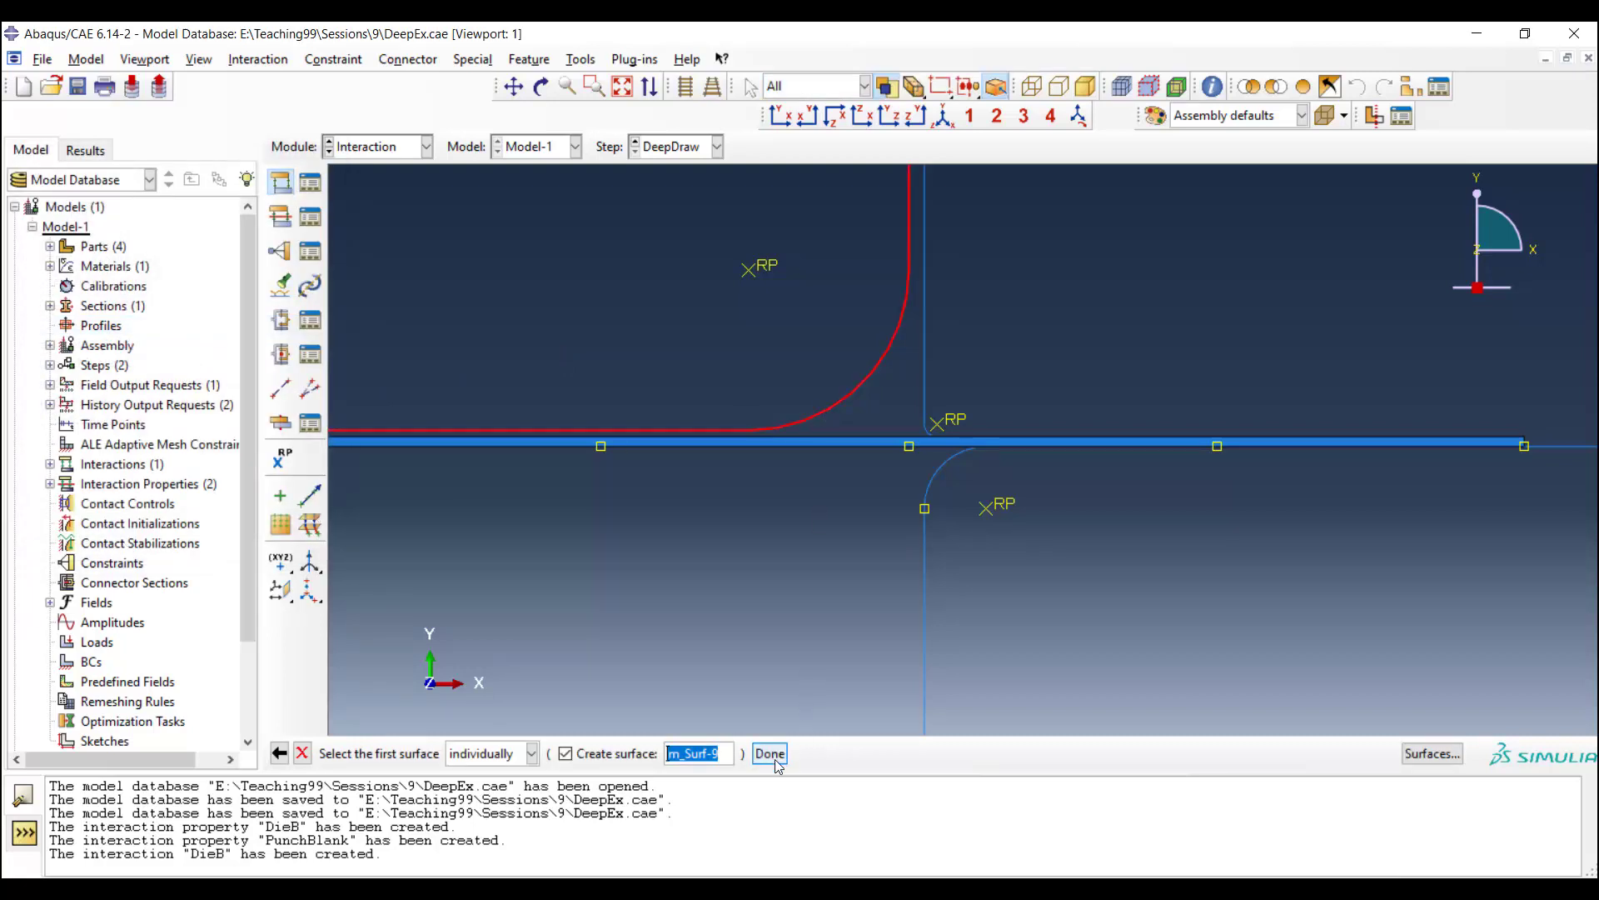
Step: Pick the punch edge (yellow side) and the blank surface, then set the contact property
left_click(770, 753)
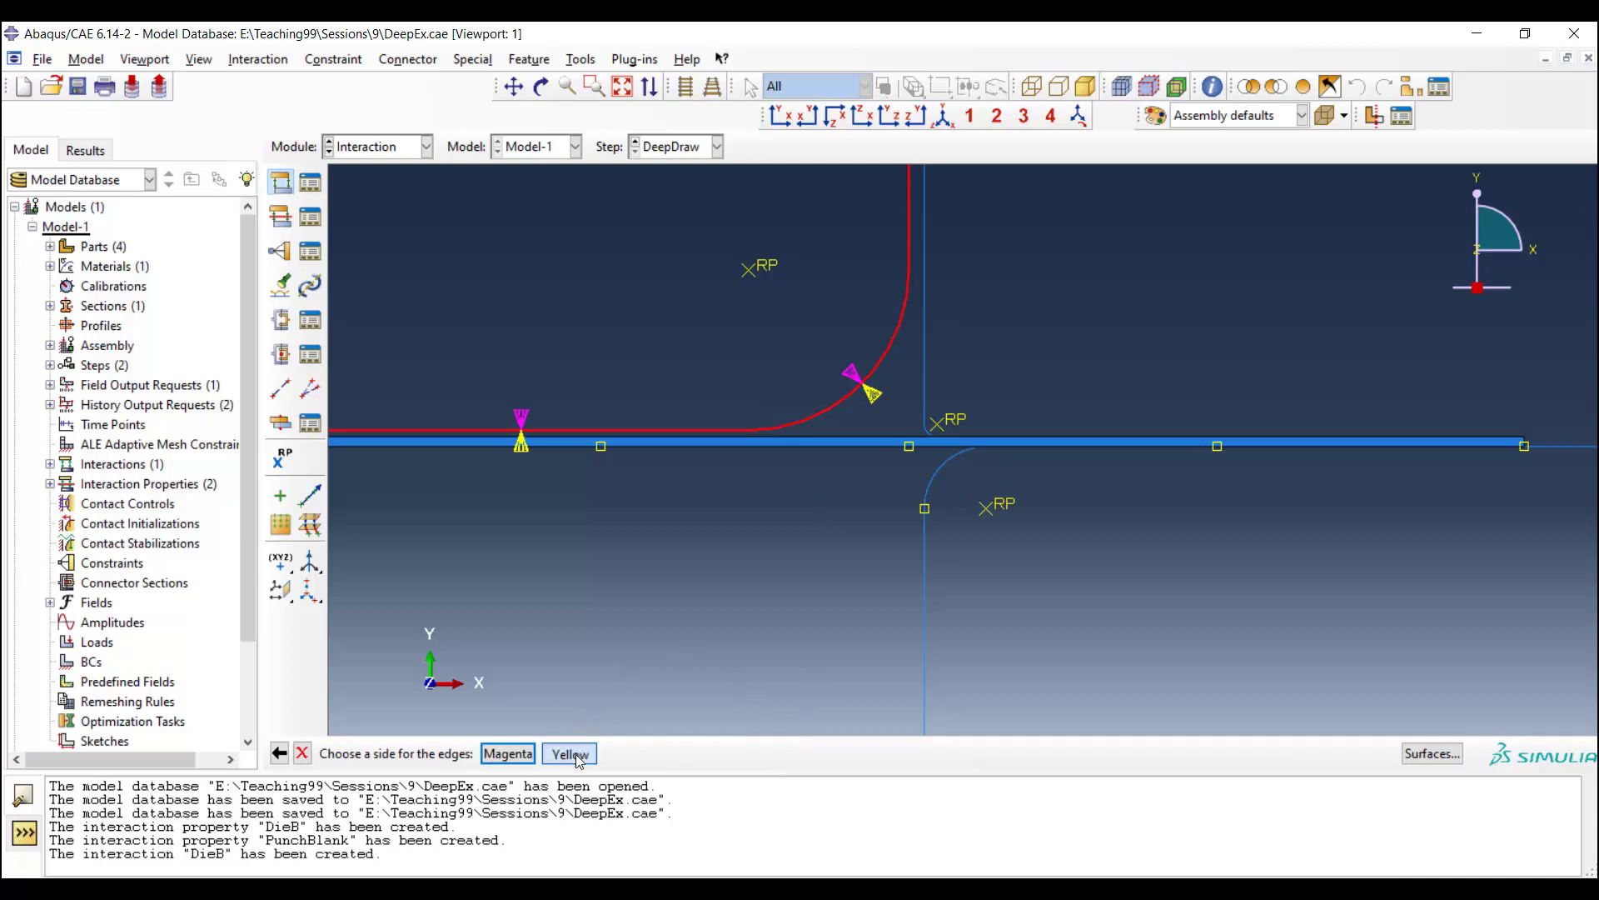
left_click(568, 753)
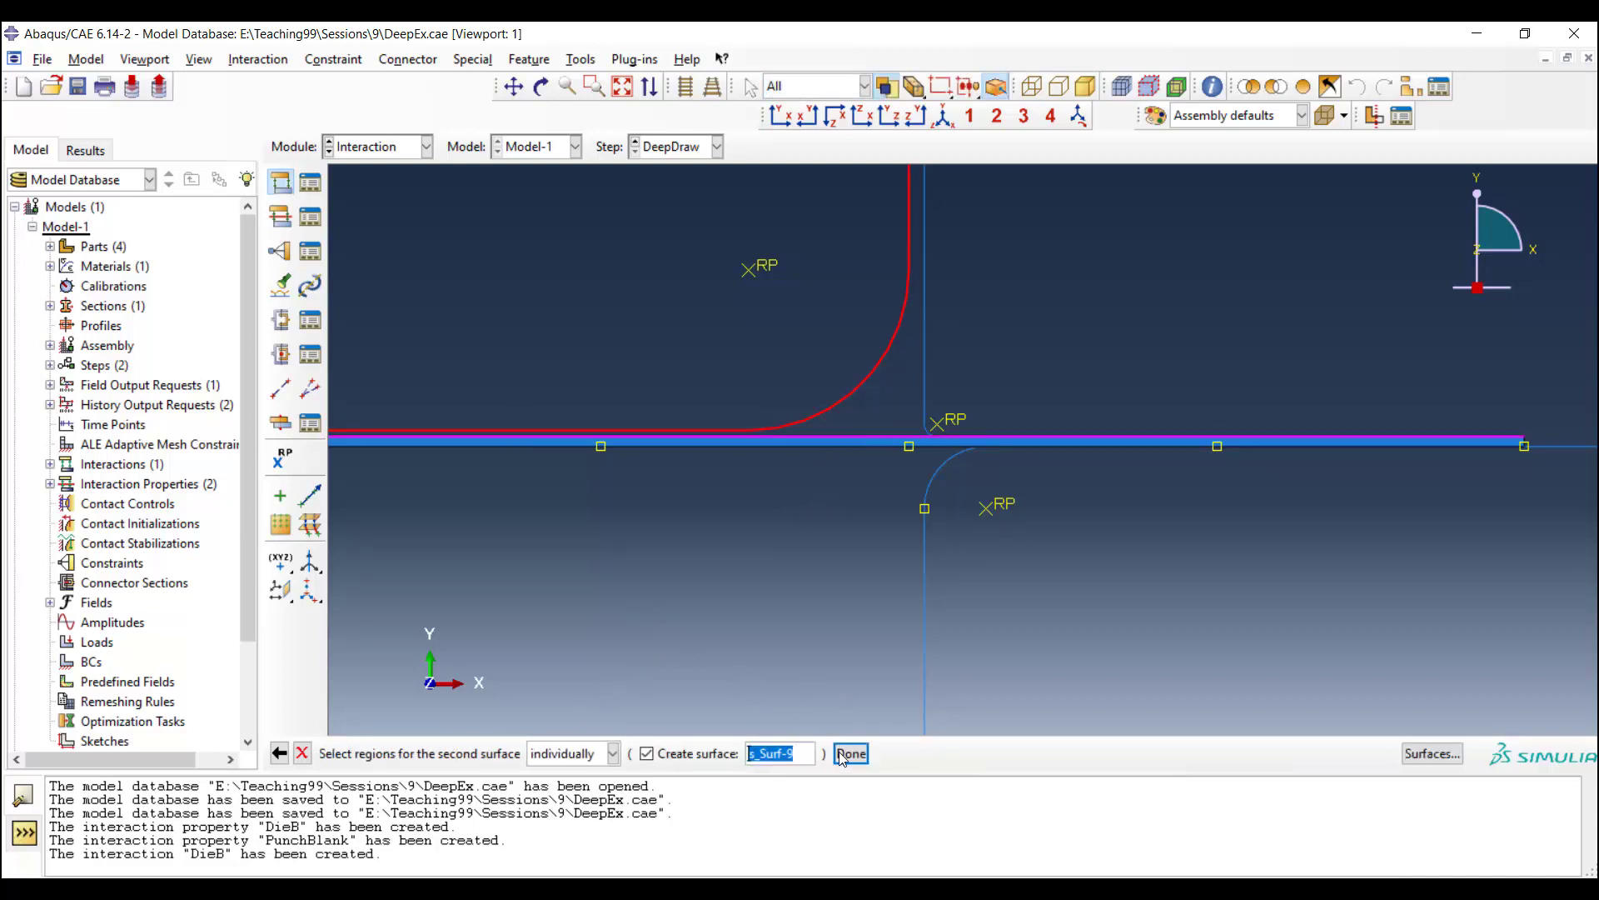
left_click(851, 753)
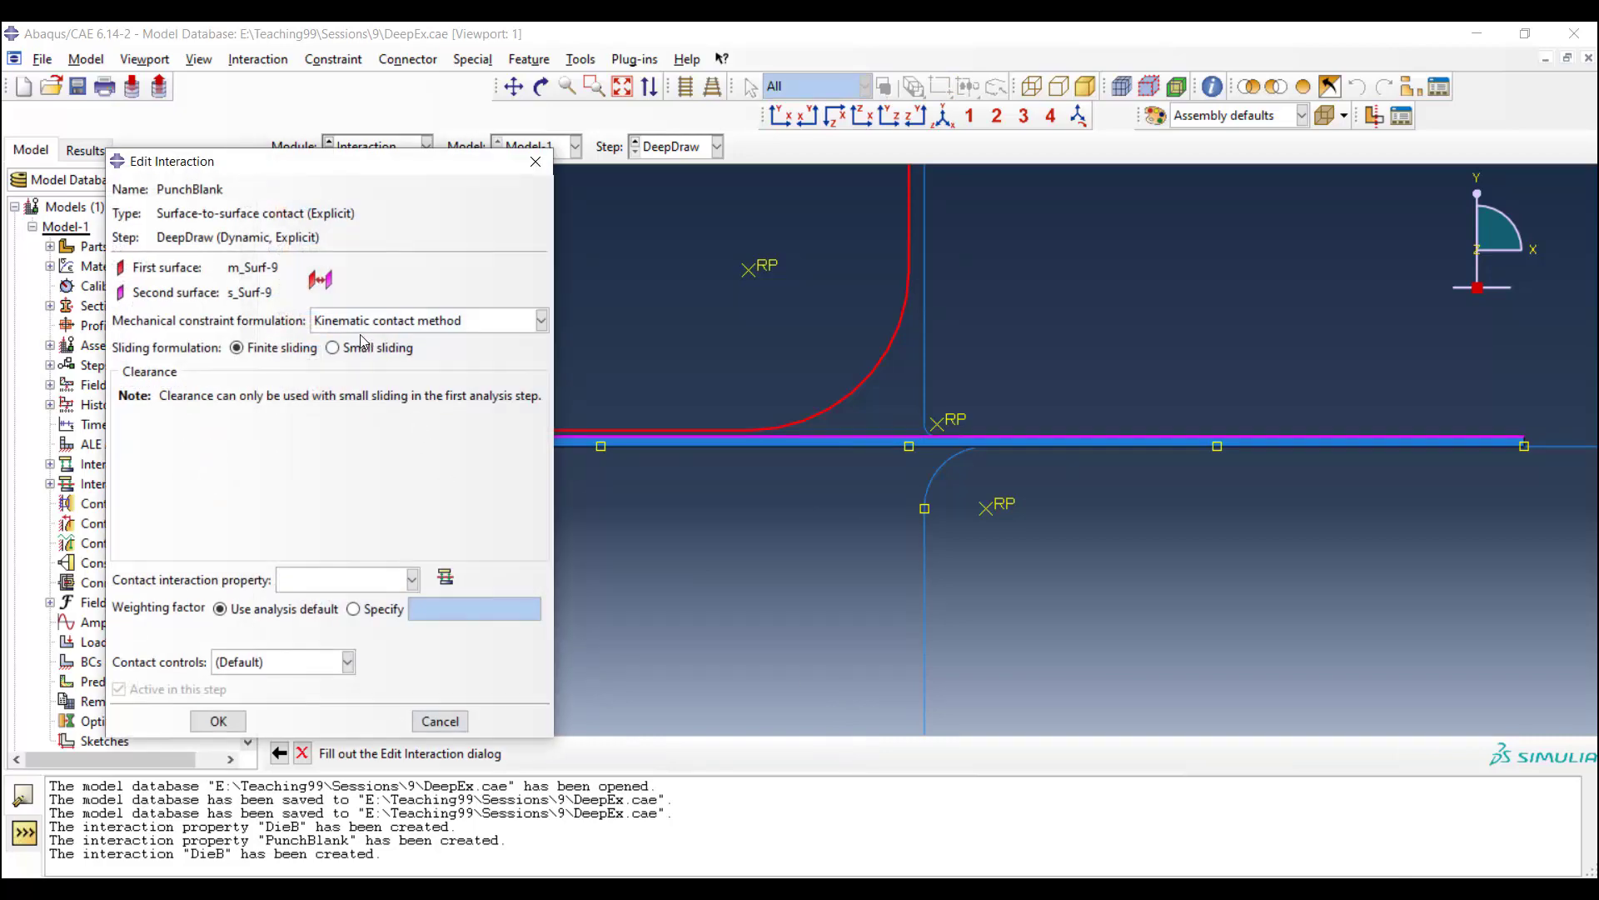
left_click(411, 579)
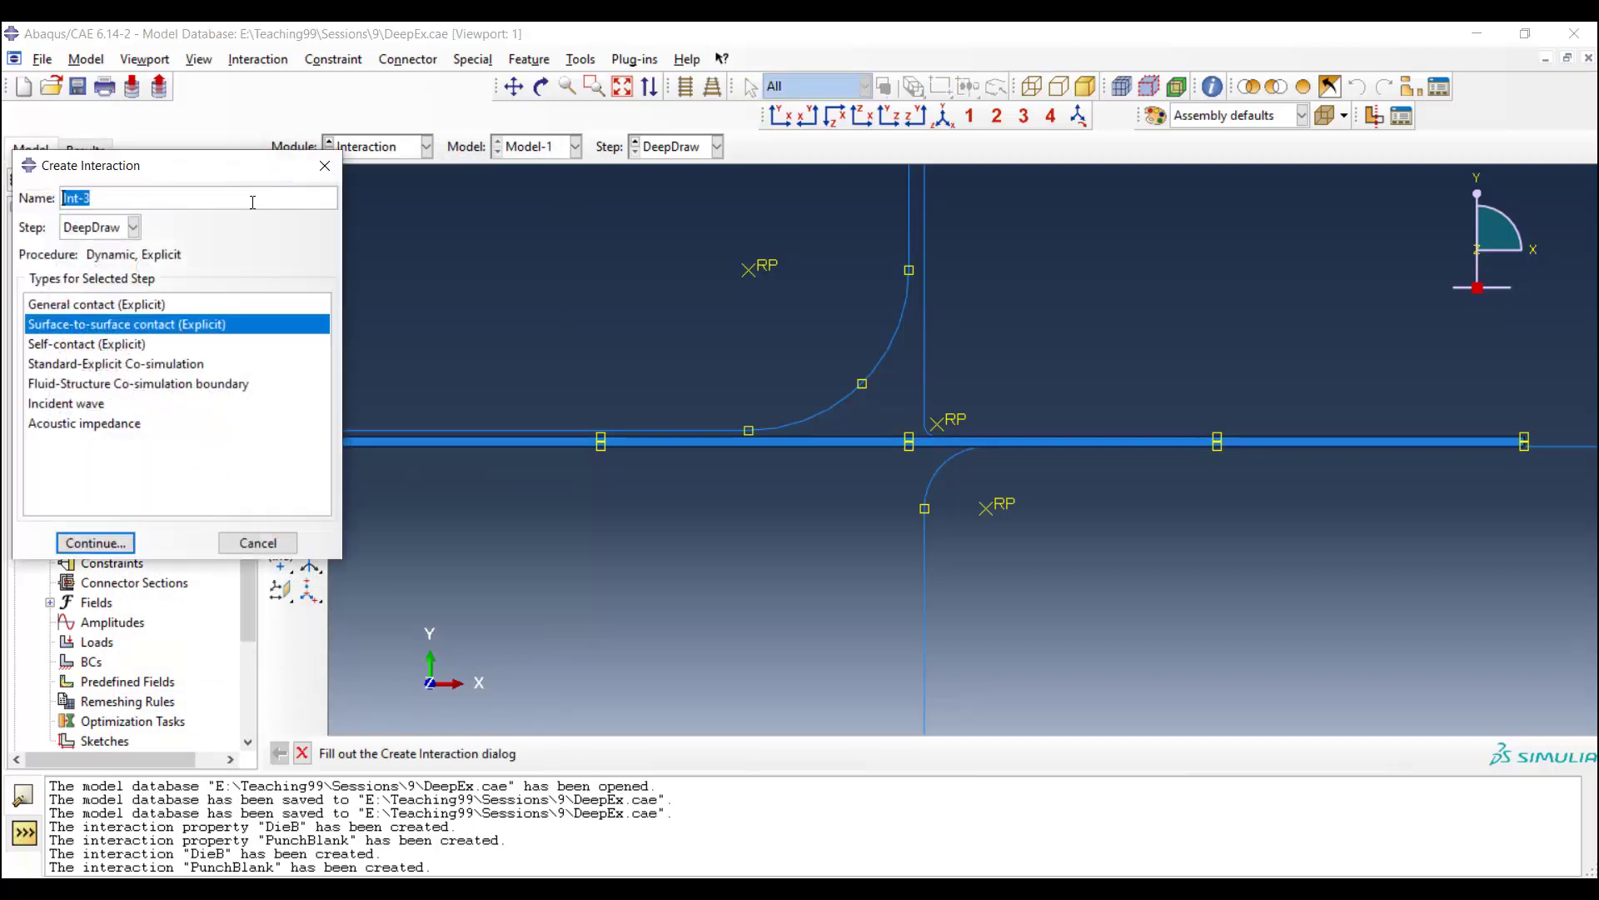
Step: Name the interaction HolderB and pick the holder edges and blank surface as contact sides
type("HolderB")
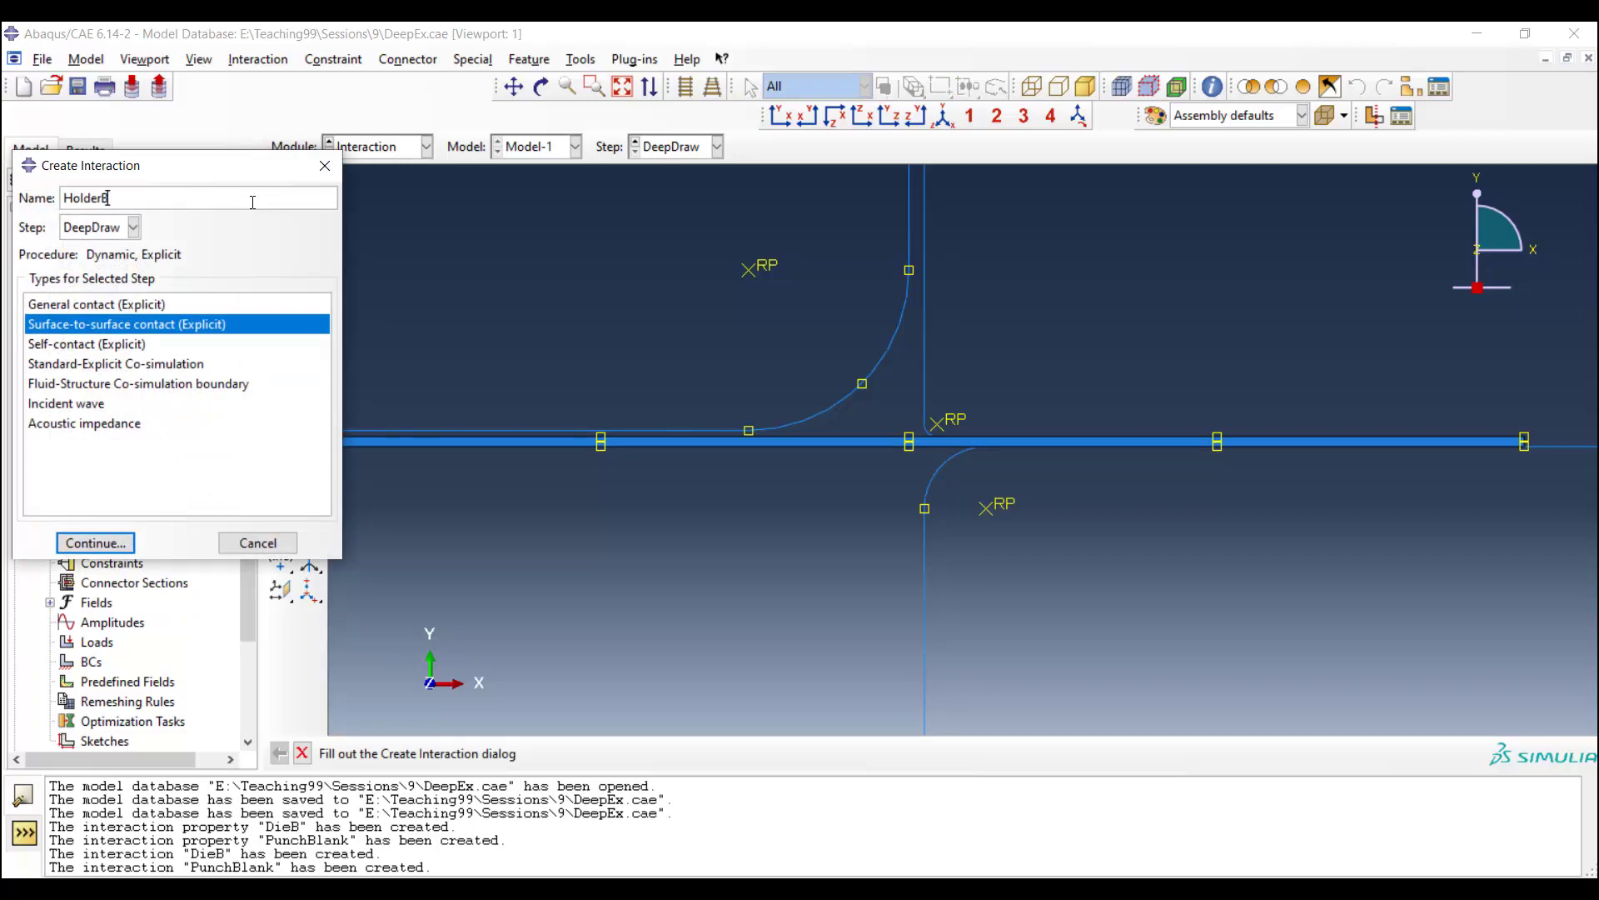
left_click(93, 541)
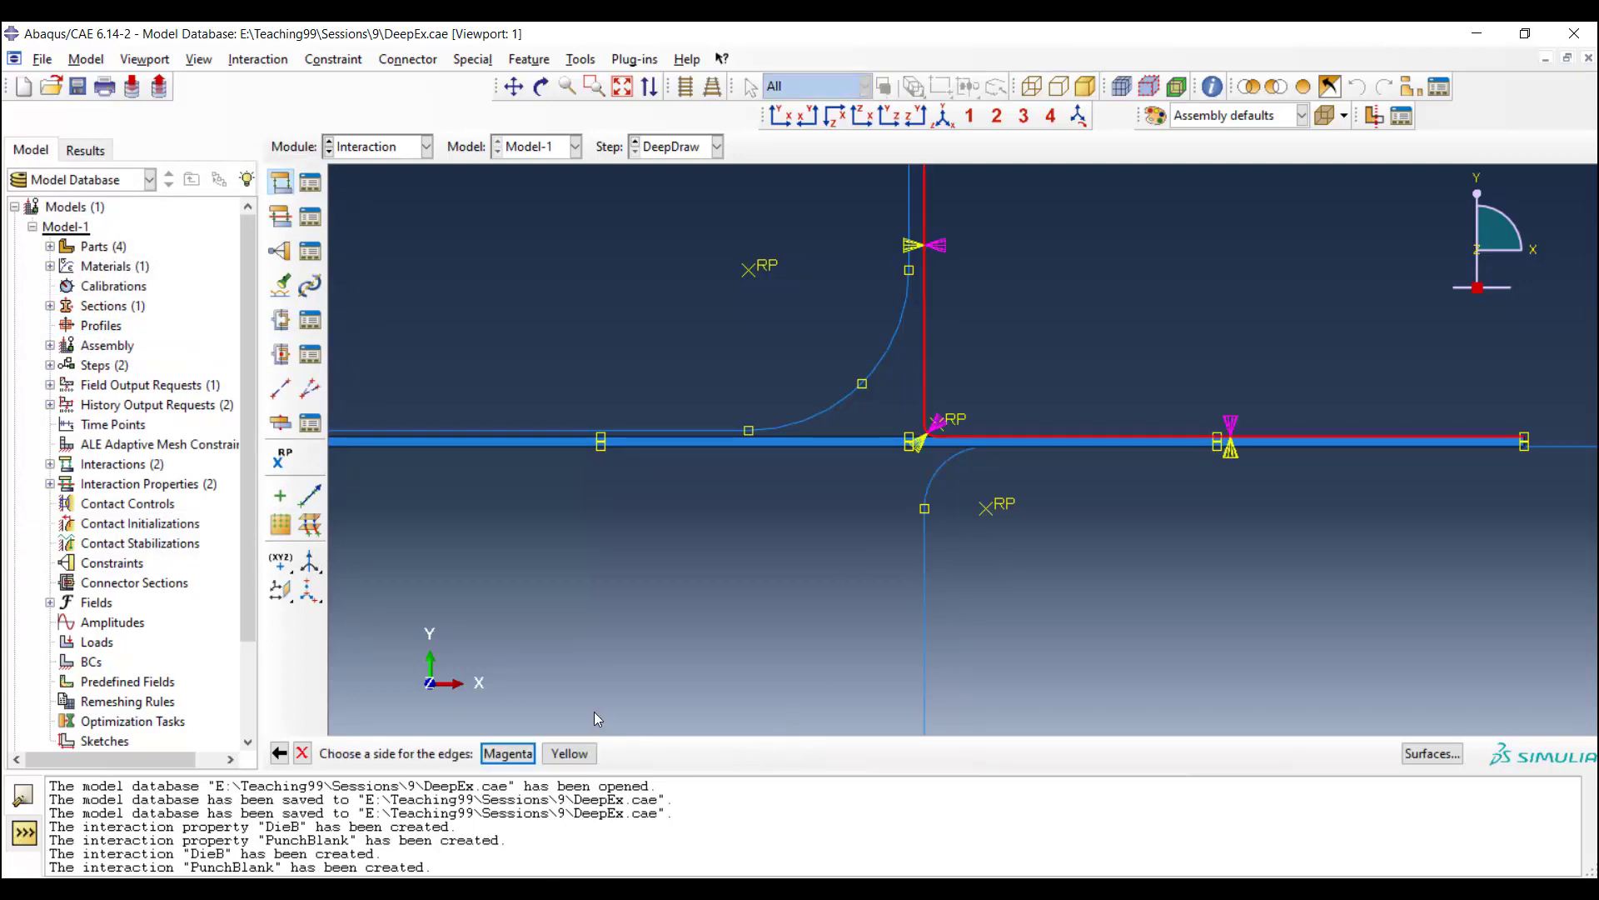
left_click(506, 753)
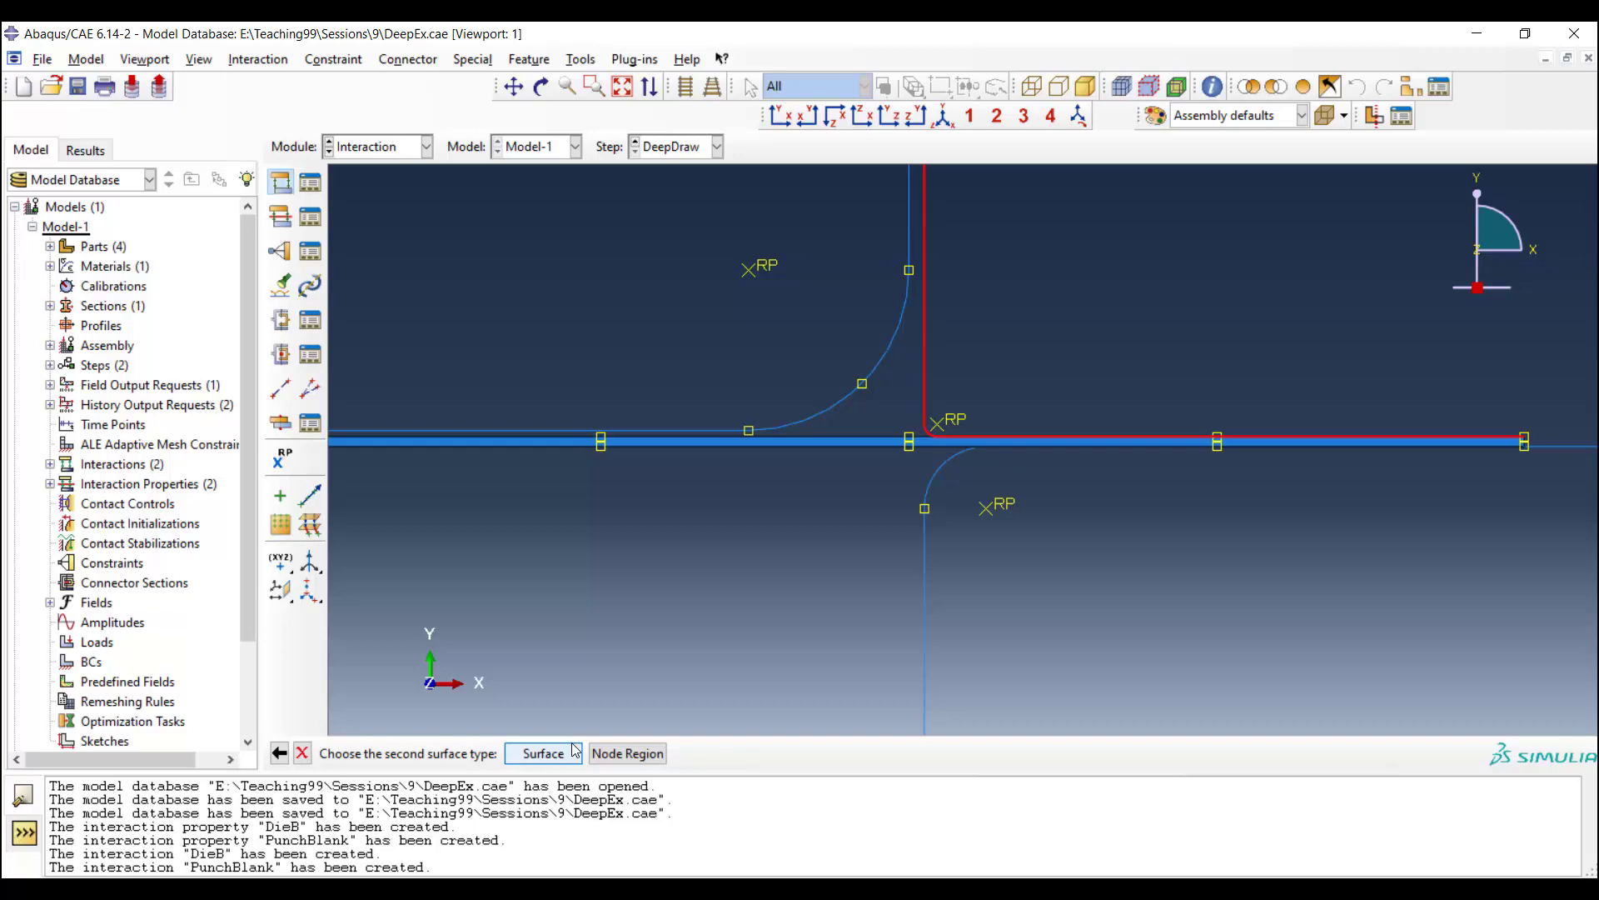
left_click(544, 753)
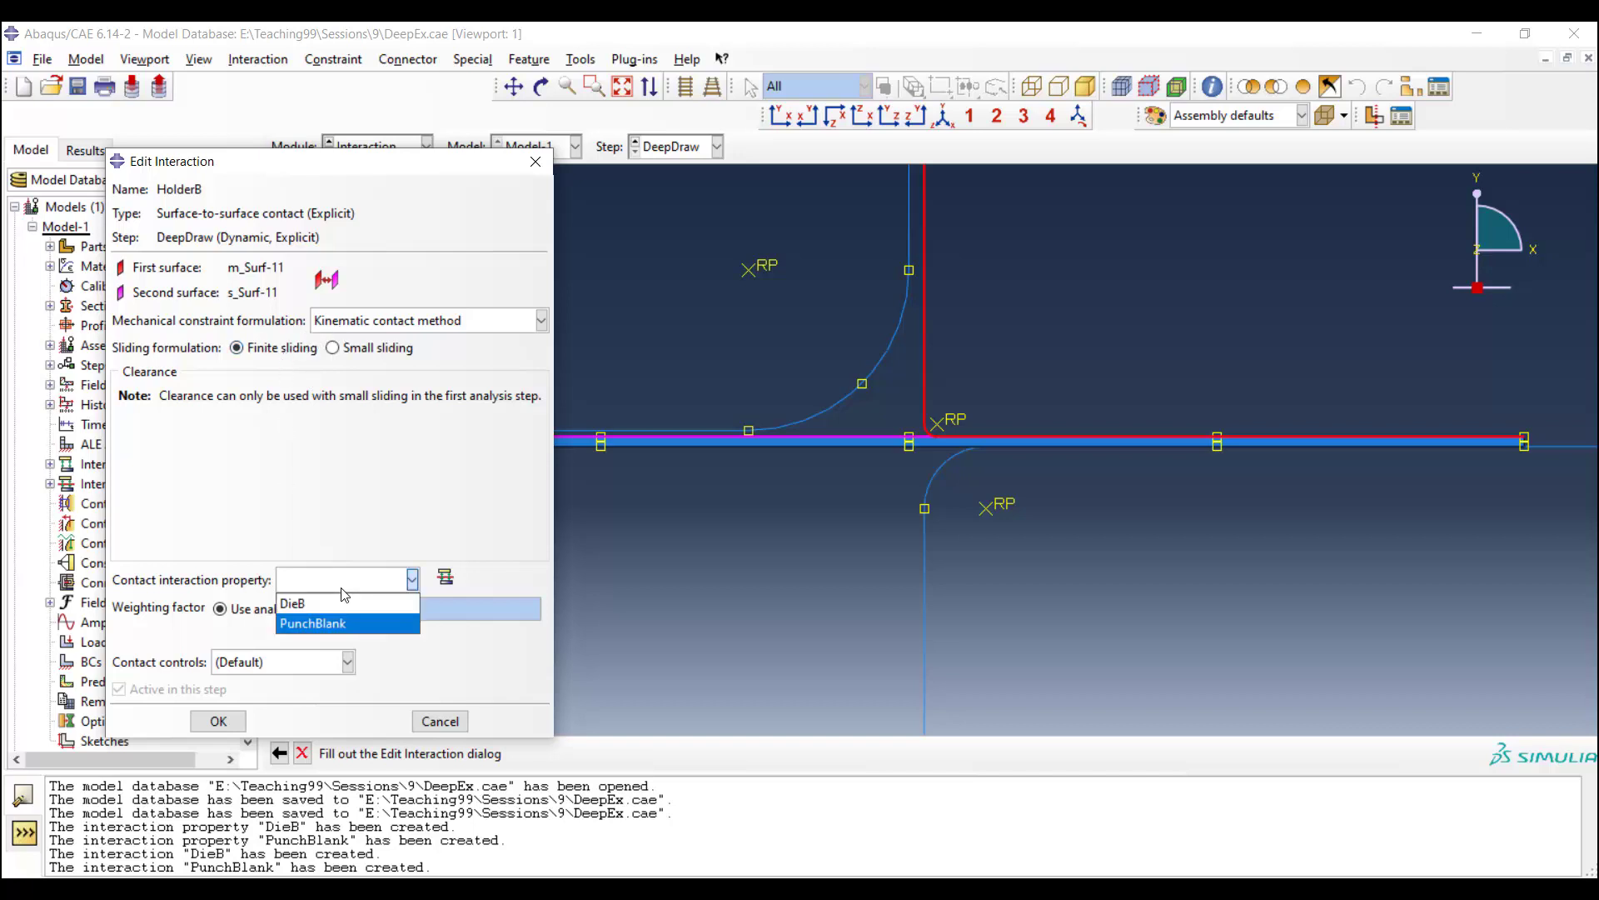
Step: Assign the DieB contact property to HolderB and create the interaction
left_click(293, 604)
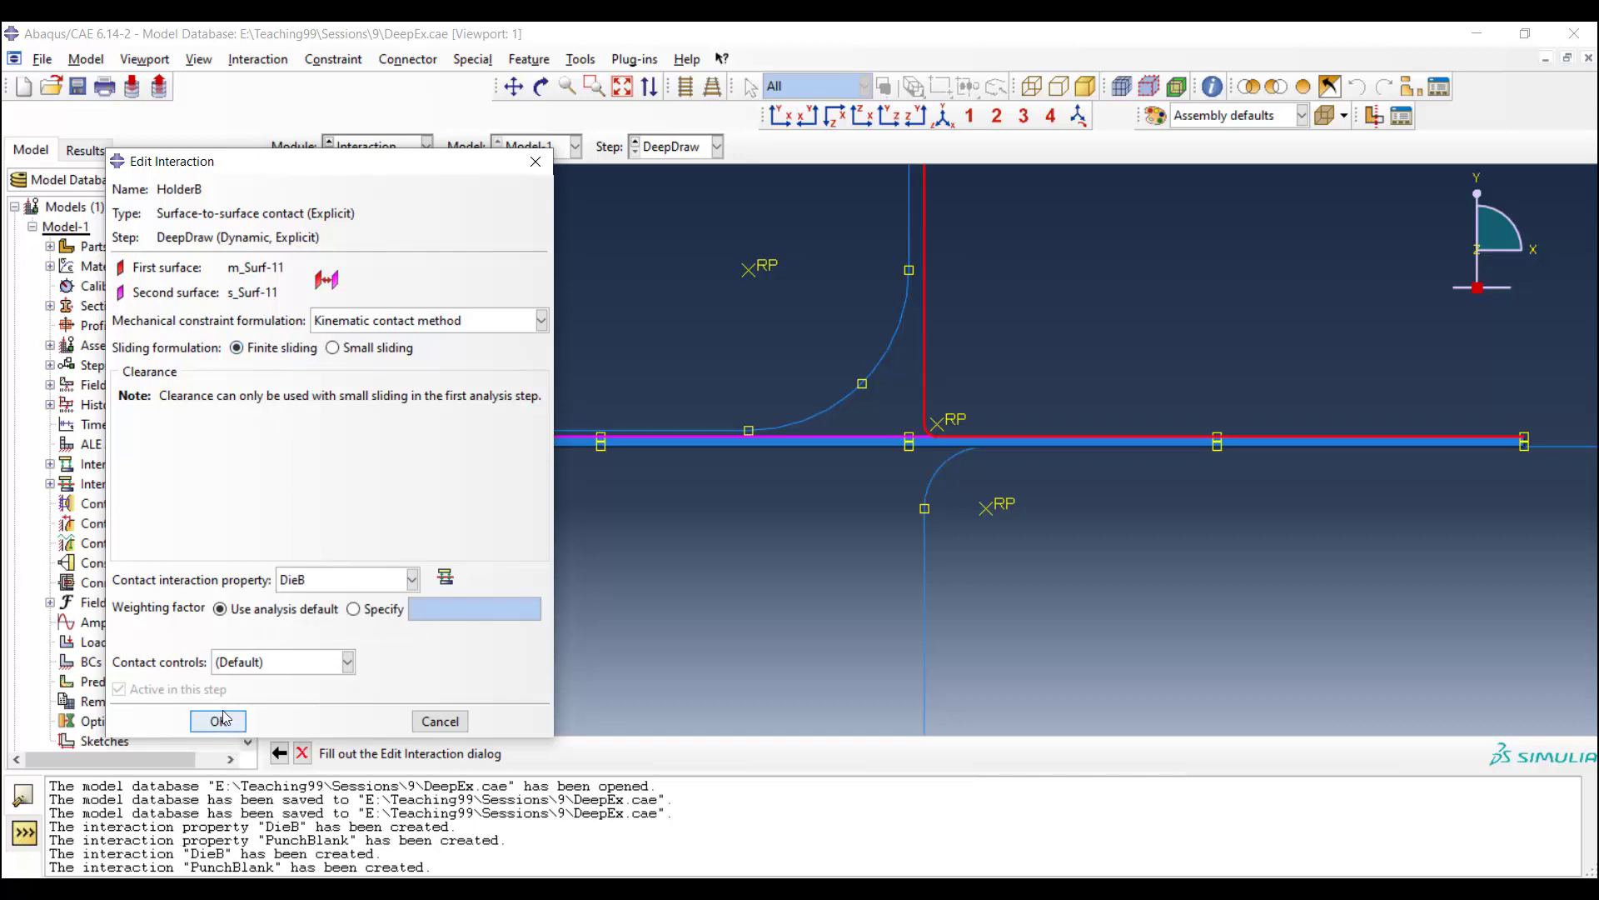
left_click(217, 721)
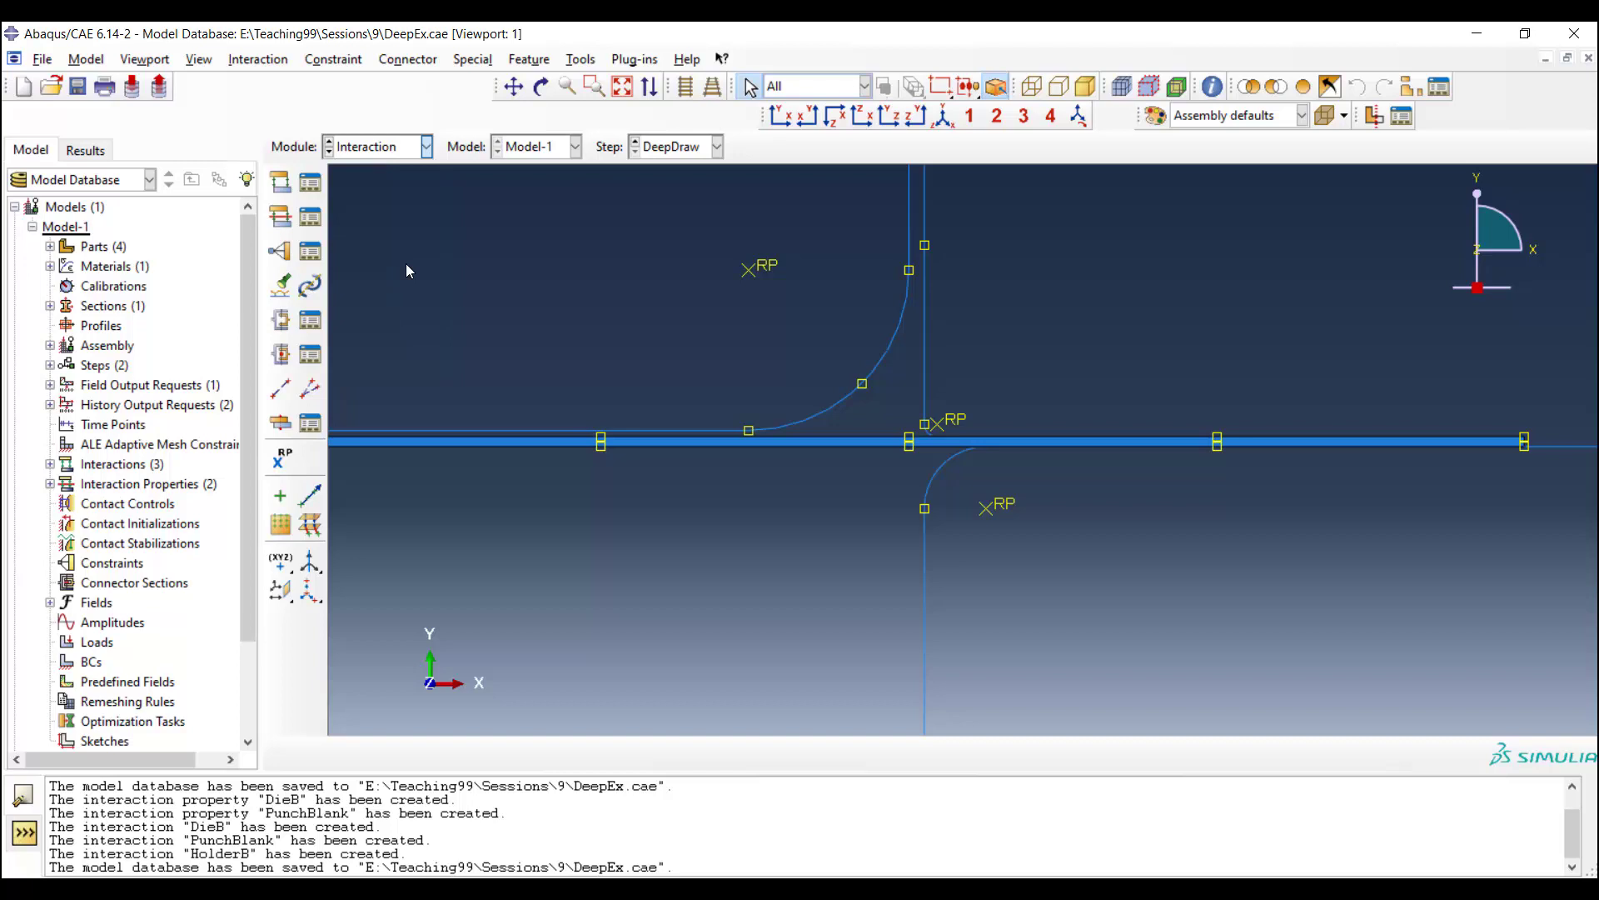
Step: Create an ENCASTRE boundary condition DieFix on the die reference point in the DeepDraw step
left_click(378, 146)
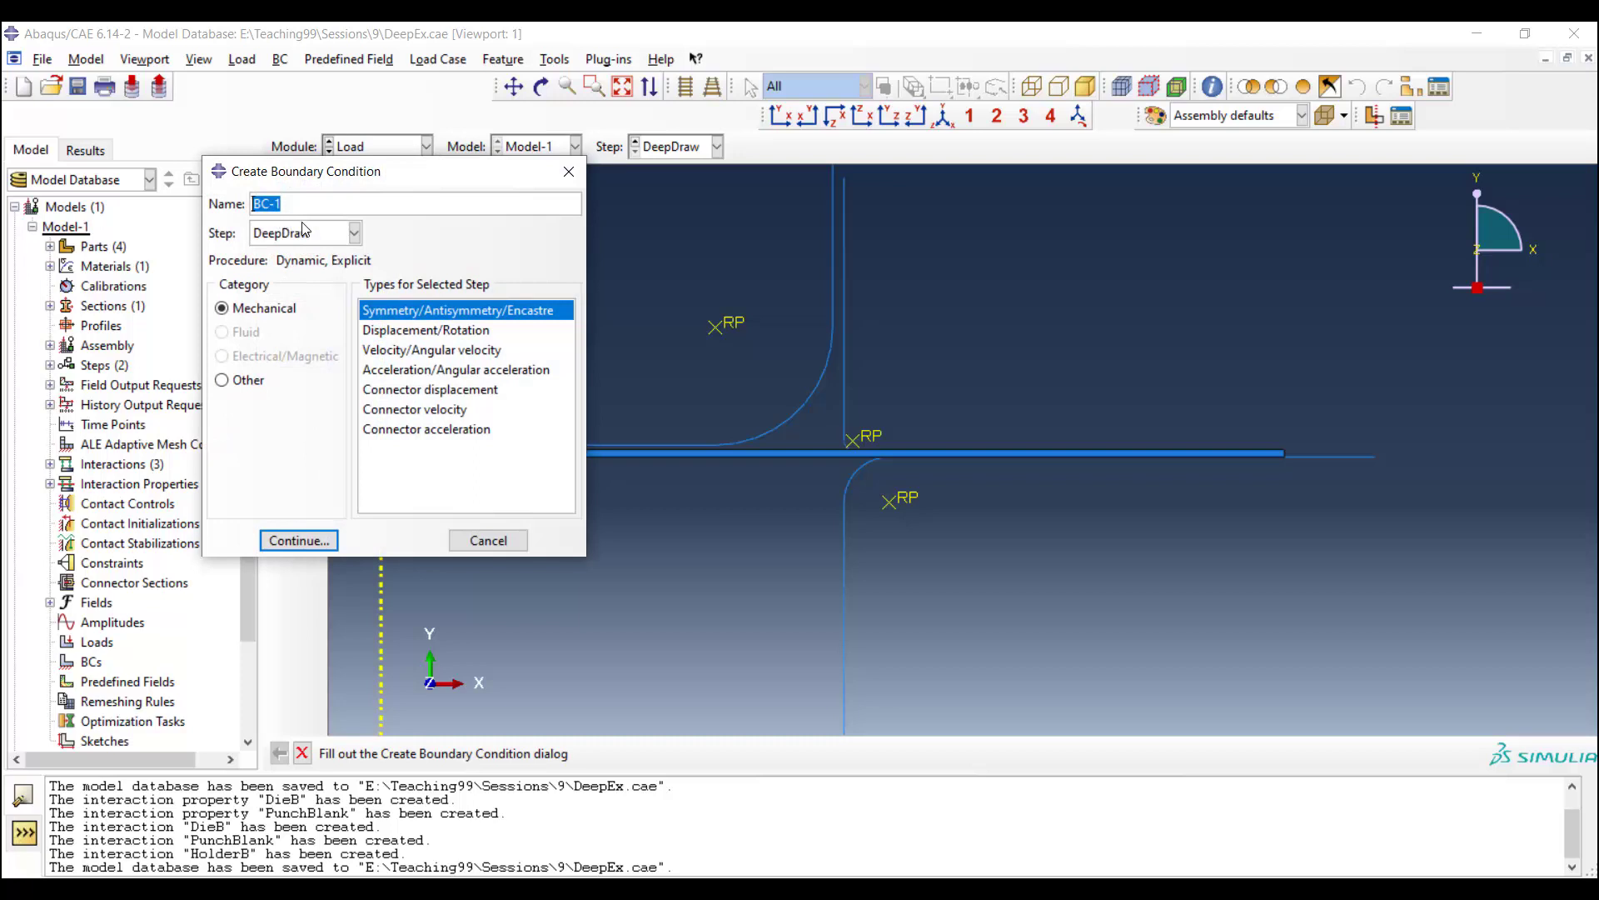
type("DieF")
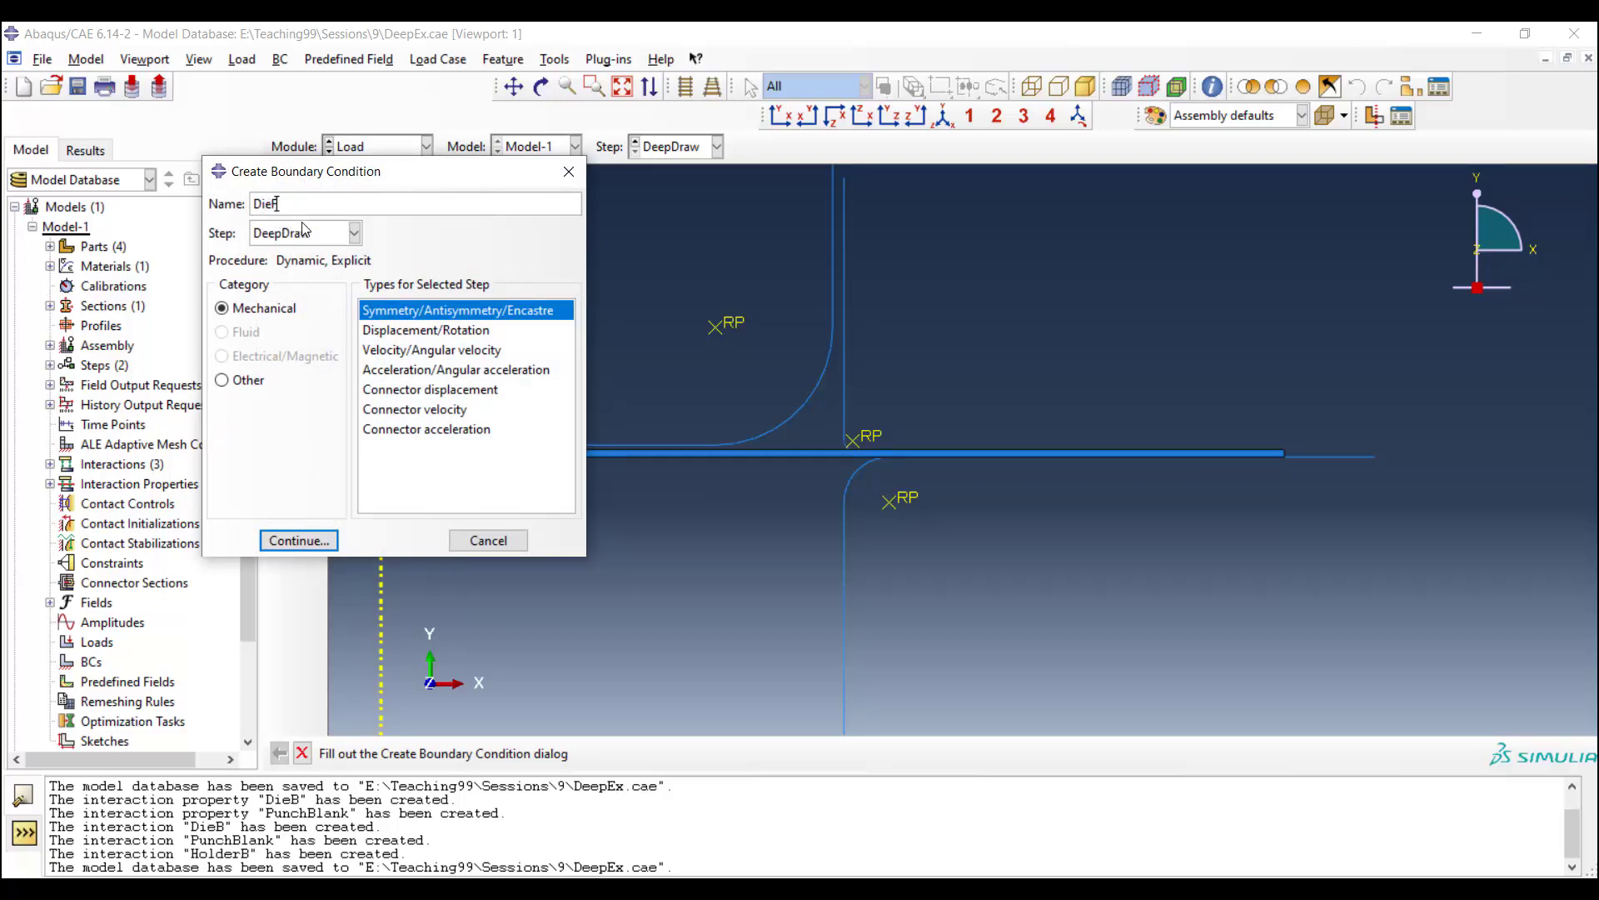
type("ix")
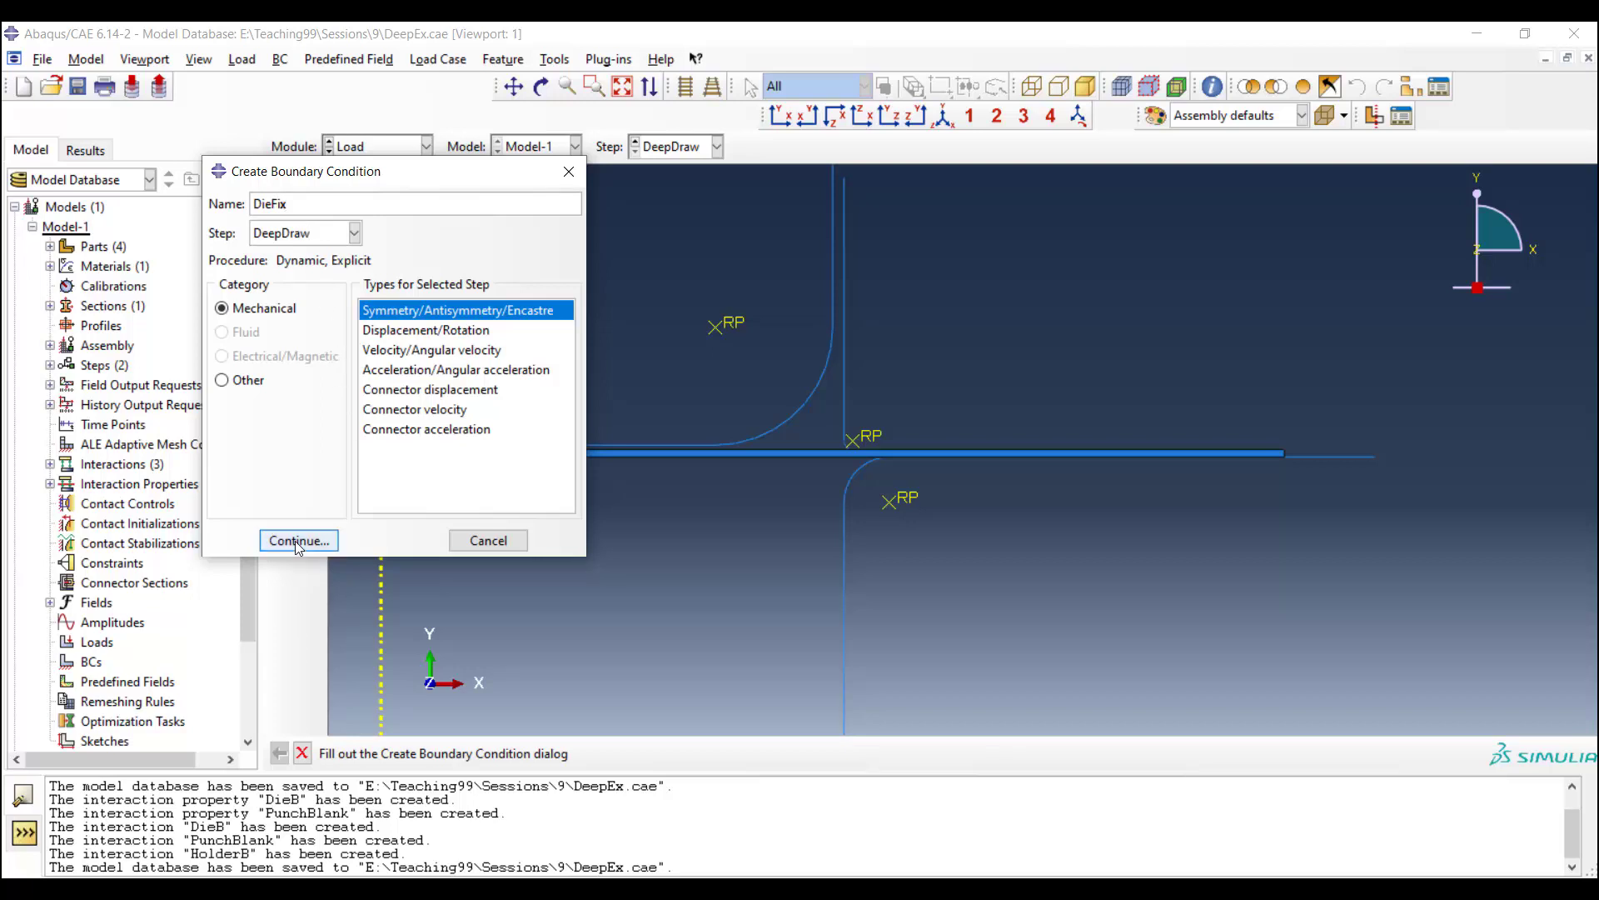
left_click(299, 540)
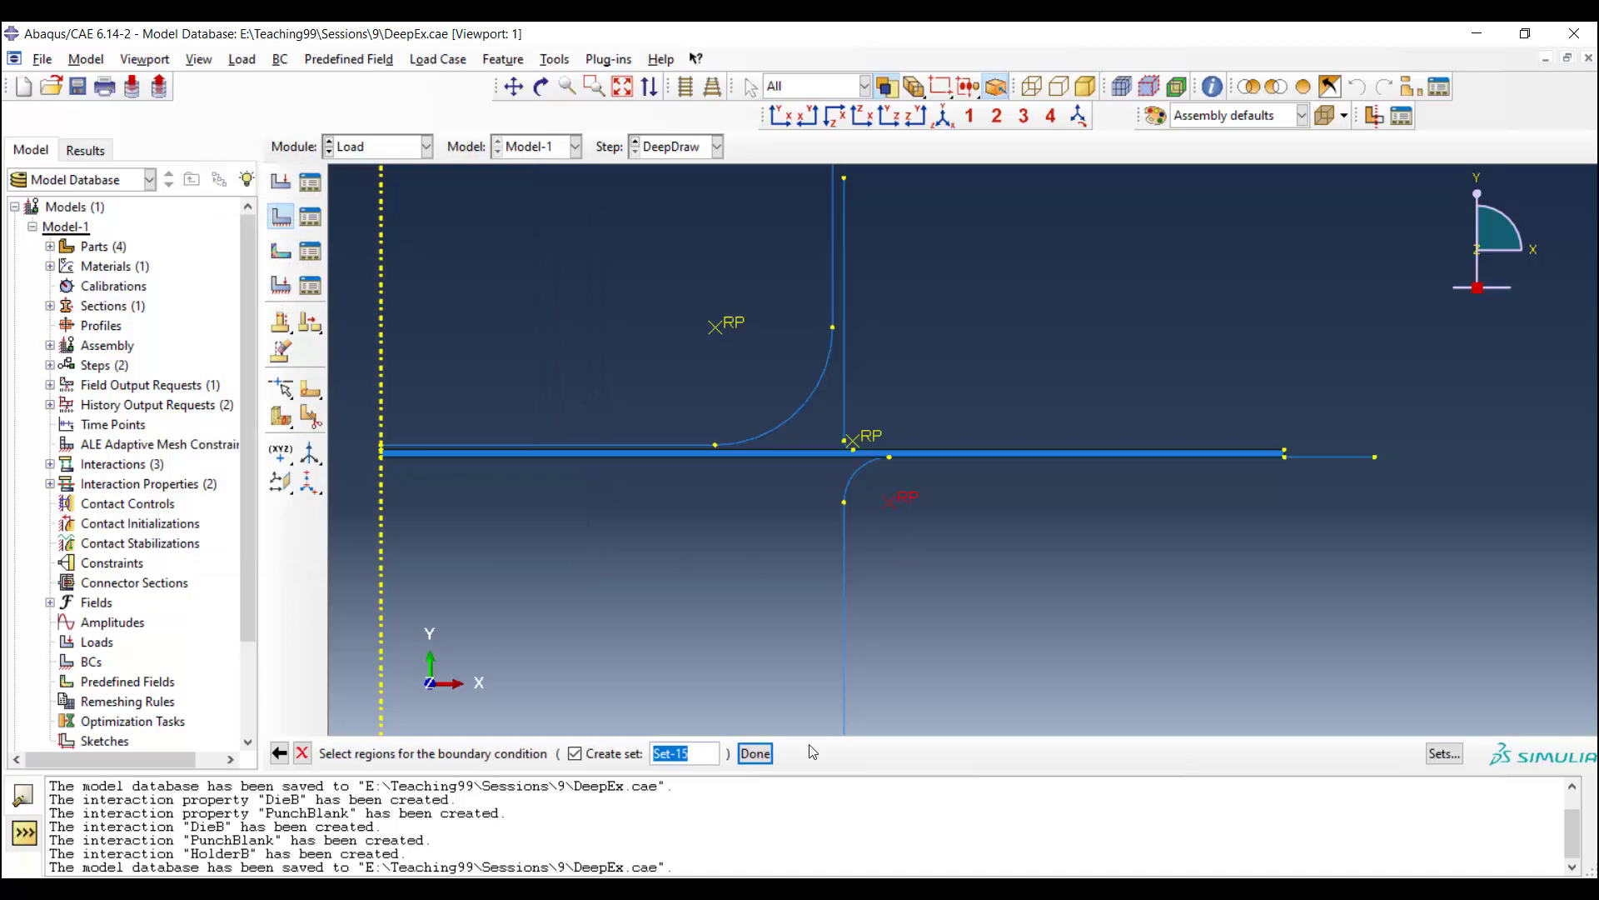
left_click(755, 753)
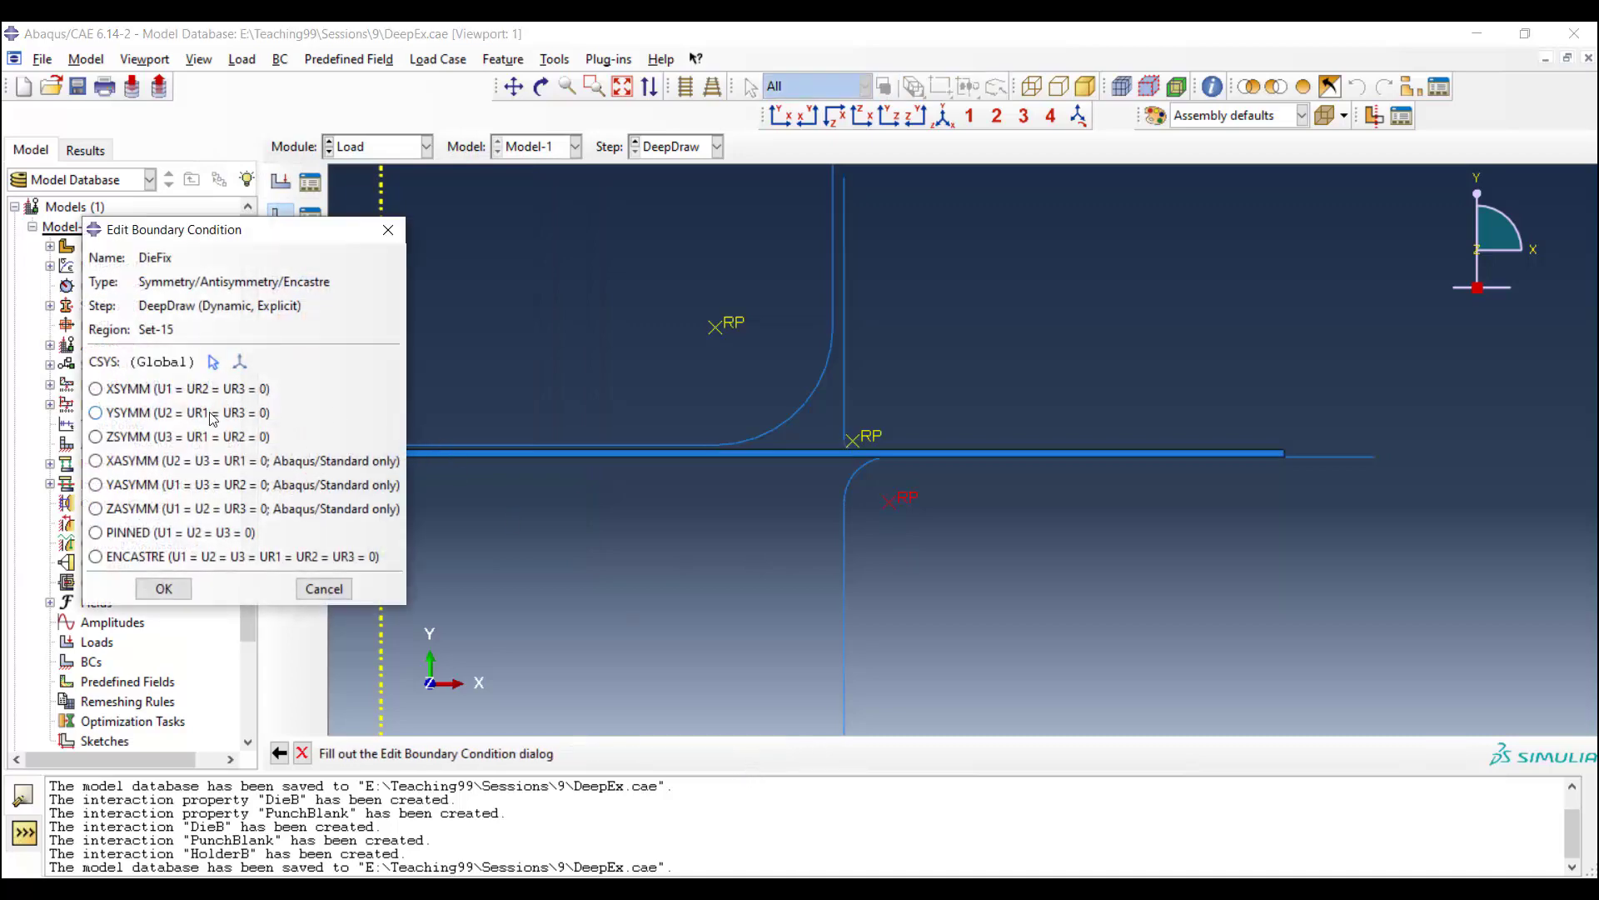
left_click(96, 557)
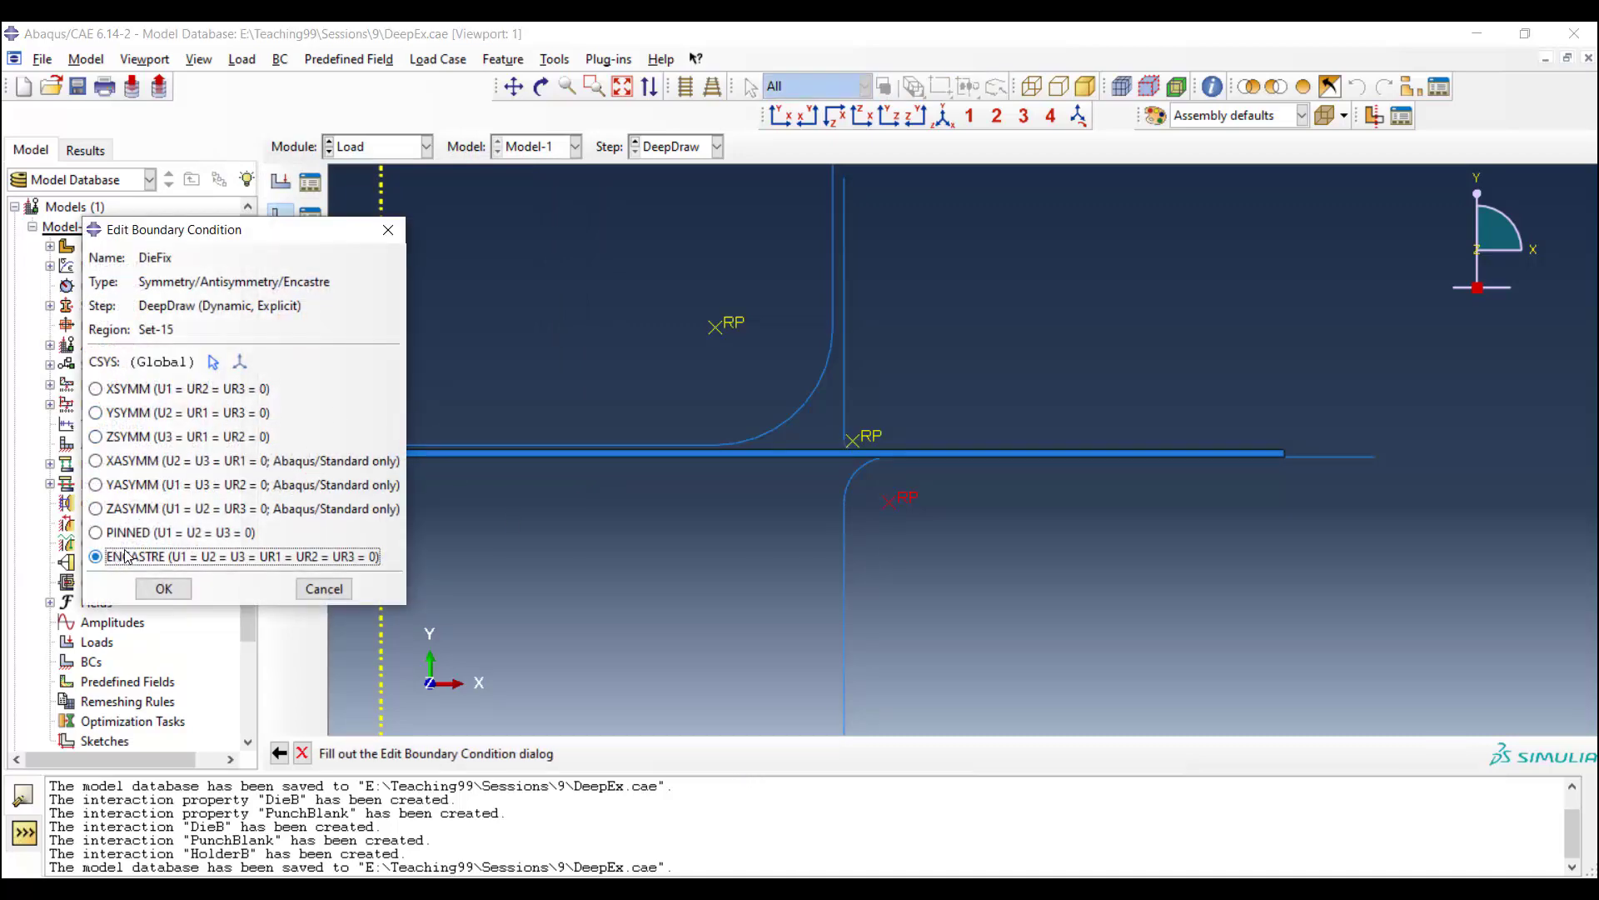
left_click(162, 588)
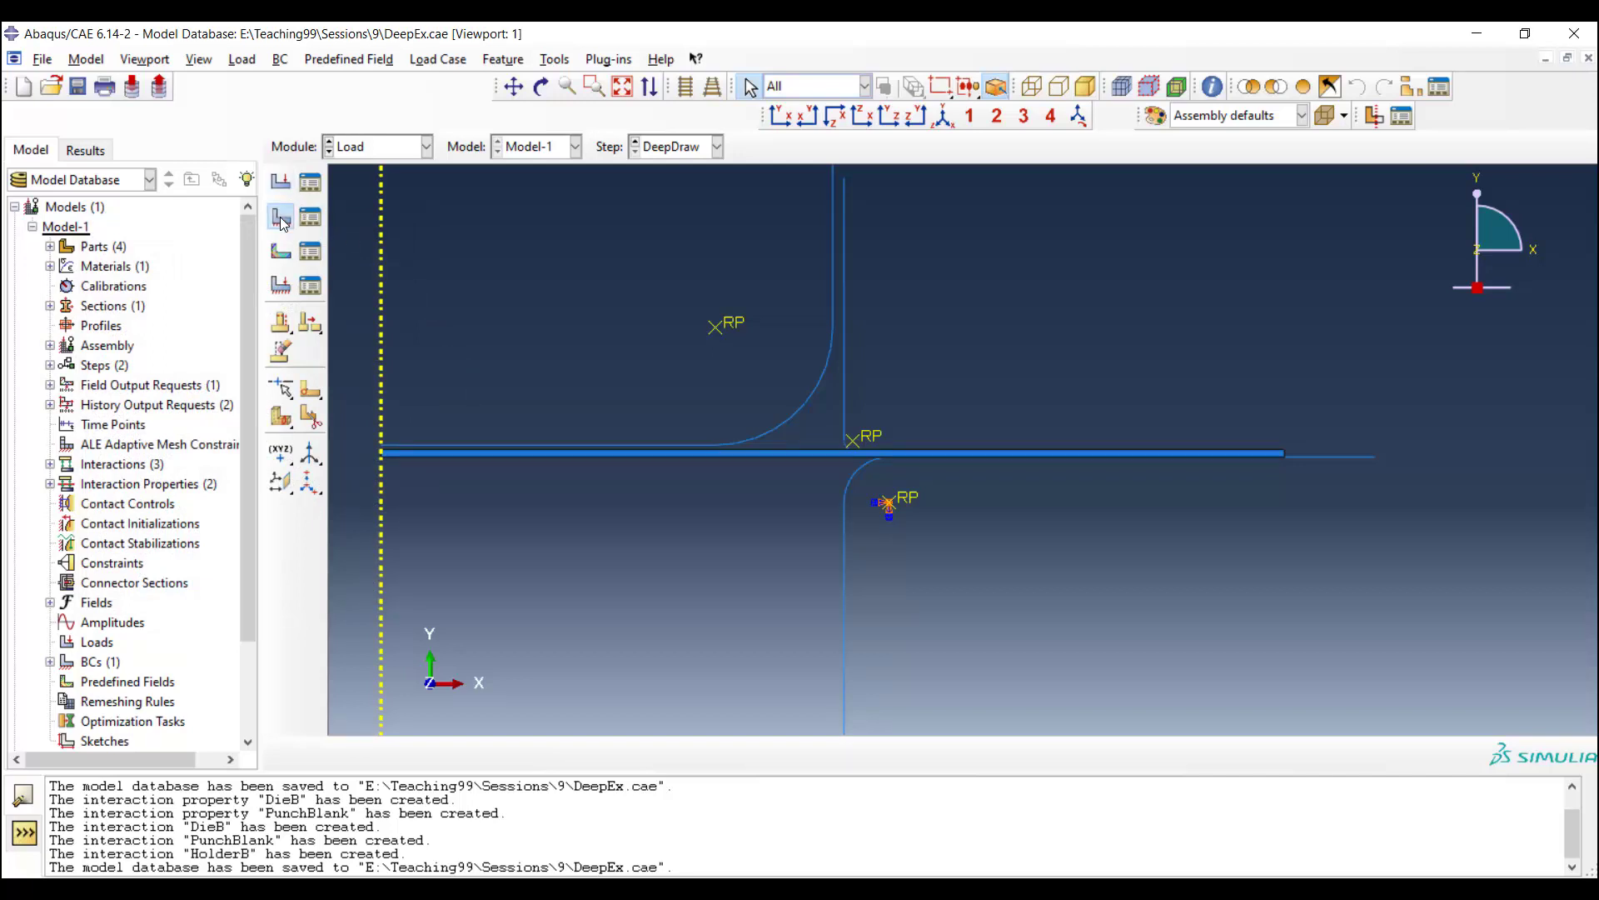
Step: Create a Holder displacement/rotation BC fixing U1 and UR3 of the holder reference point
left_click(280, 216)
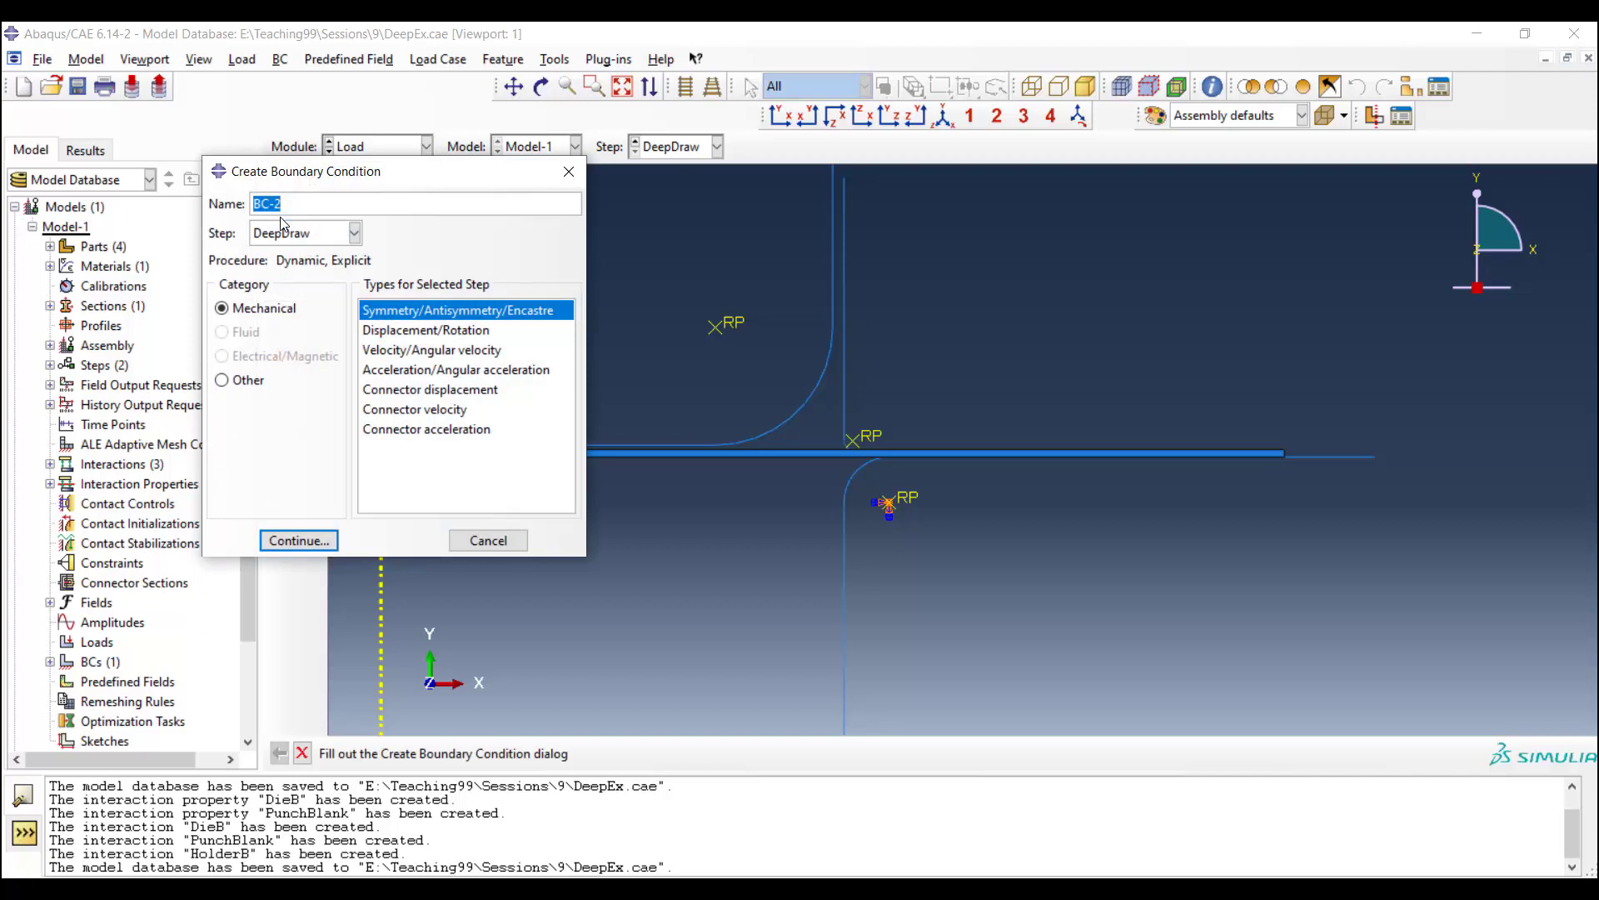
type("Holder")
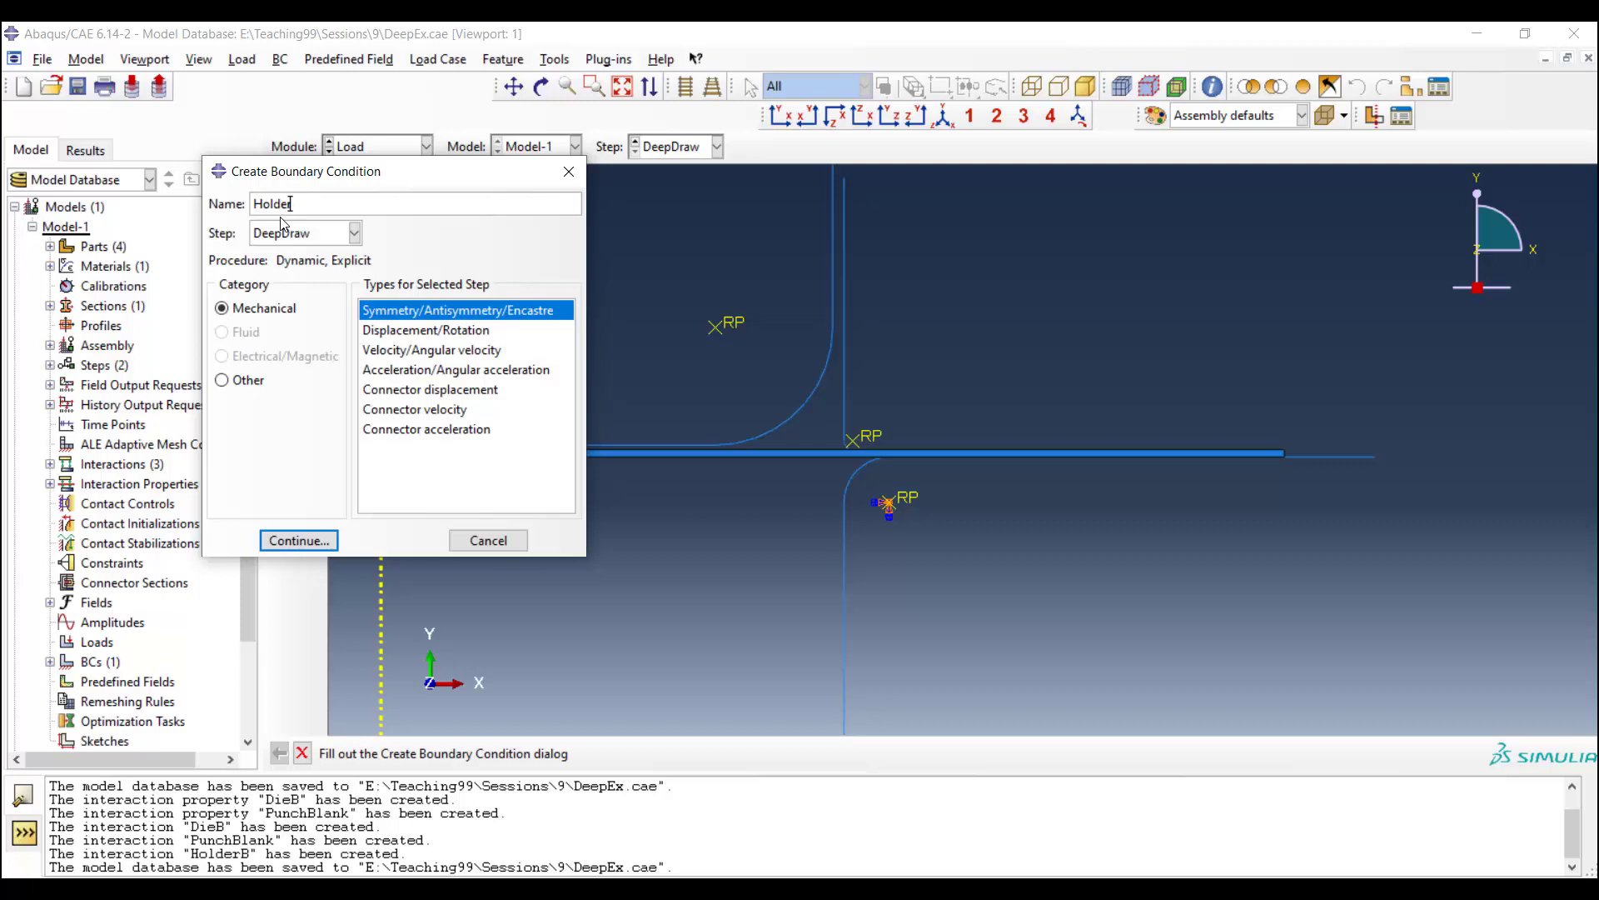
left_click(426, 330)
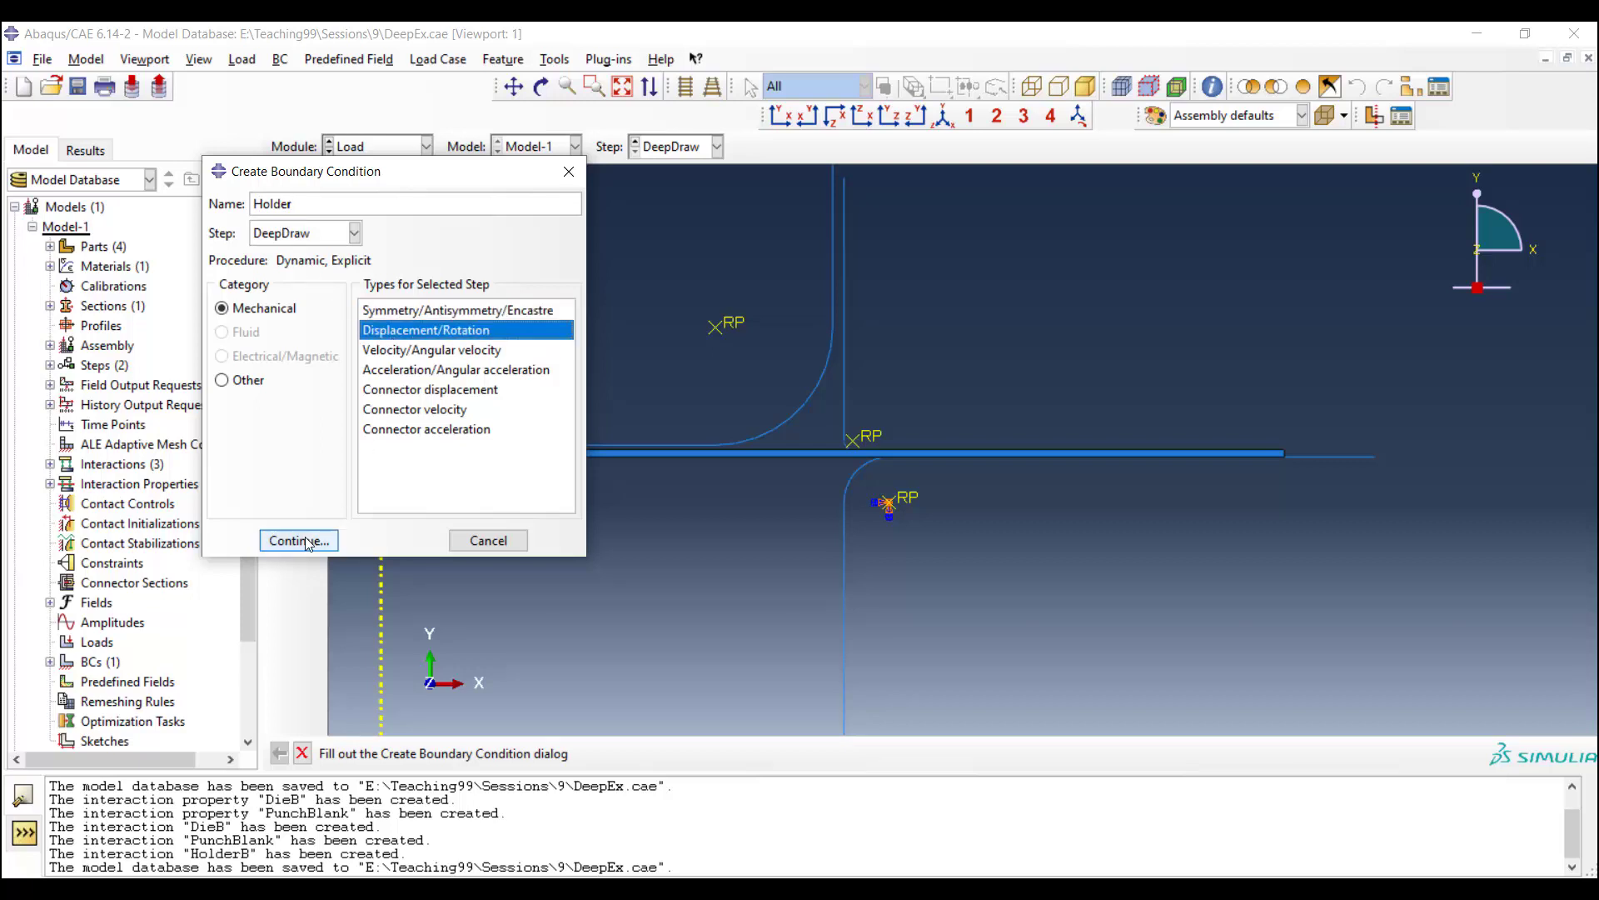
left_click(297, 539)
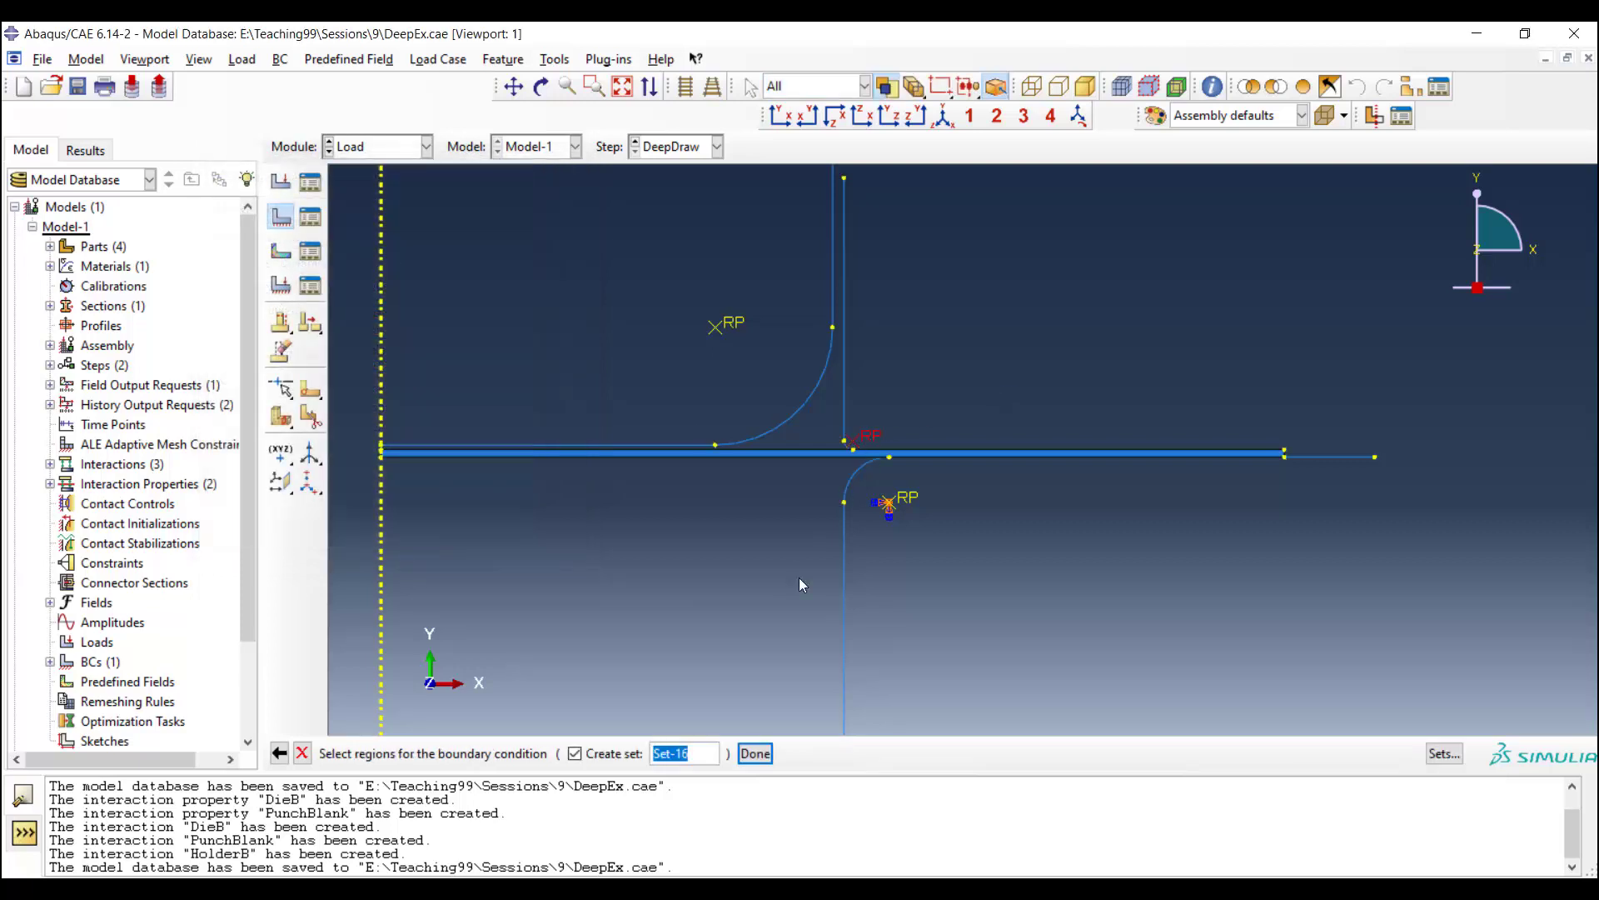
left_click(753, 753)
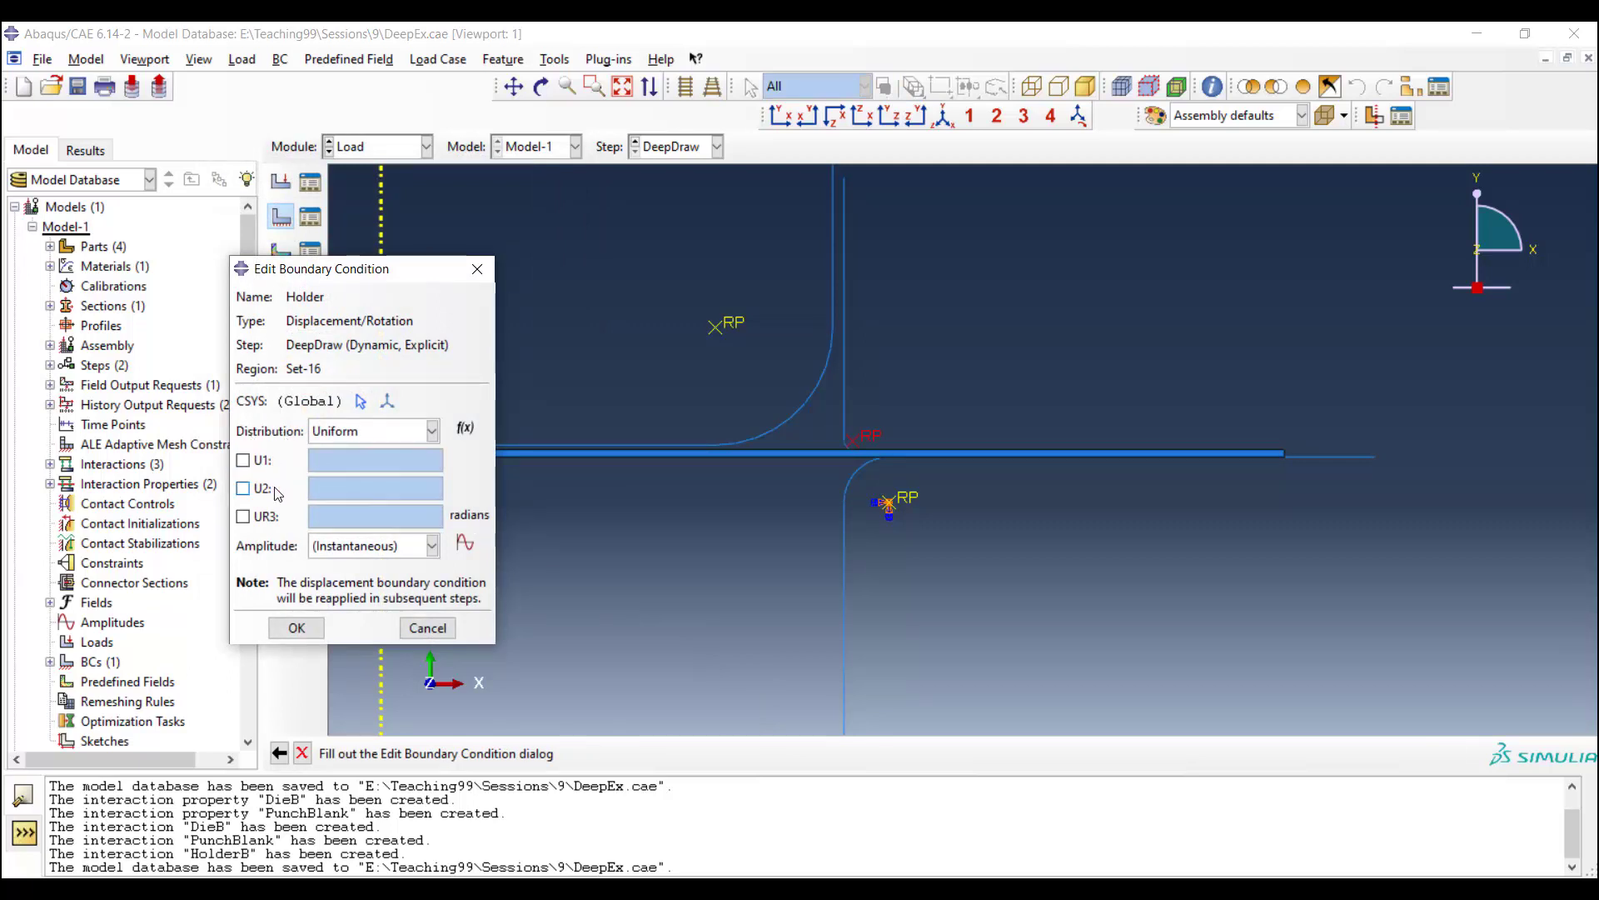
left_click(244, 515)
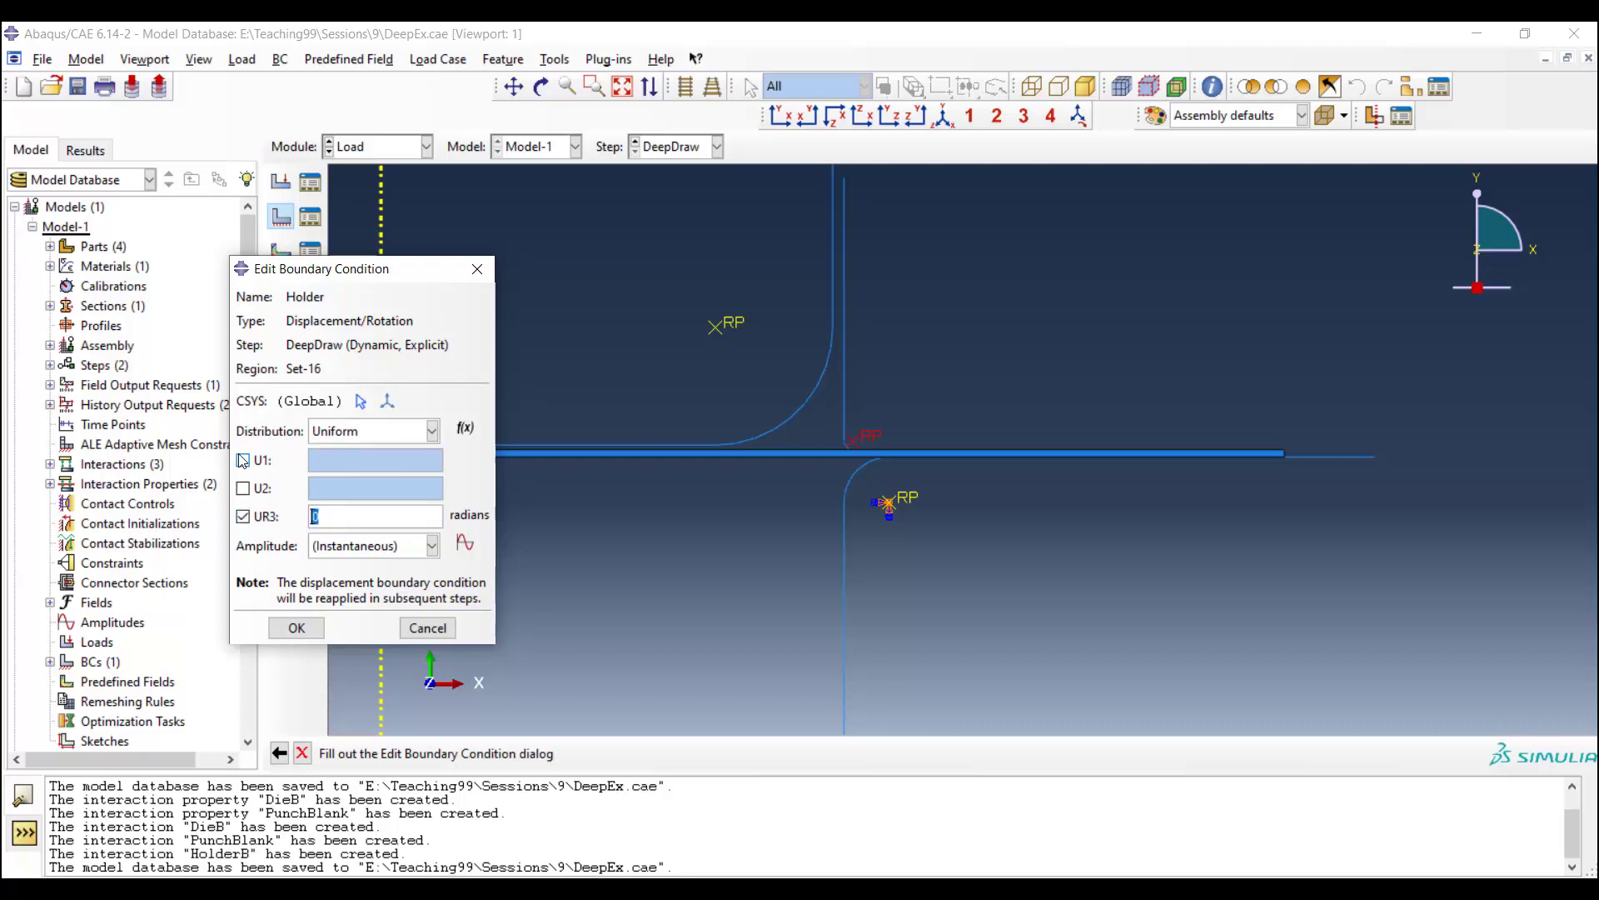
left_click(297, 628)
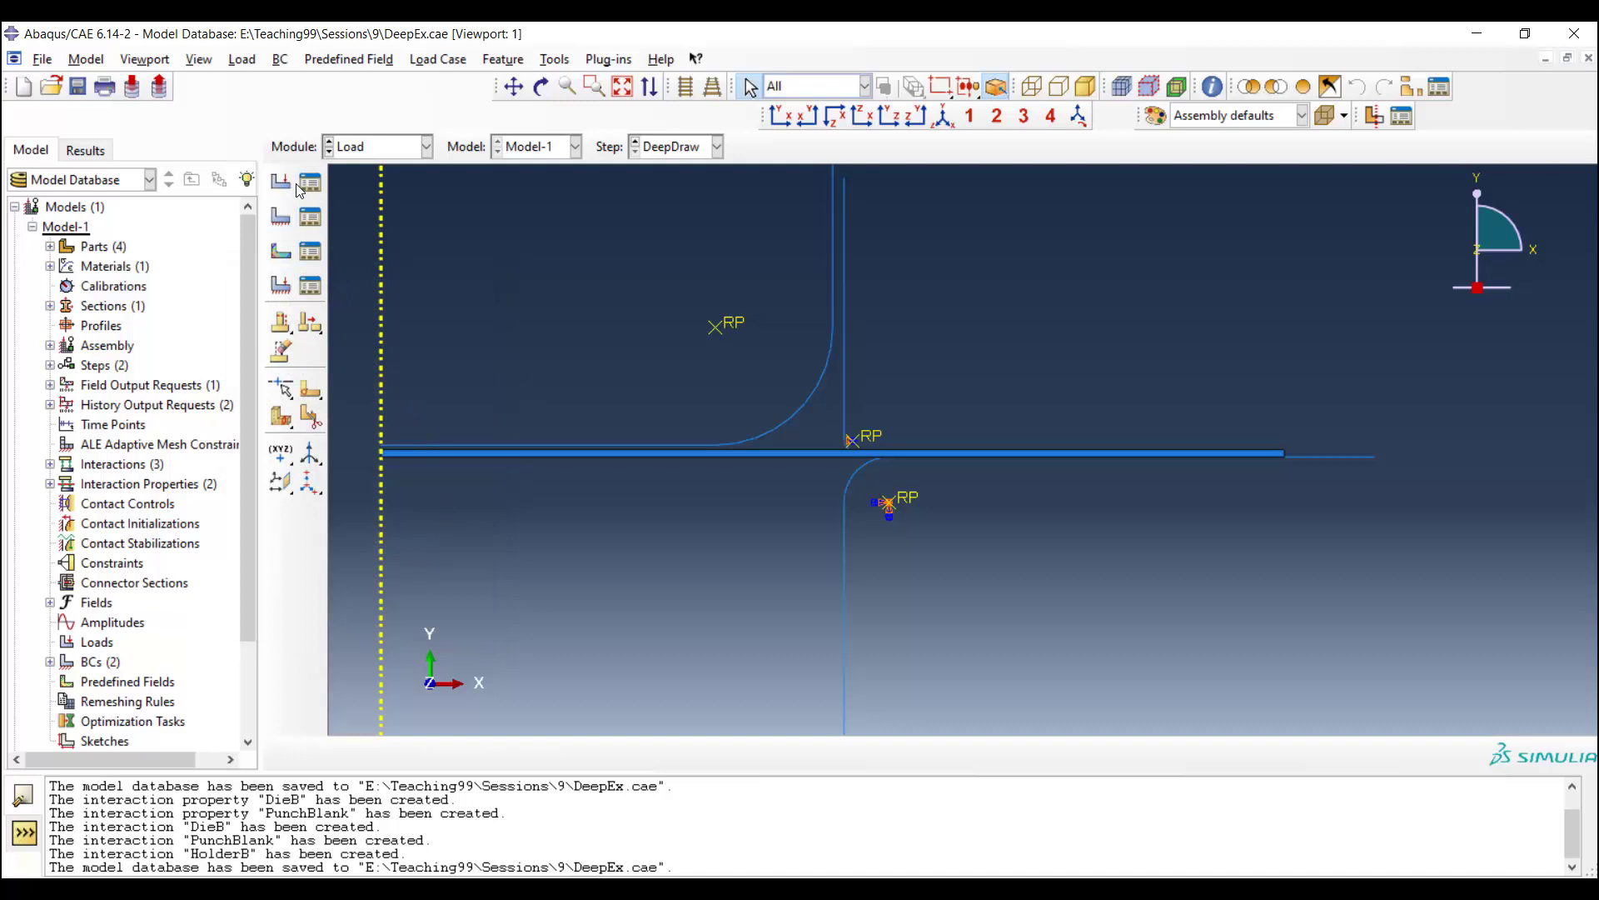
Step: Create a HolderForce concentrated load with CF2 = -1000 on the holder reference point
left_click(280, 184)
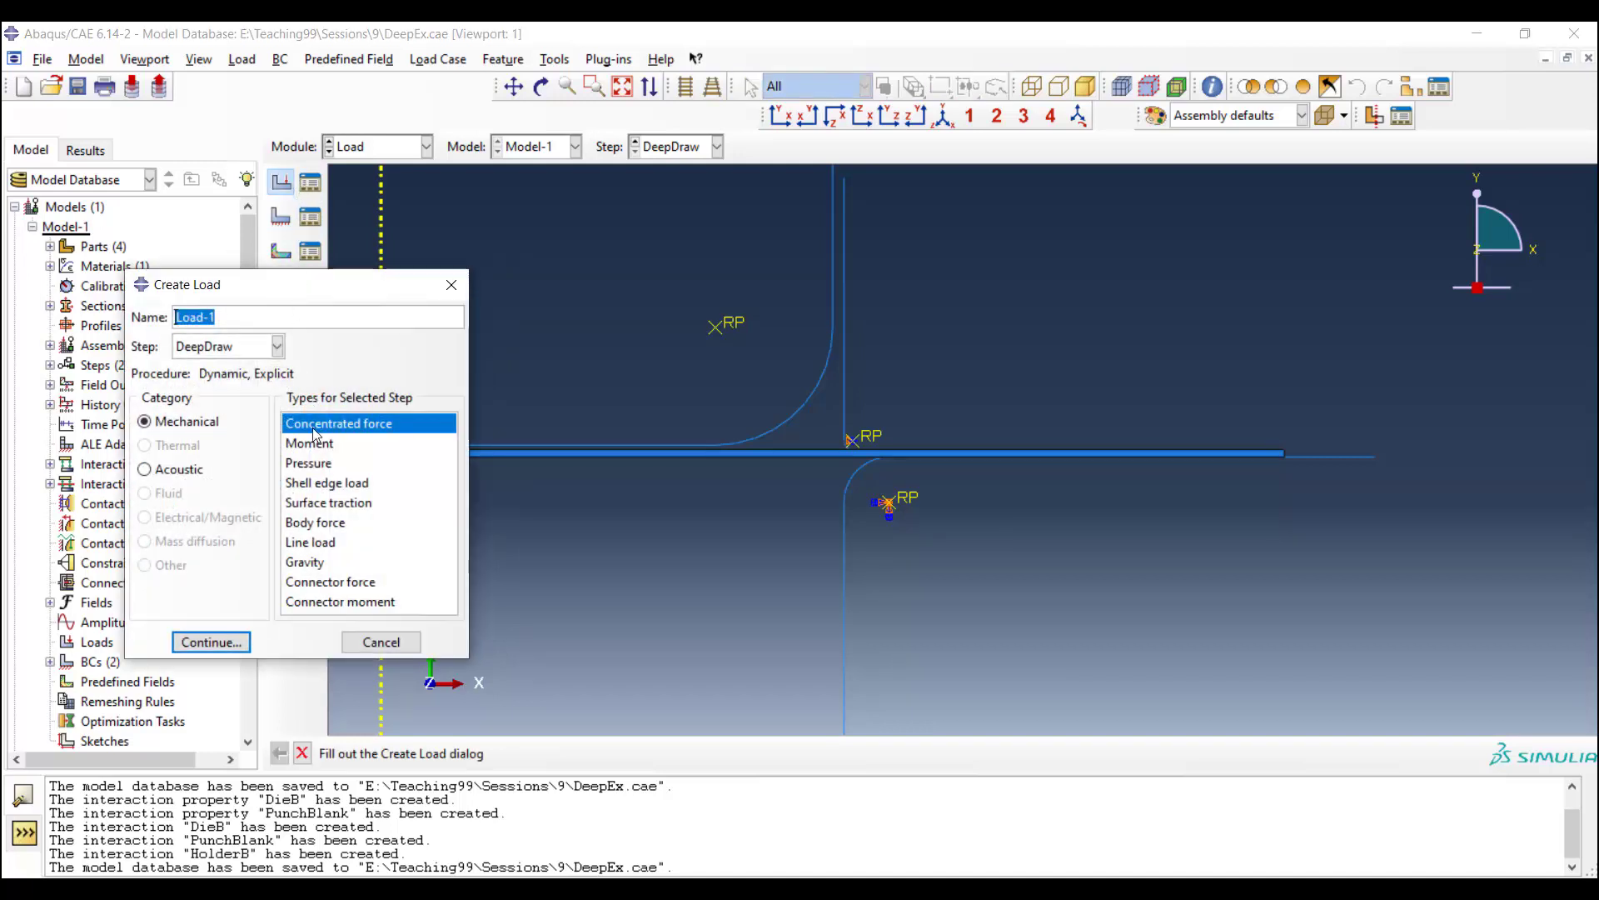
mouse_move(322, 472)
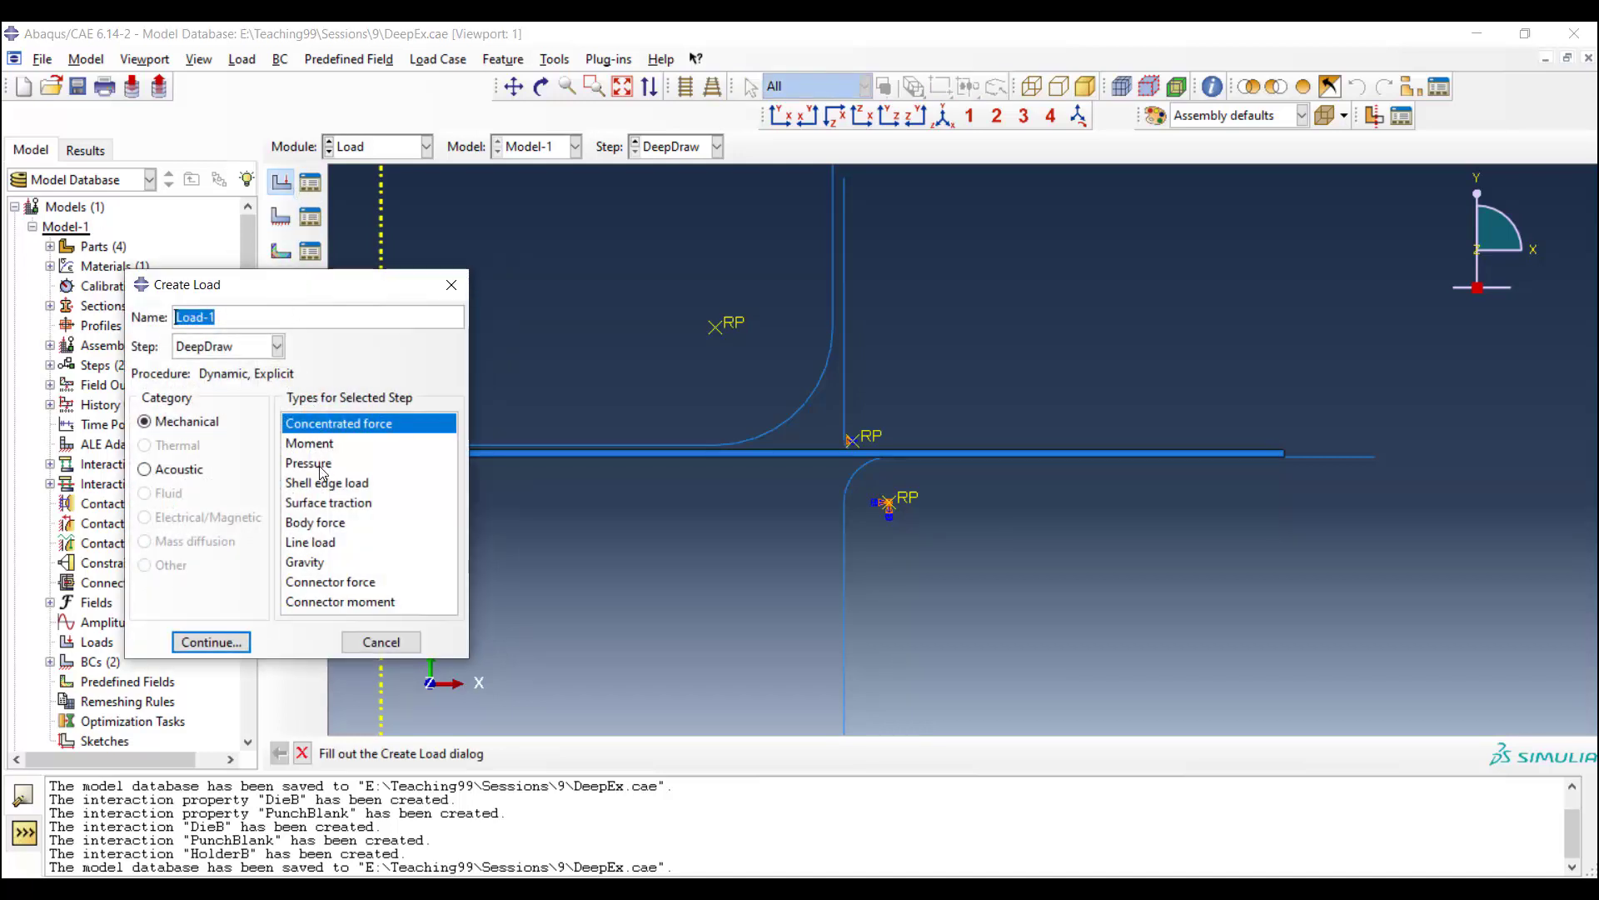
type("H")
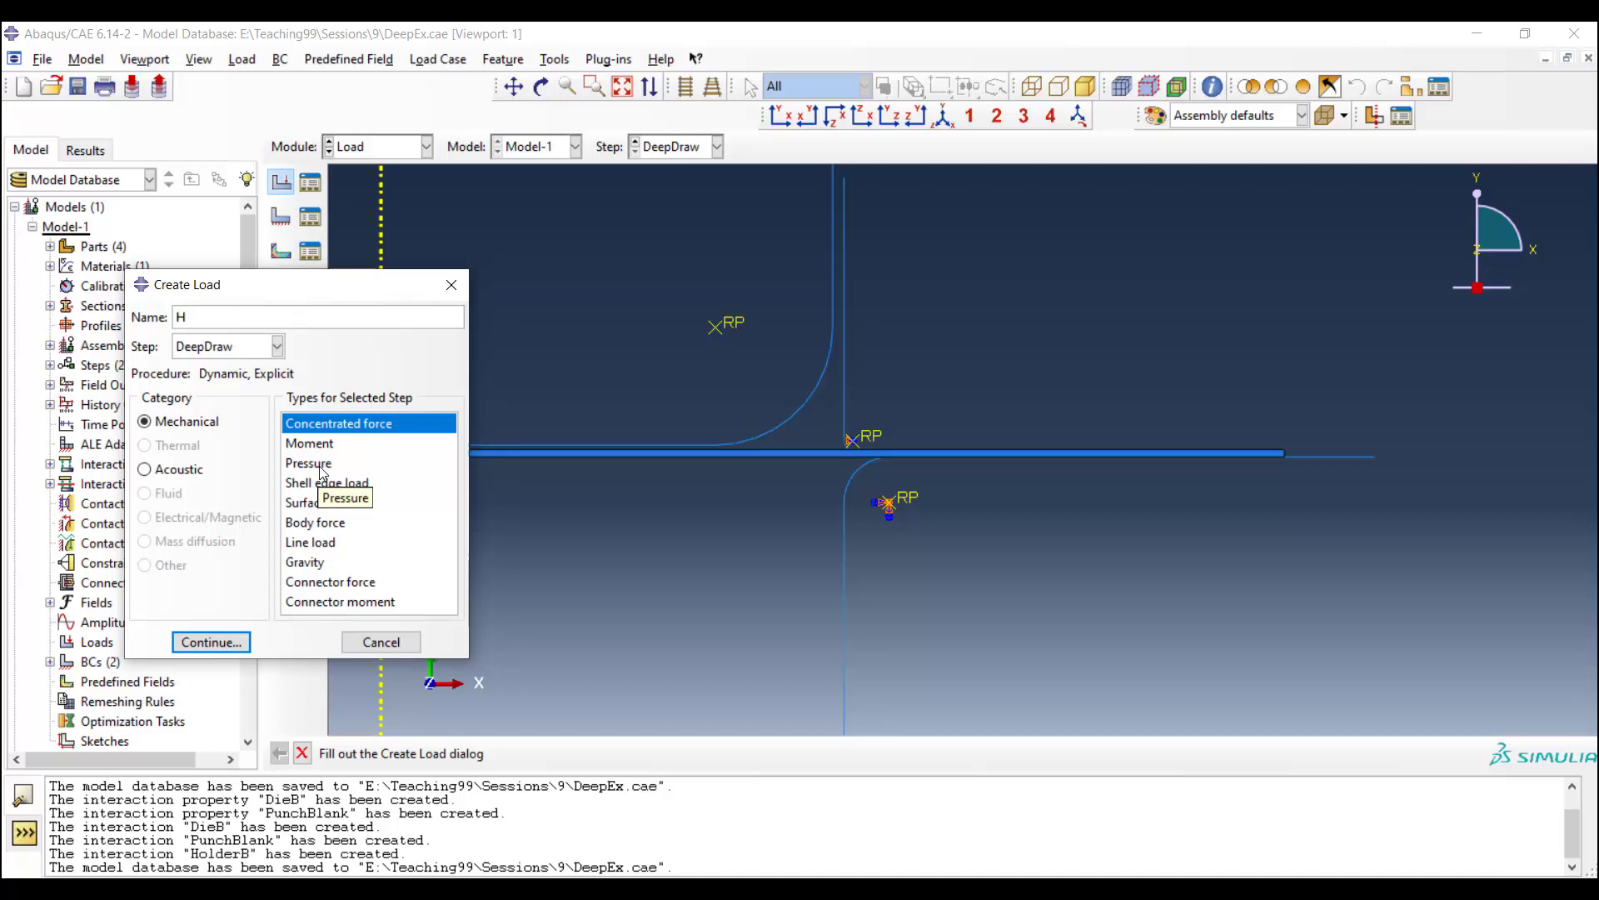
type("HolderForce")
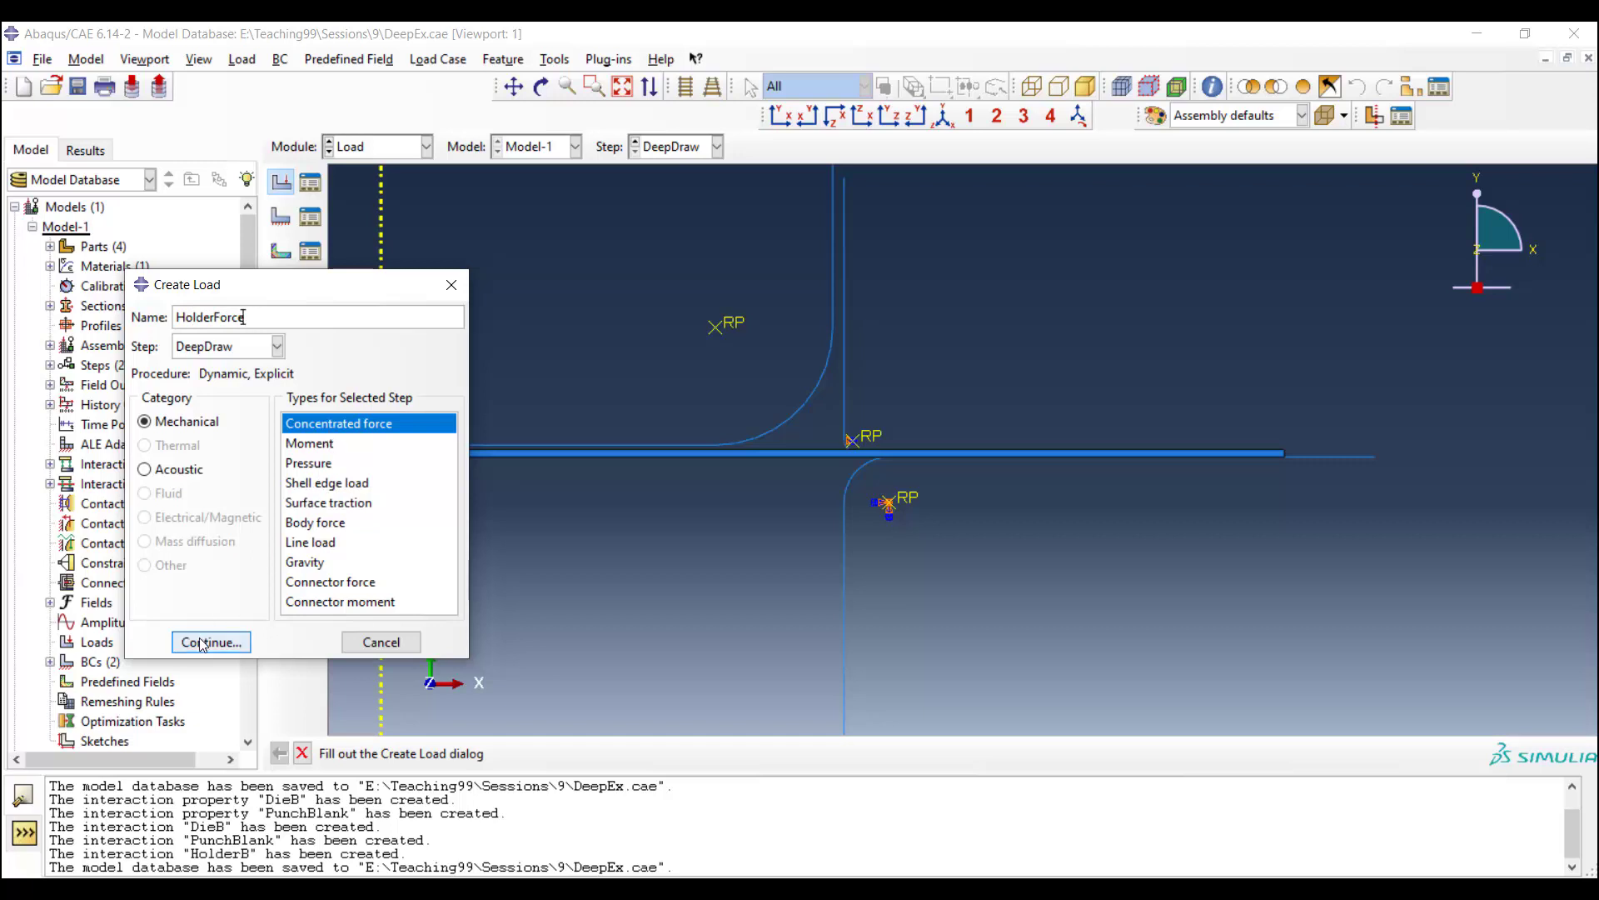
left_click(210, 641)
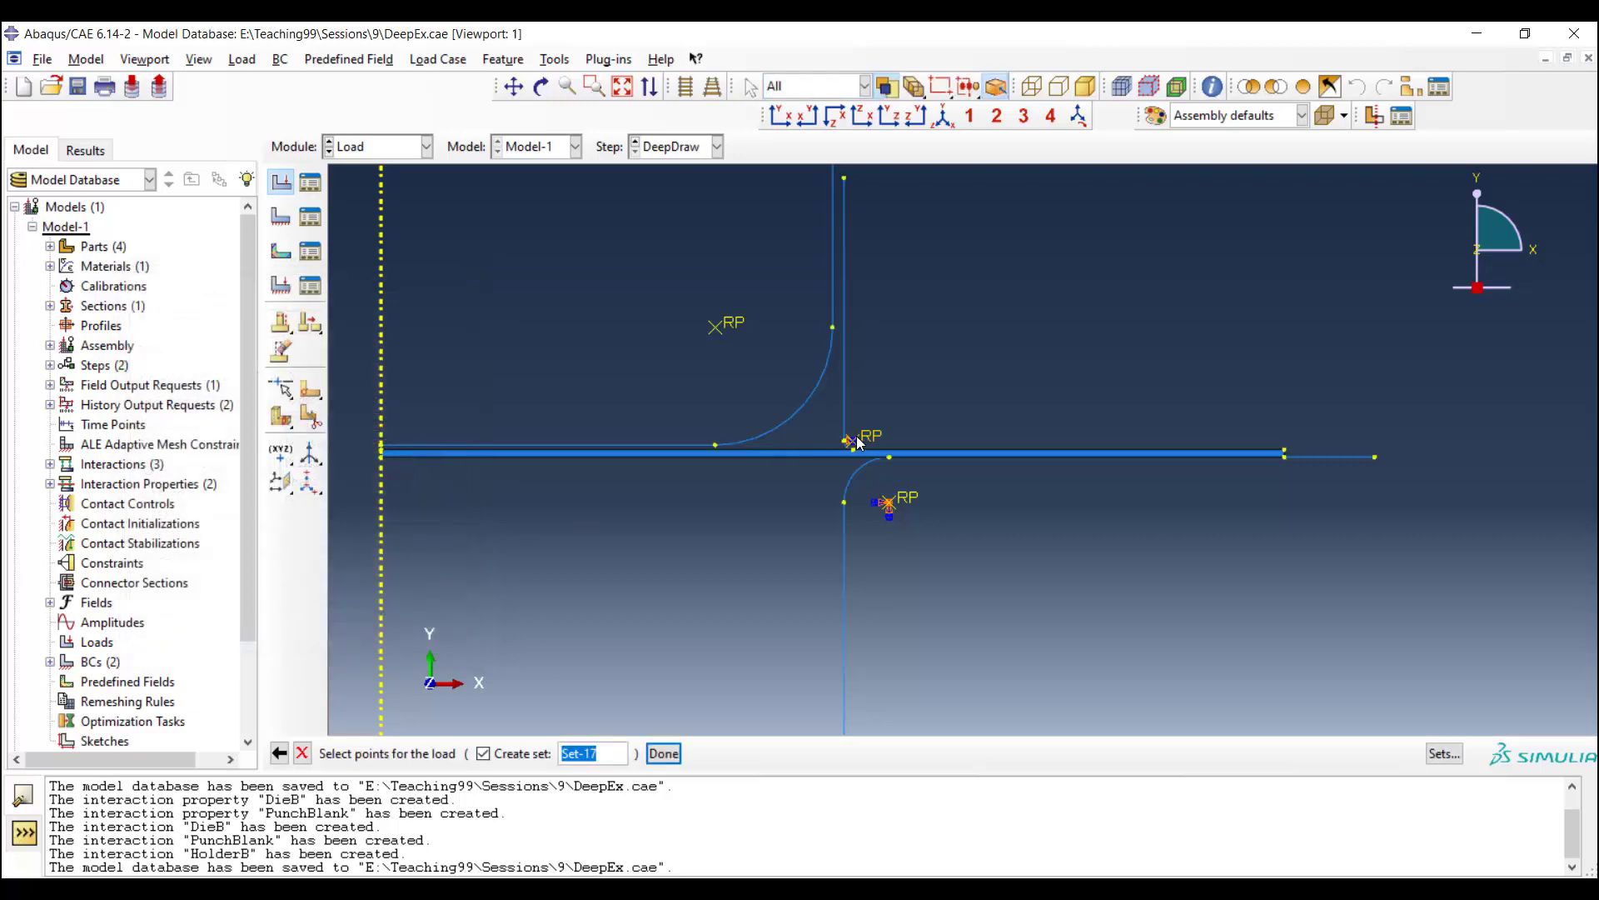
left_click(661, 753)
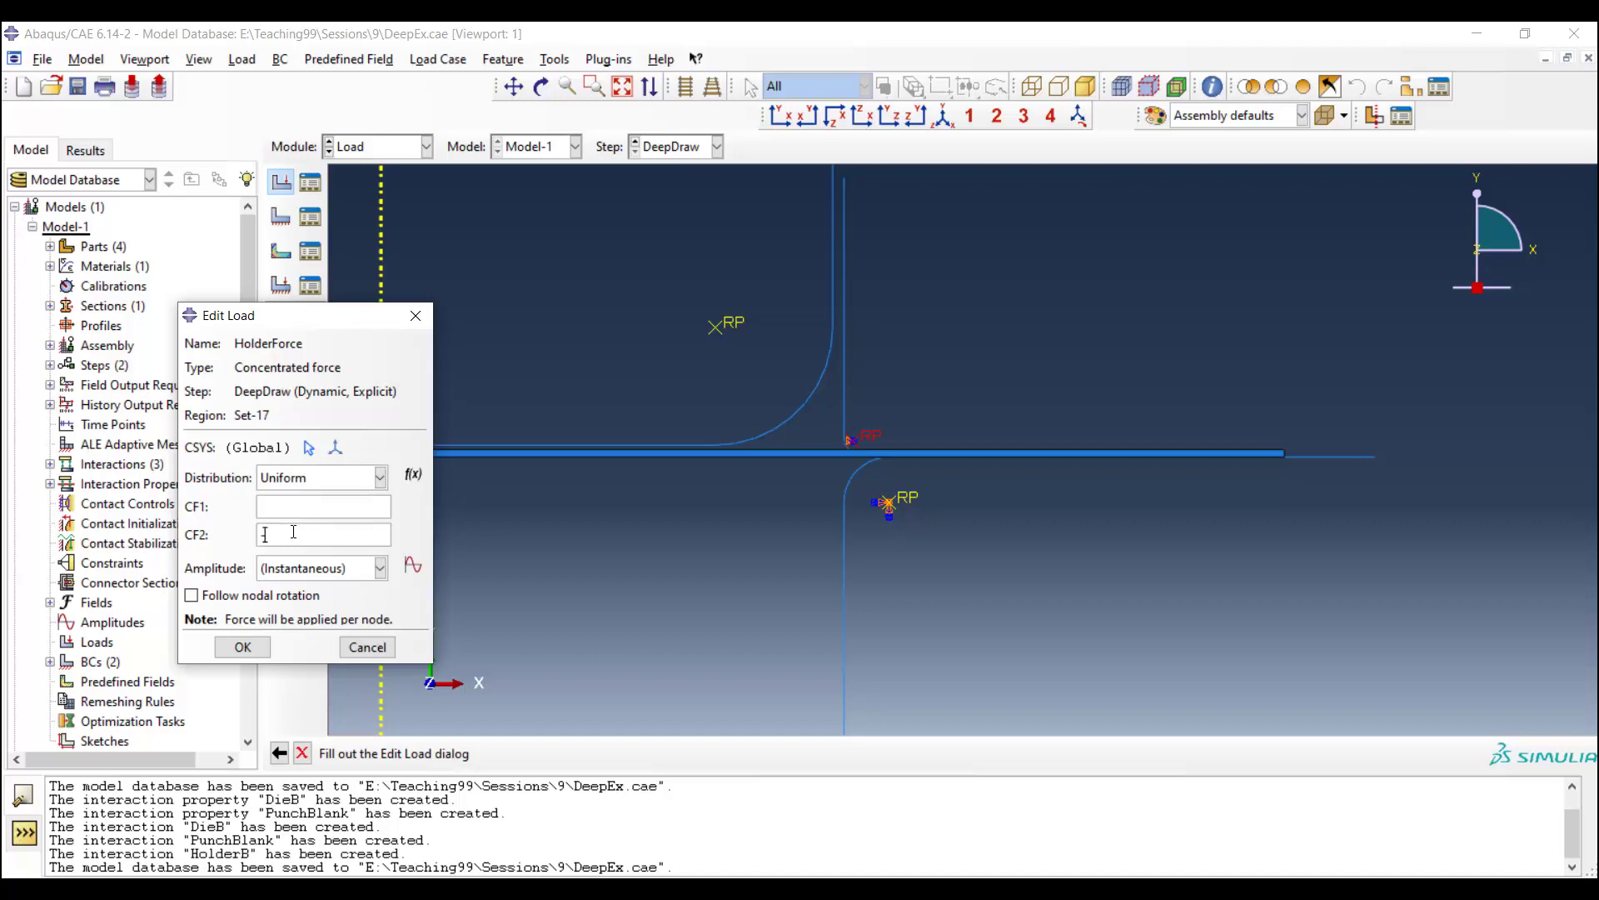
type("-1000")
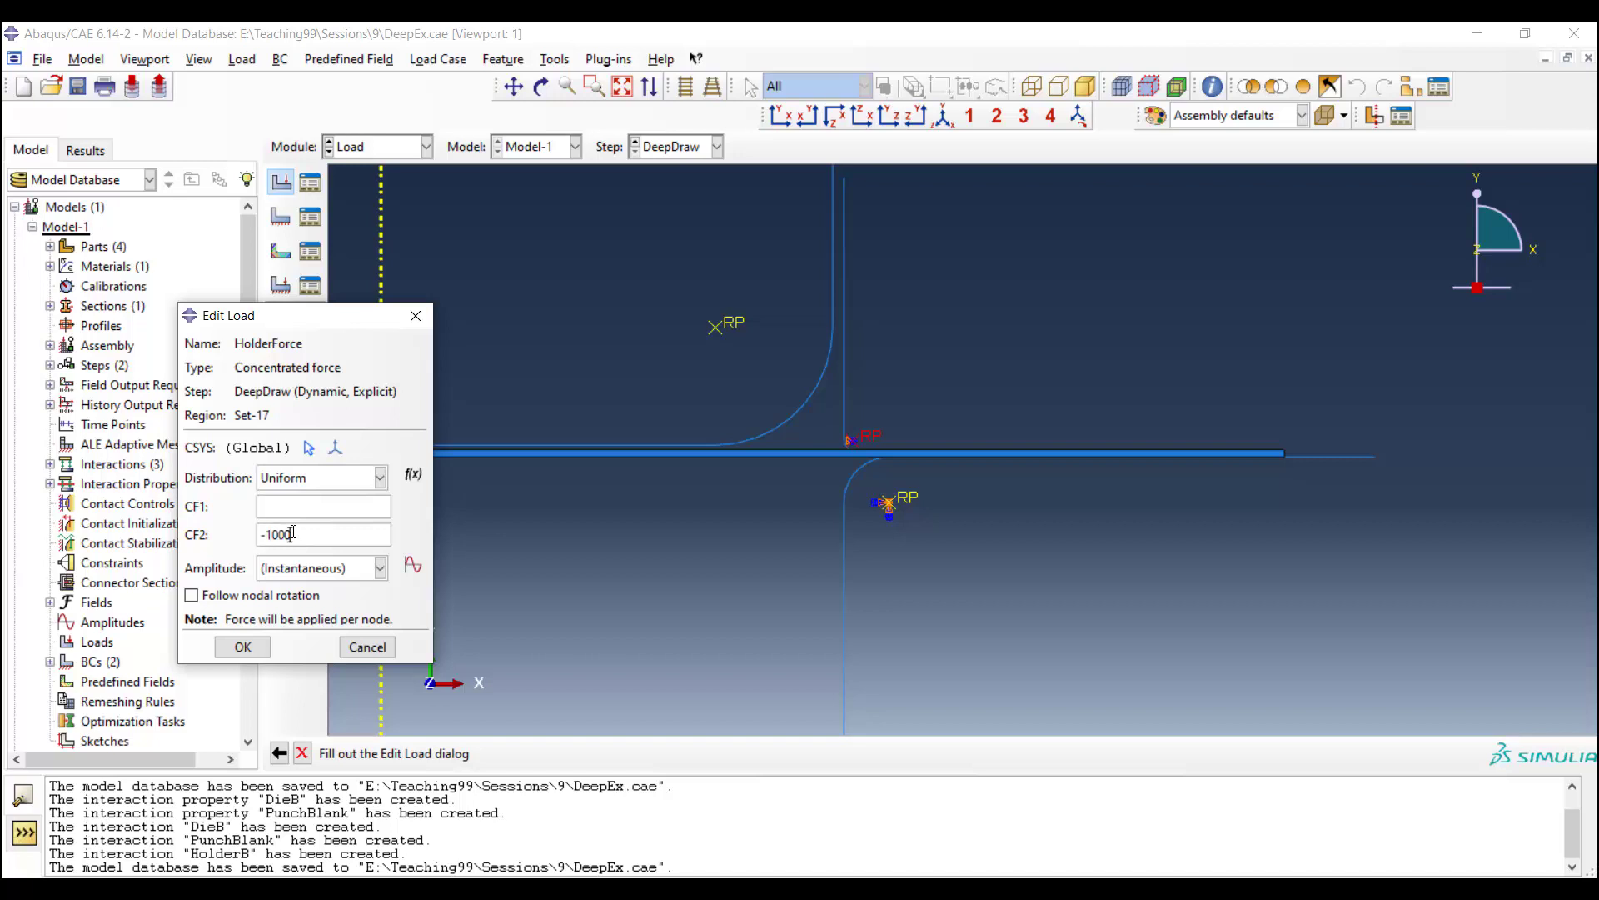
left_click(244, 647)
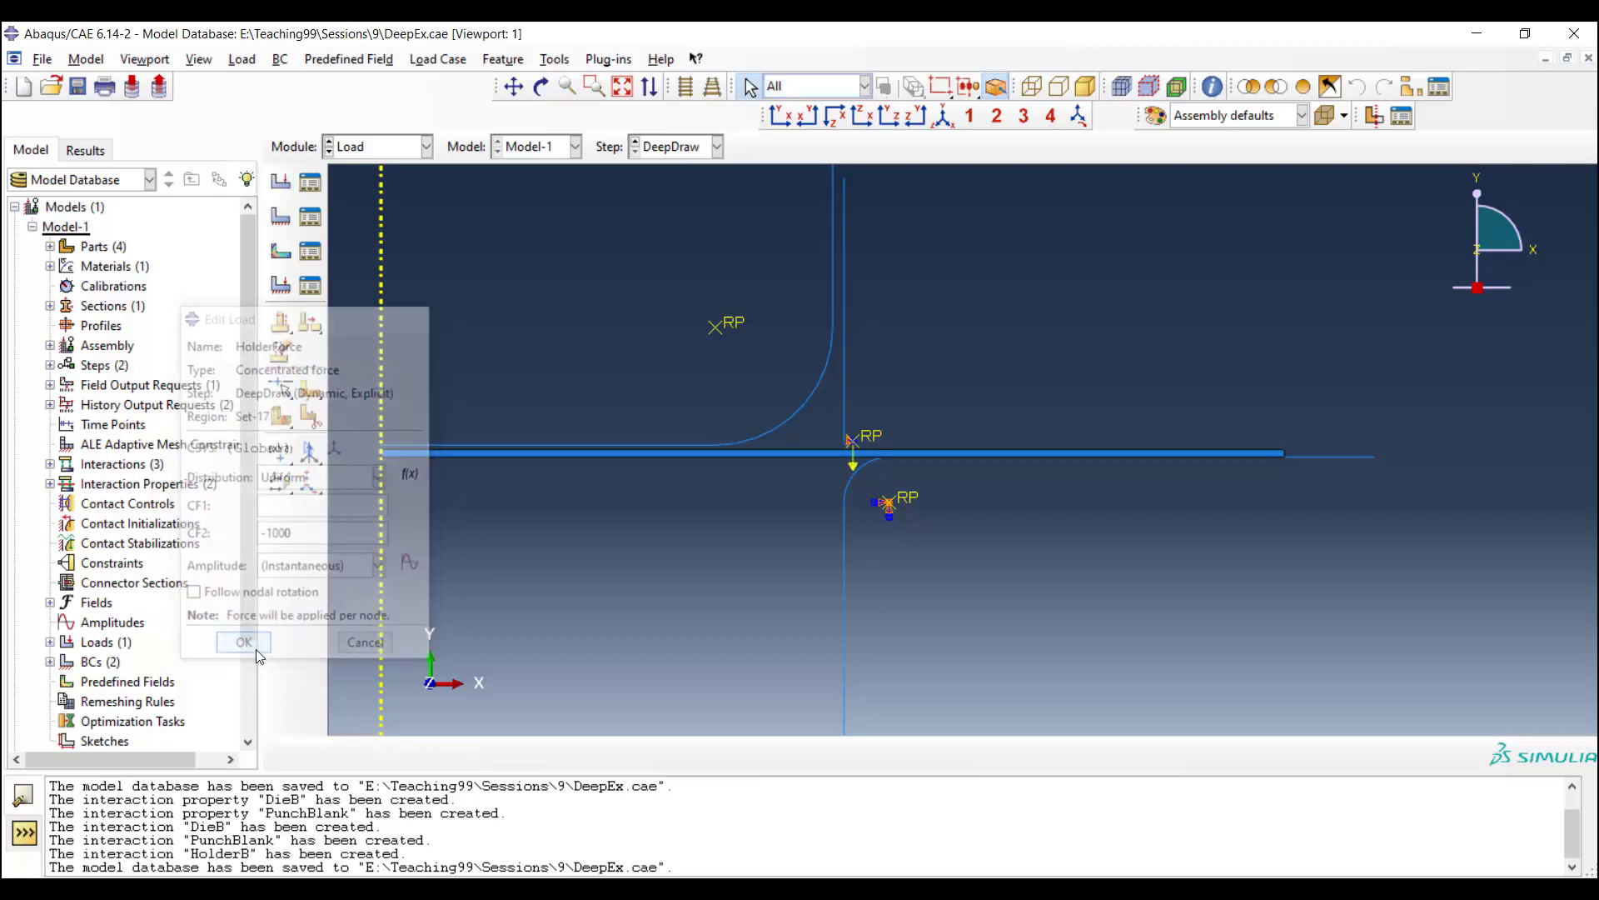
left_click(244, 641)
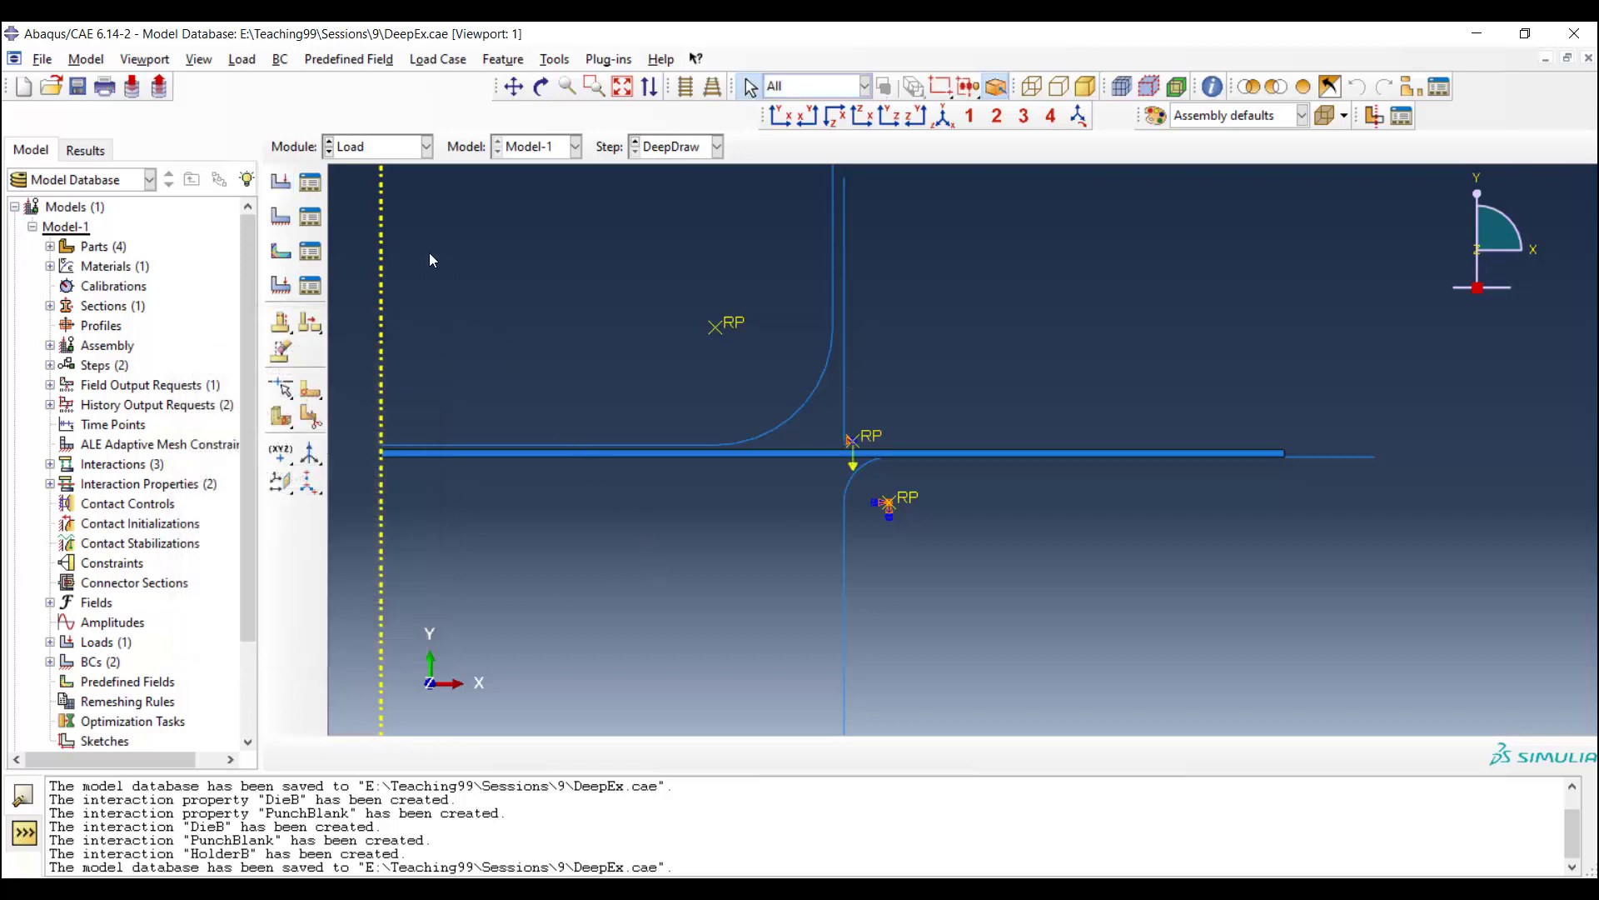
mouse_move(280, 217)
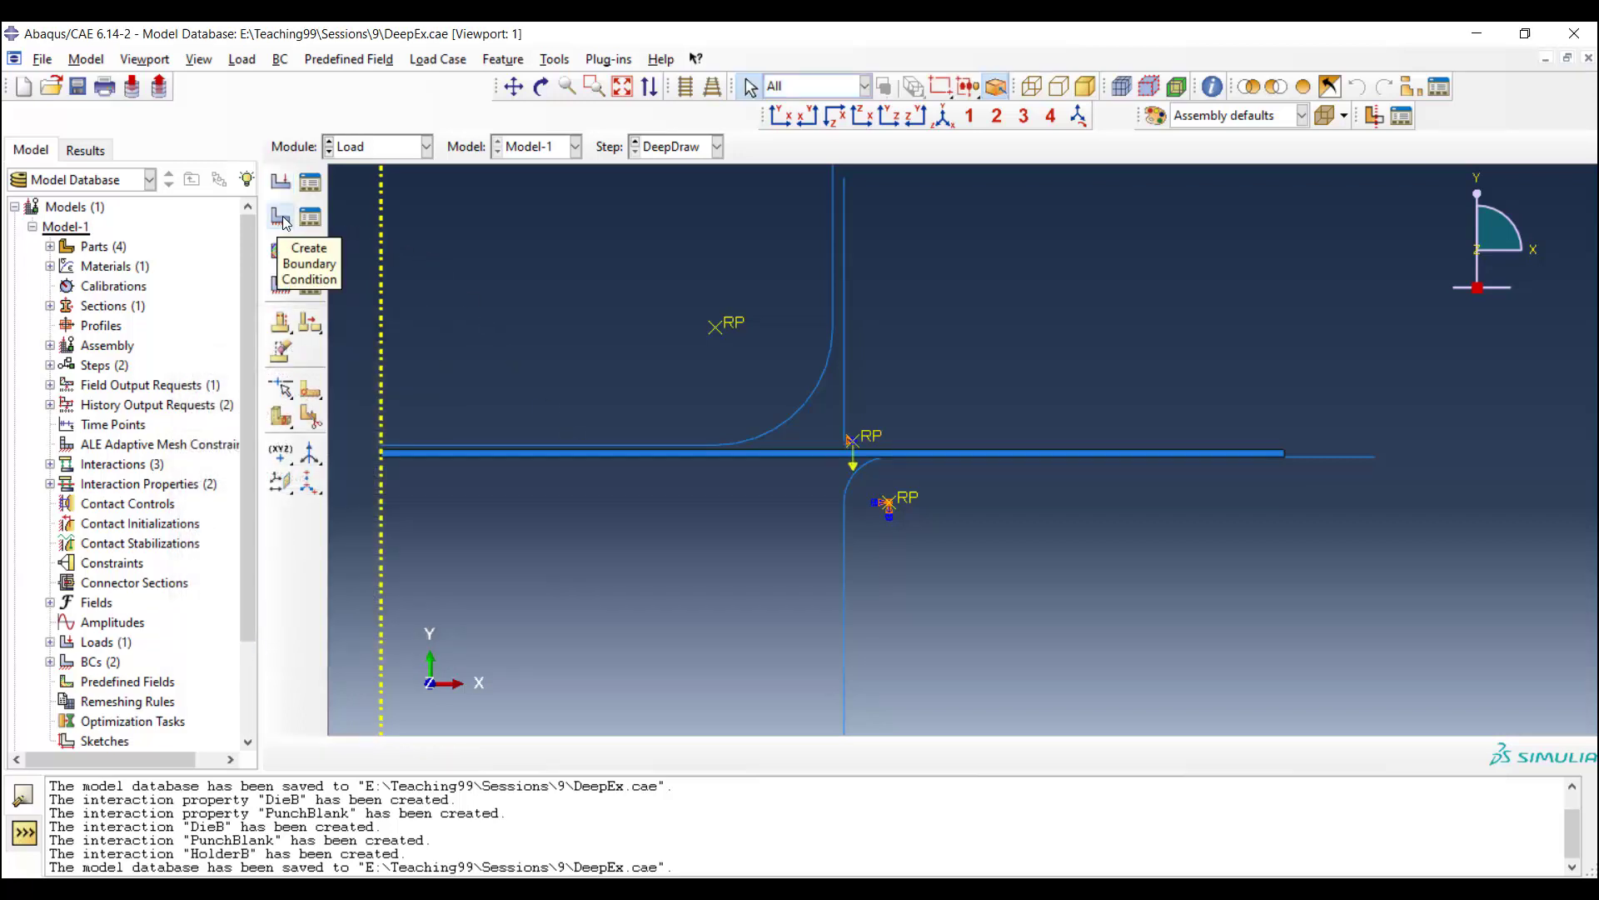
Step: Create a Punch displacement BC on the punch reference point with U2 = -50 and start a new amplitude
left_click(280, 217)
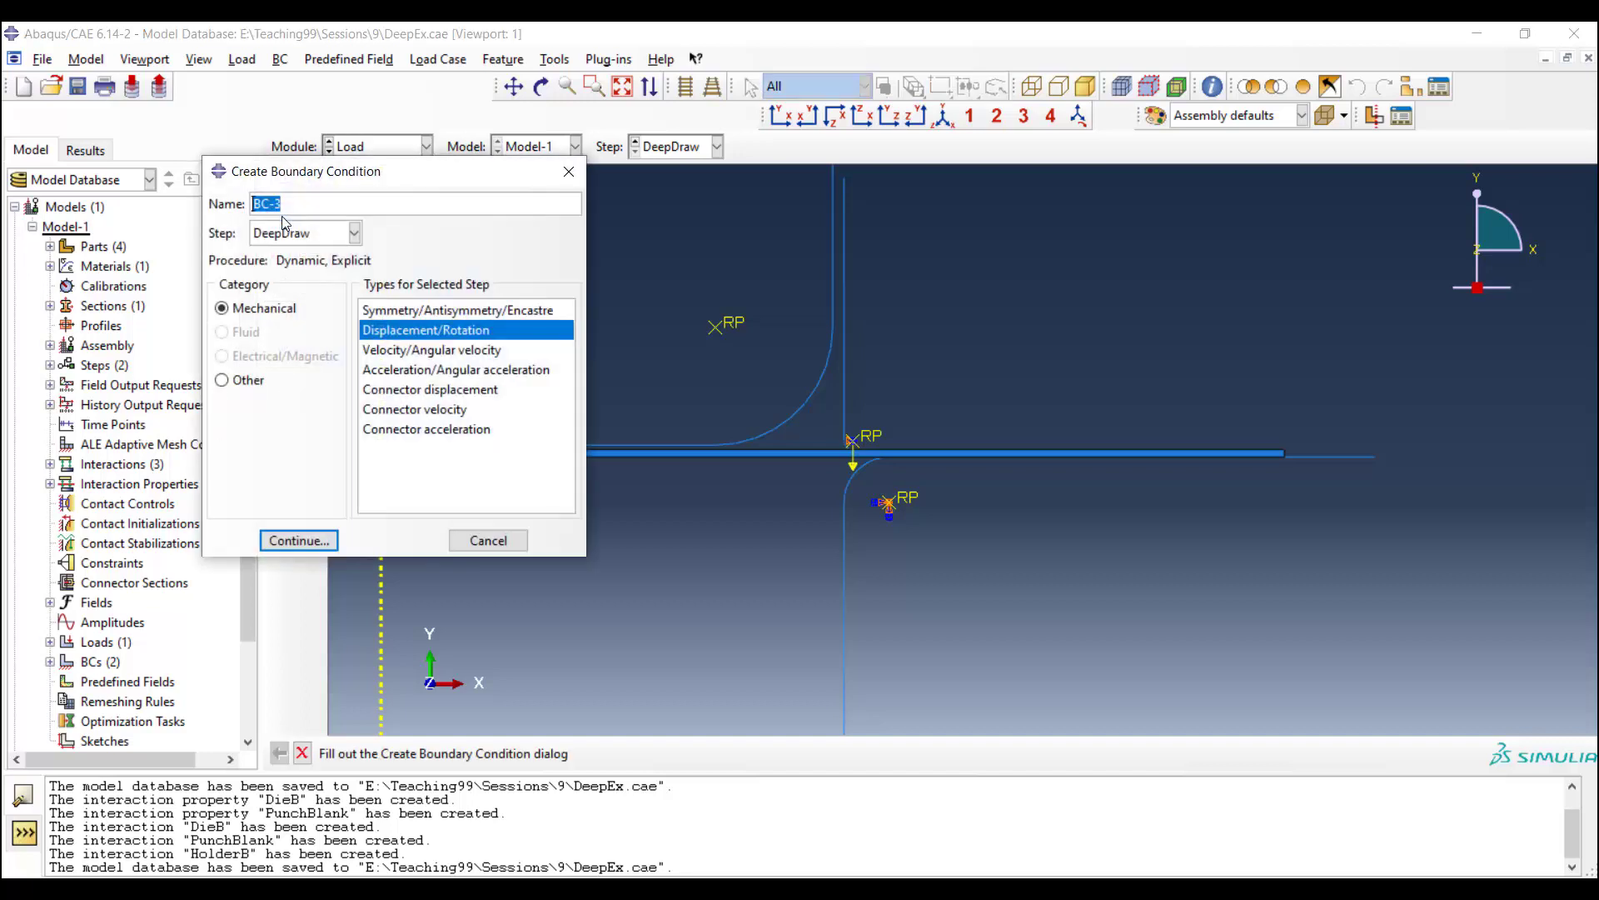
type("P")
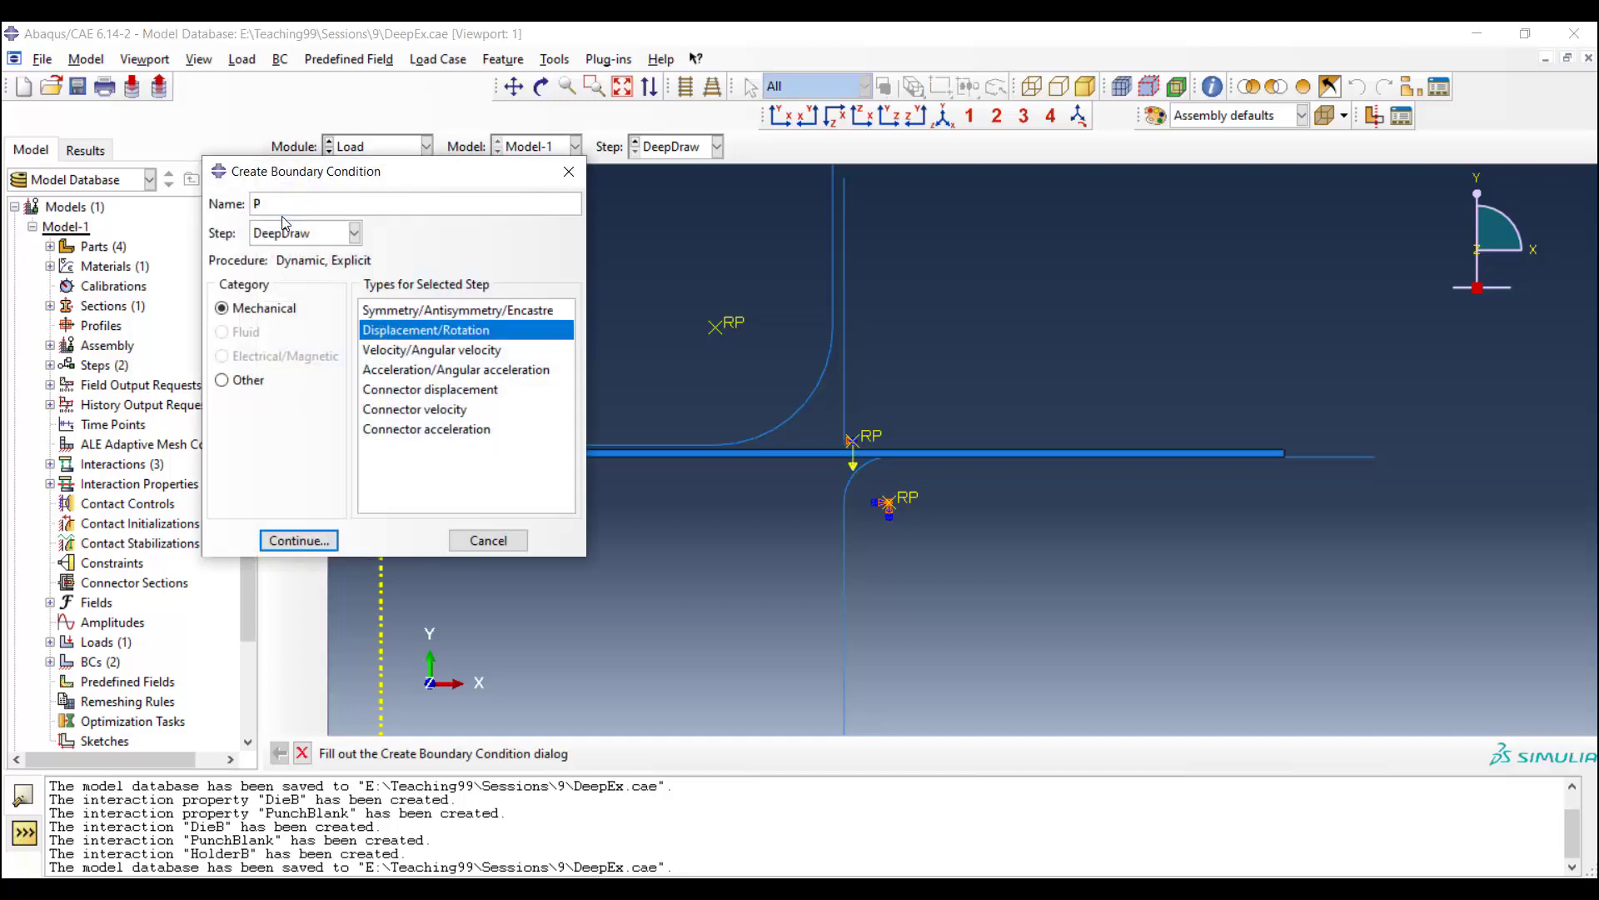
type("unch")
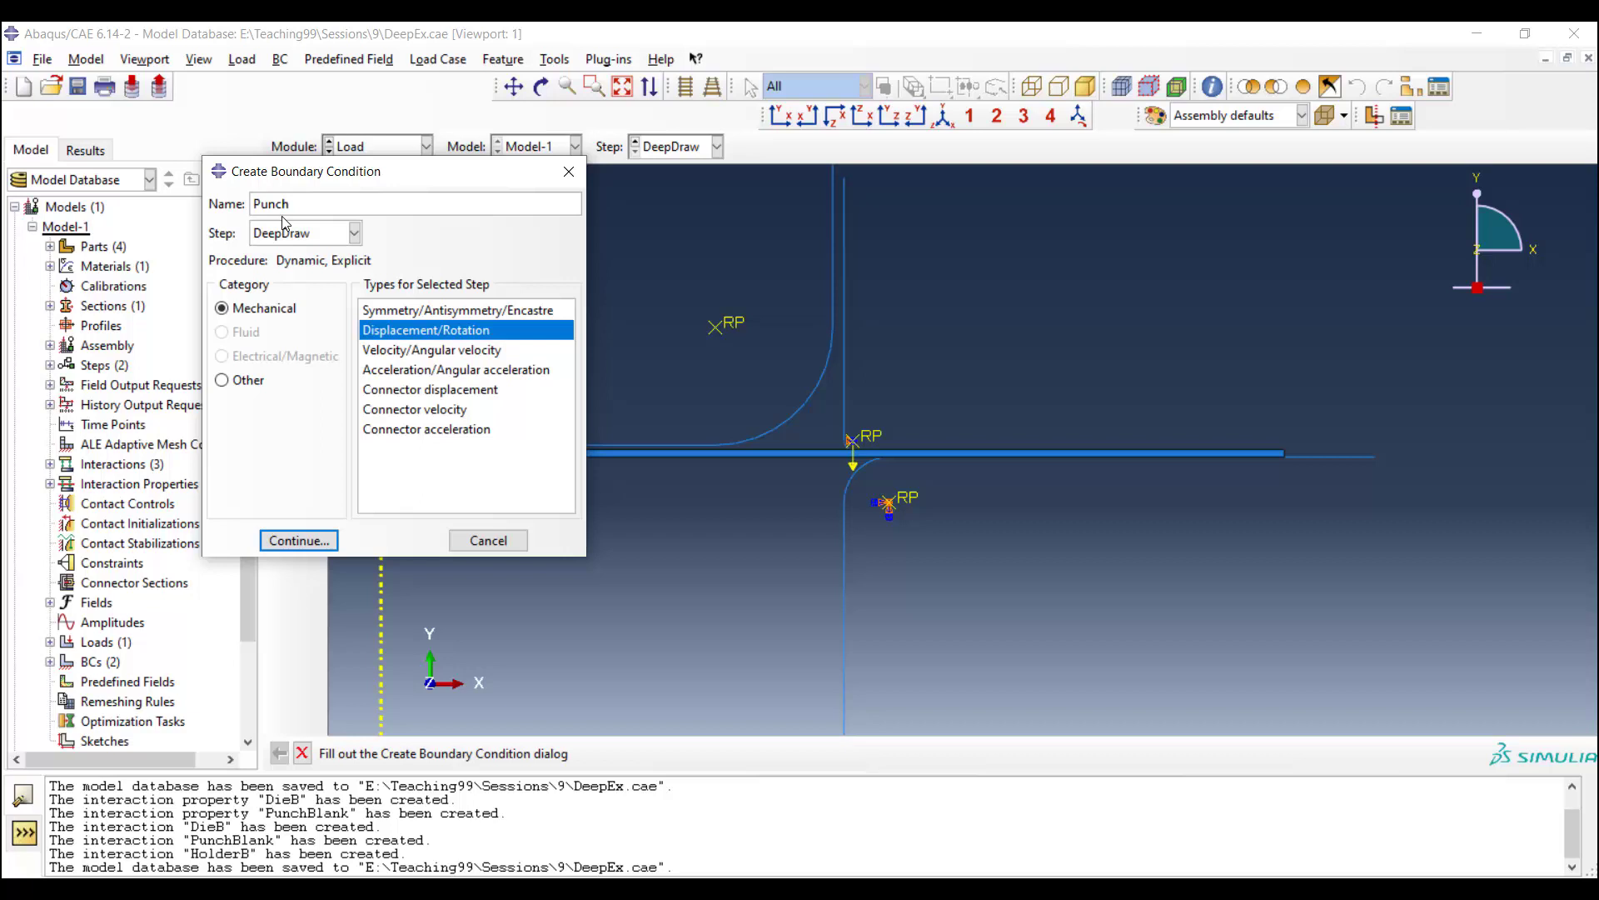
mouse_move(307, 522)
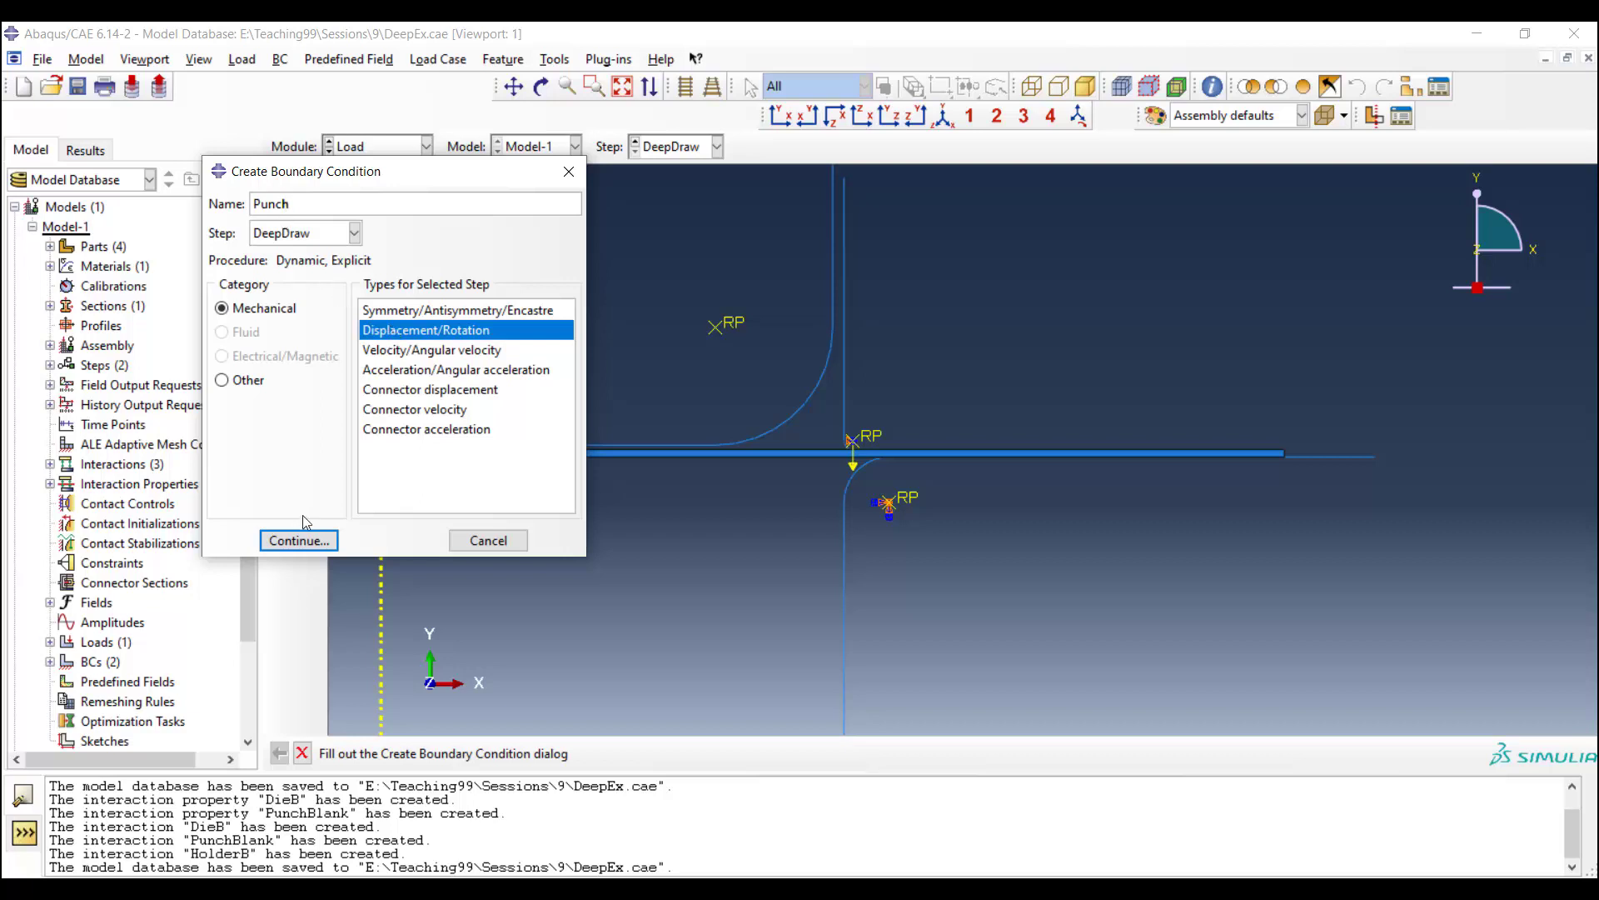
left_click(297, 539)
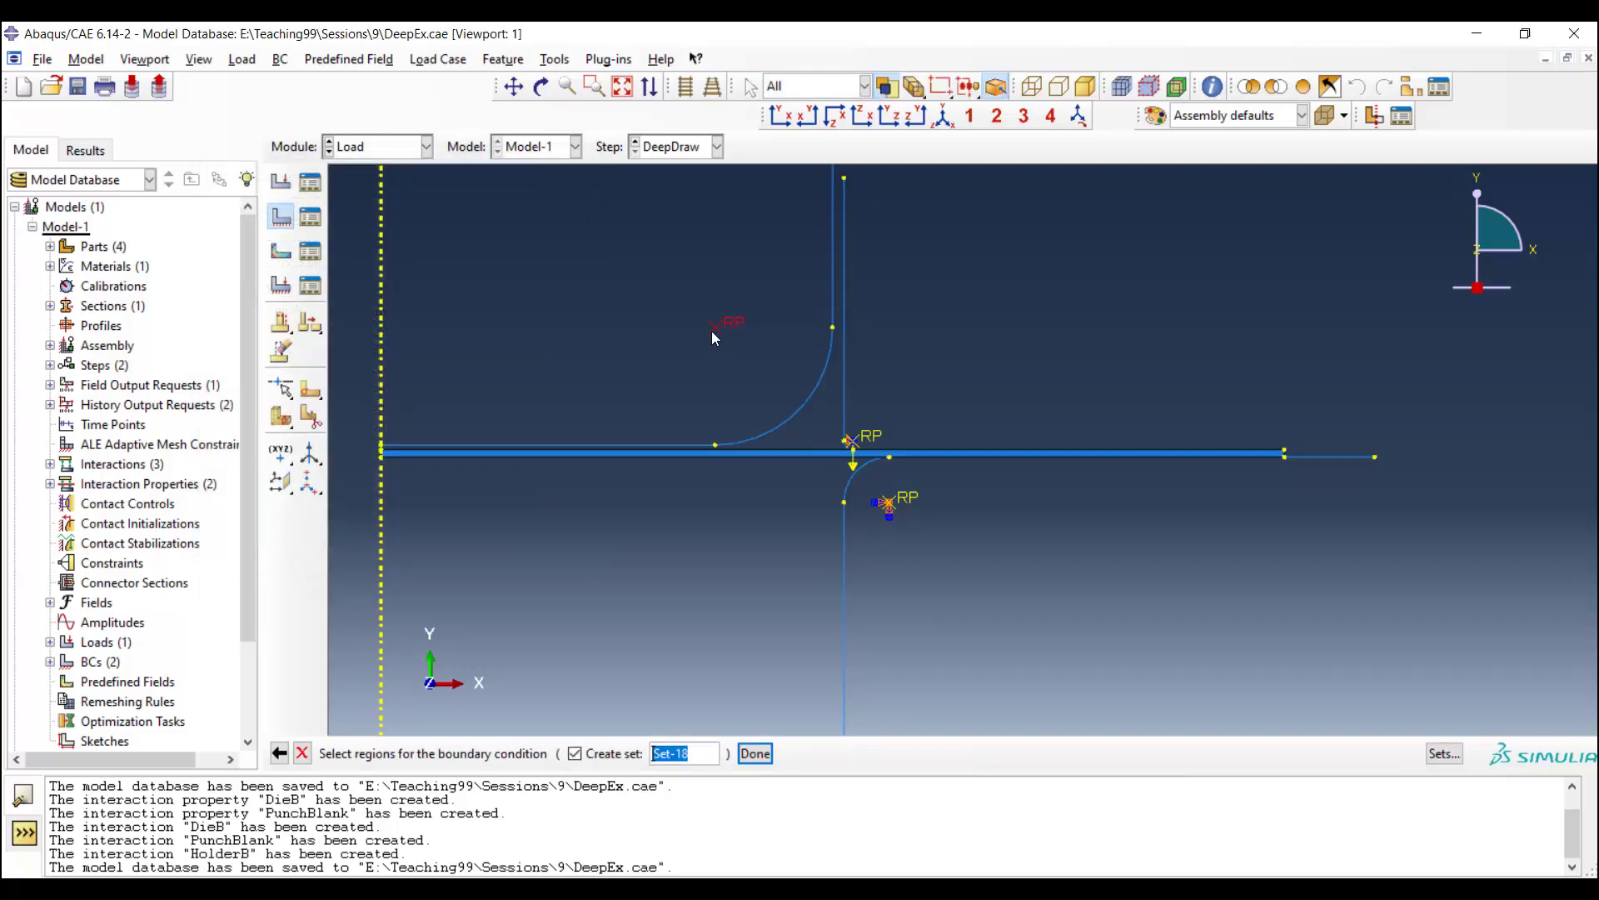
left_click(753, 753)
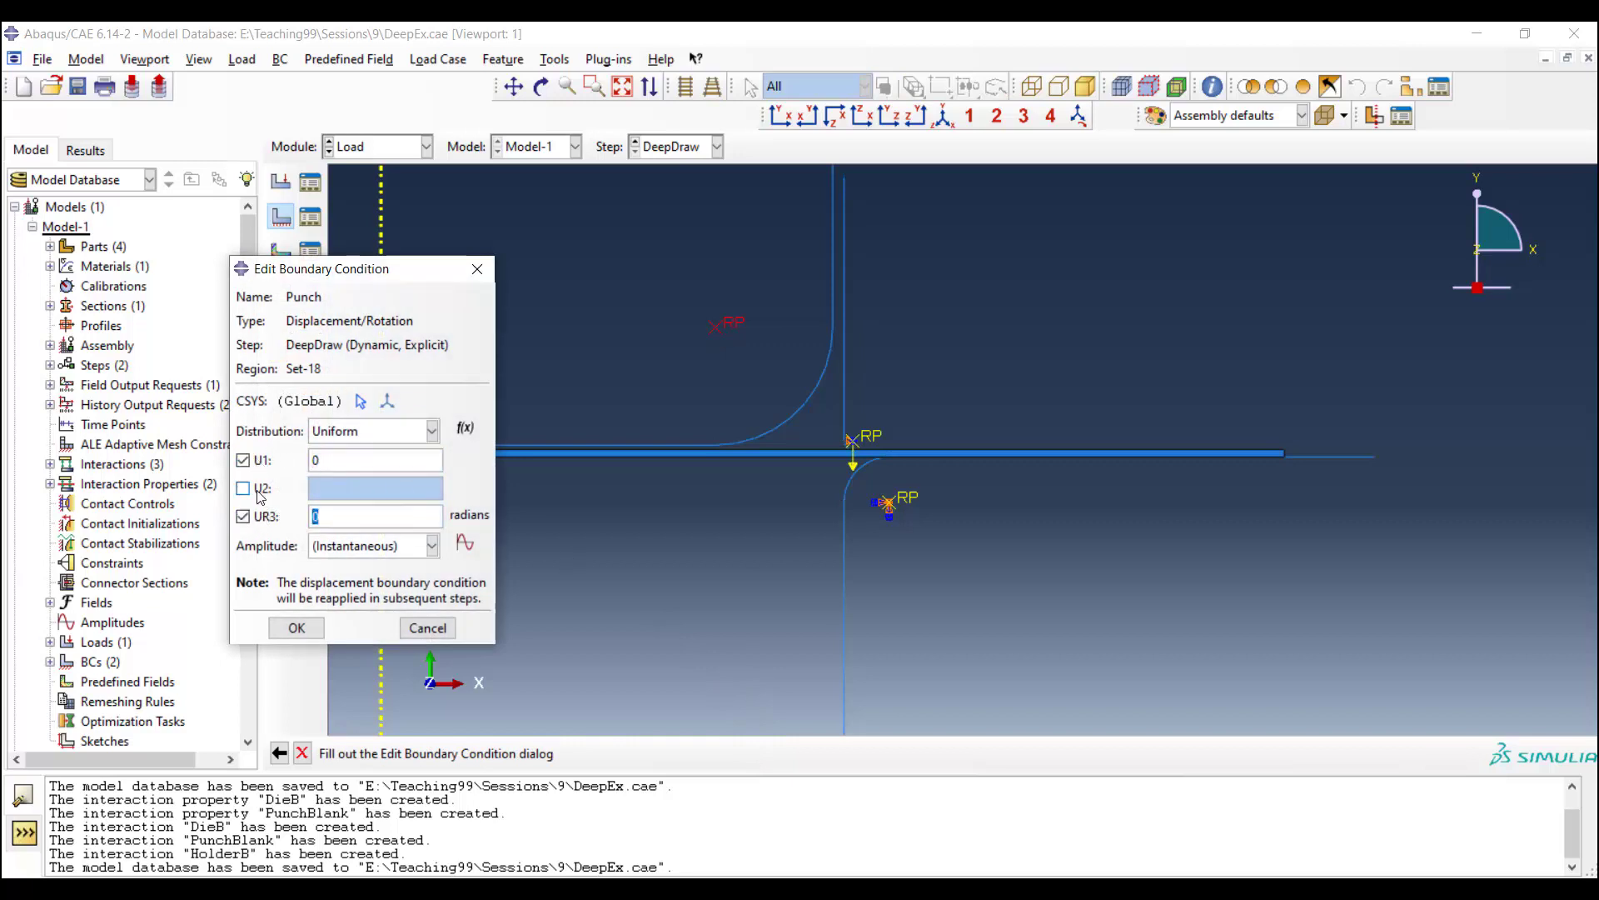
left_click(243, 488)
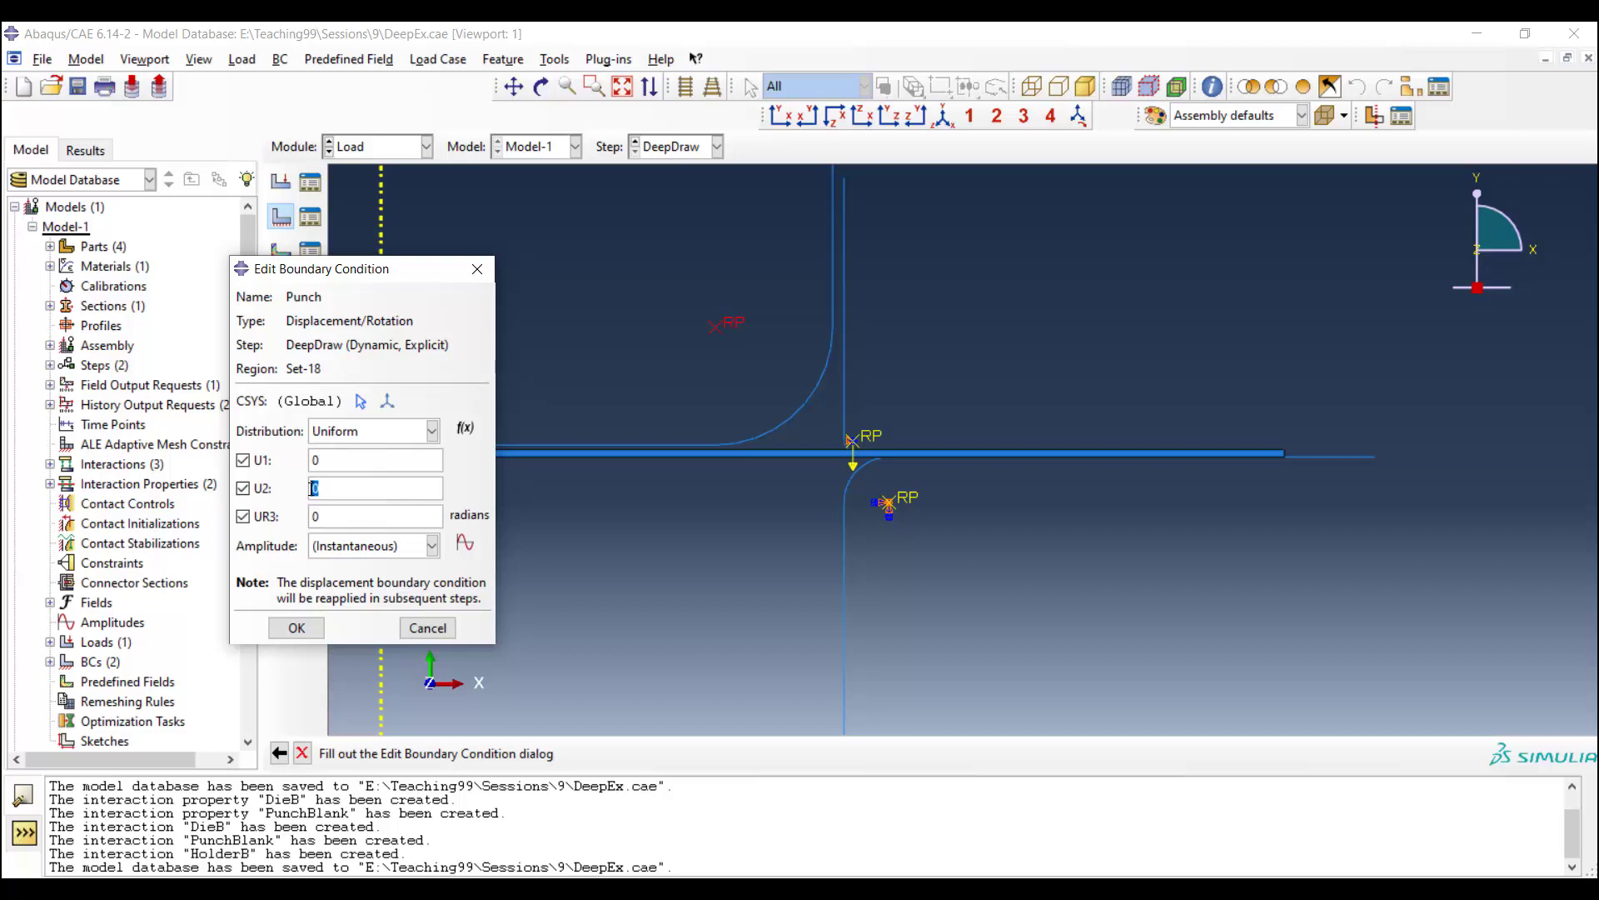
type("-50")
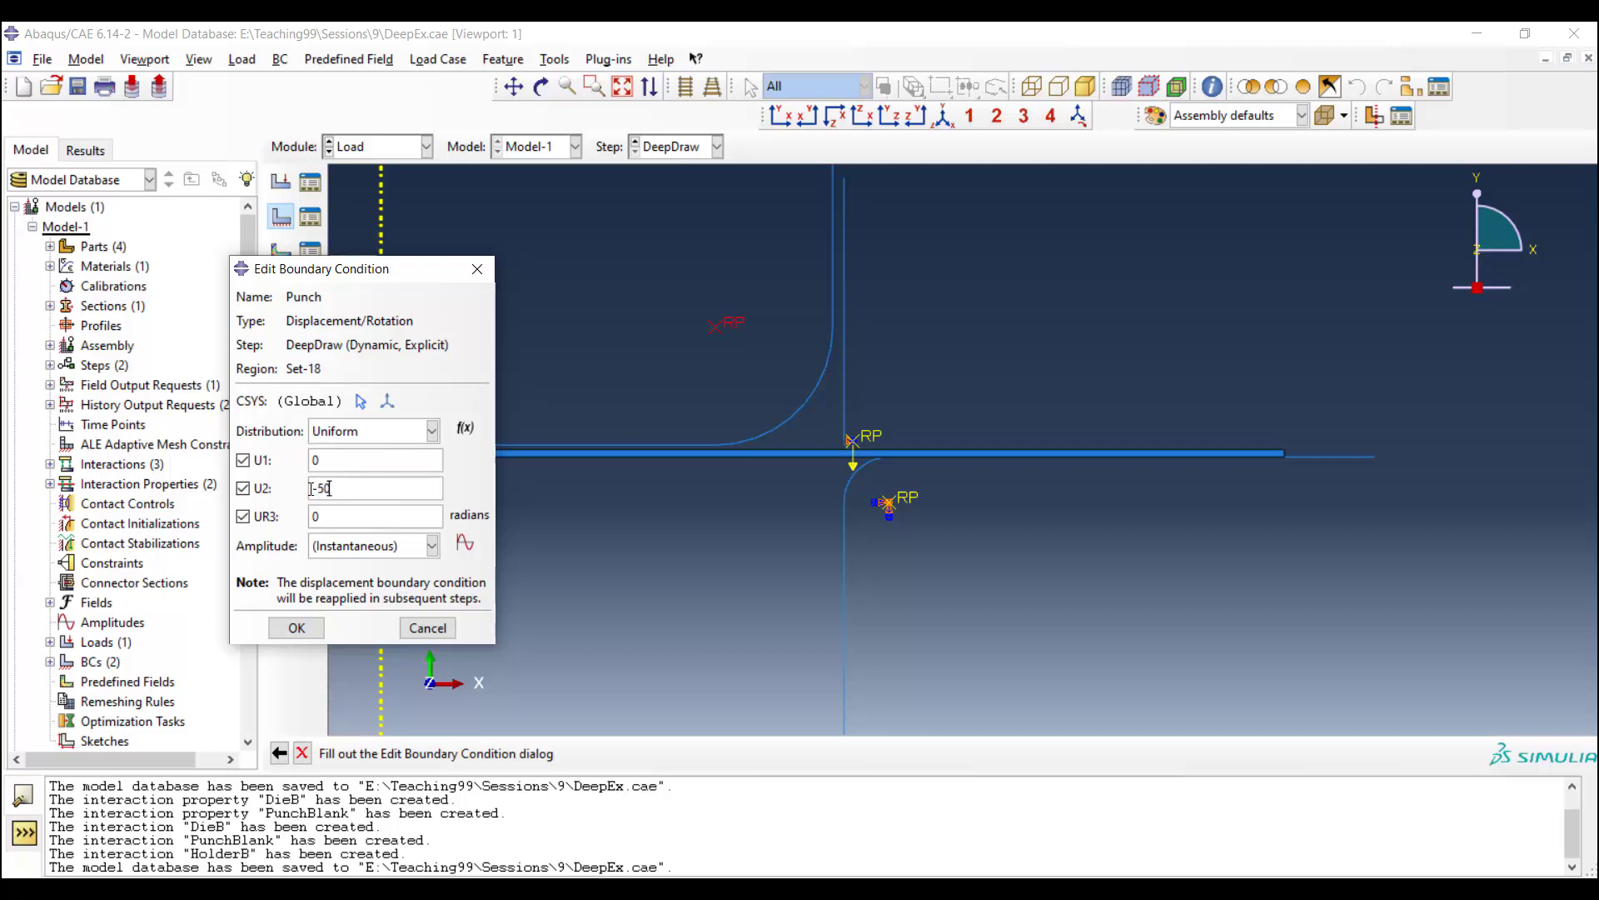
left_click(430, 547)
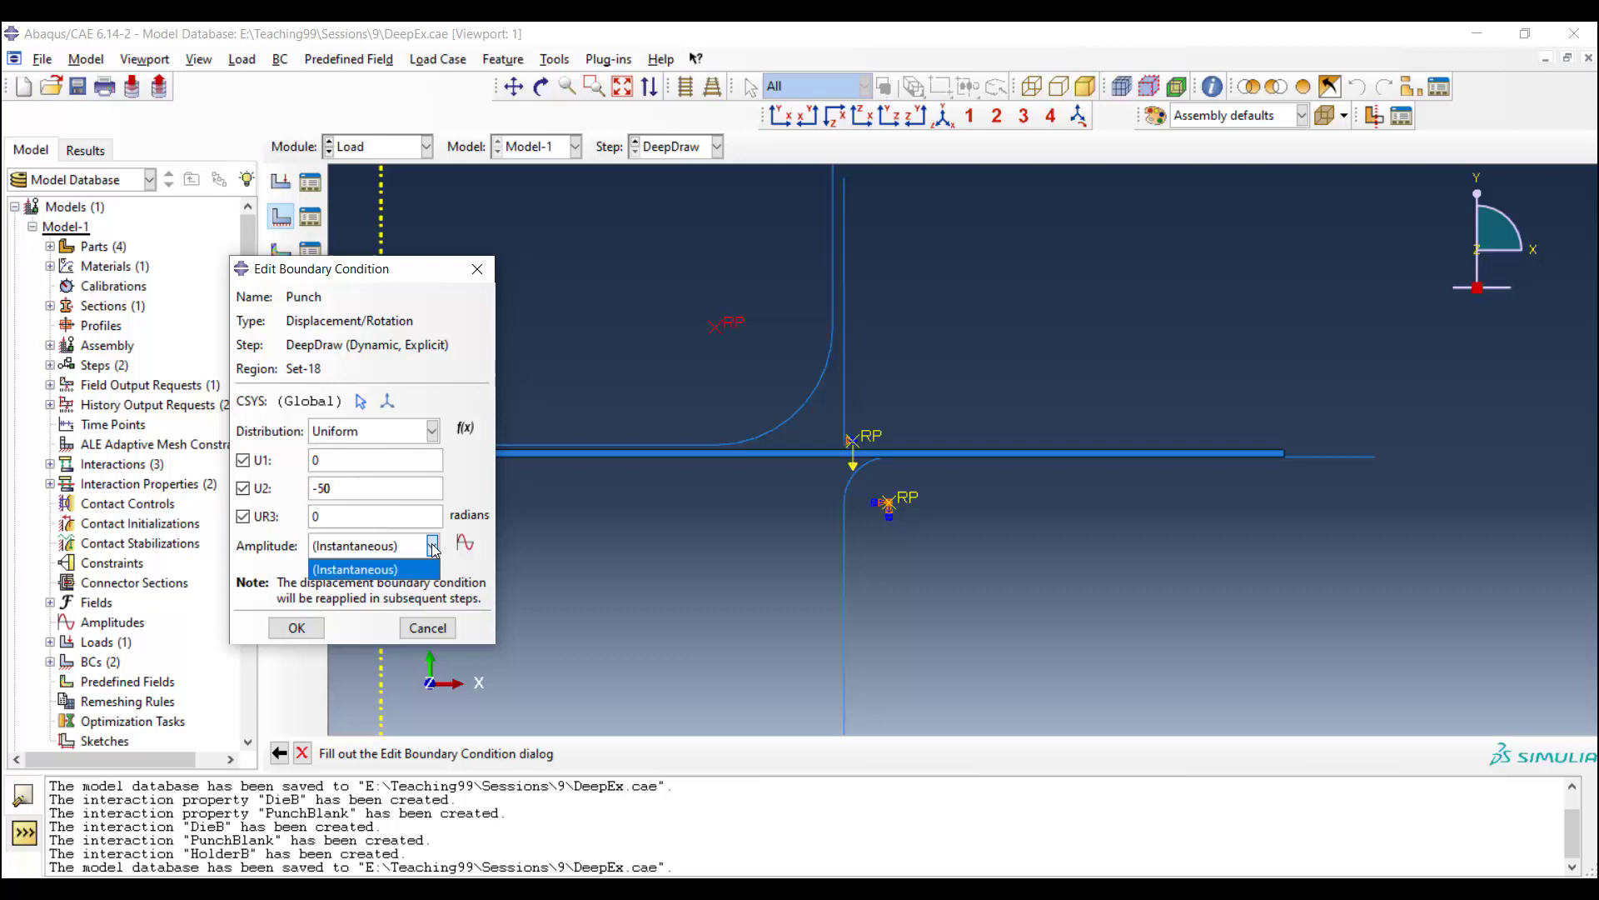
mouse_move(322, 552)
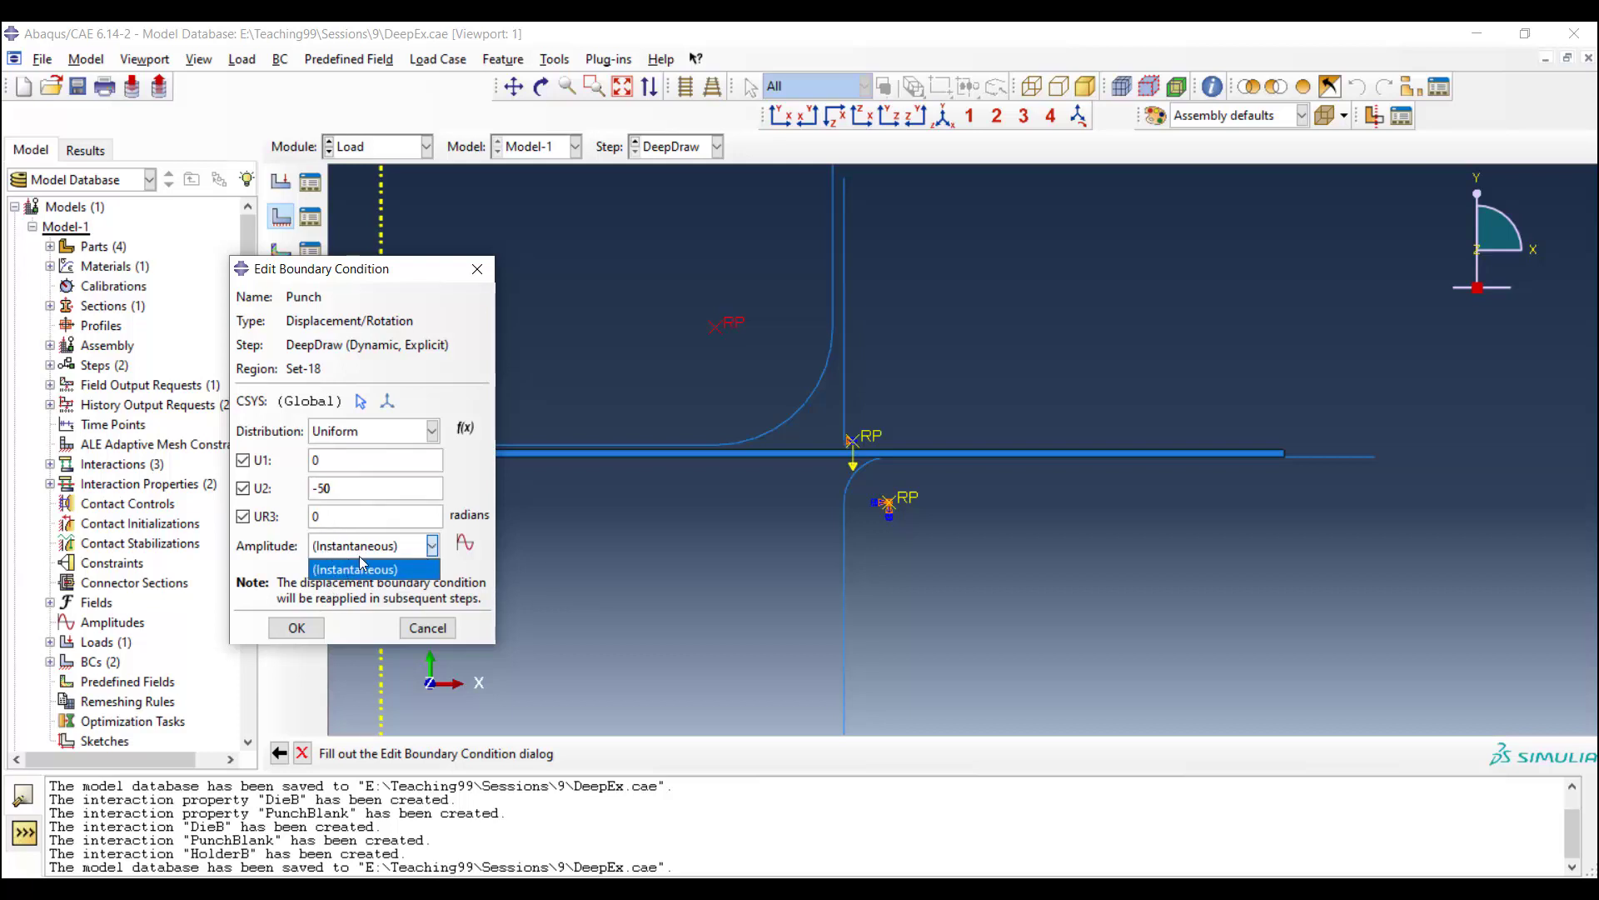
left_click(464, 543)
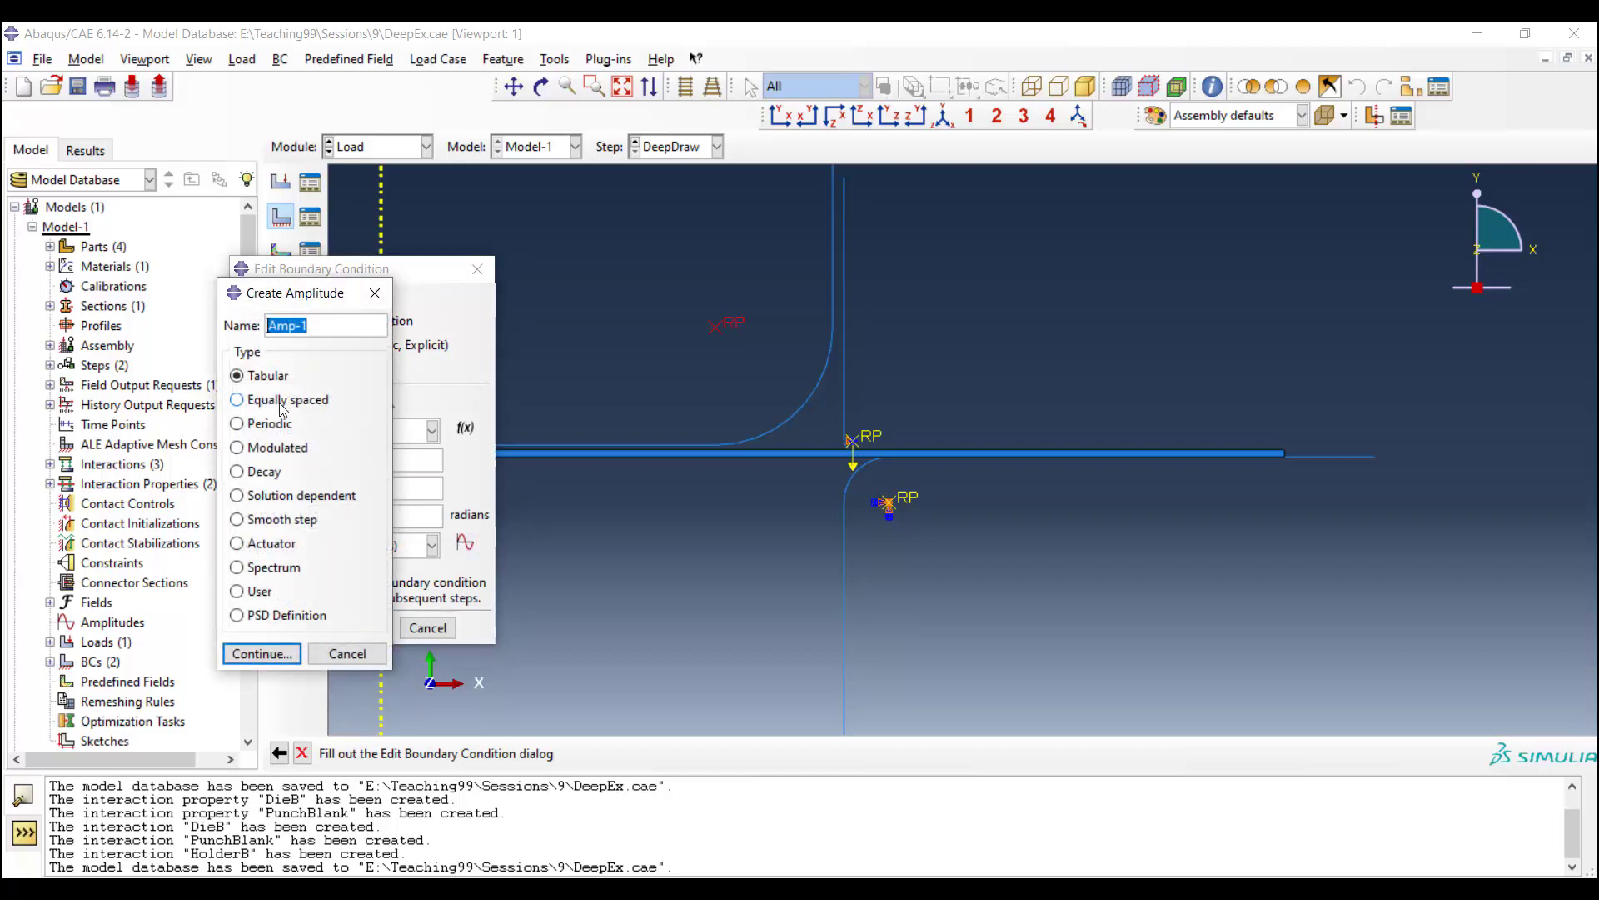
Step: Define smooth-step amplitude Amp-1 from 0/0 to .01/1 and assign it to the Punch BC
left_click(237, 520)
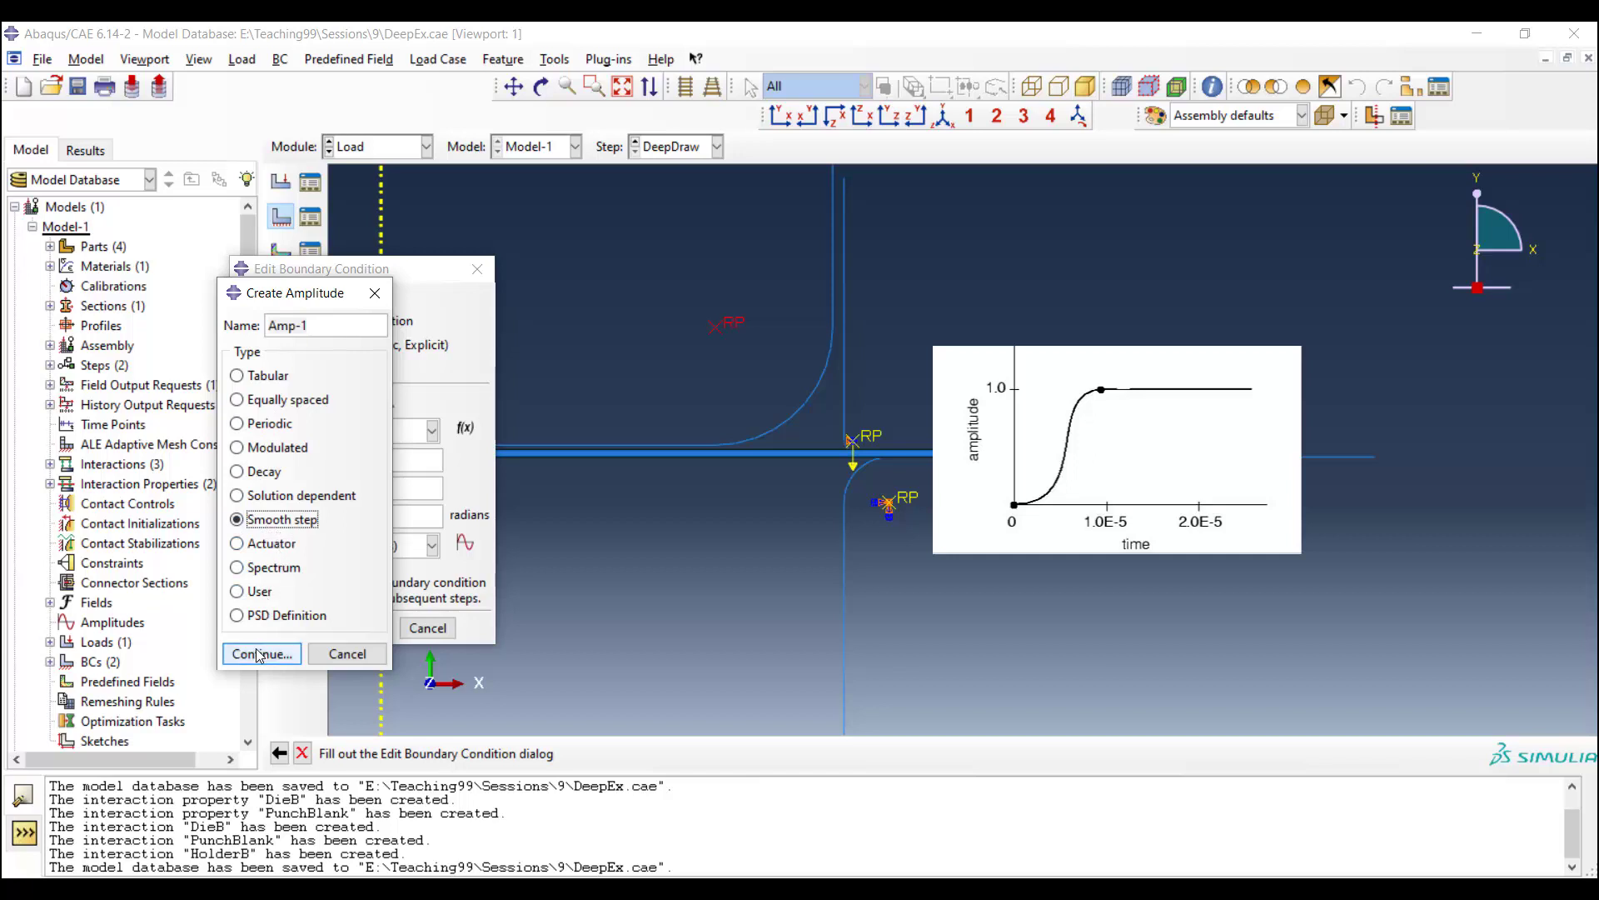
left_click(262, 653)
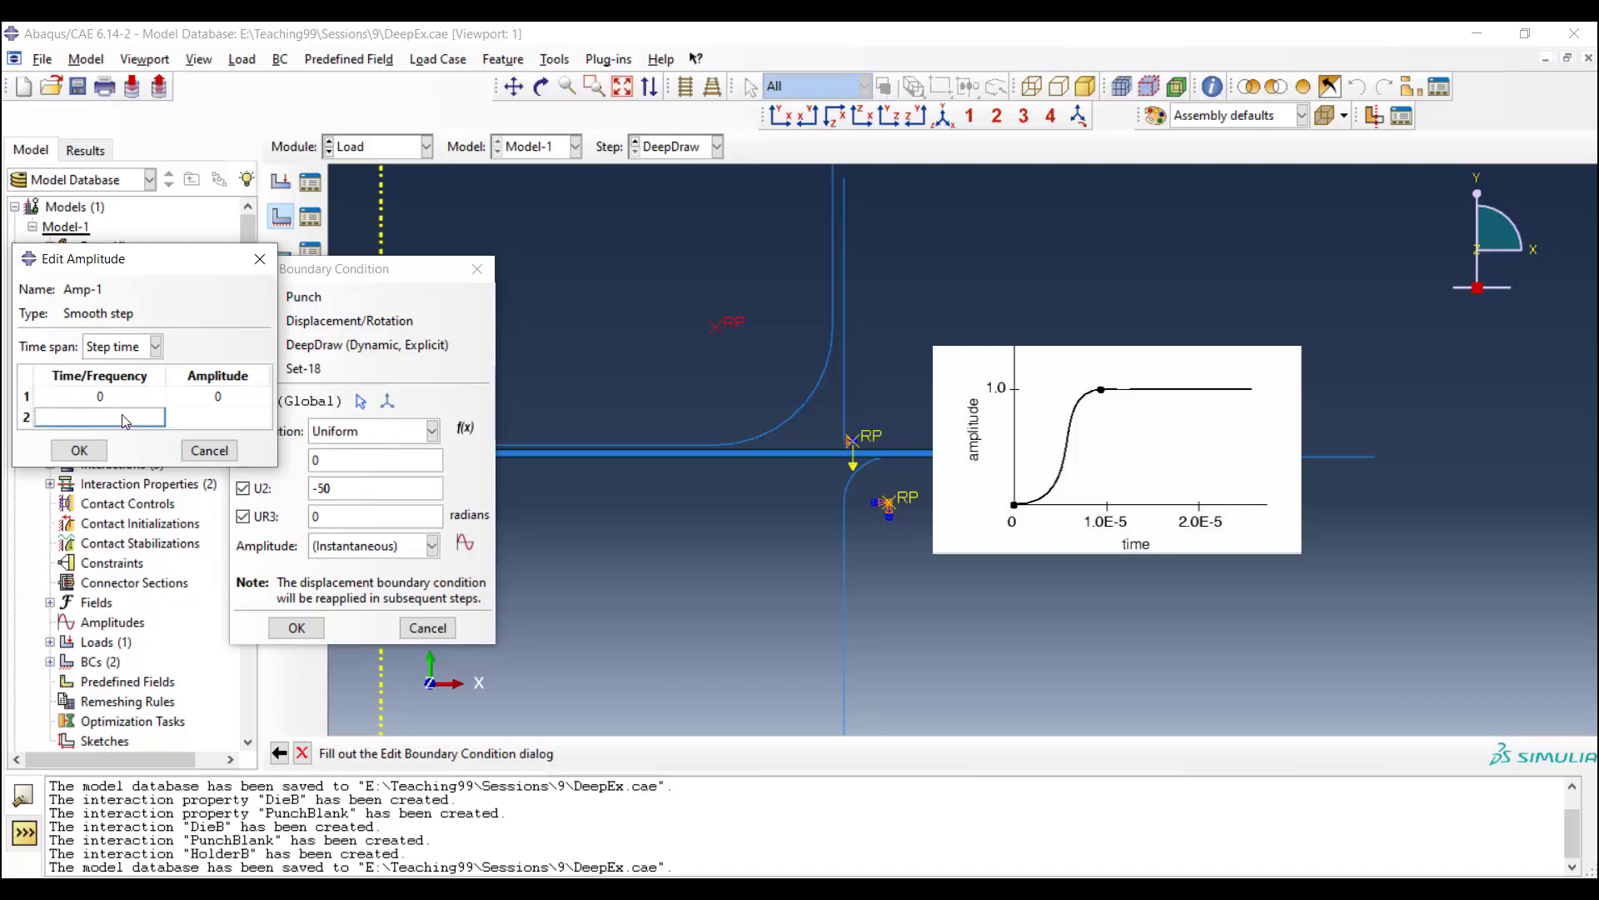
type(".01")
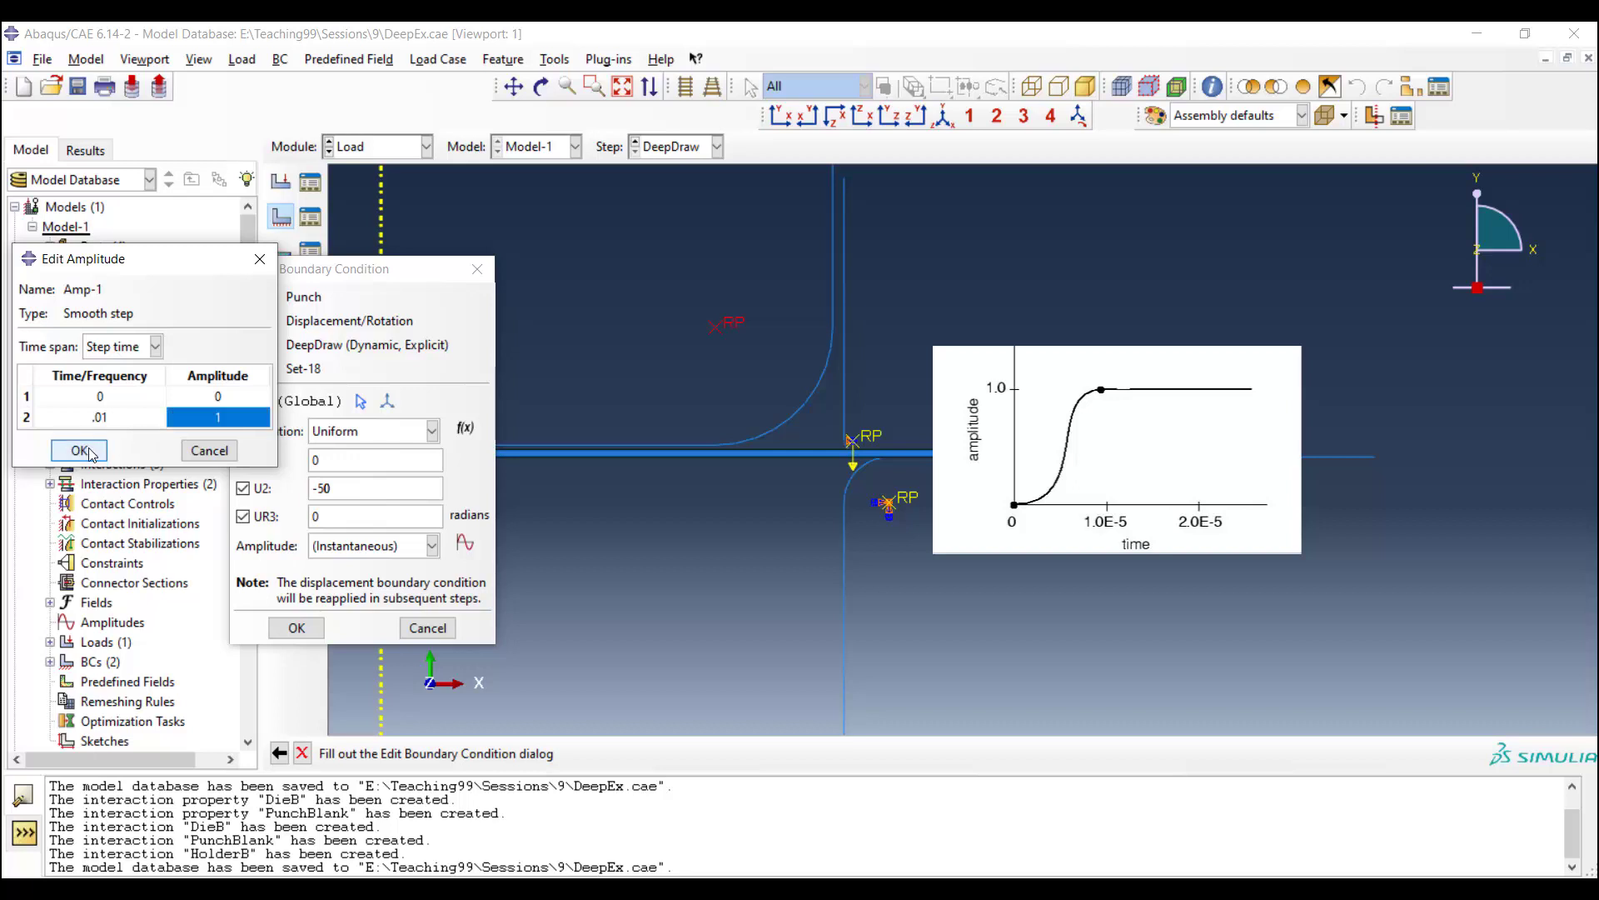
left_click(79, 450)
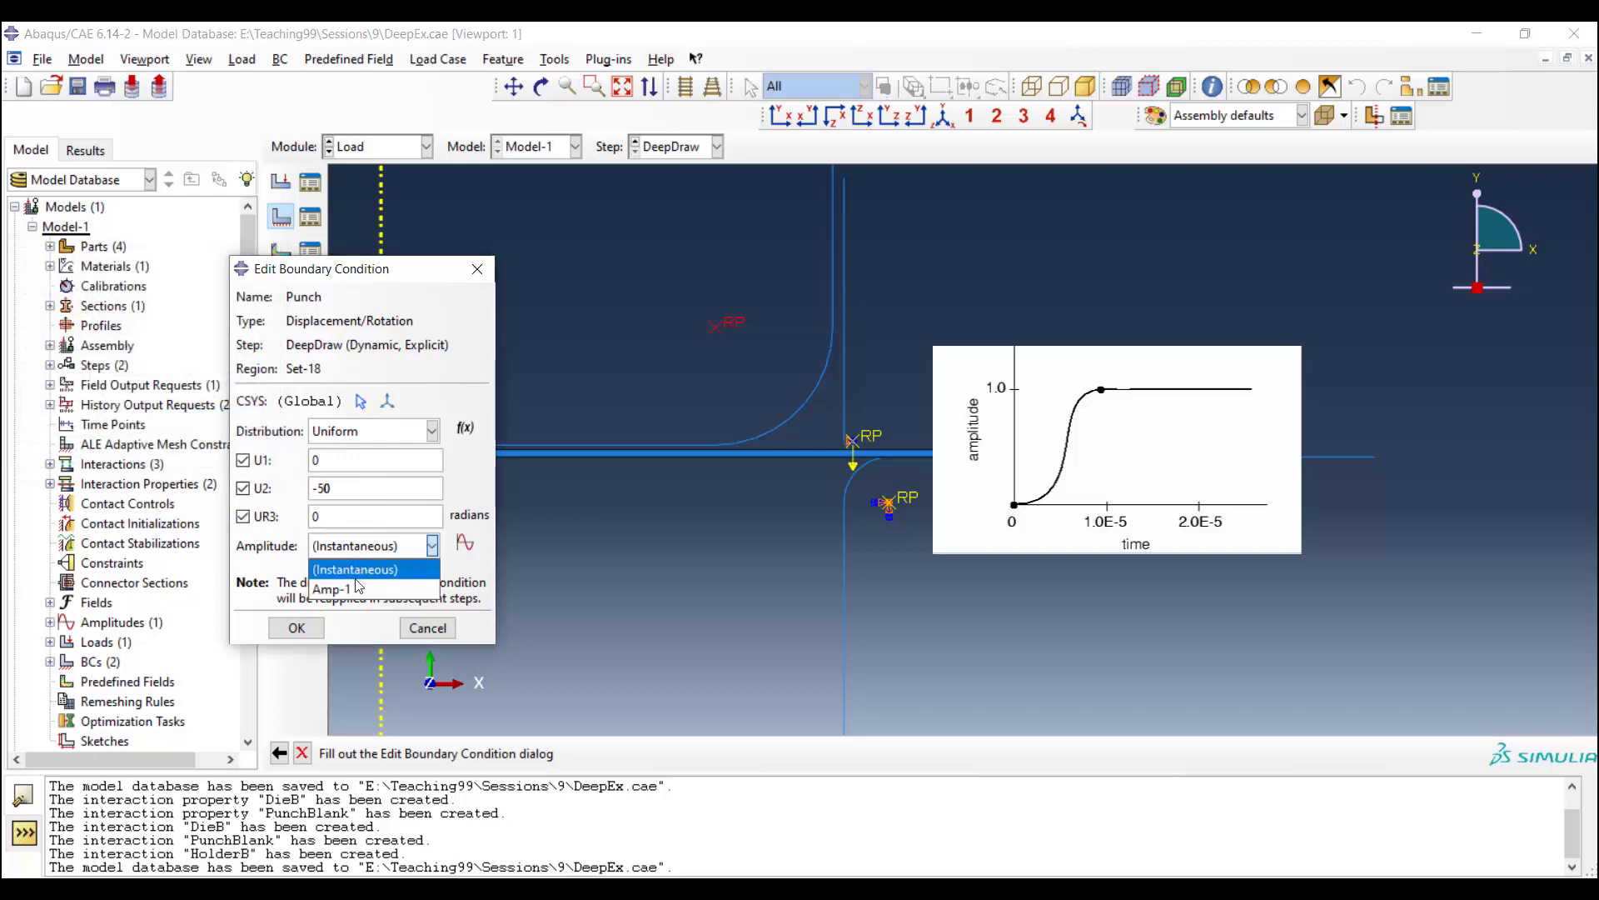
left_click(332, 589)
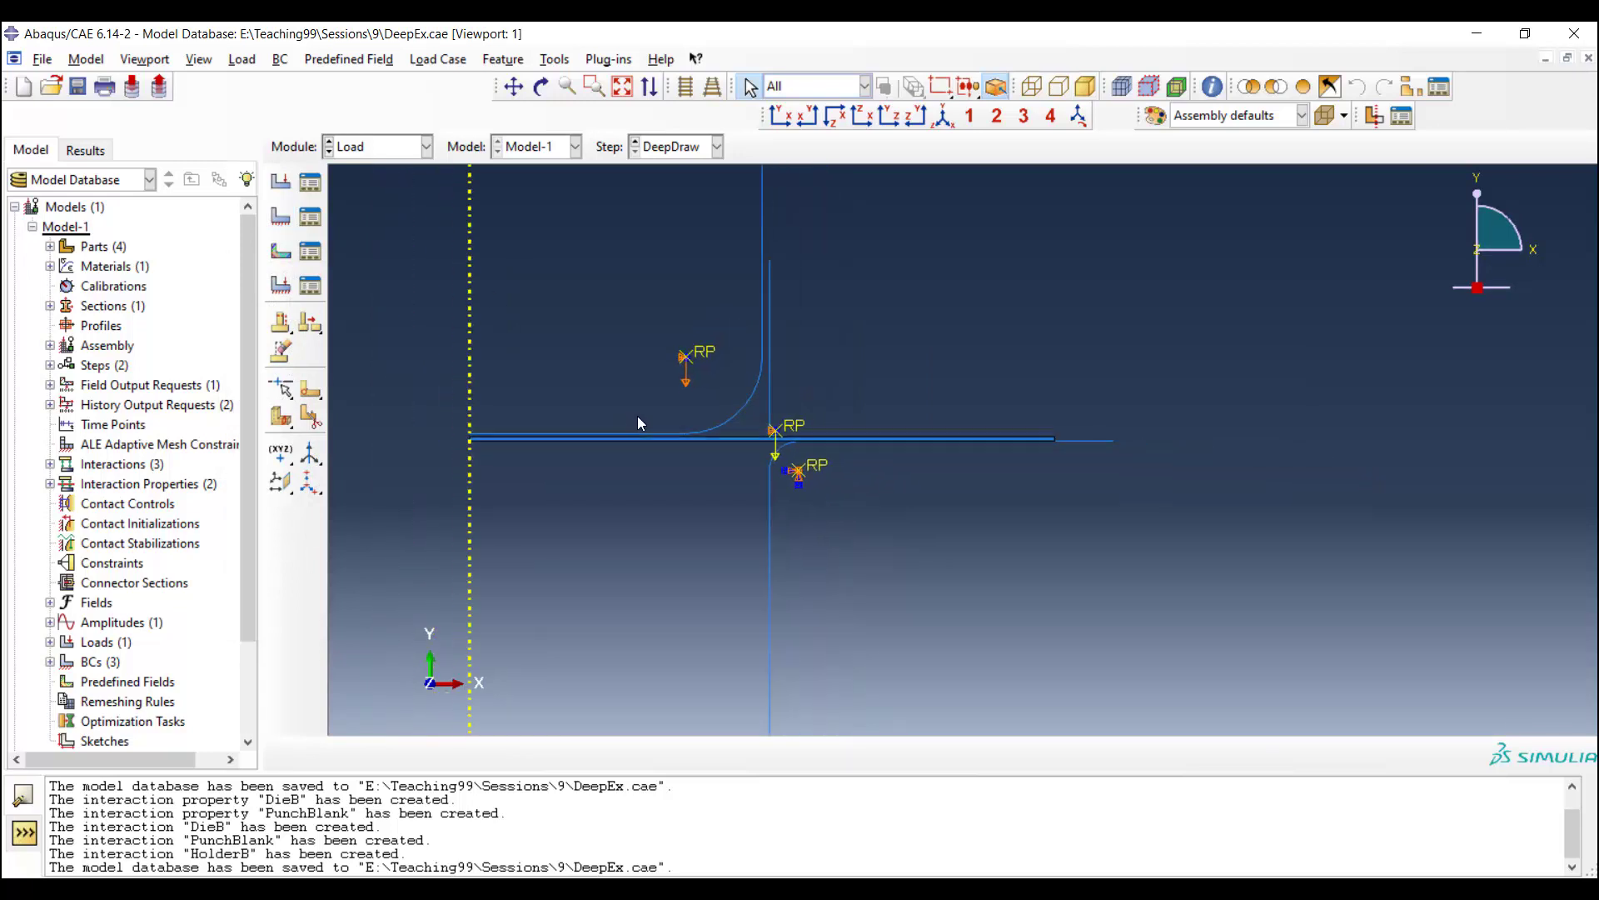
mouse_move(500, 428)
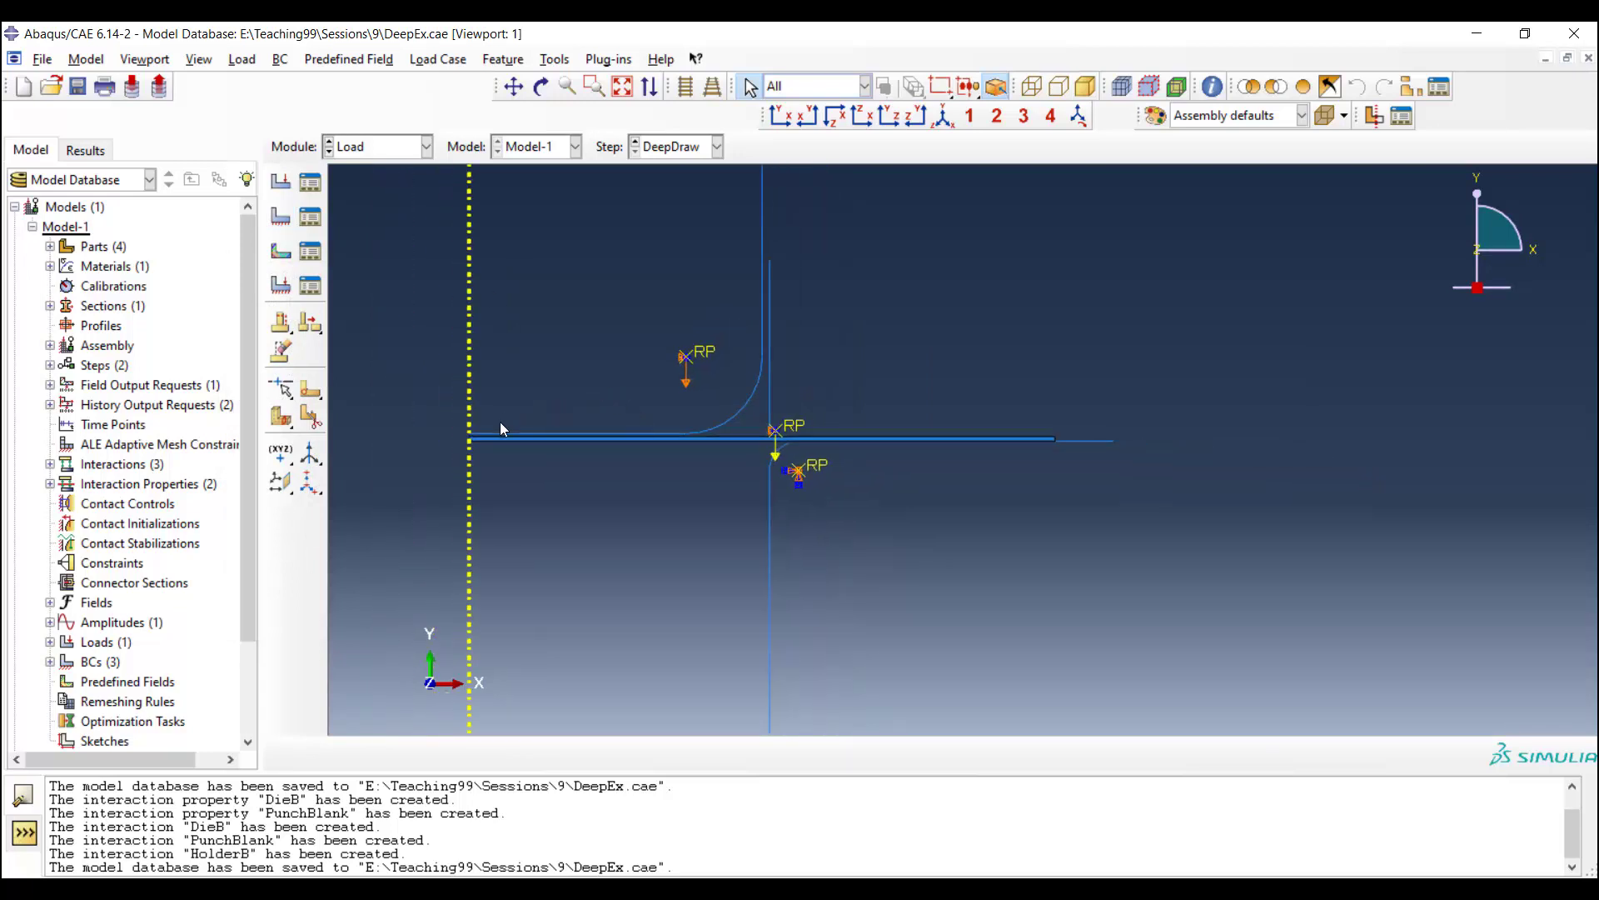
Step: In the Mesh module, seed the blank's edges with a local element size of 0.2
left_click(380, 146)
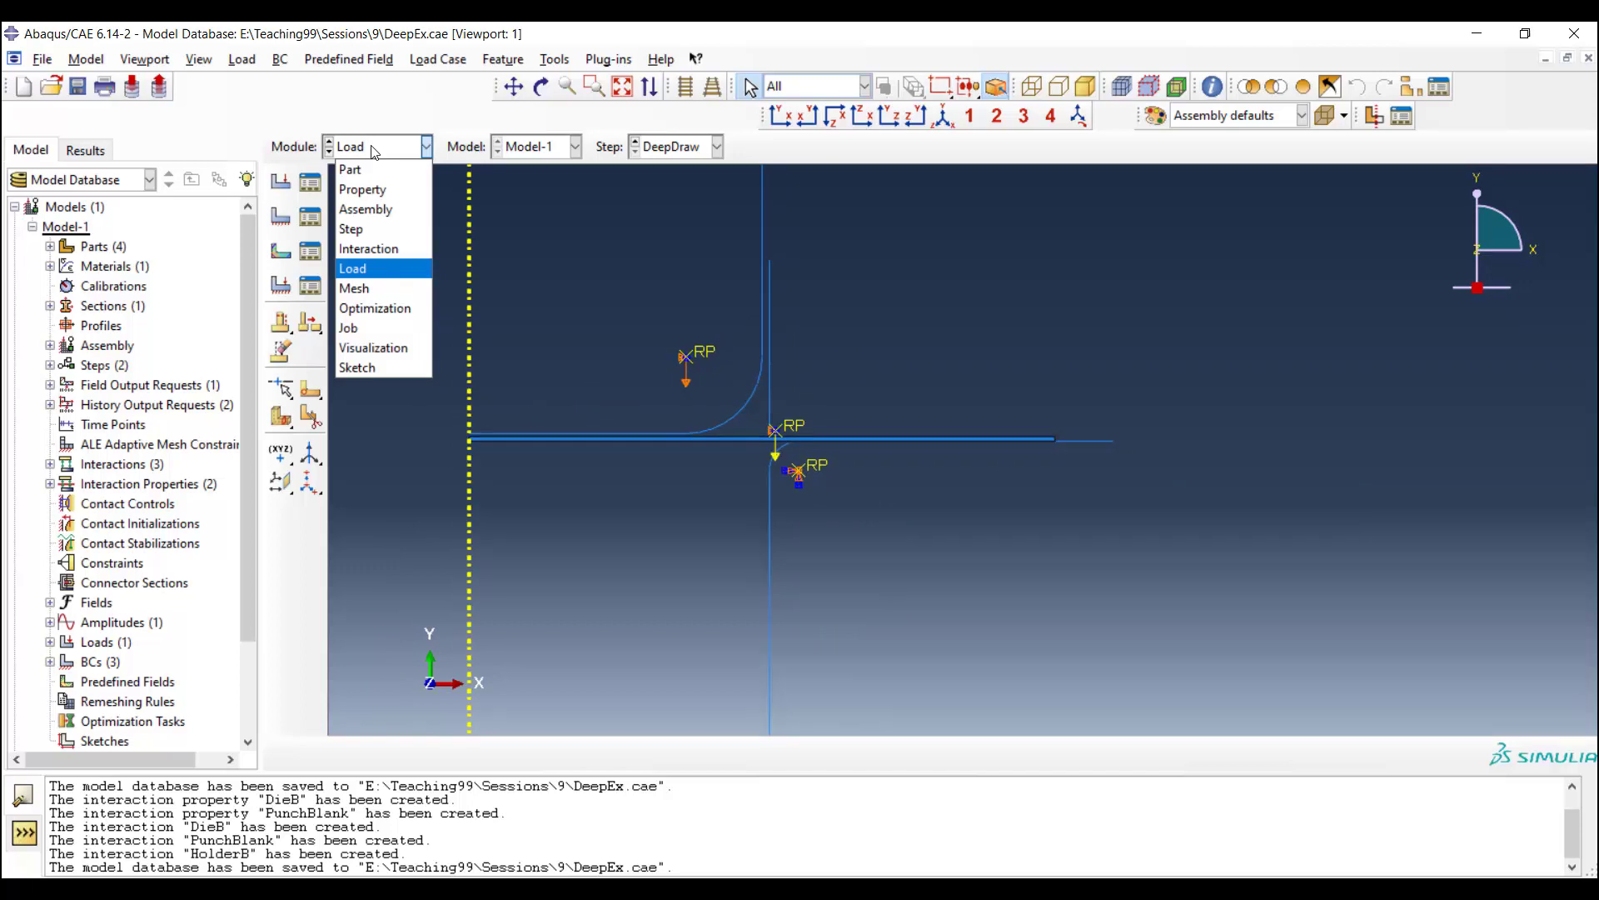
left_click(352, 268)
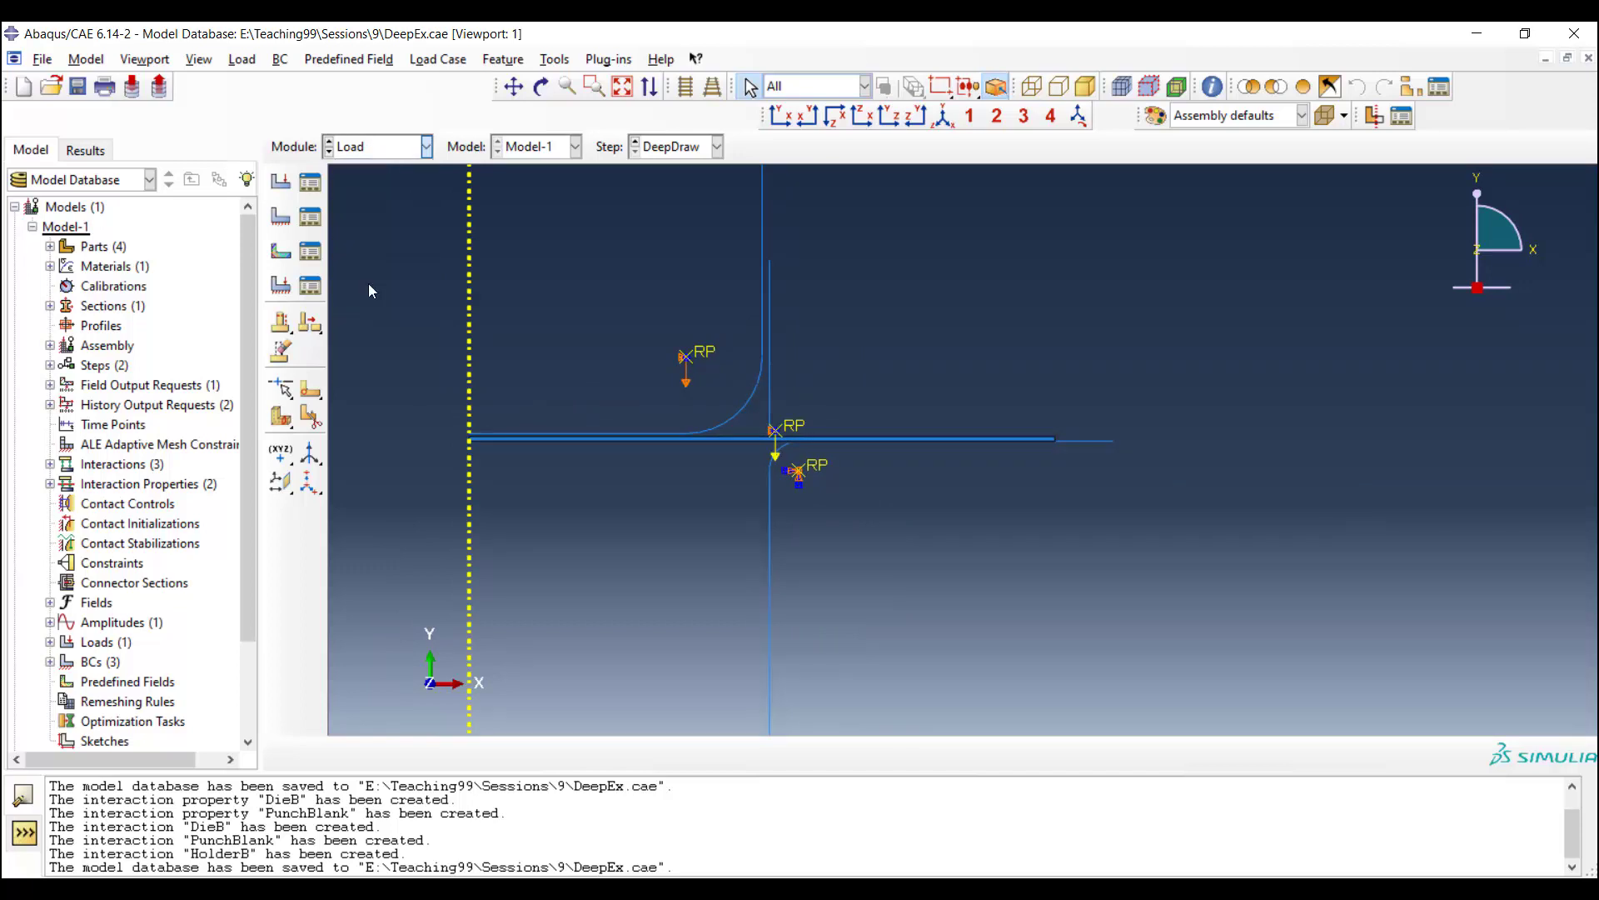
left_click(425, 146)
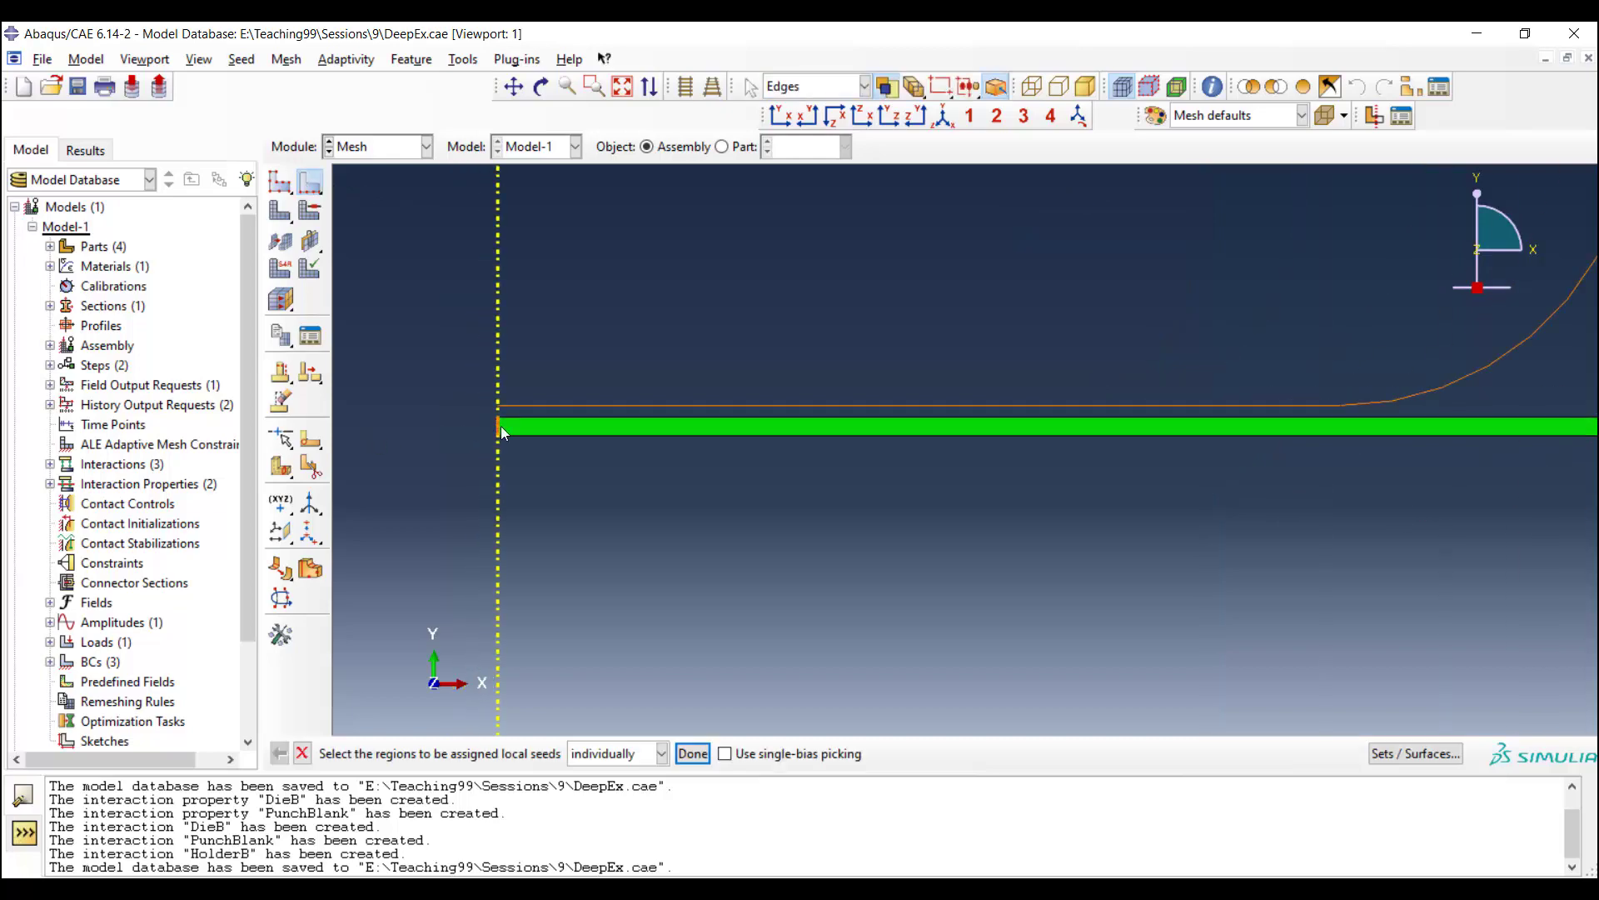
left_click(690, 753)
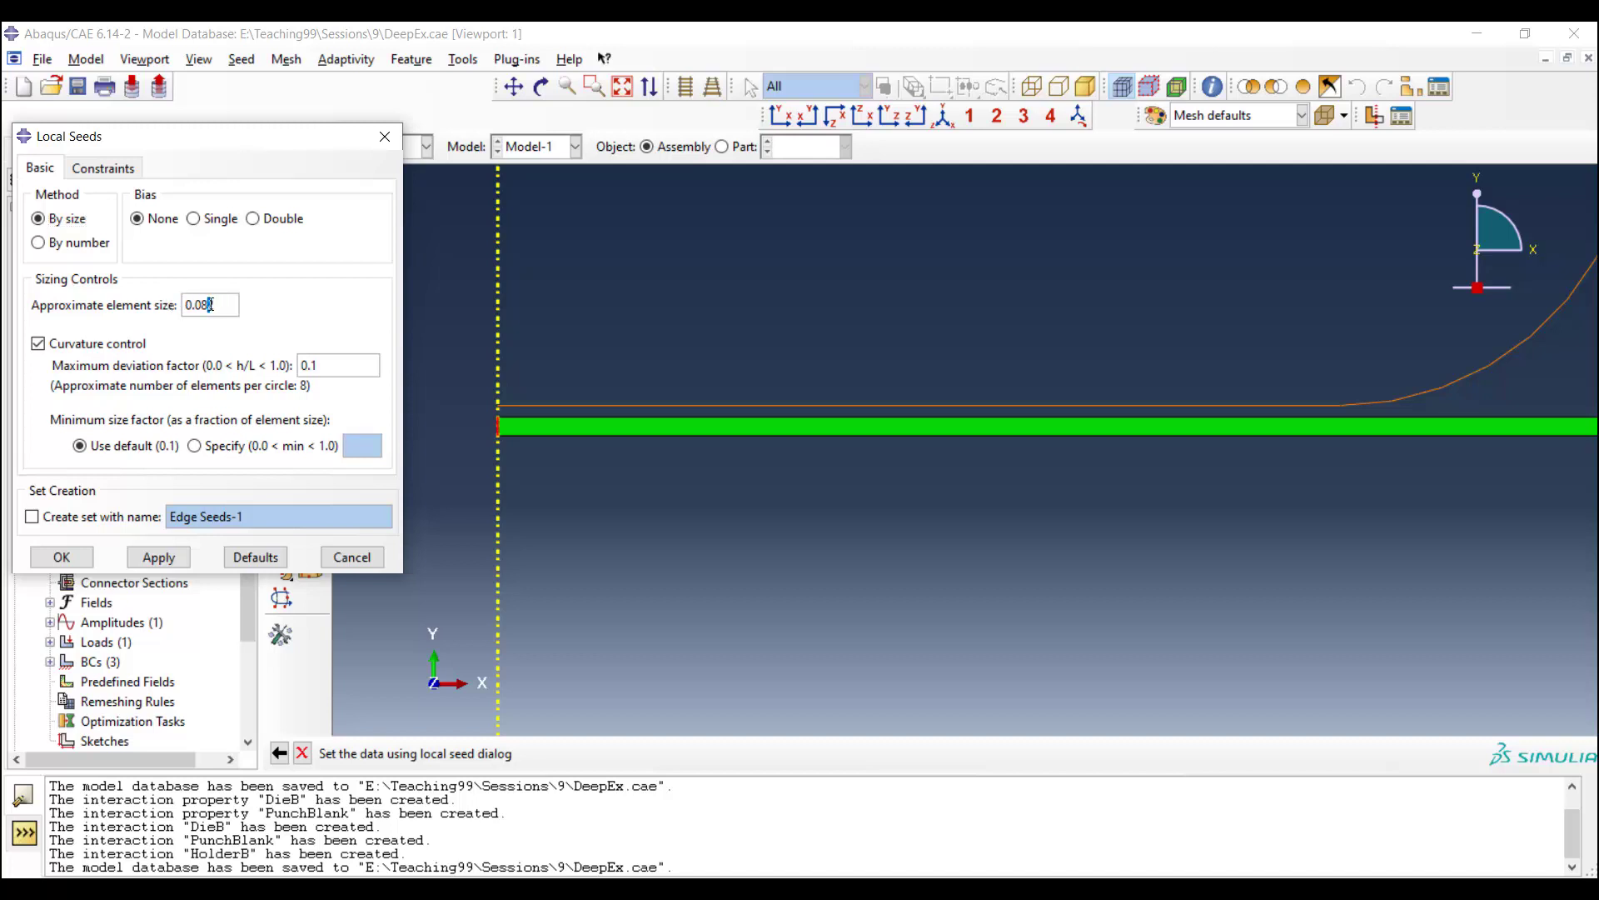
type("0.2")
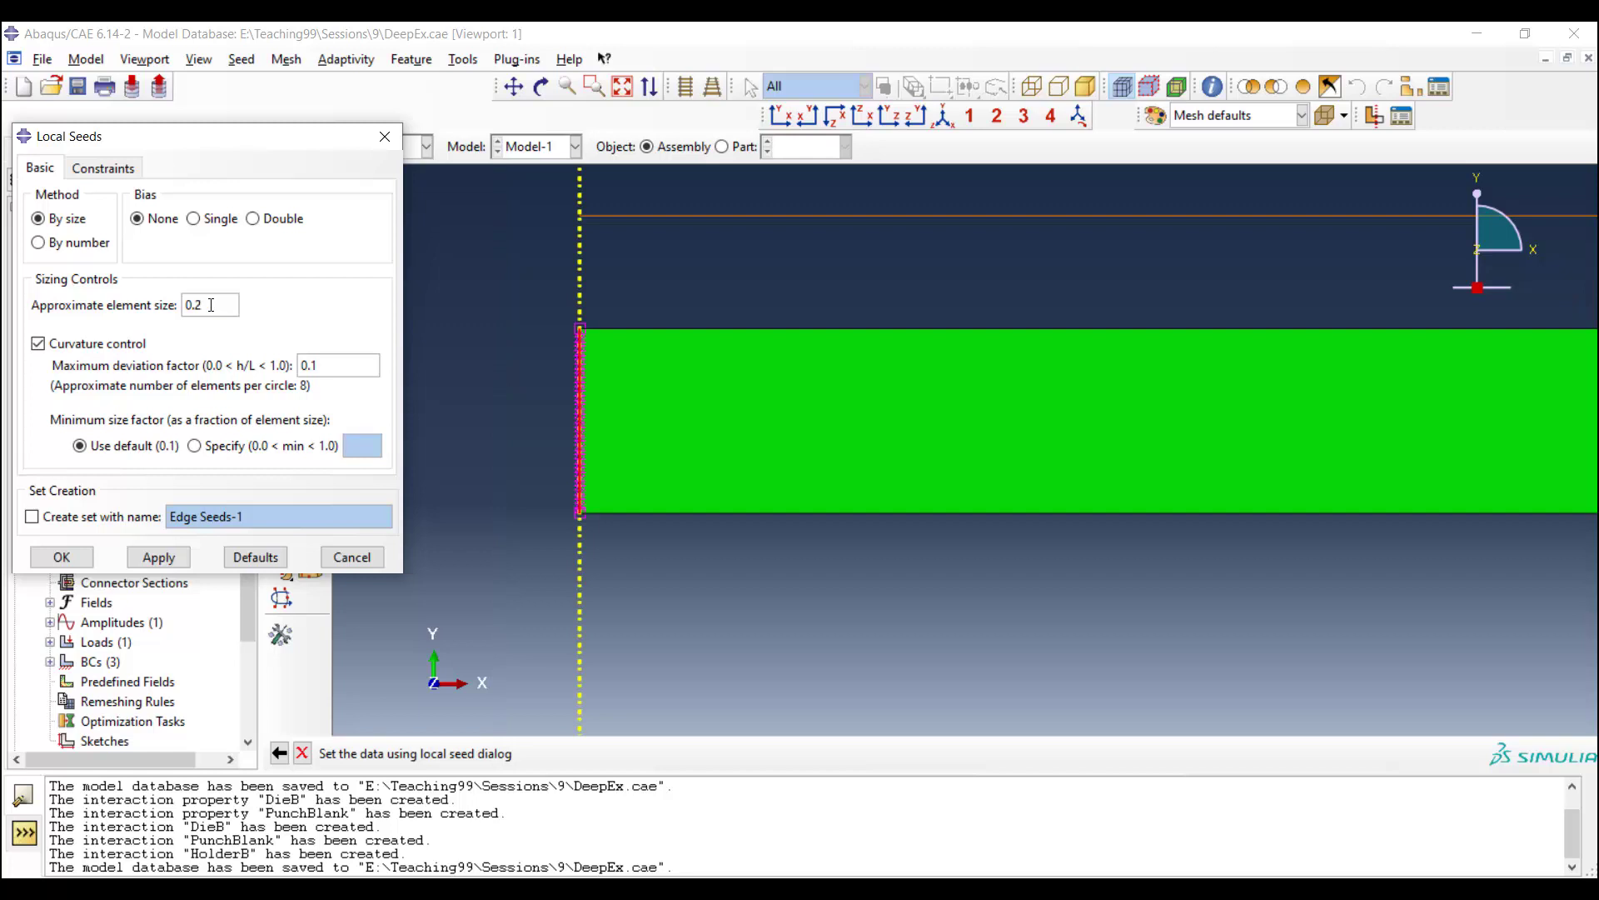
left_click(158, 556)
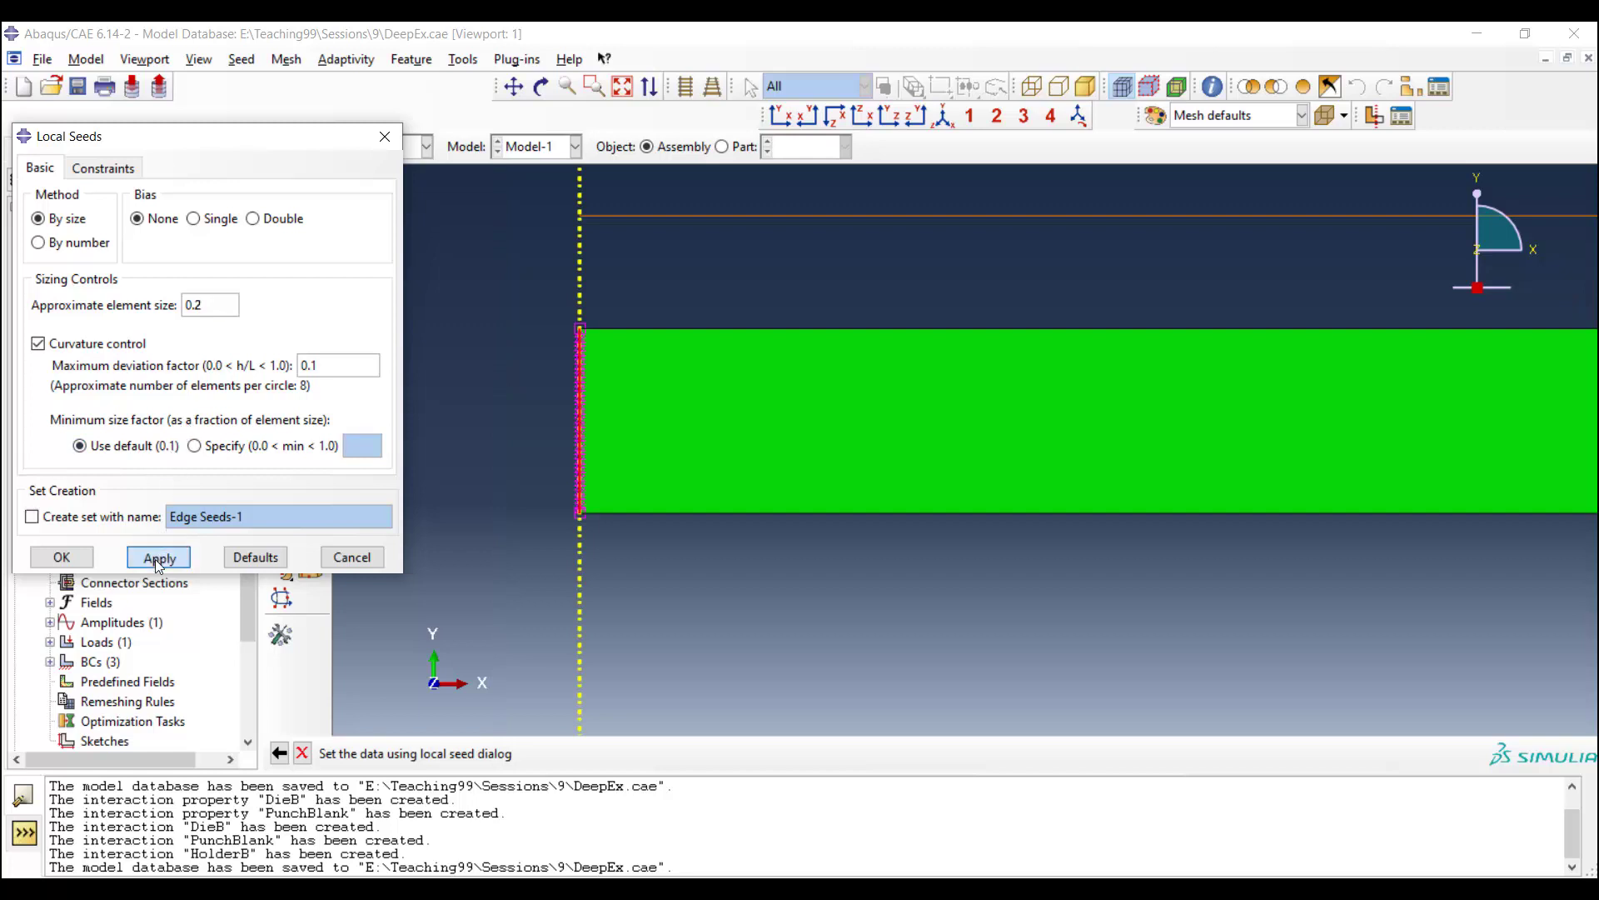
left_click(158, 556)
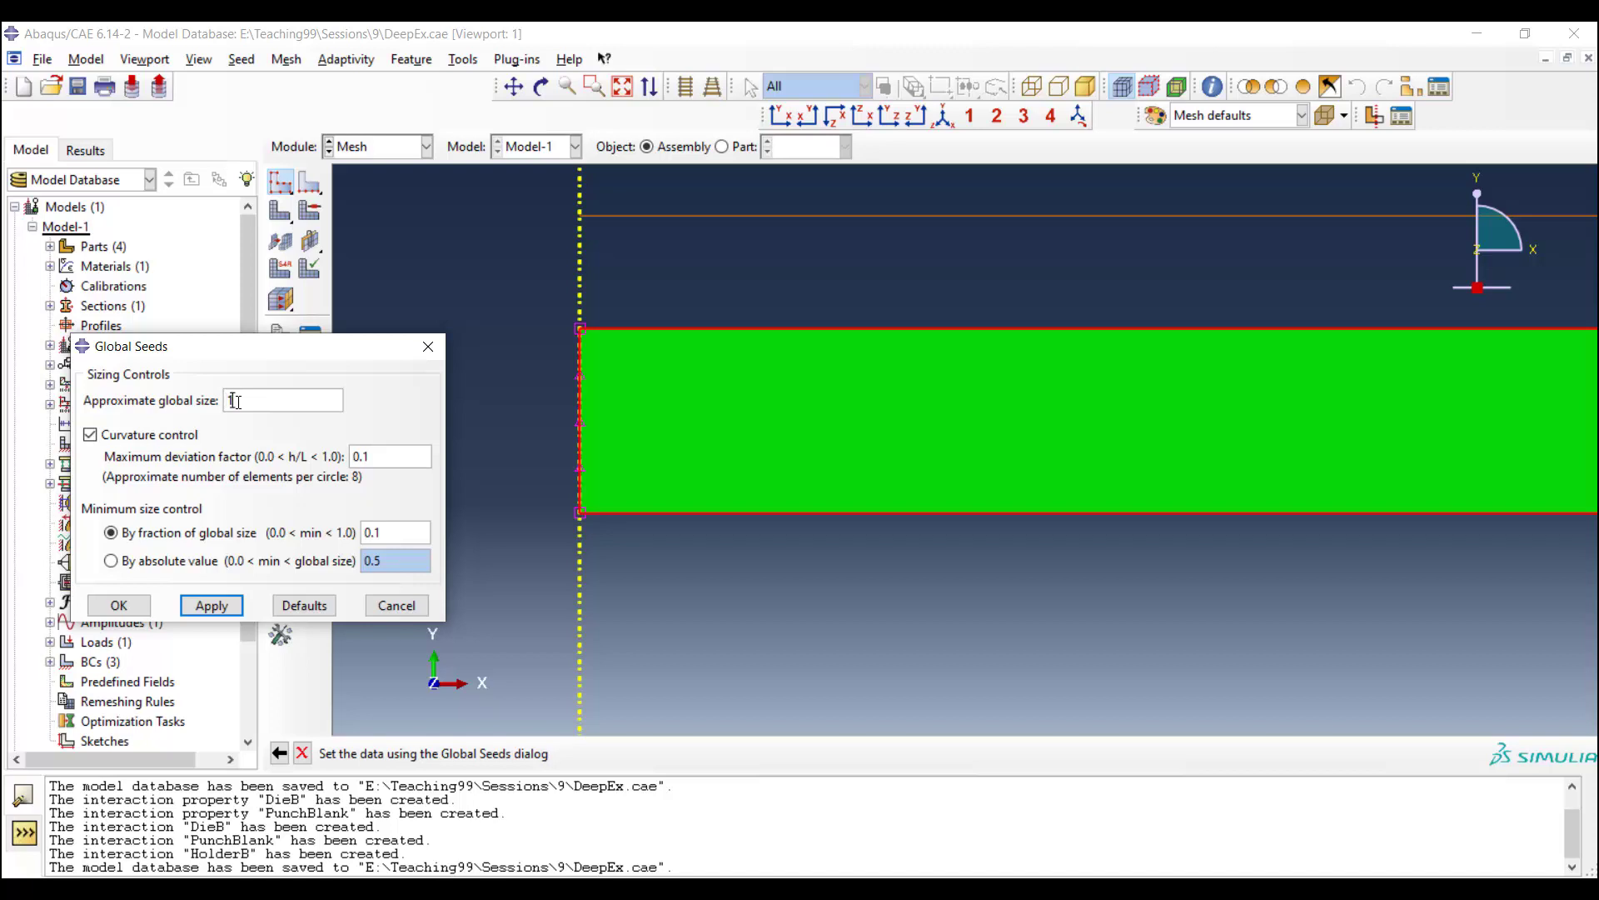
Step: Accept global seeds and assign linear Explicit axisymmetric CAX4R elements, meshing the blank into 400 elements
left_click(209, 604)
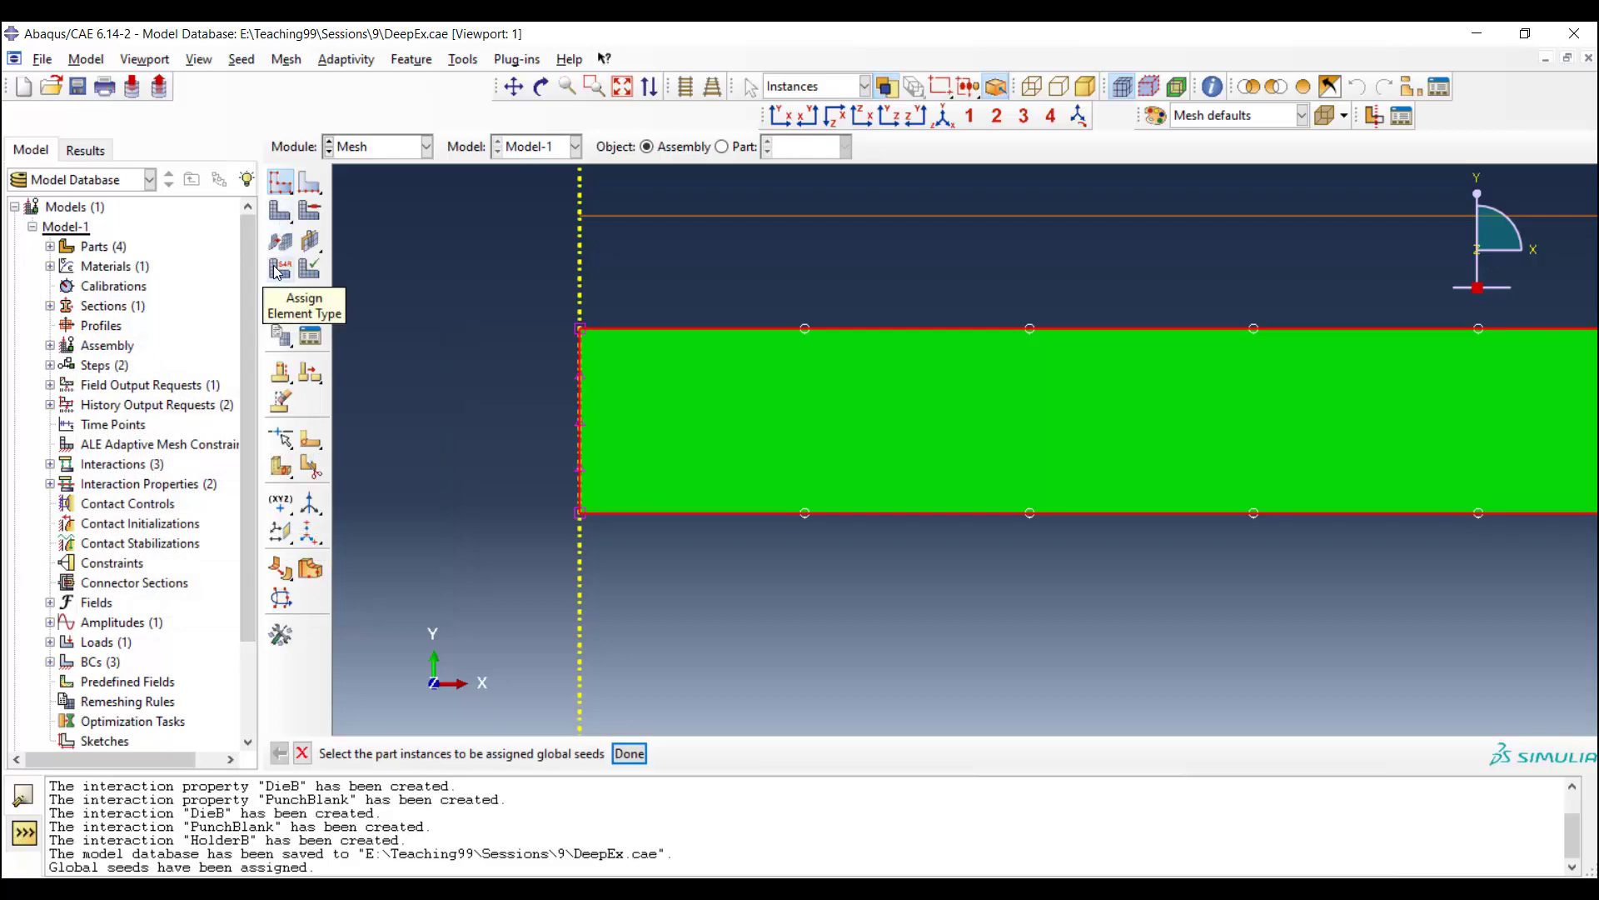
left_click(279, 267)
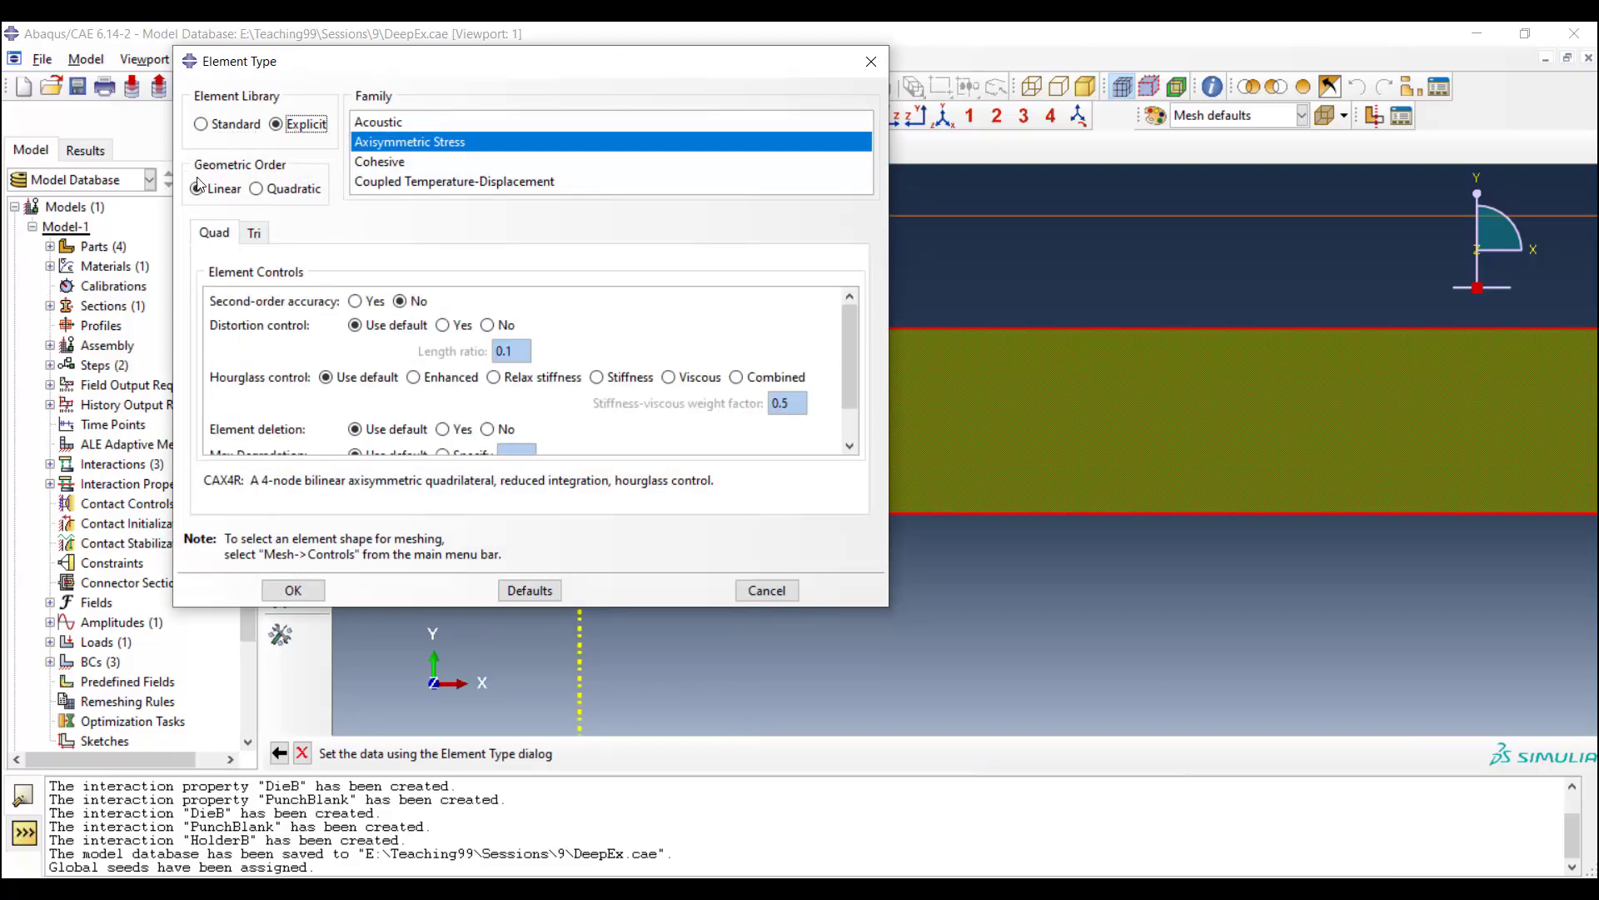
left_click(198, 188)
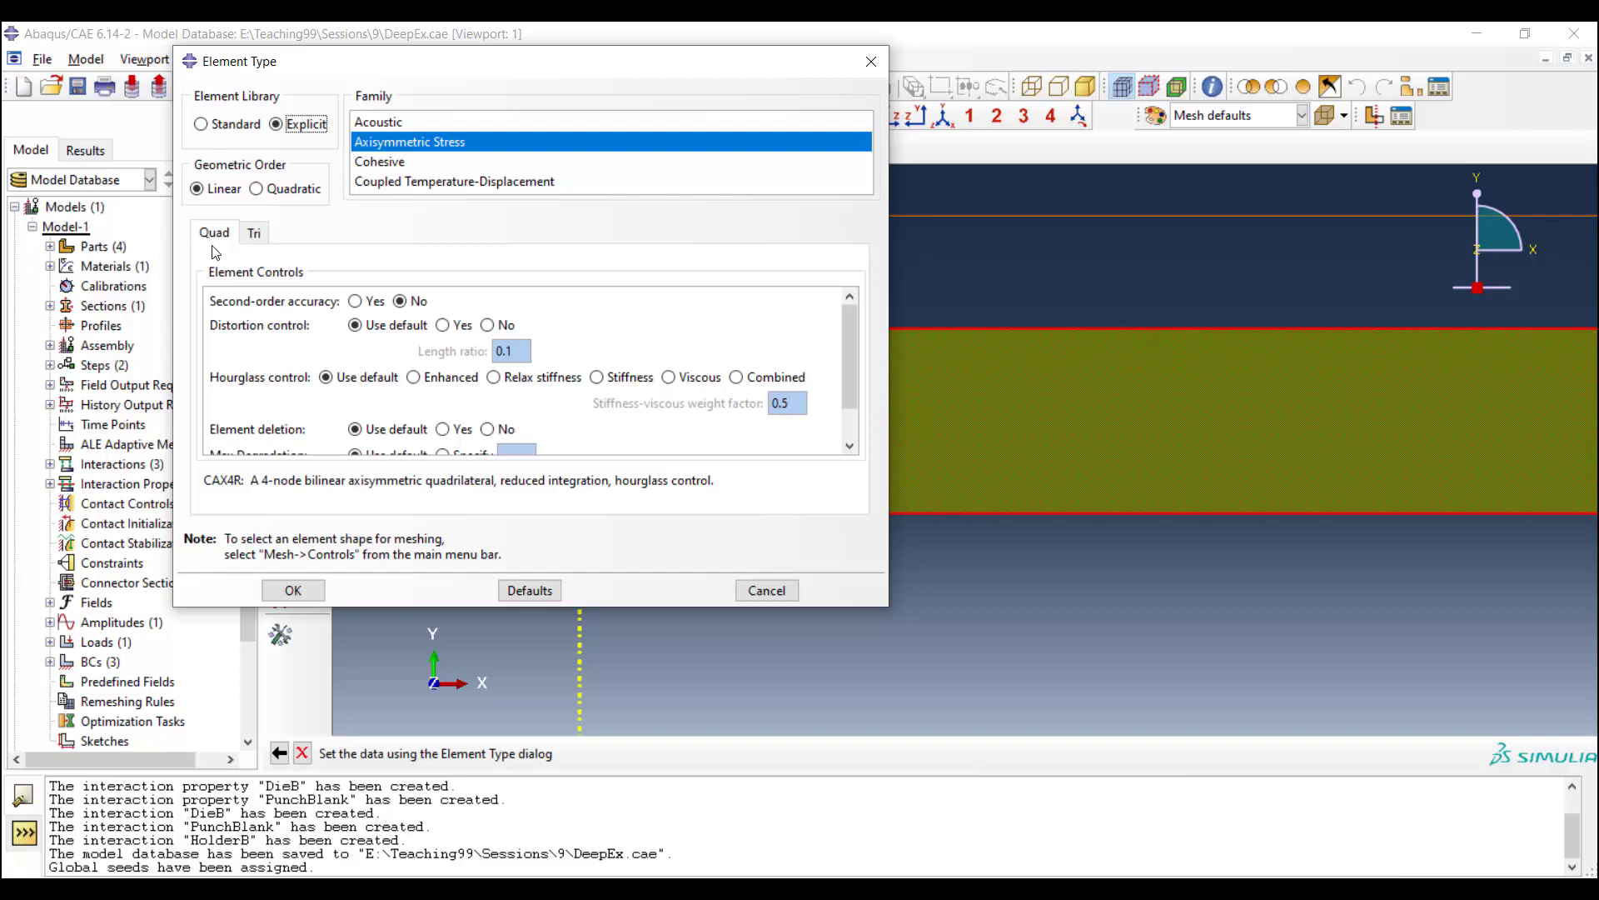
left_click(293, 589)
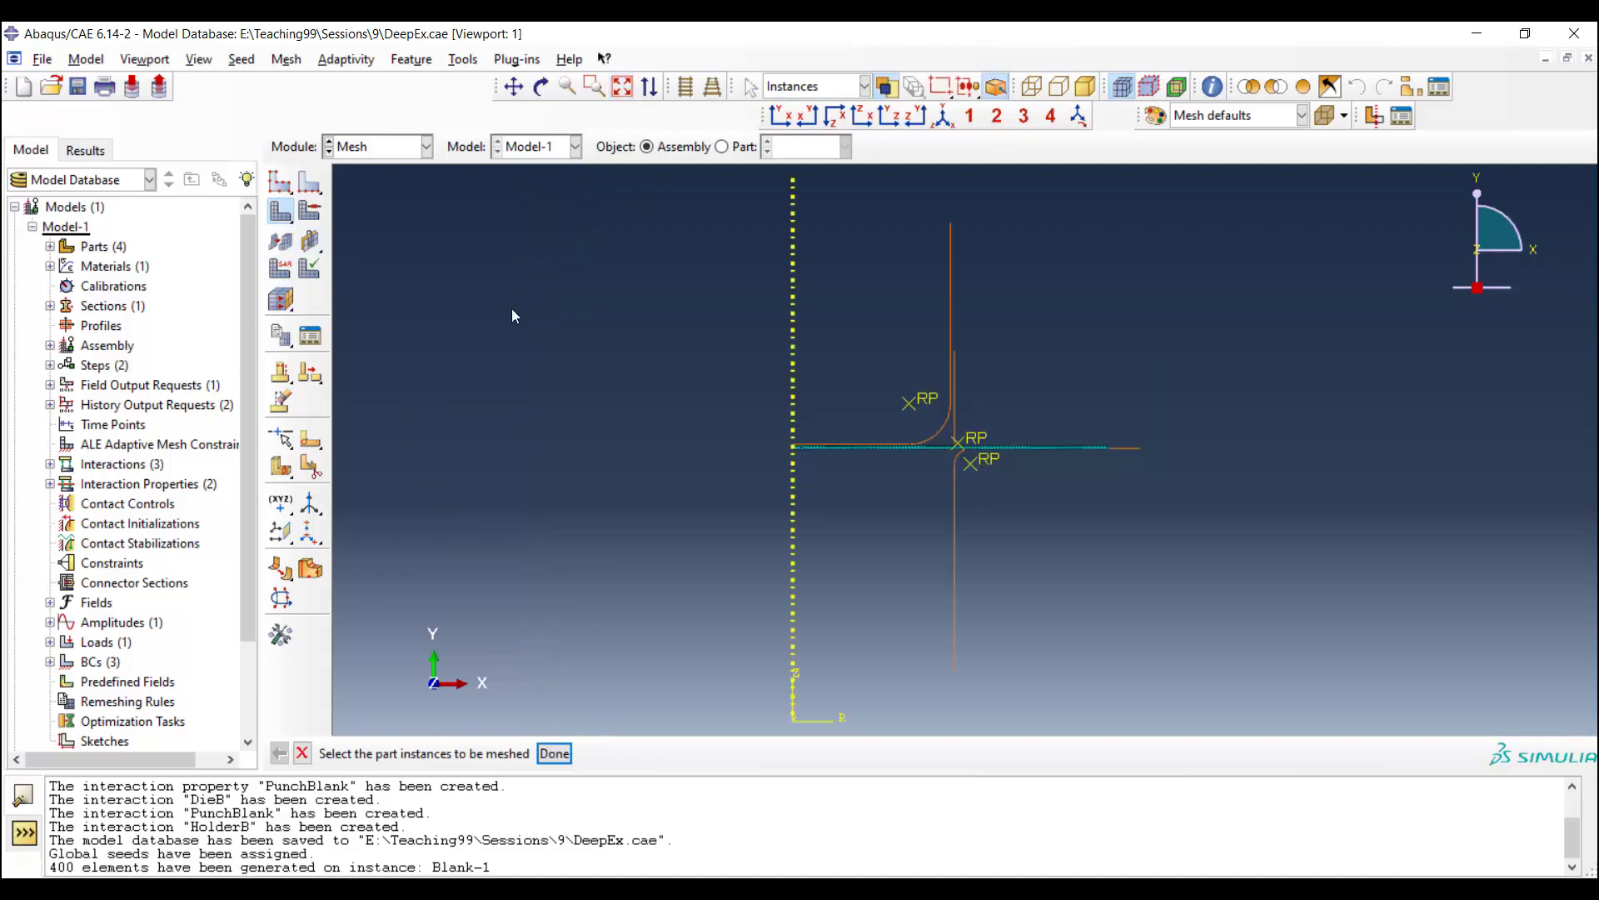
left_click(424, 147)
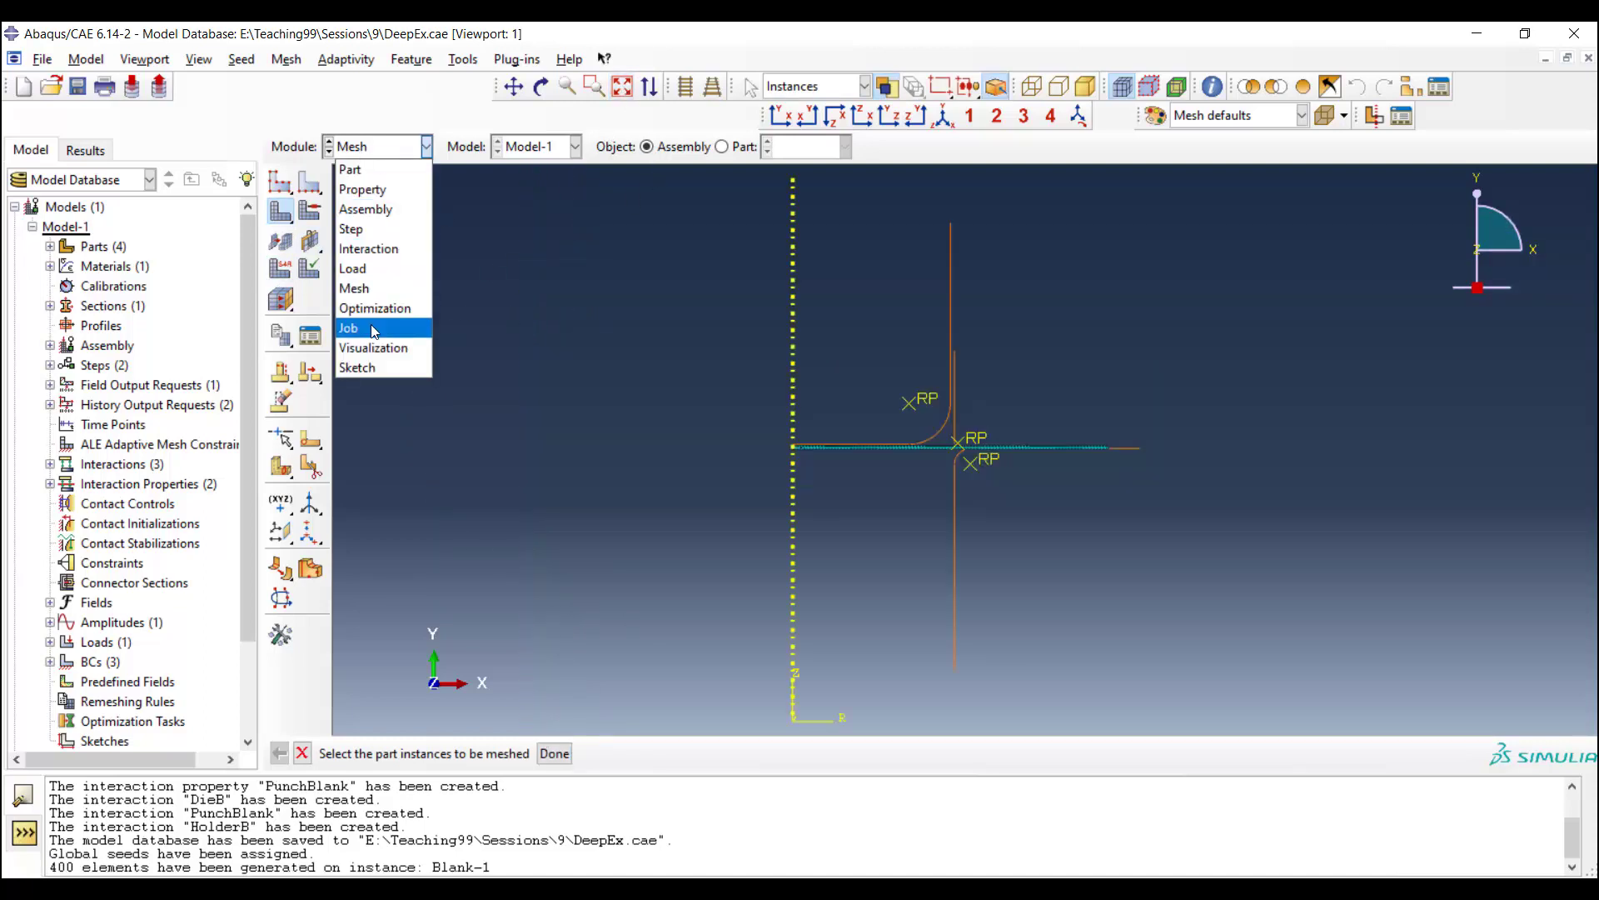
Step: In the Job module, create a job named DeepExp for Model-1 with default settings
left_click(348, 329)
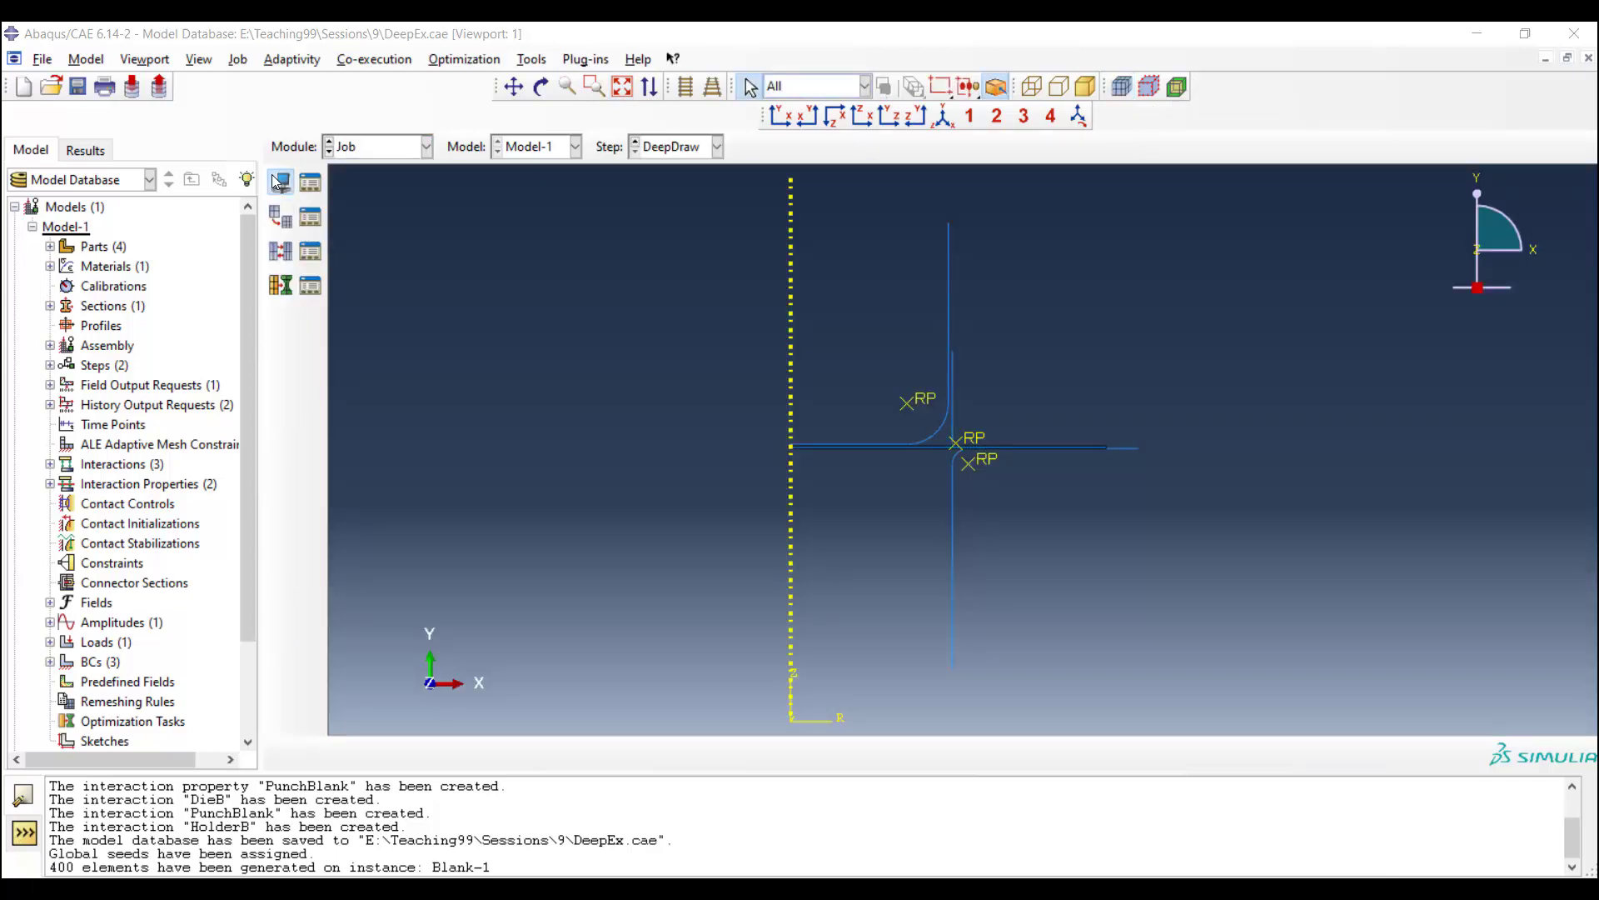
left_click(280, 182)
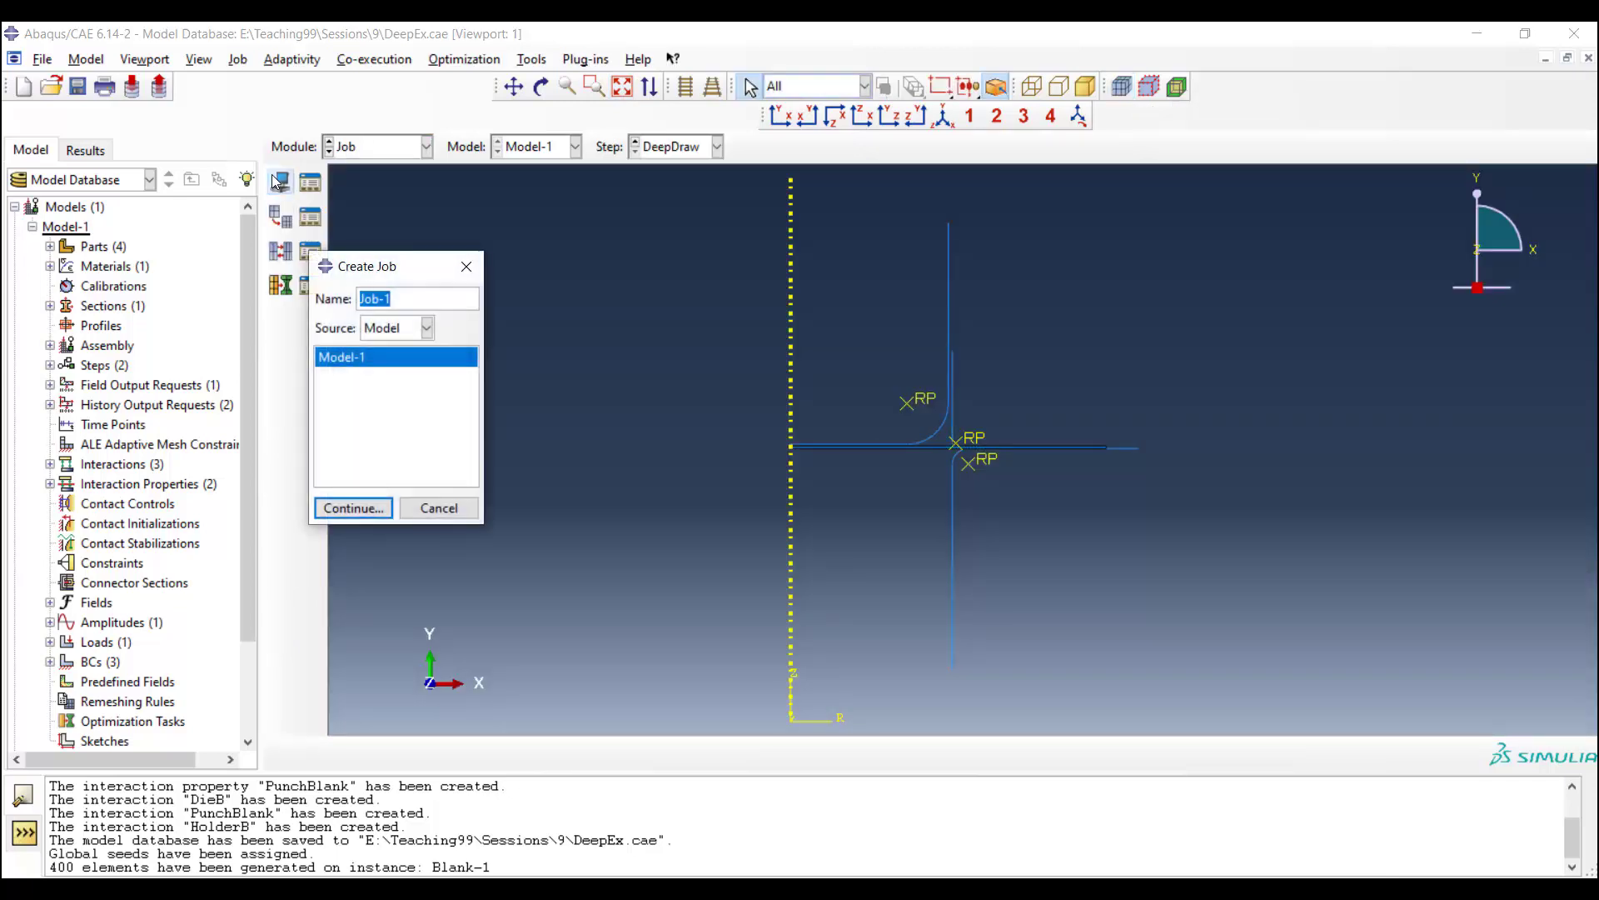
type("DeepExp")
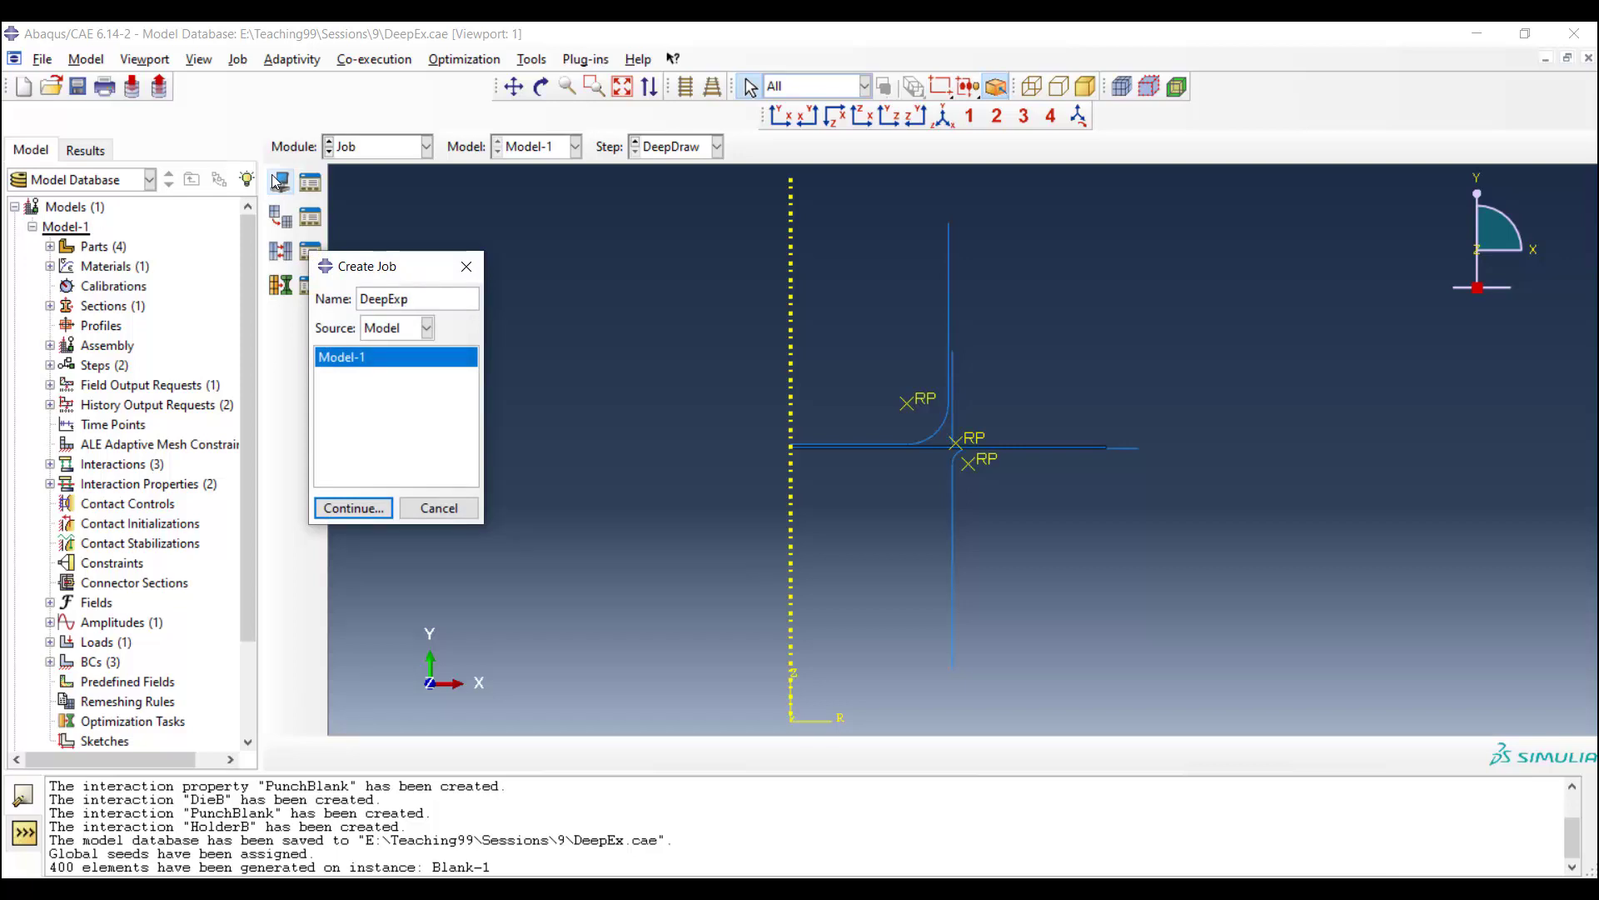
left_click(352, 506)
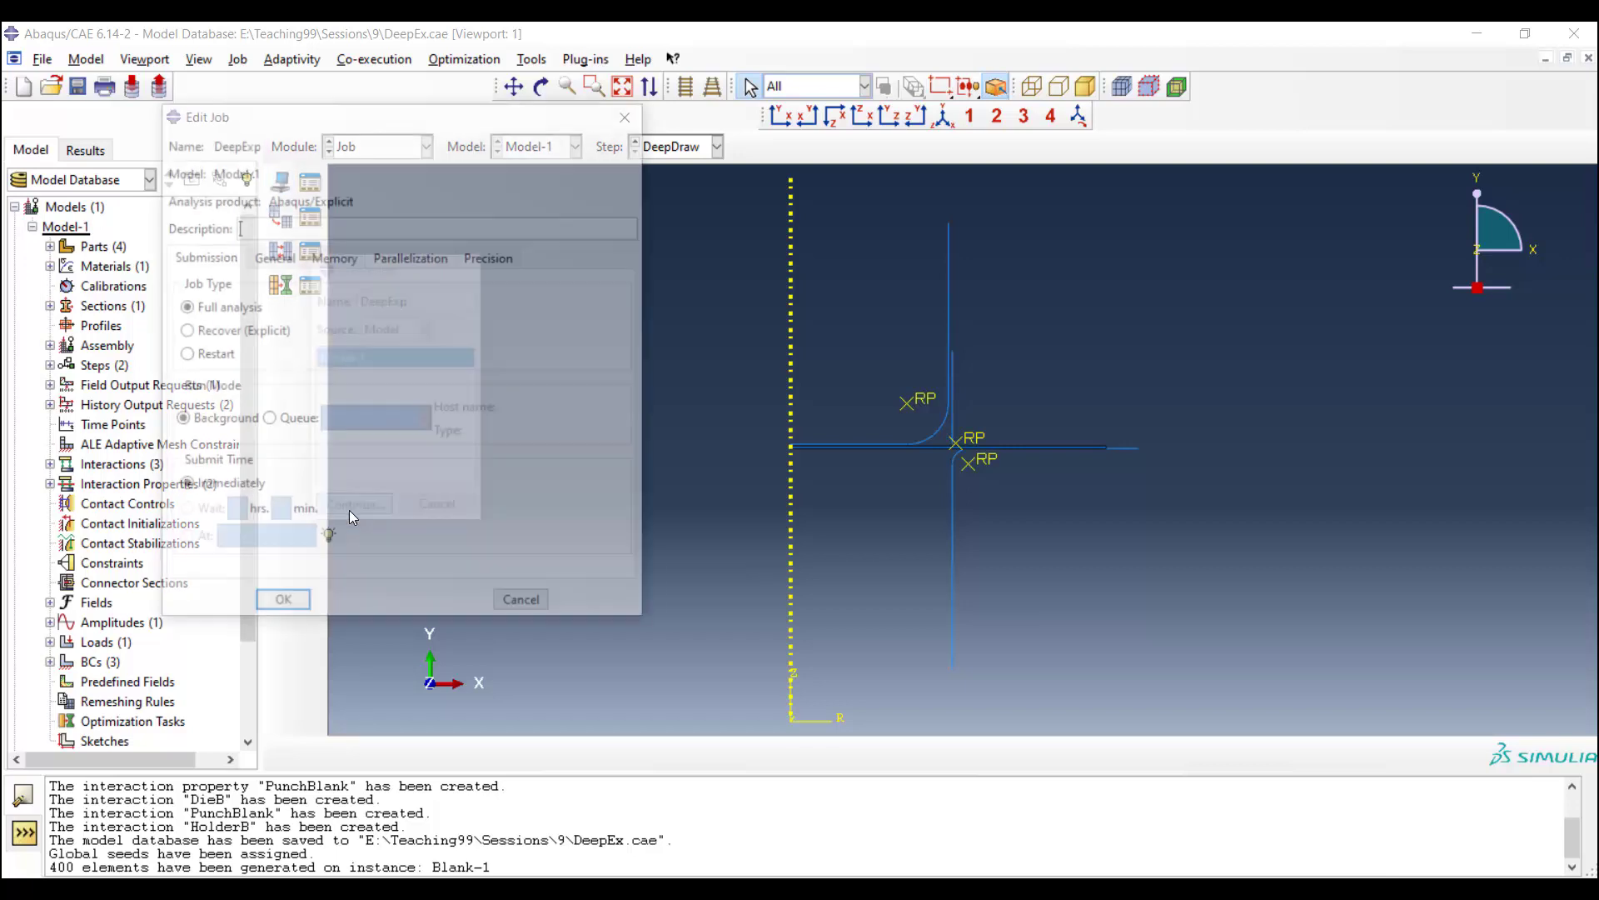
left_click(283, 598)
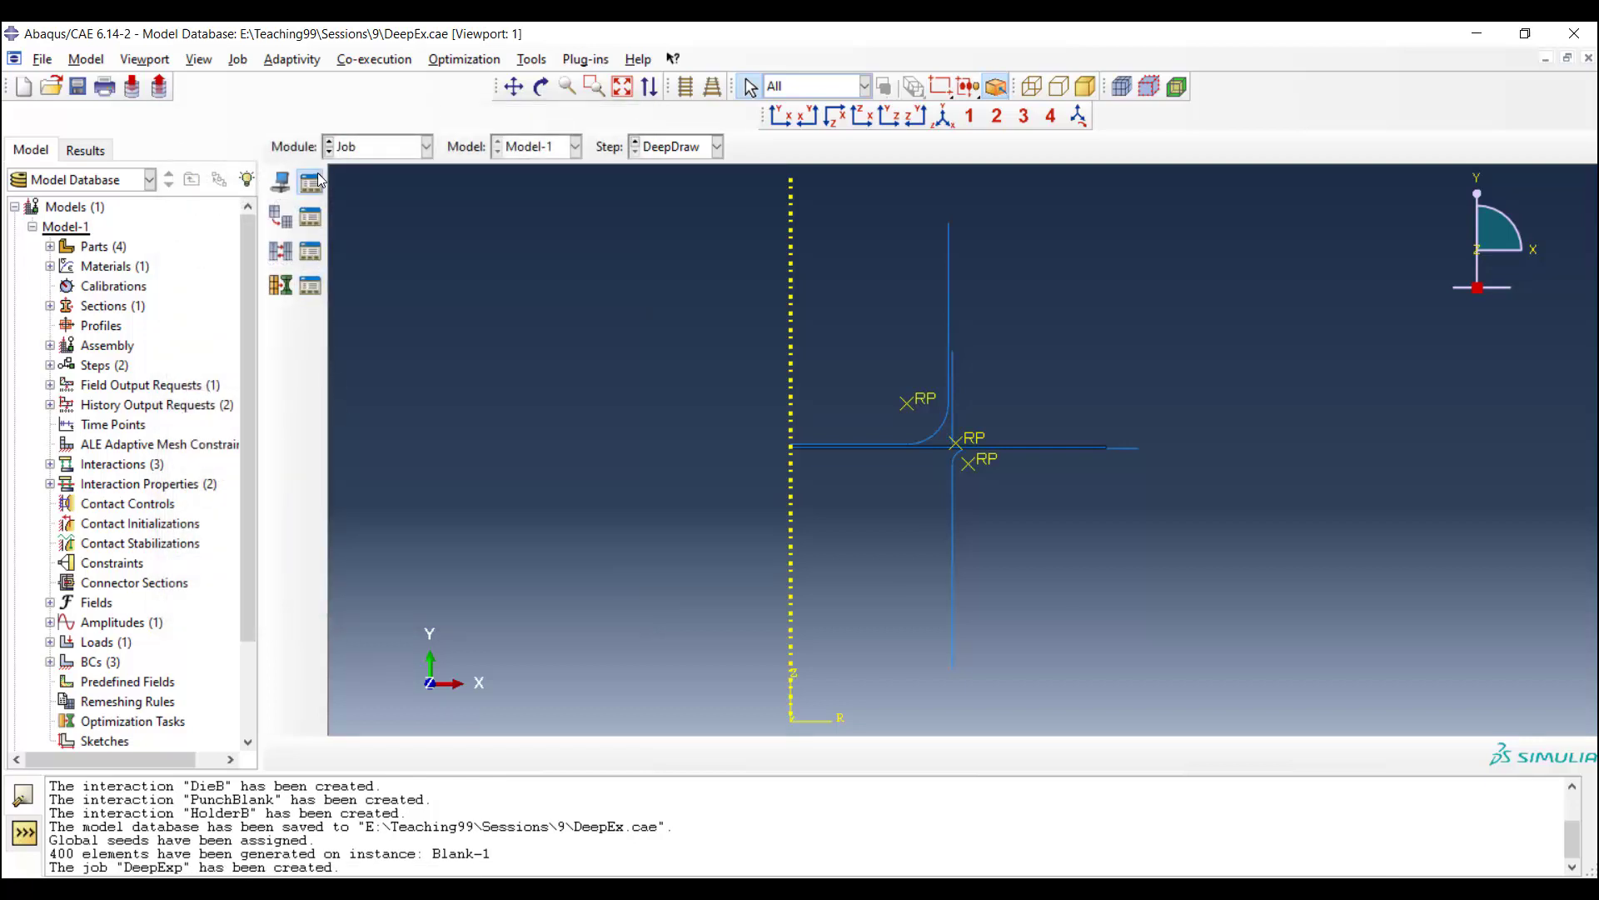
Step: Submit the DeepExp job from the Job Manager and open its monitor
left_click(312, 180)
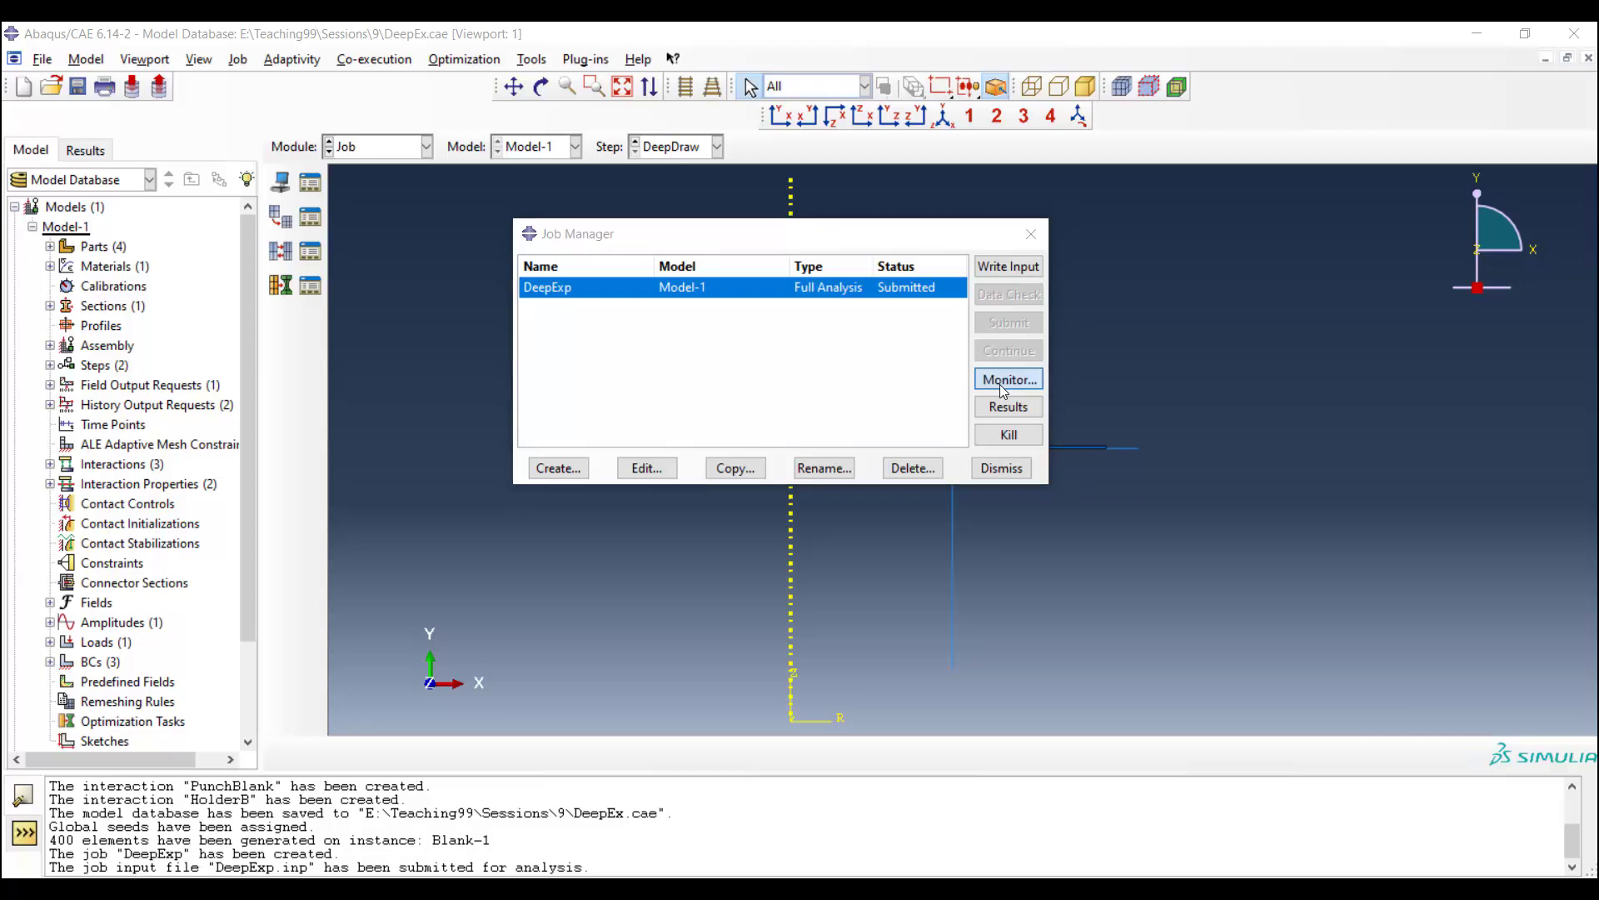
left_click(1008, 379)
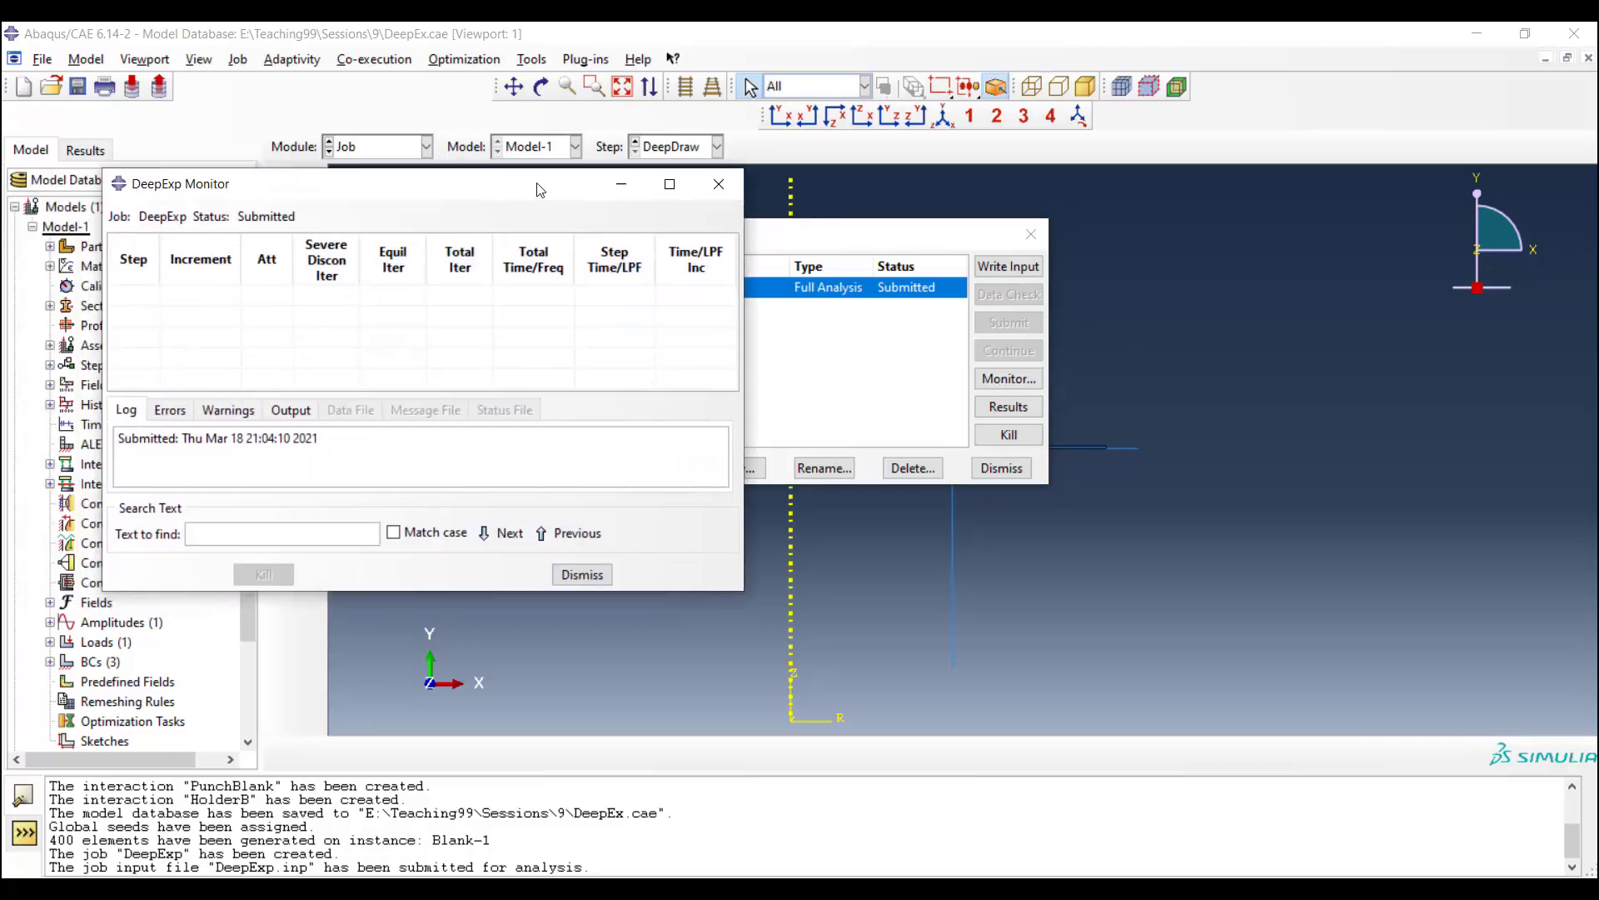